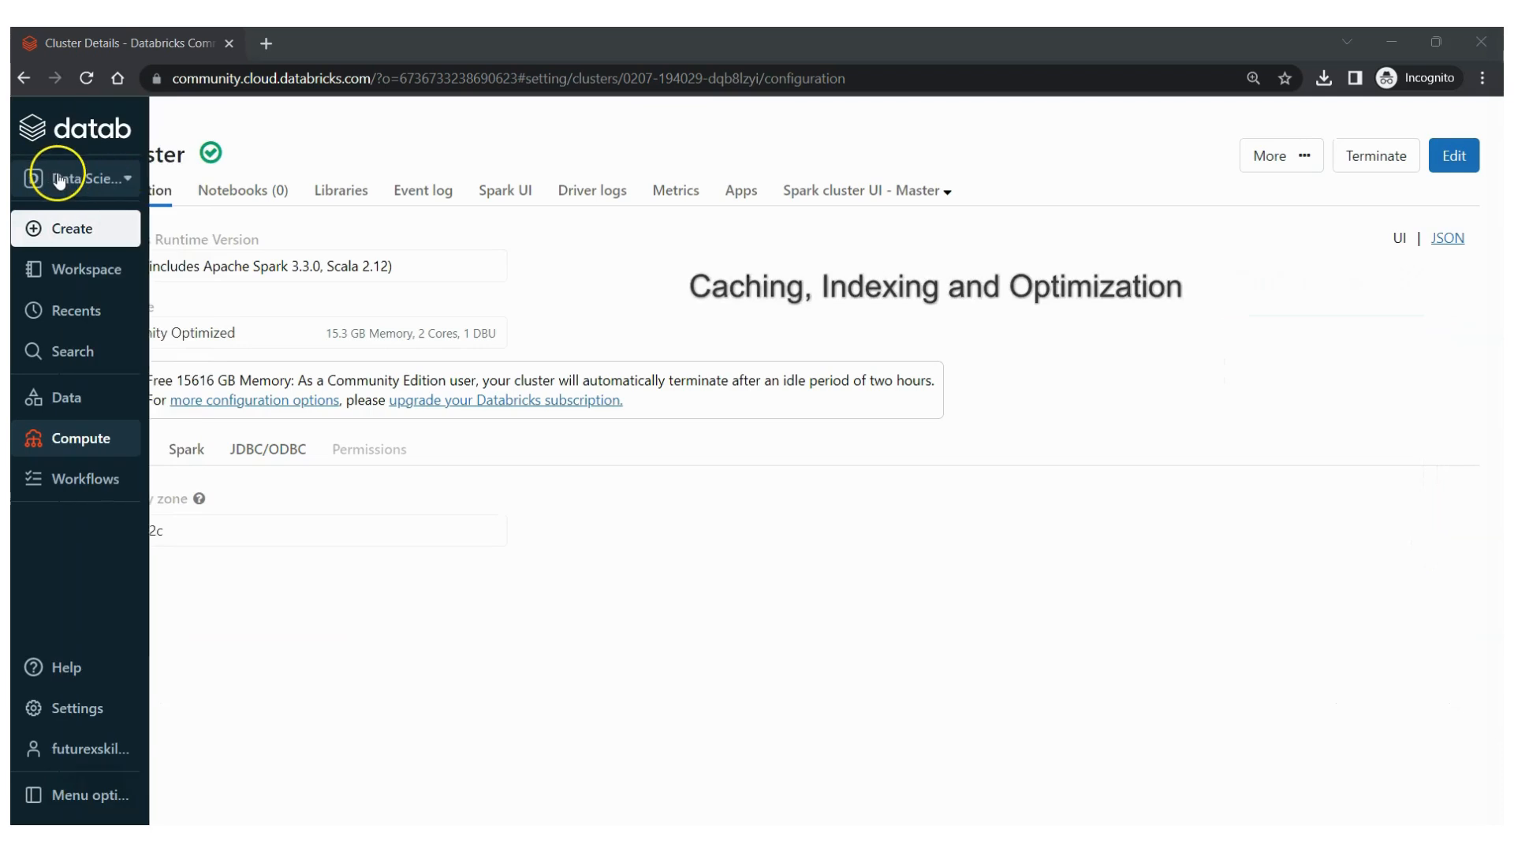
Browse the workspace and open the spark_transformations_python notebook from the user folder
{"action": "left_click", "coordinate": [77, 178]}
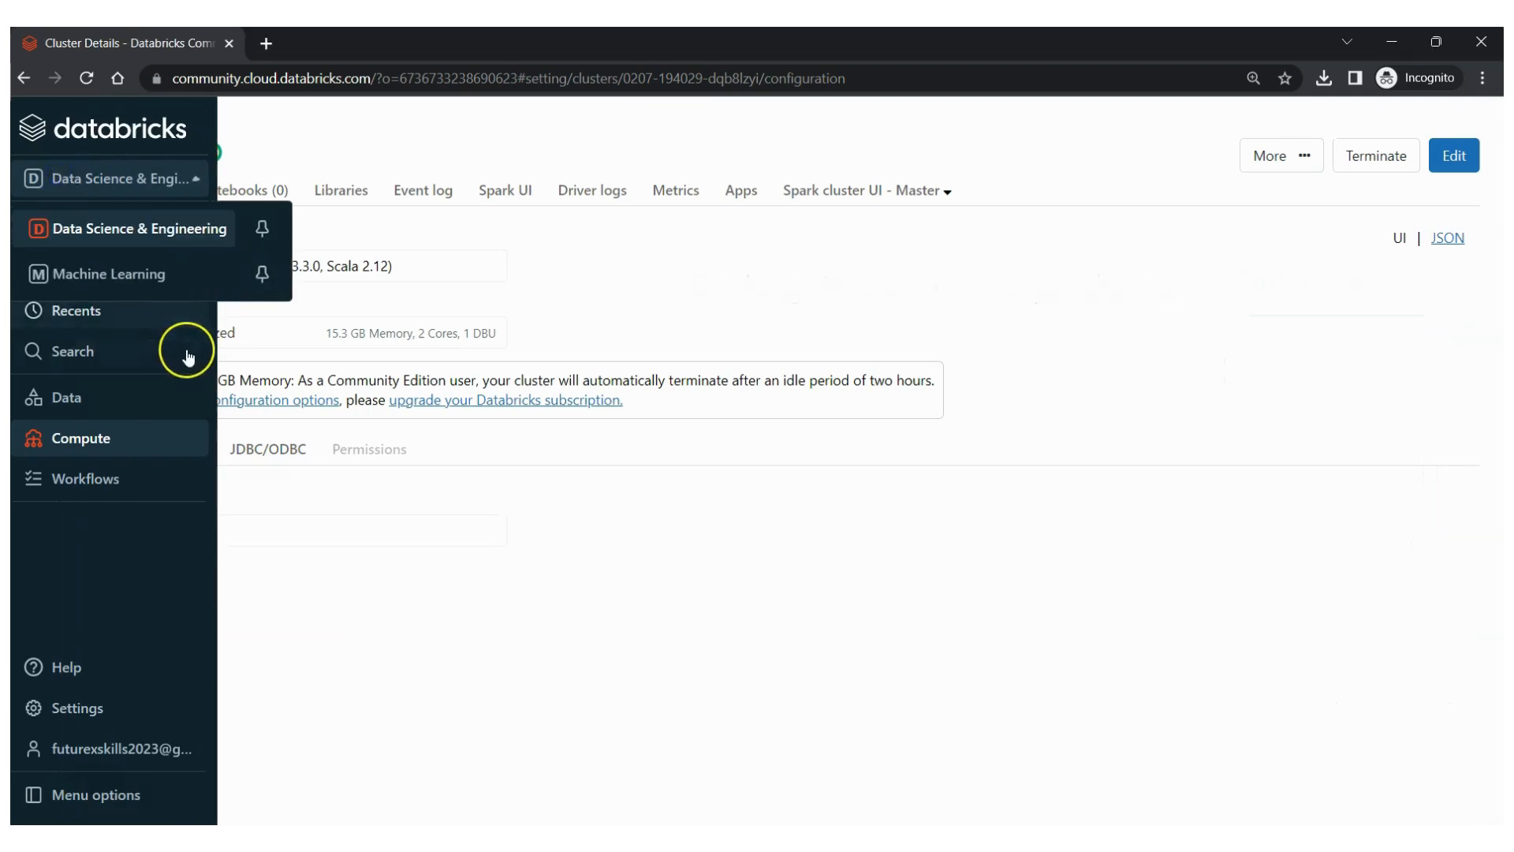
{"action": "left_click", "coordinate": [76, 311]}
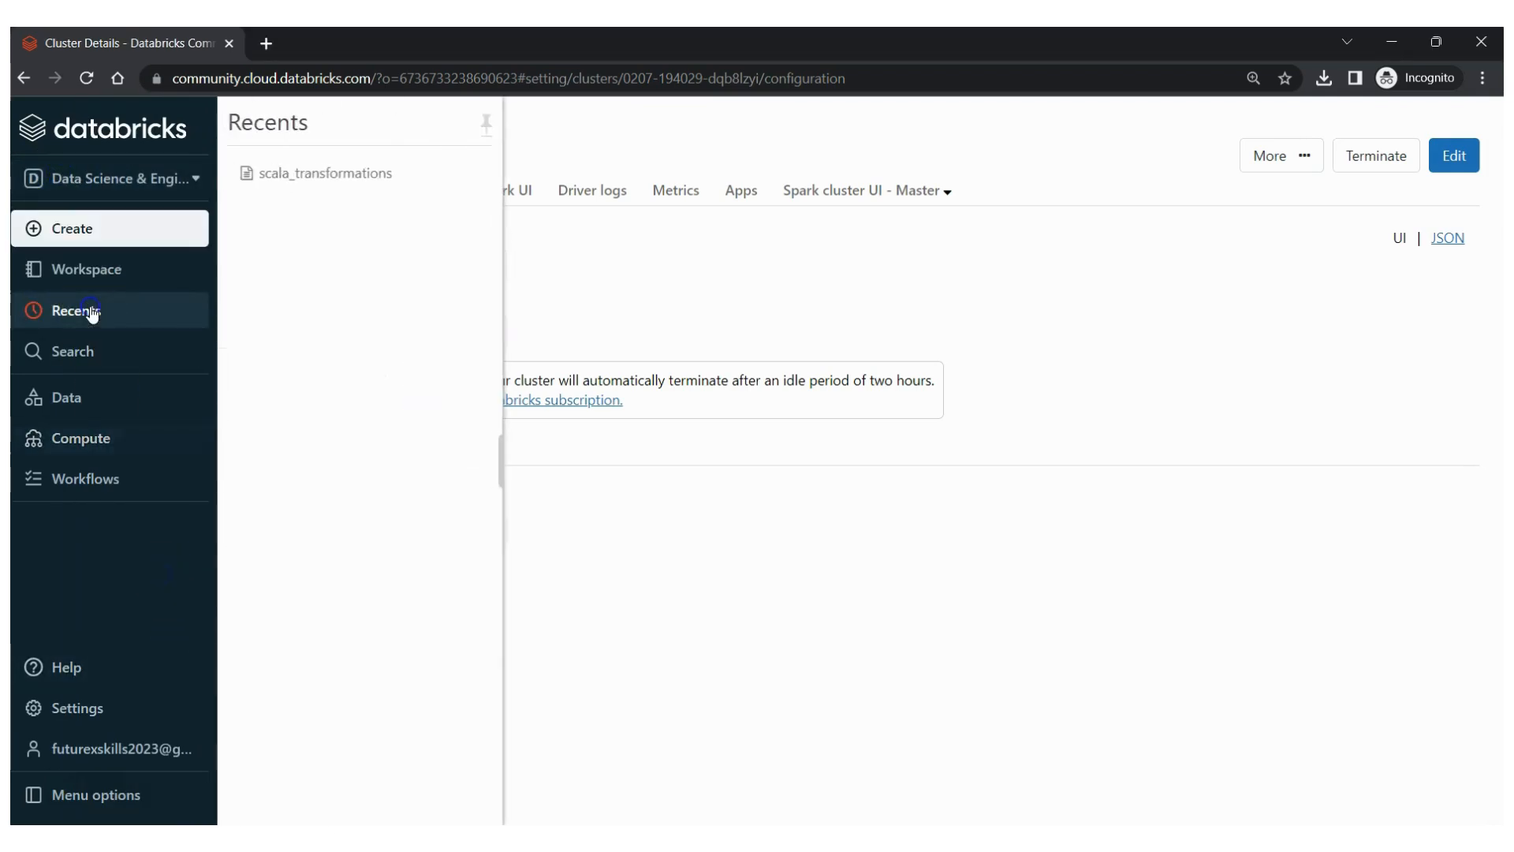
{"action": "left_click", "coordinate": [85, 270]}
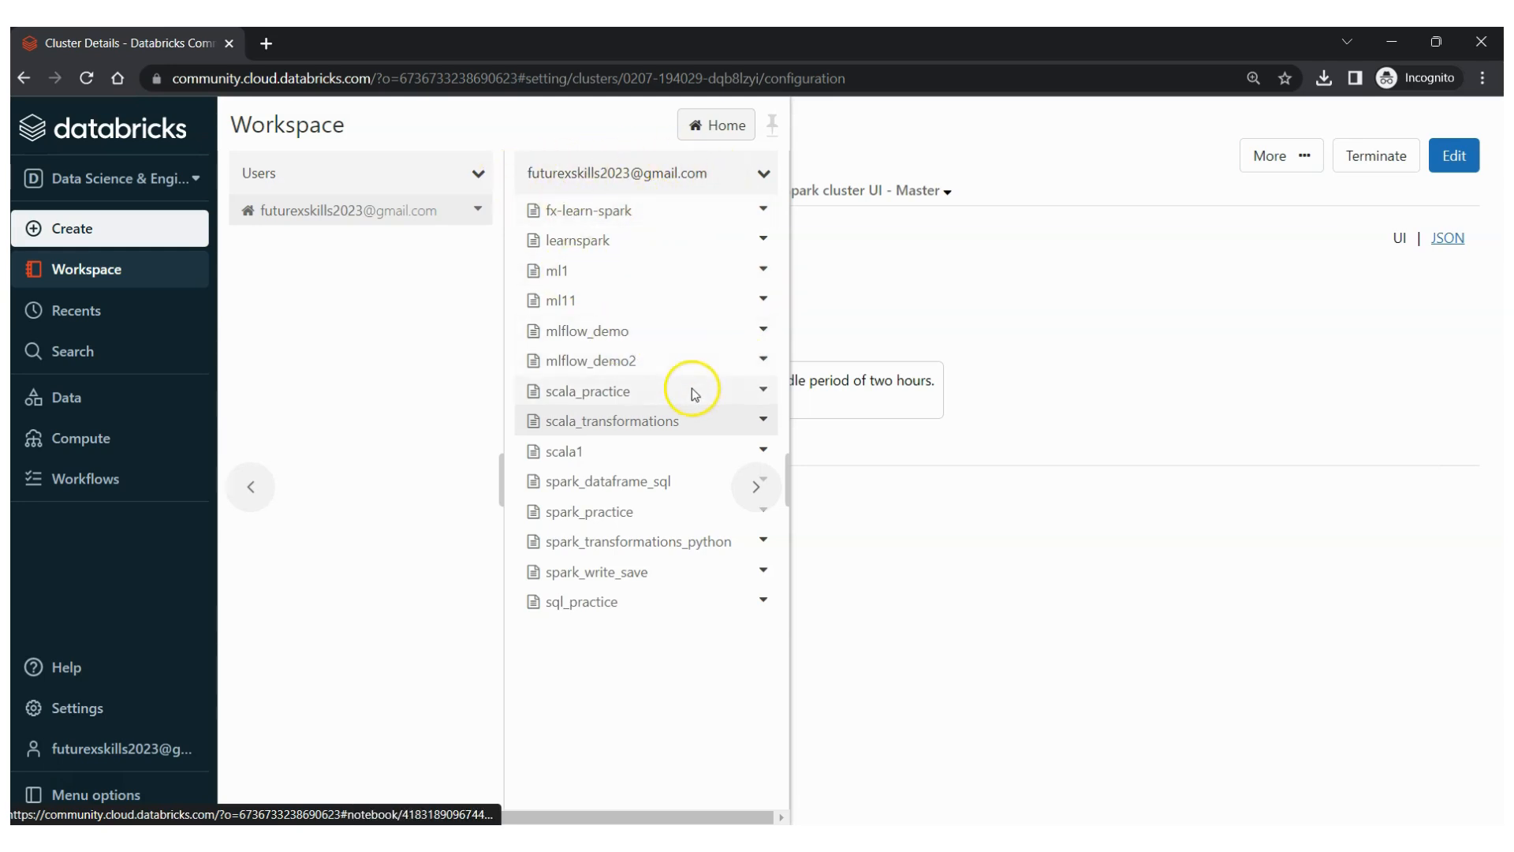
{"action": "left_click", "coordinate": [635, 541]}
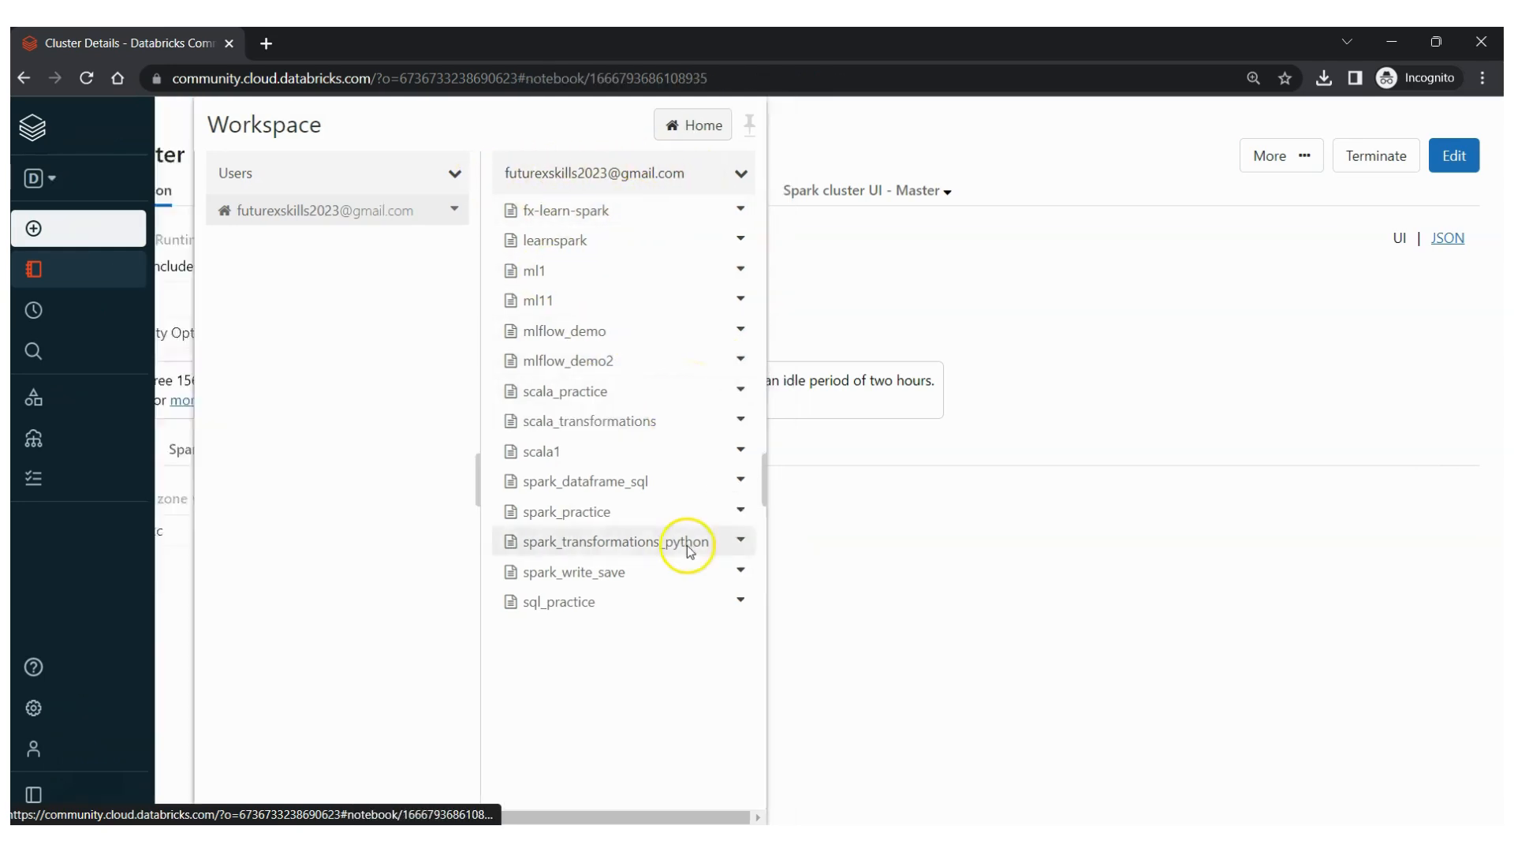
{"action": "left_click", "coordinate": [615, 541]}
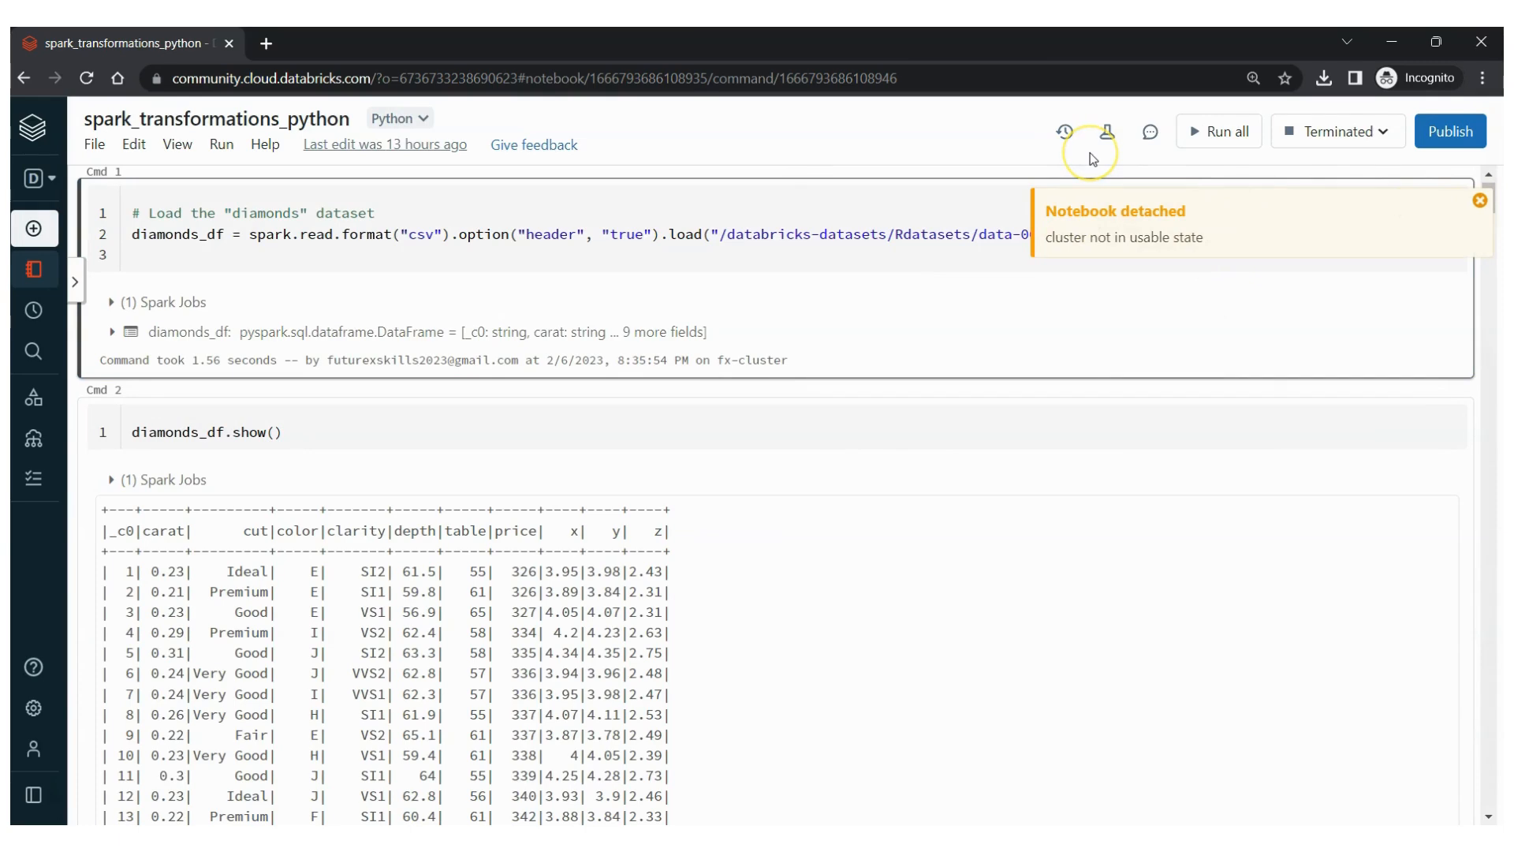
{"action": "mouse_move", "coordinate": [1478, 201]}
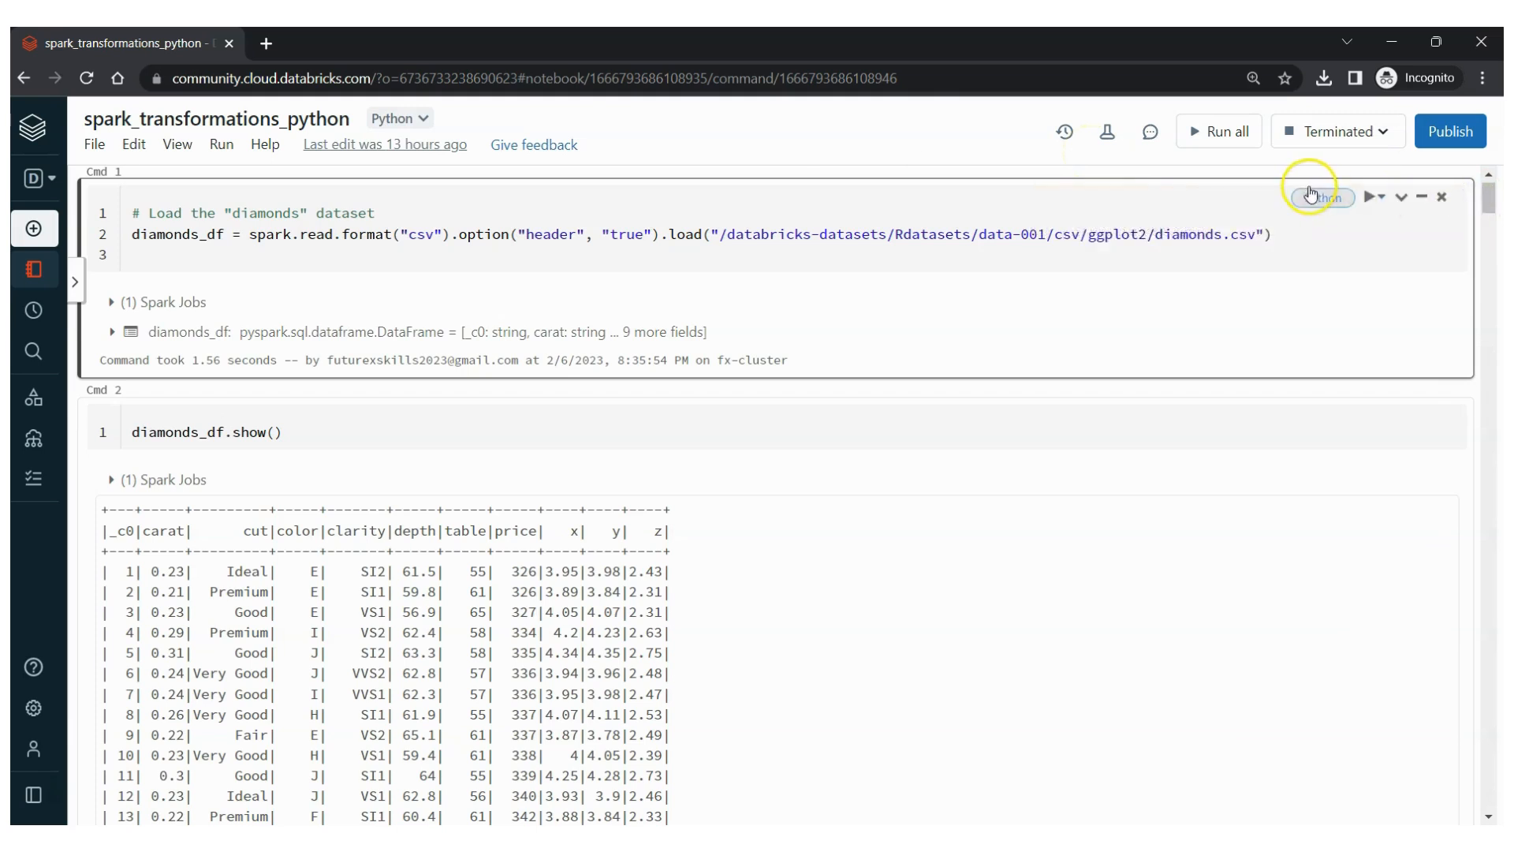
Attach the notebook to the running fx-cluster and rerun all its cells
{"action": "left_click", "coordinate": [1339, 131]}
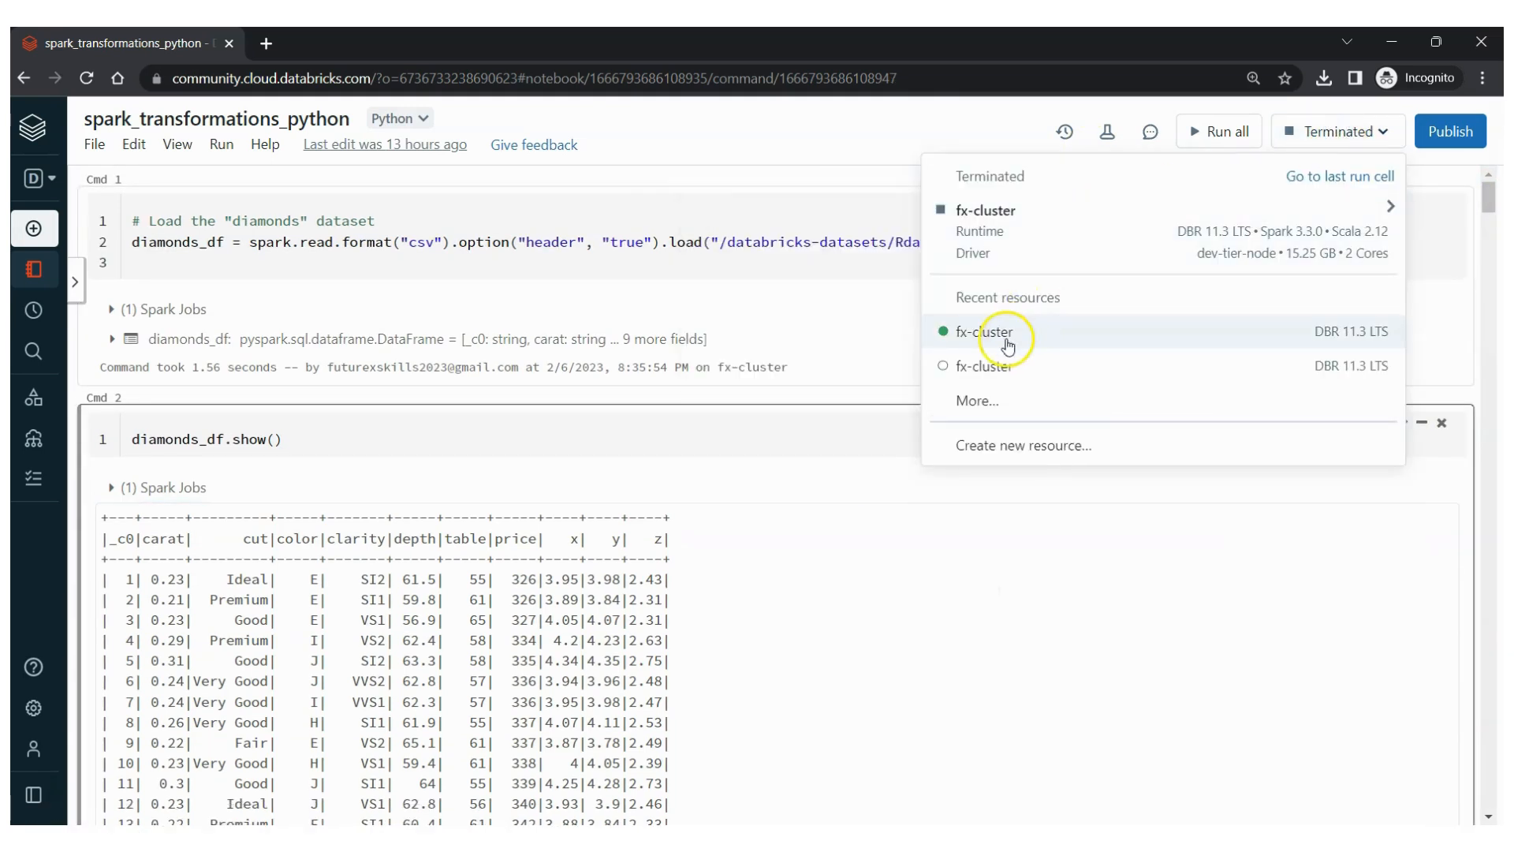
{"action": "mouse_move", "coordinate": [984, 331]}
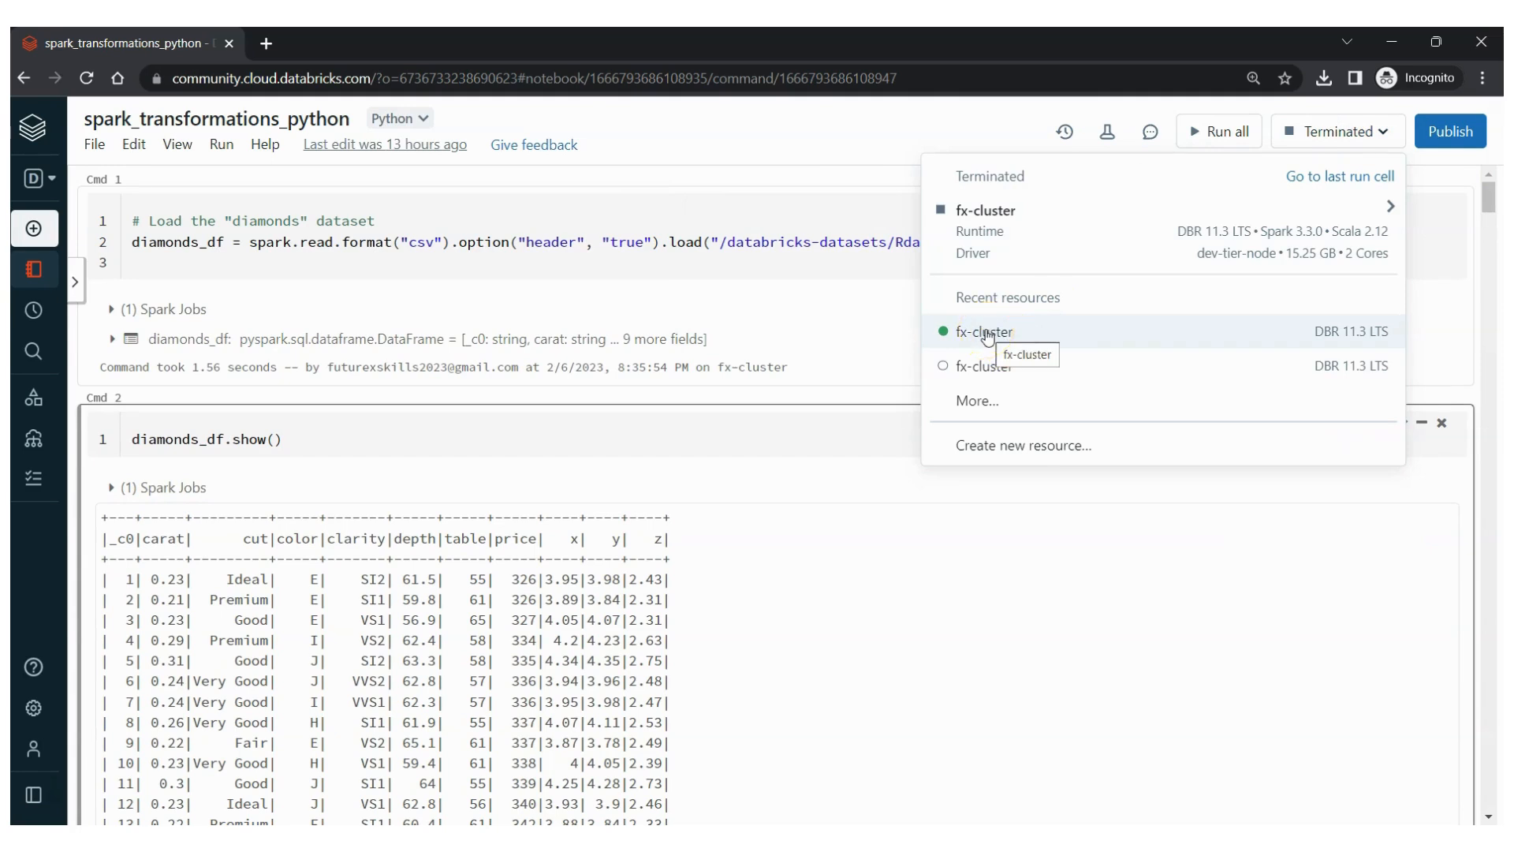
{"action": "left_click", "coordinate": [985, 331]}
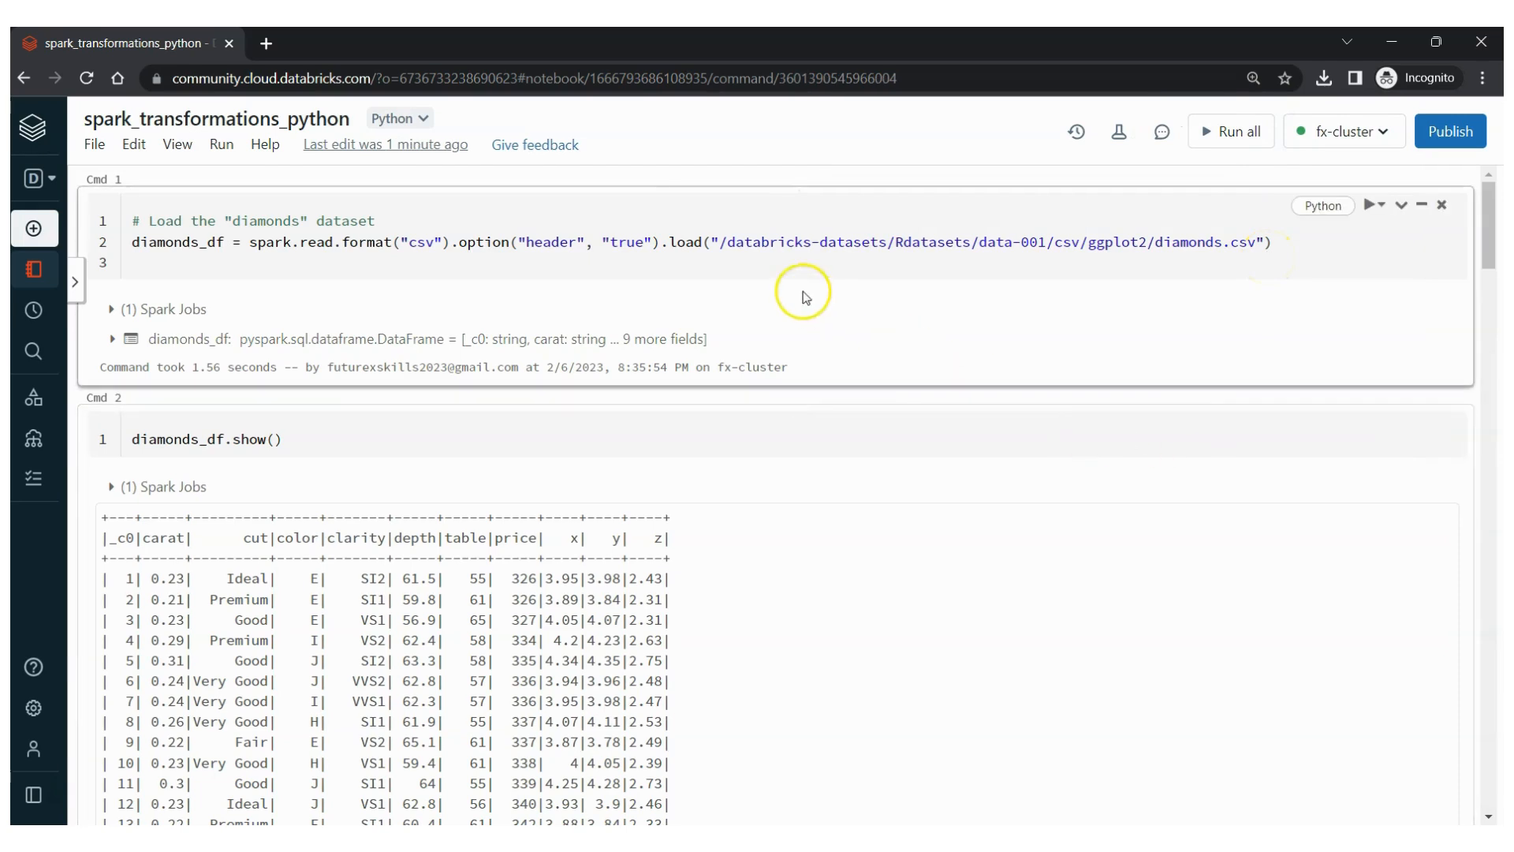
{"action": "left_click", "coordinate": [691, 241]}
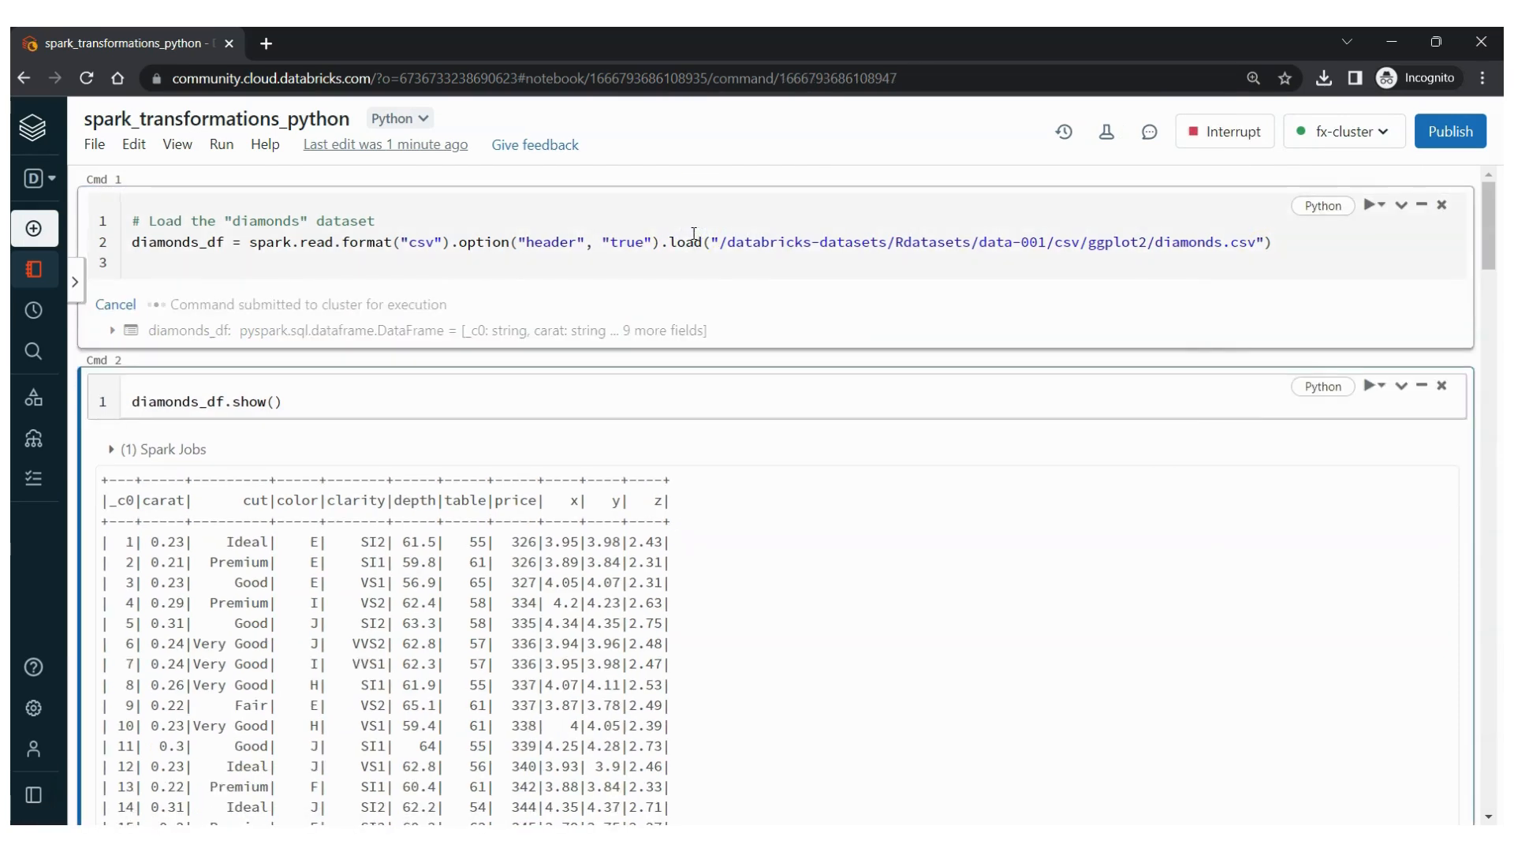
{"action": "scroll", "scroll_direction": "down", "scroll_amount": 3}
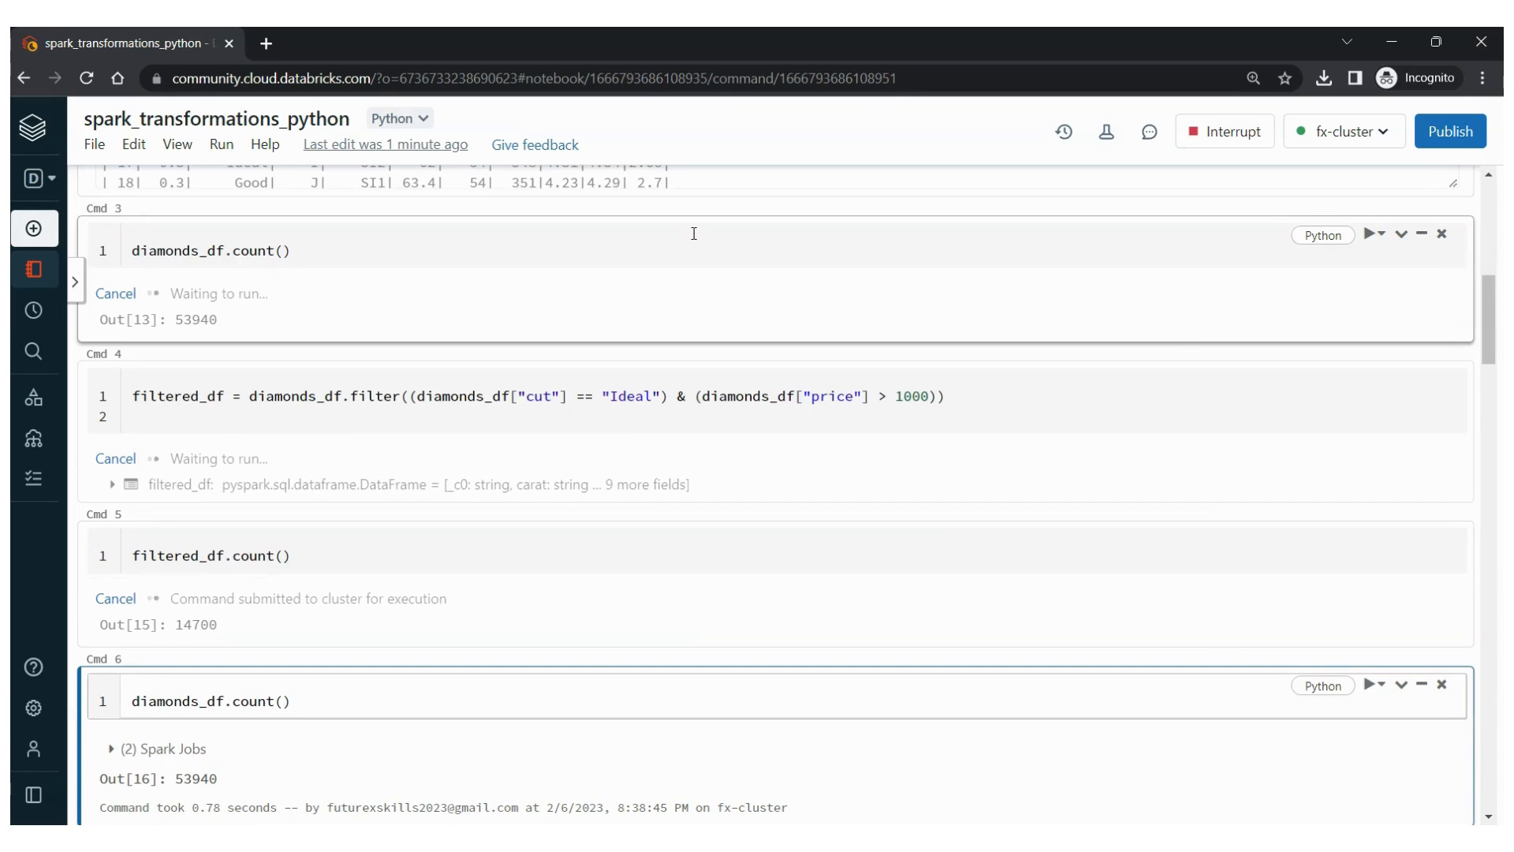
{"action": "scroll", "scroll_direction": "down", "scroll_amount": 3}
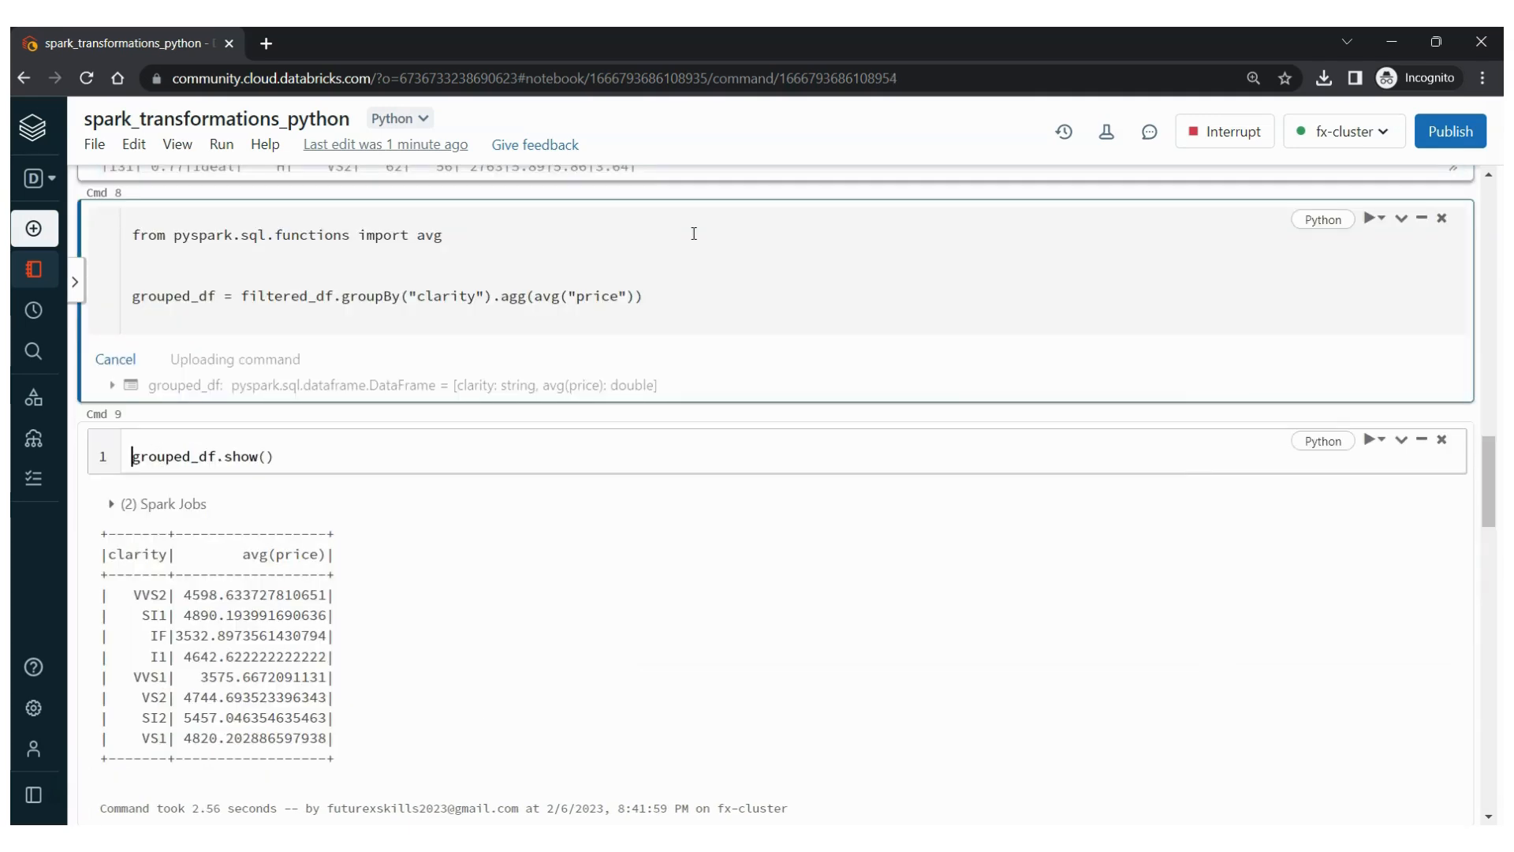
{"action": "left_click", "coordinate": [1374, 218]}
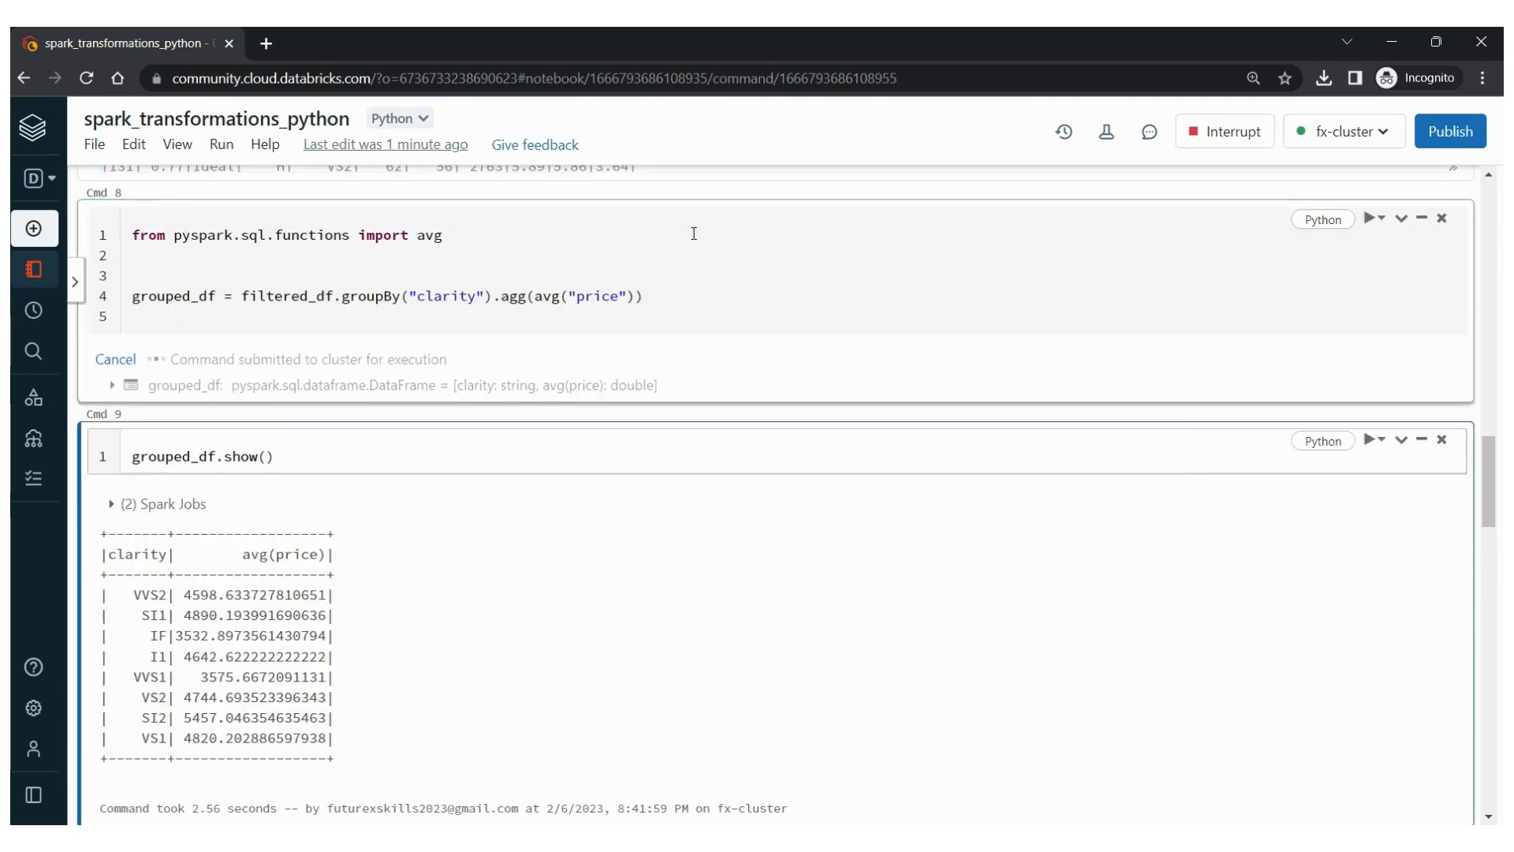
{"action": "scroll", "scroll_direction": "down", "scroll_amount": 3}
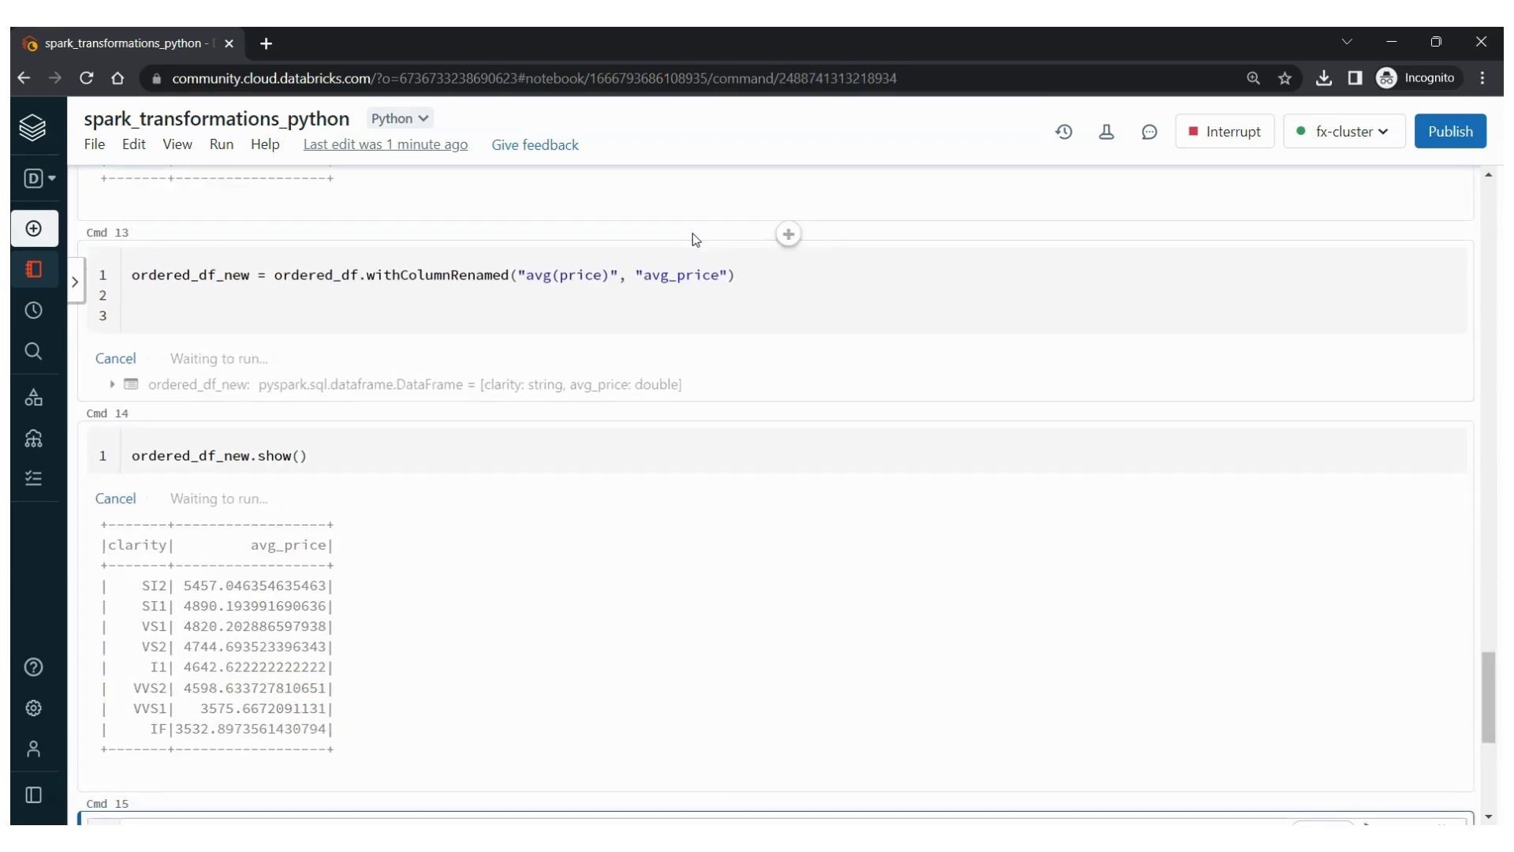
Rename the notebook to spark_transformations_python_sql
{"action": "left_click", "coordinate": [218, 118]}
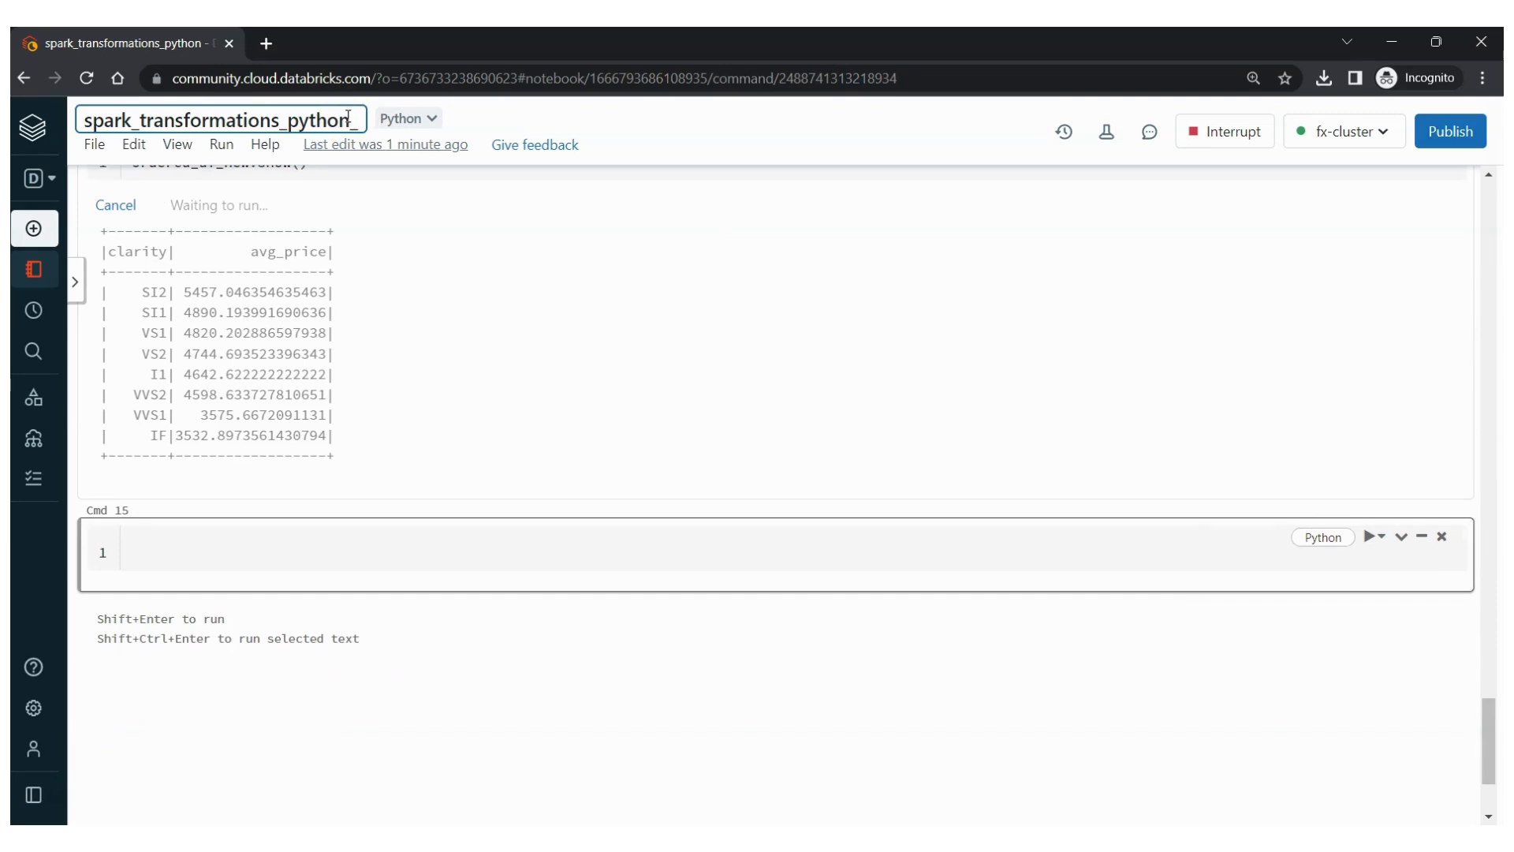
{"action": "type", "text": "sql"}
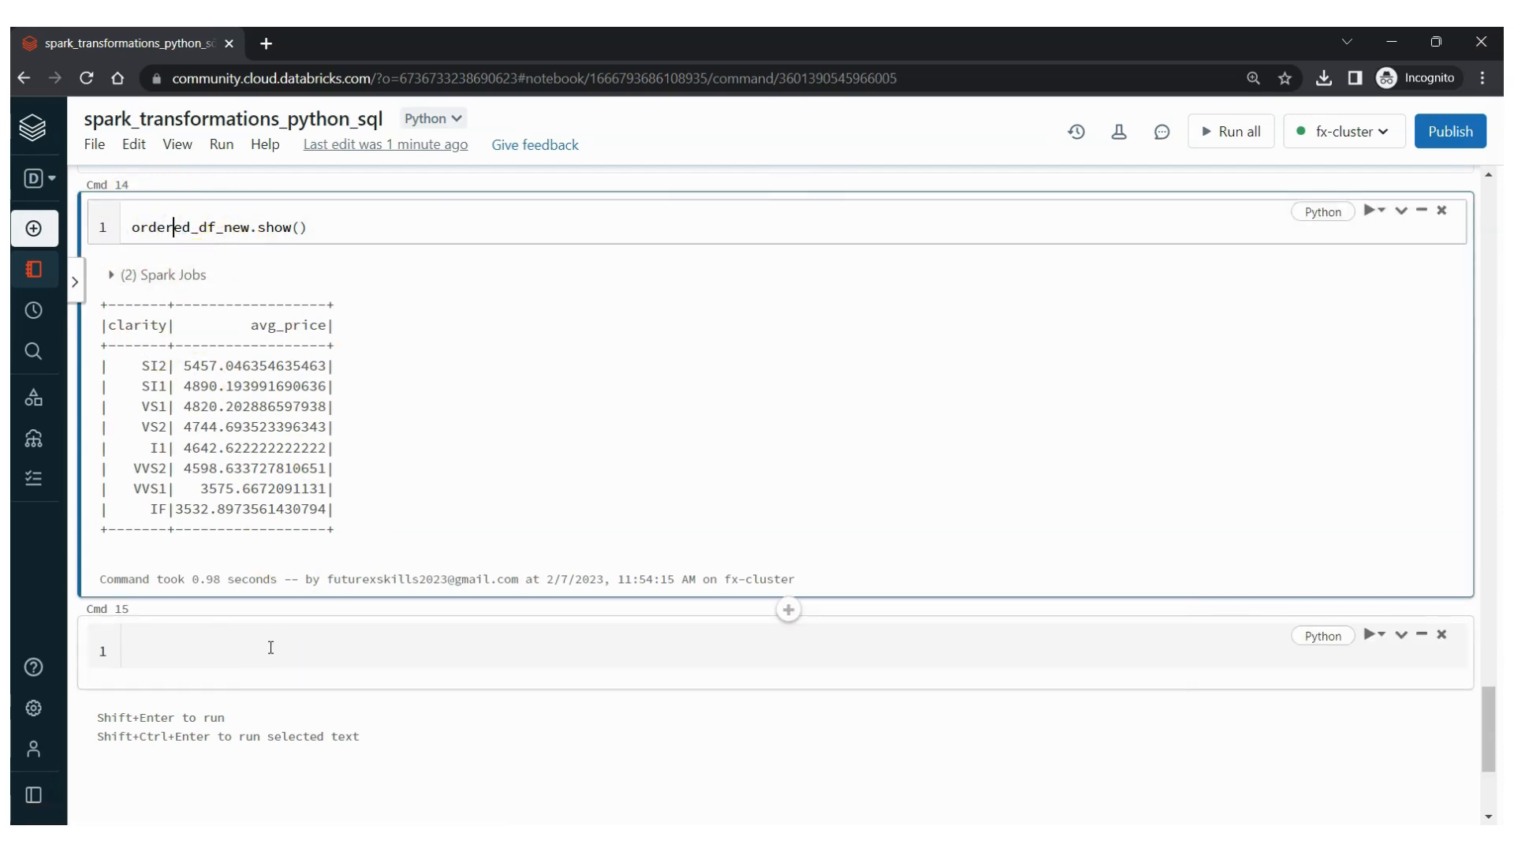
Write ordered_df_new as Delta table clarity_fx_skills in overwrite mode and run the cell
{"action": "type", "text": "ordered_df_new.write.format(\"delta\").mode(\"overwrite\").saveAsTable(\"clarity_one\")"}
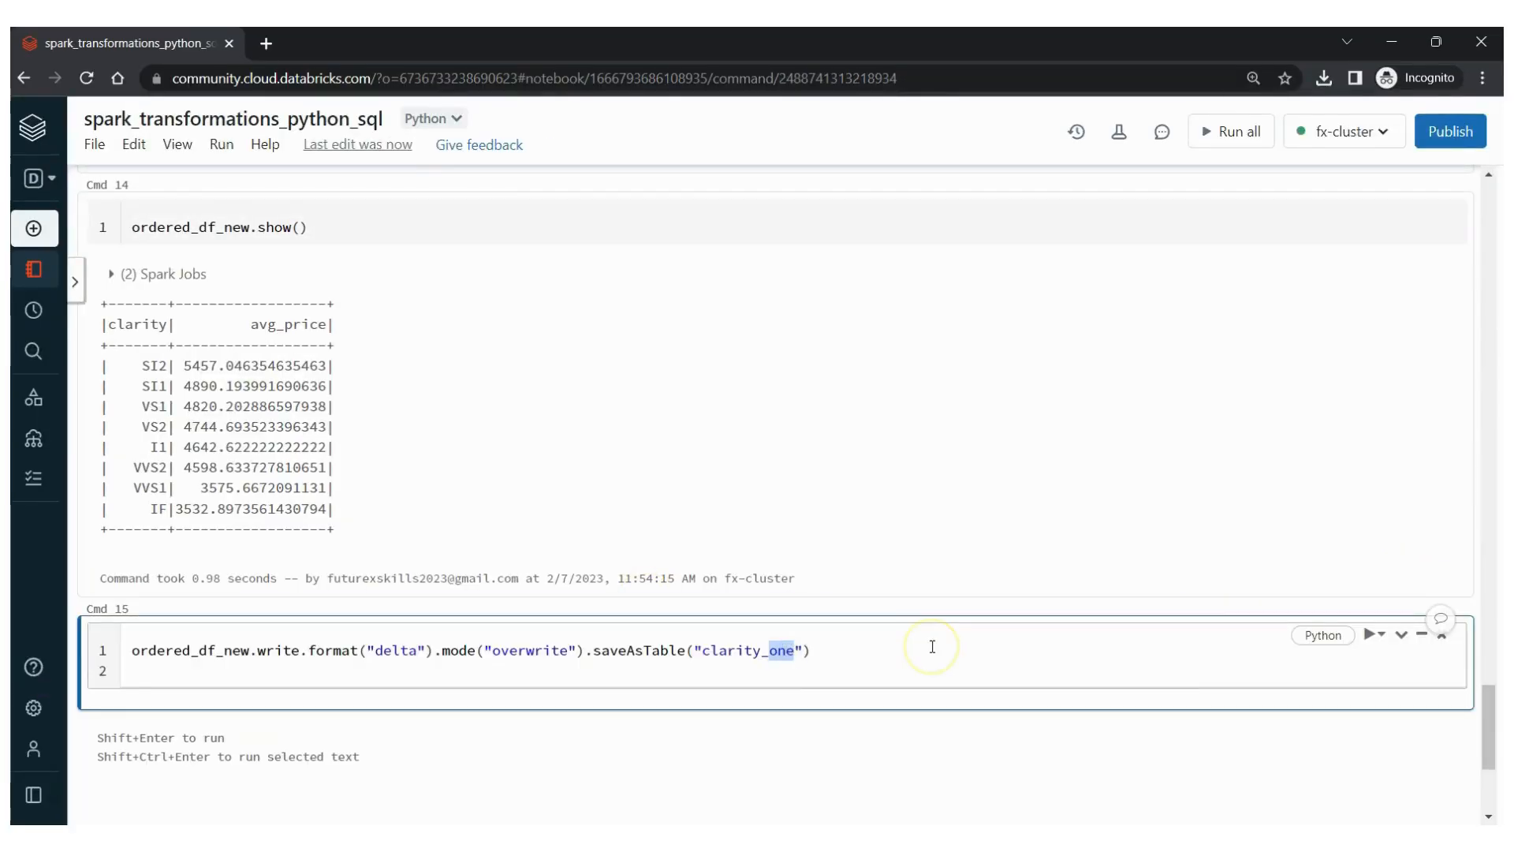
{"action": "type", "text": "clarity_fx_"}
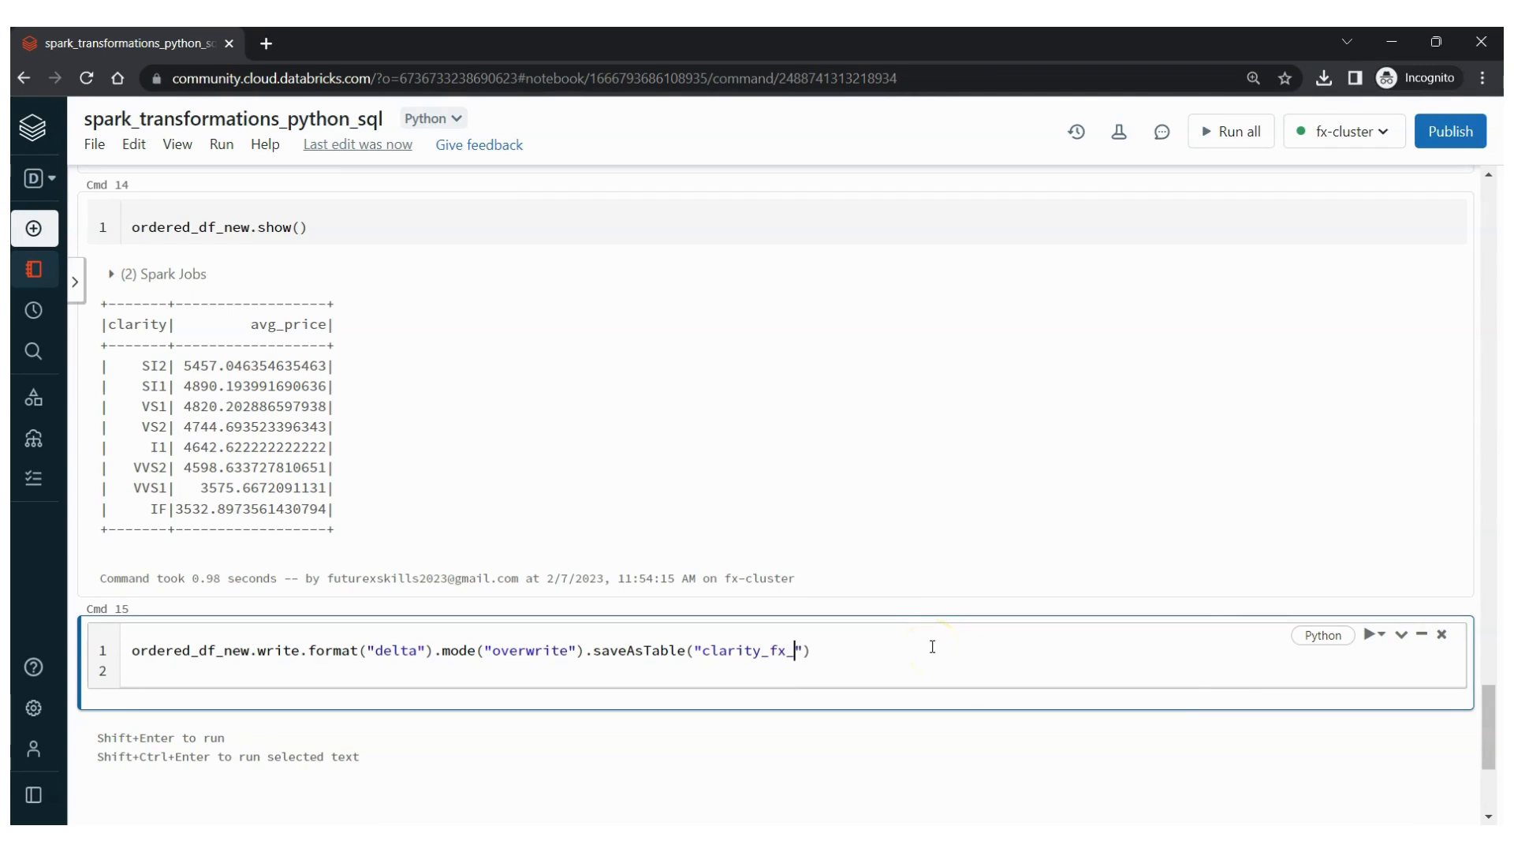
{"action": "type", "text": "skills"}
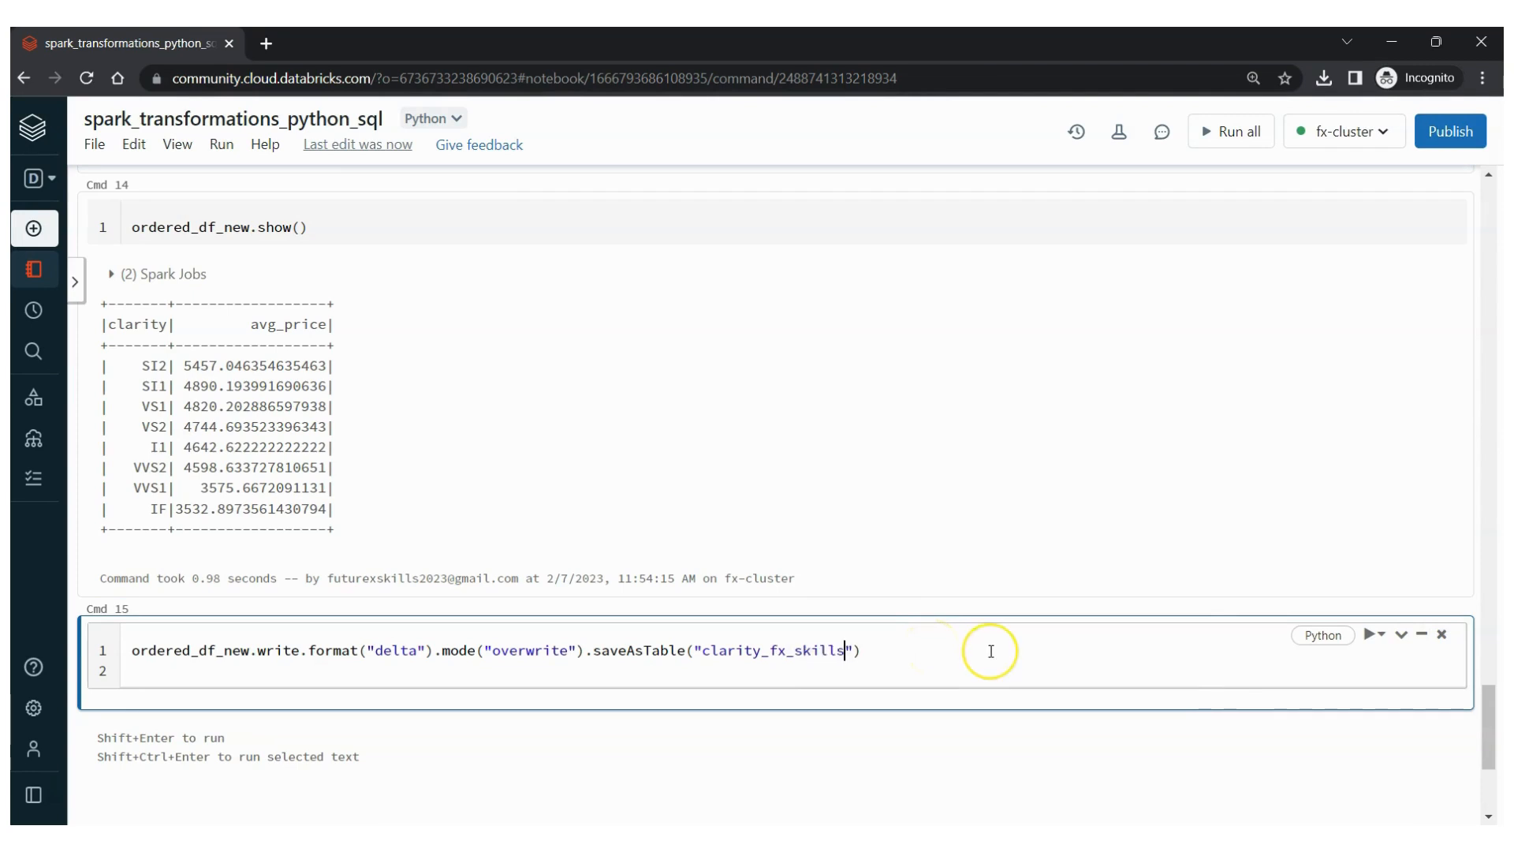
{"action": "mouse_move", "coordinate": [1043, 664]}
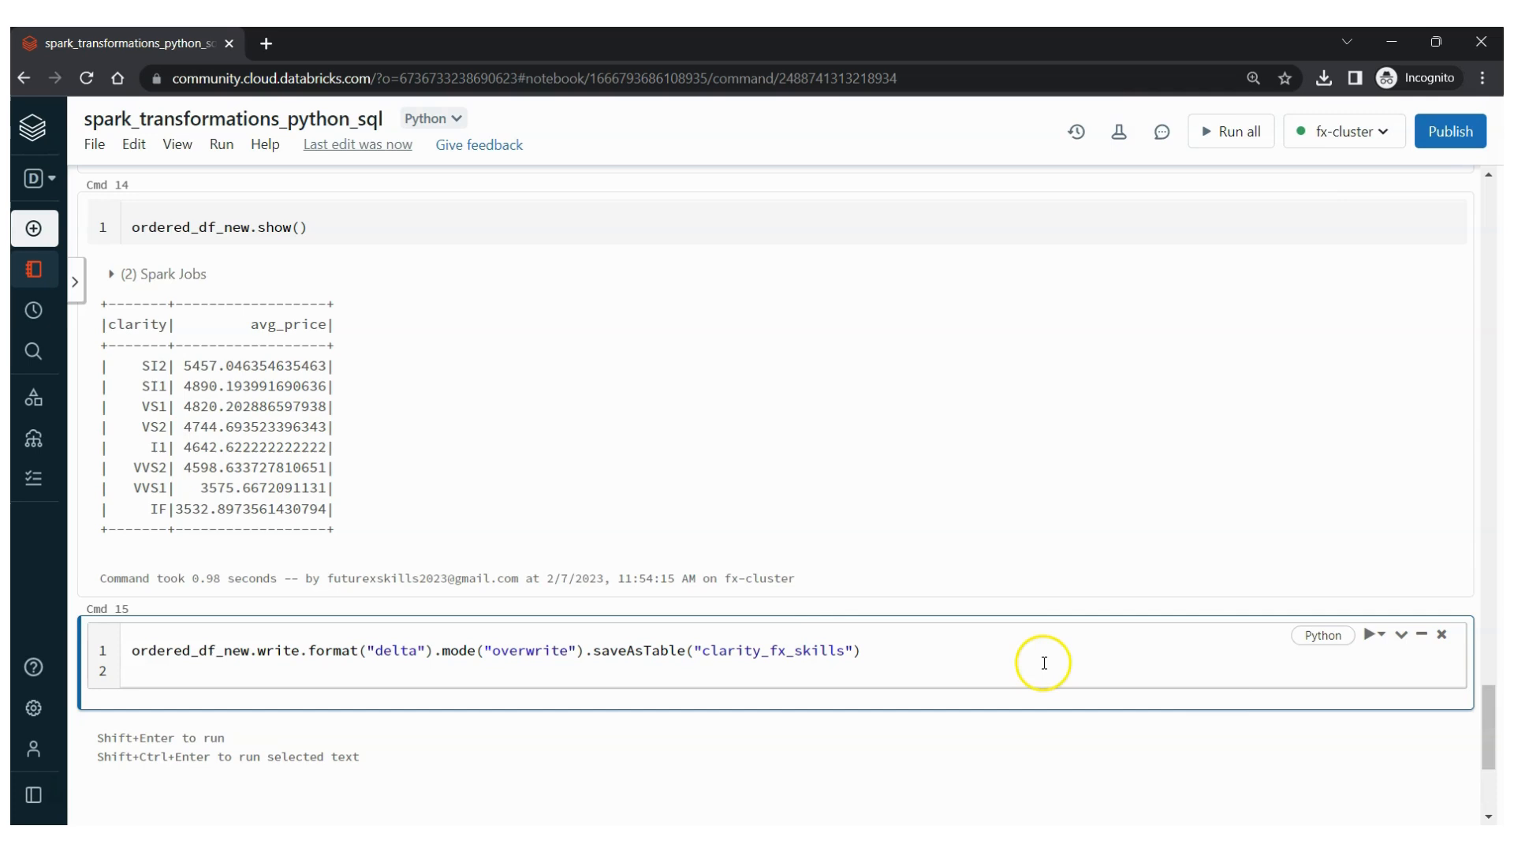
{"action": "scroll", "scroll_direction": "down", "scroll_amount": 3}
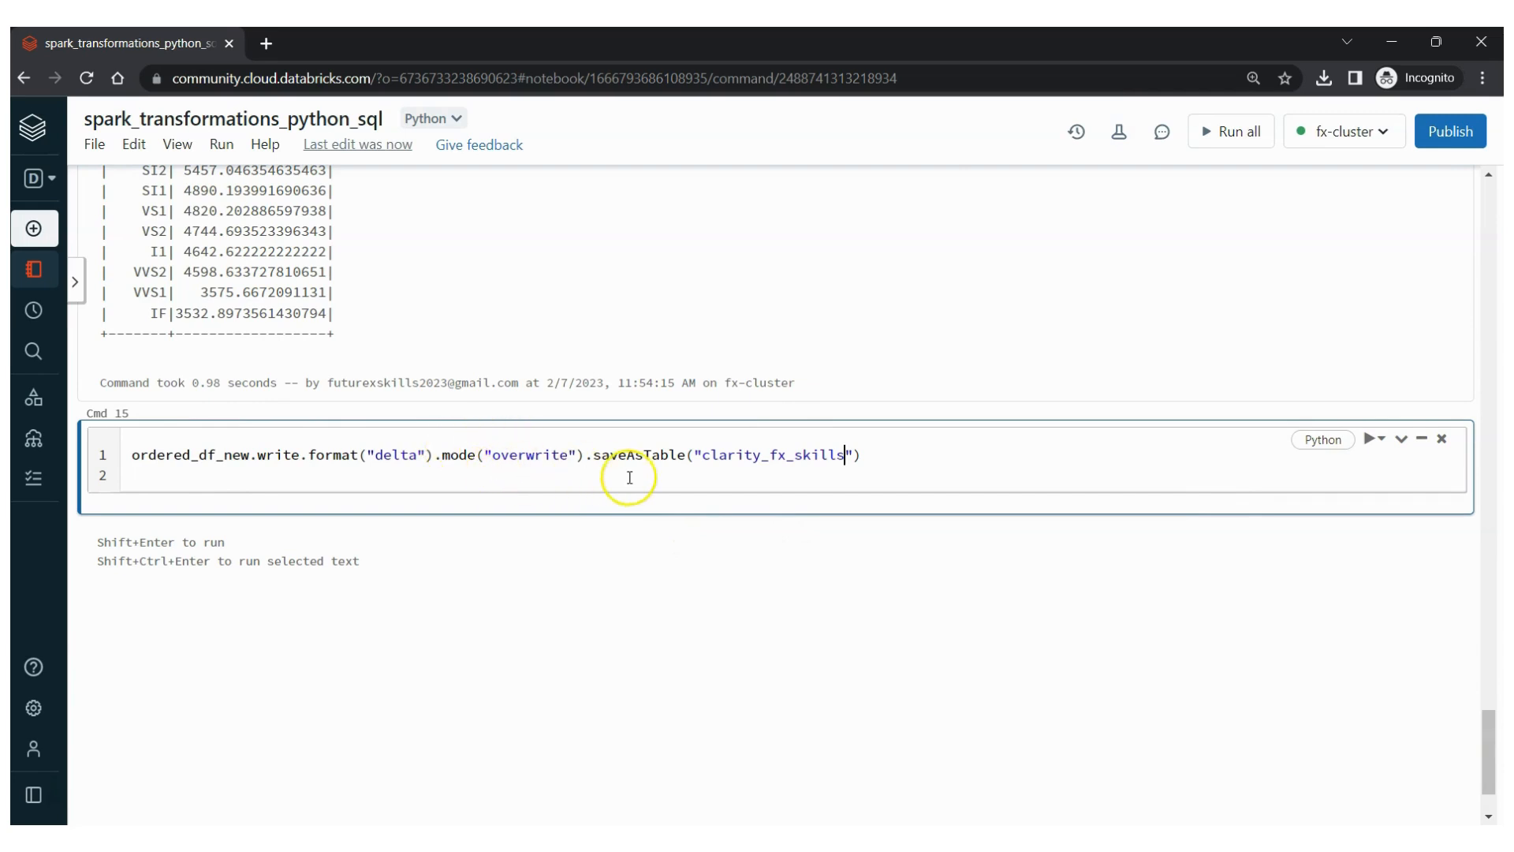
{"action": "mouse_move", "coordinate": [739, 462]}
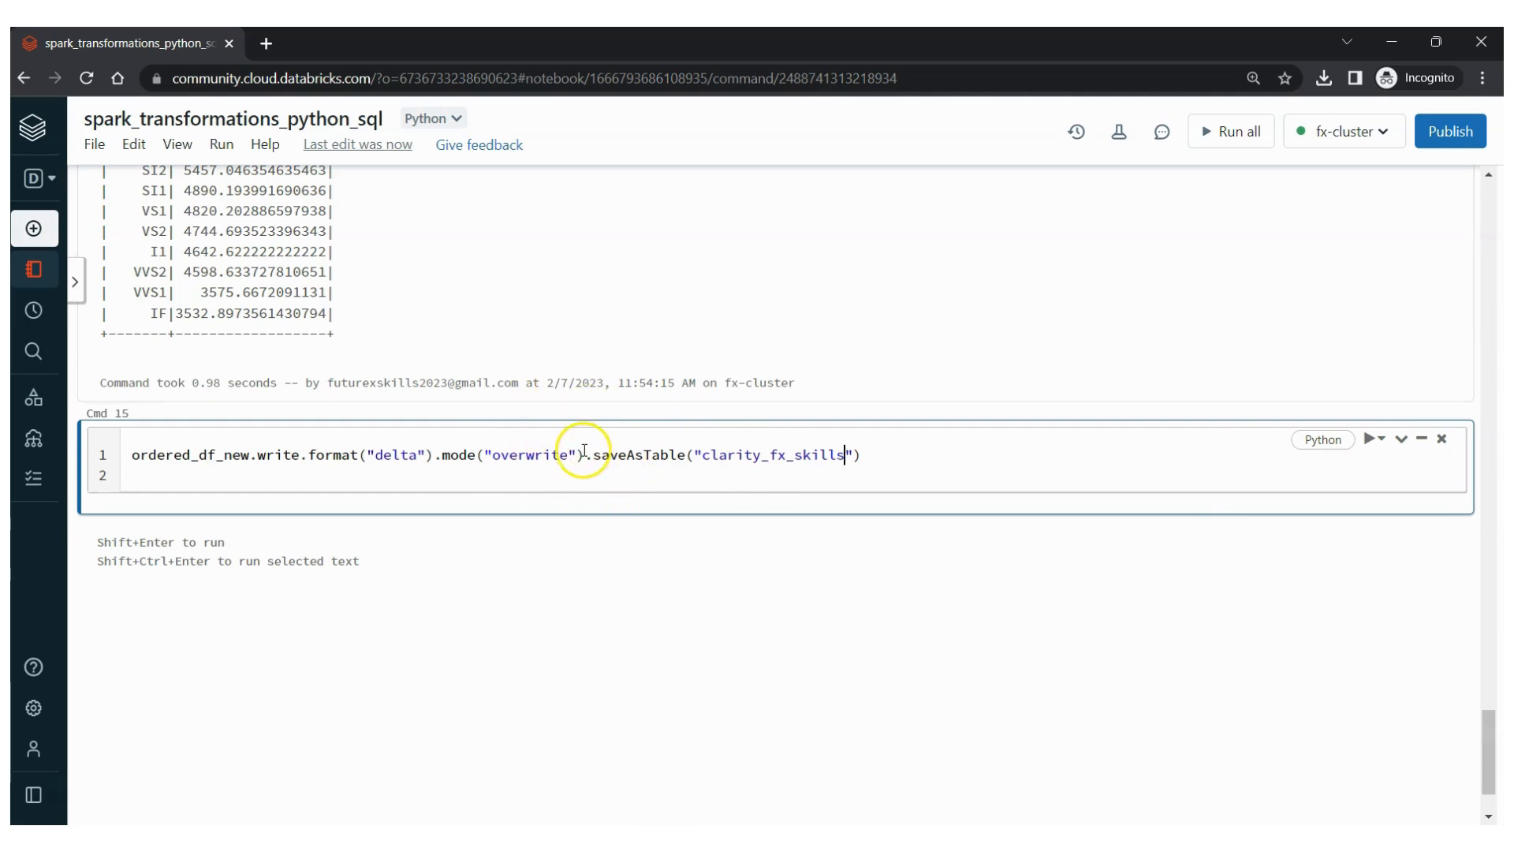
{"action": "double_click", "coordinate": [394, 454]}
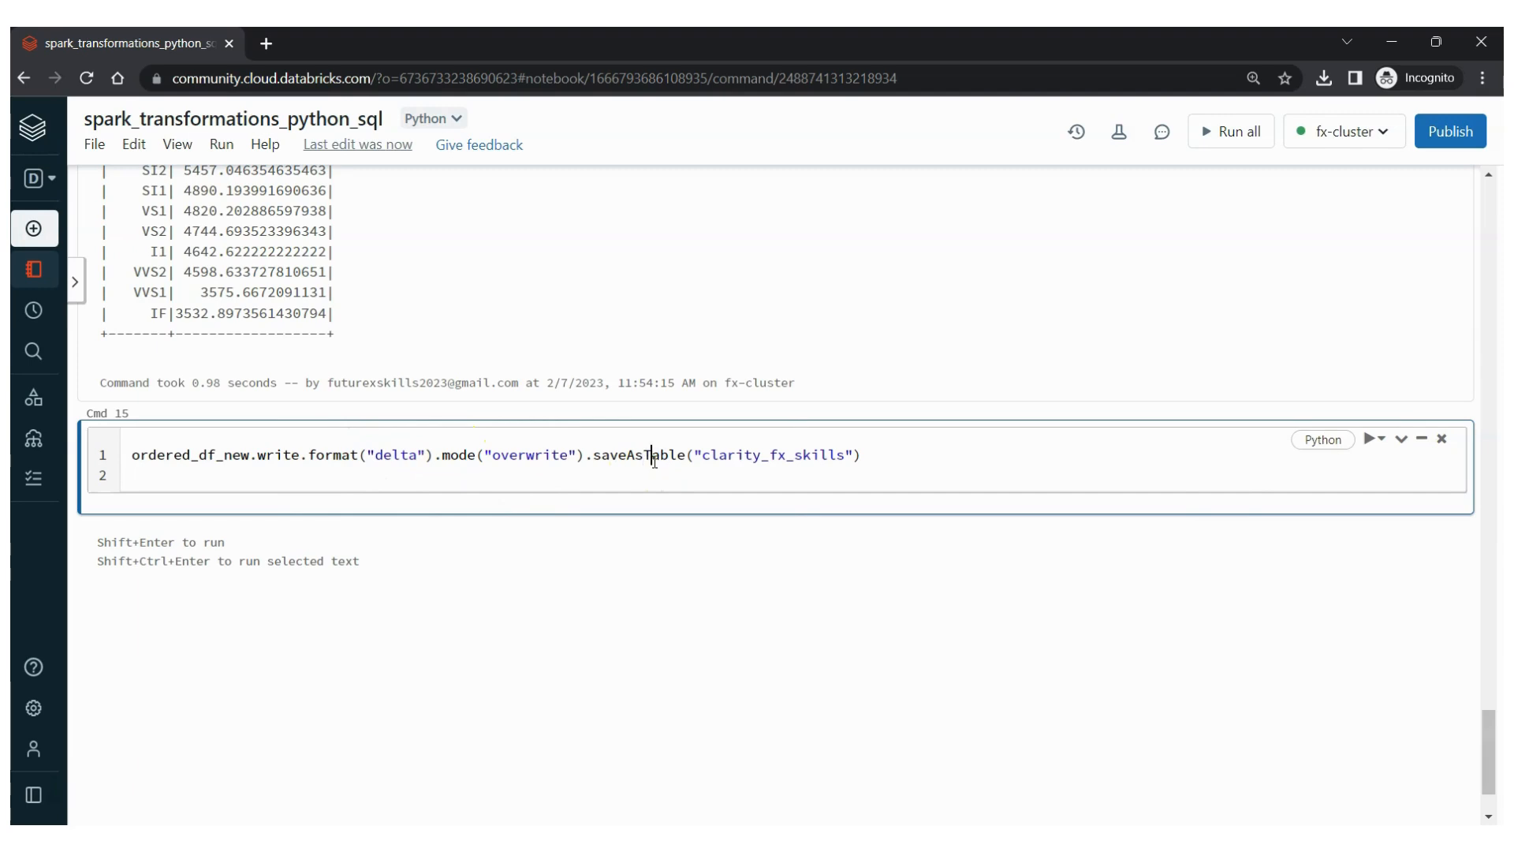
{"action": "key", "text": "shift+enter"}
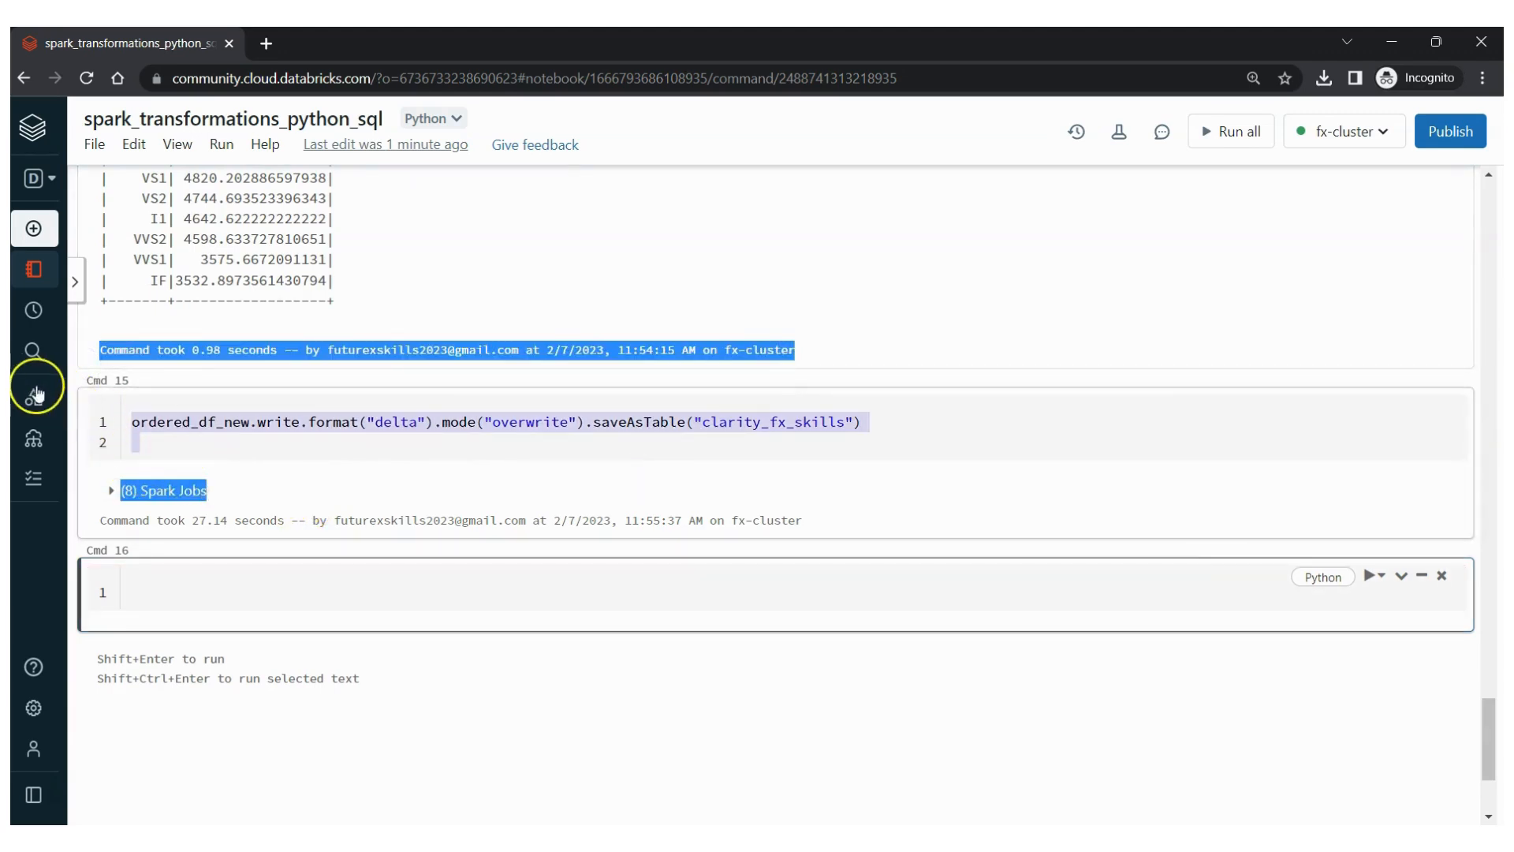
{"action": "left_click", "coordinate": [33, 395]}
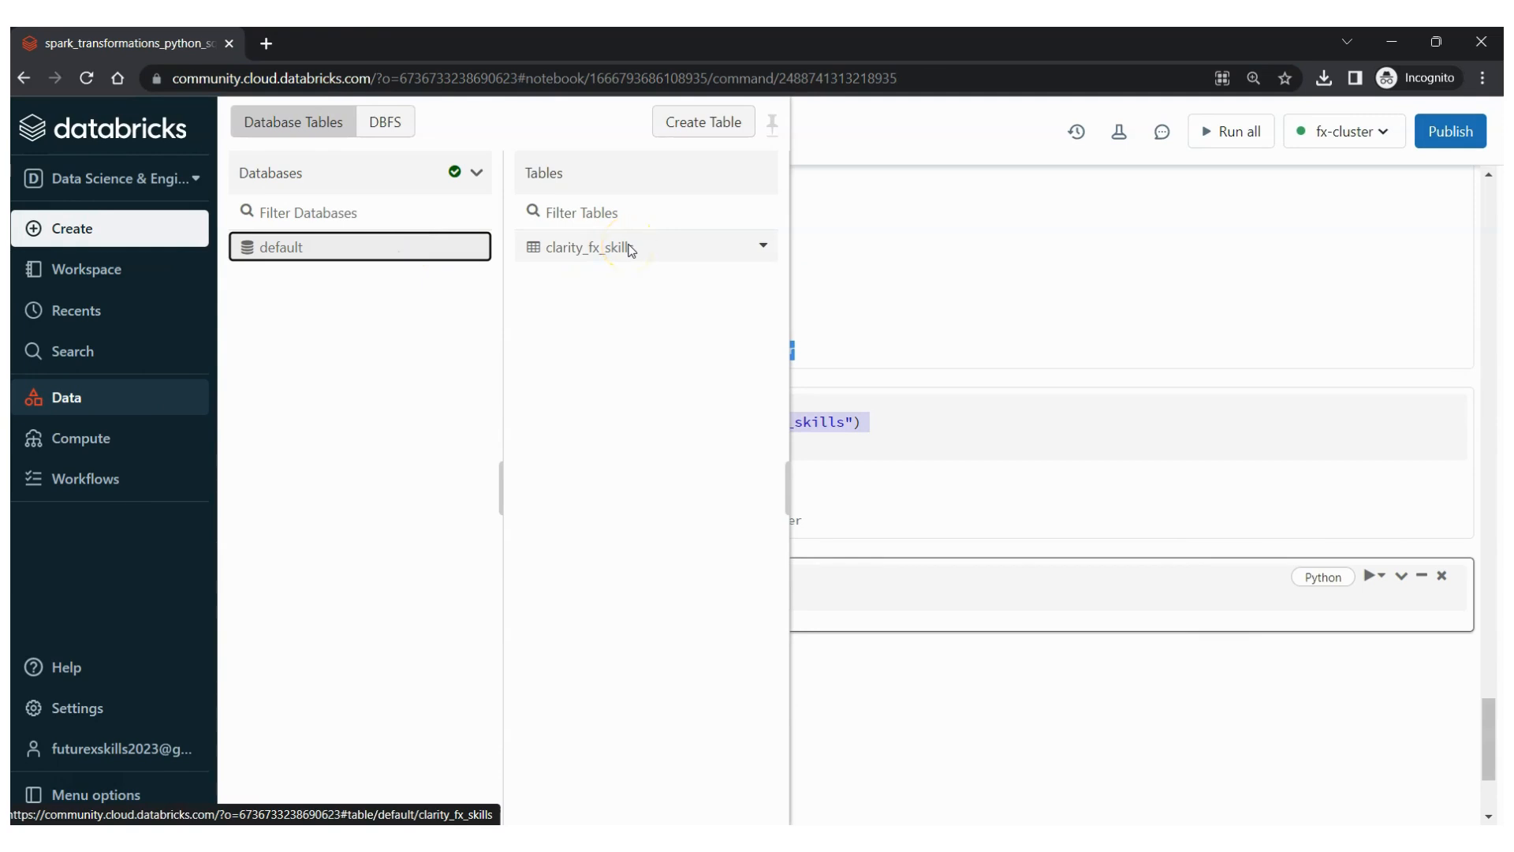
{"action": "left_click", "coordinate": [590, 246]}
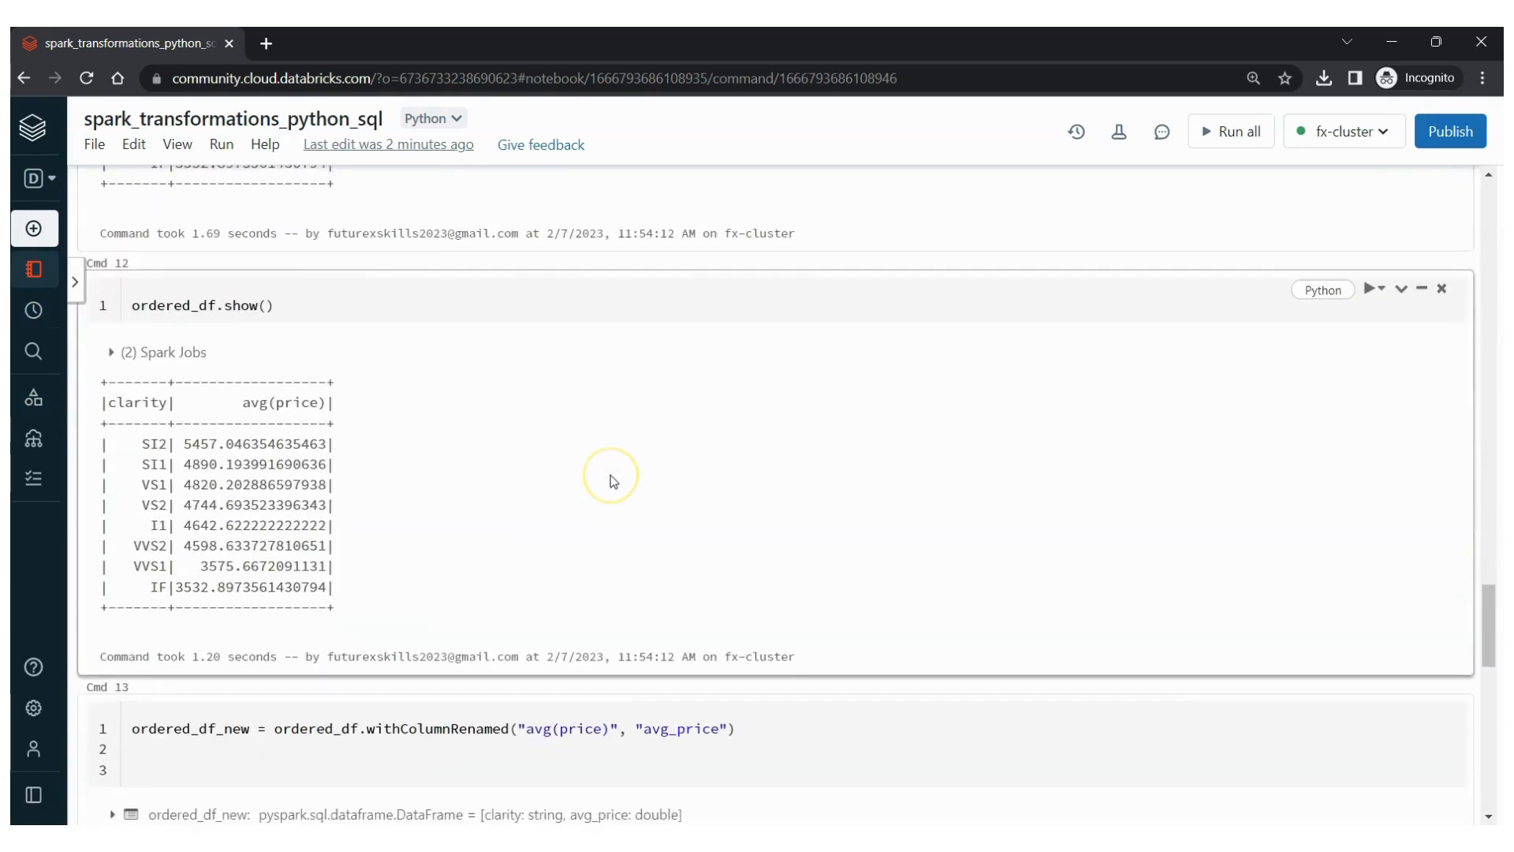
Read default.clarity_fx_skills into dataframe df1 via spark.sql and show it
{"action": "scroll", "scroll_direction": "down", "scroll_amount": 3}
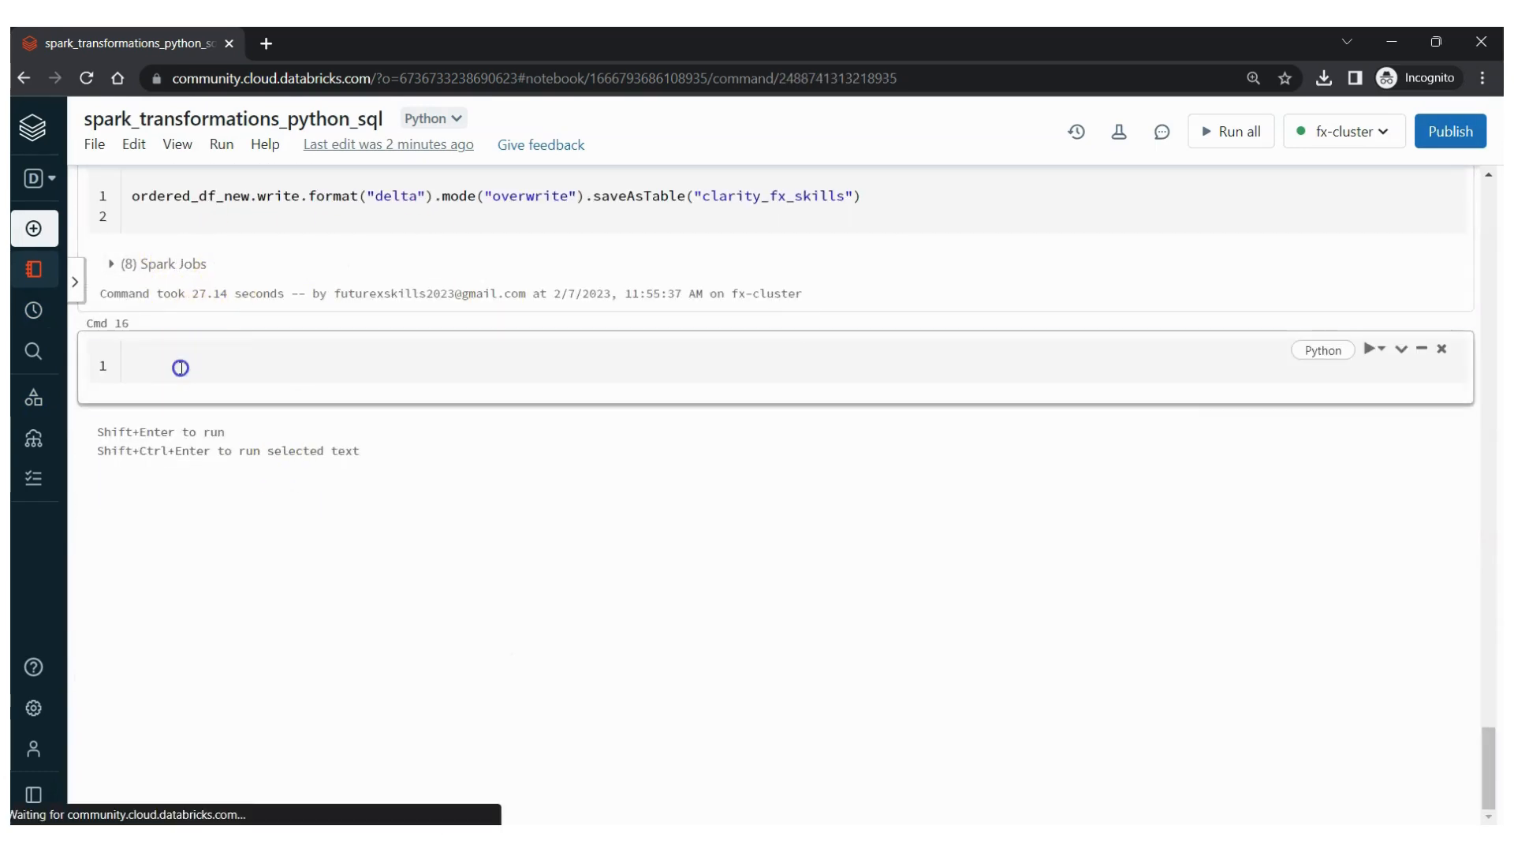
{"action": "type", "text": "temp_df"}
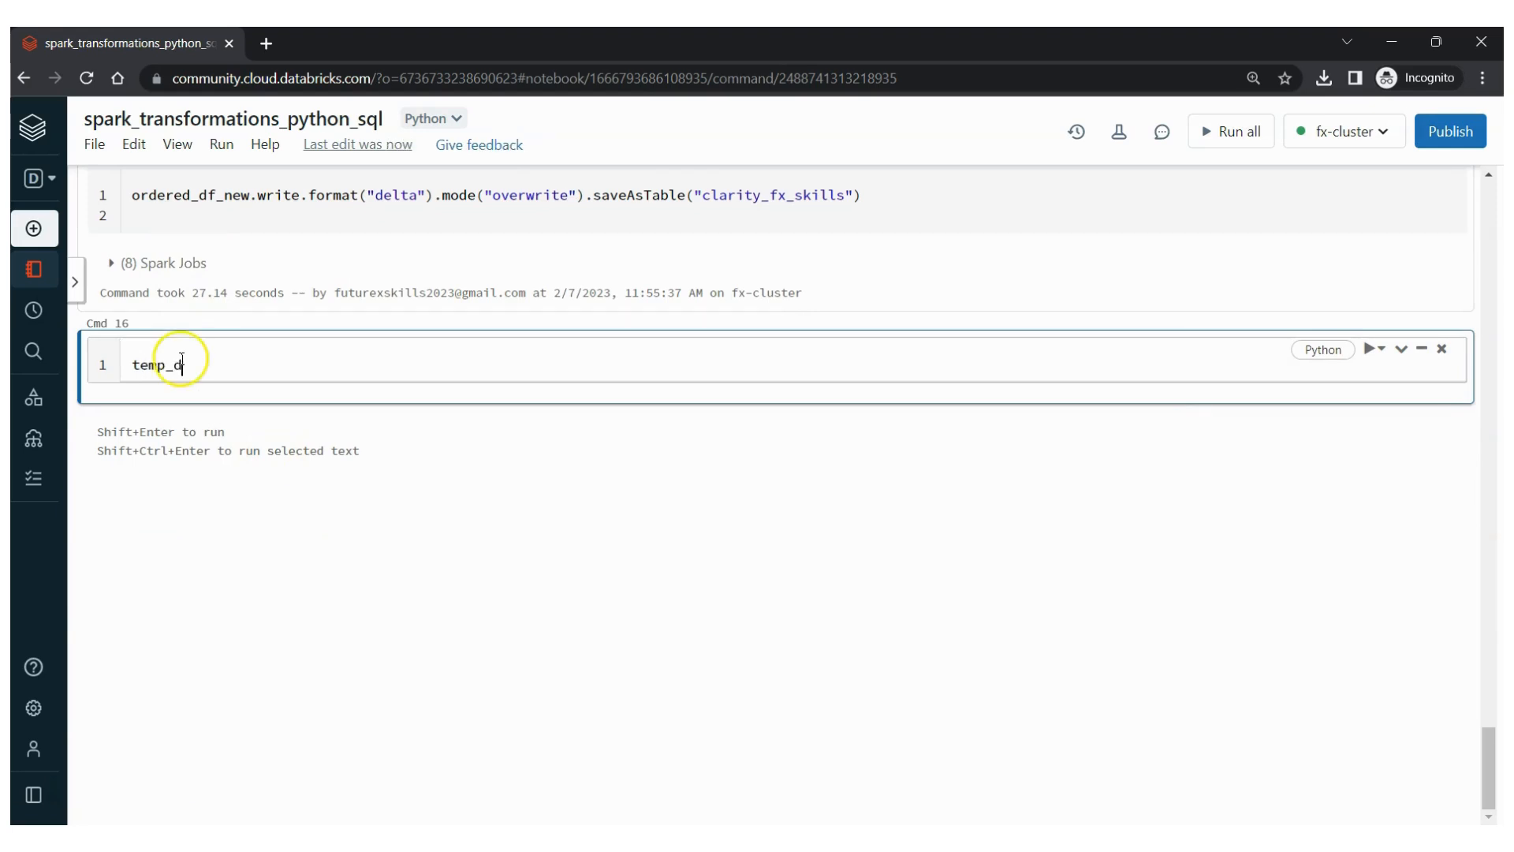
{"action": "type", "text": "= select"}
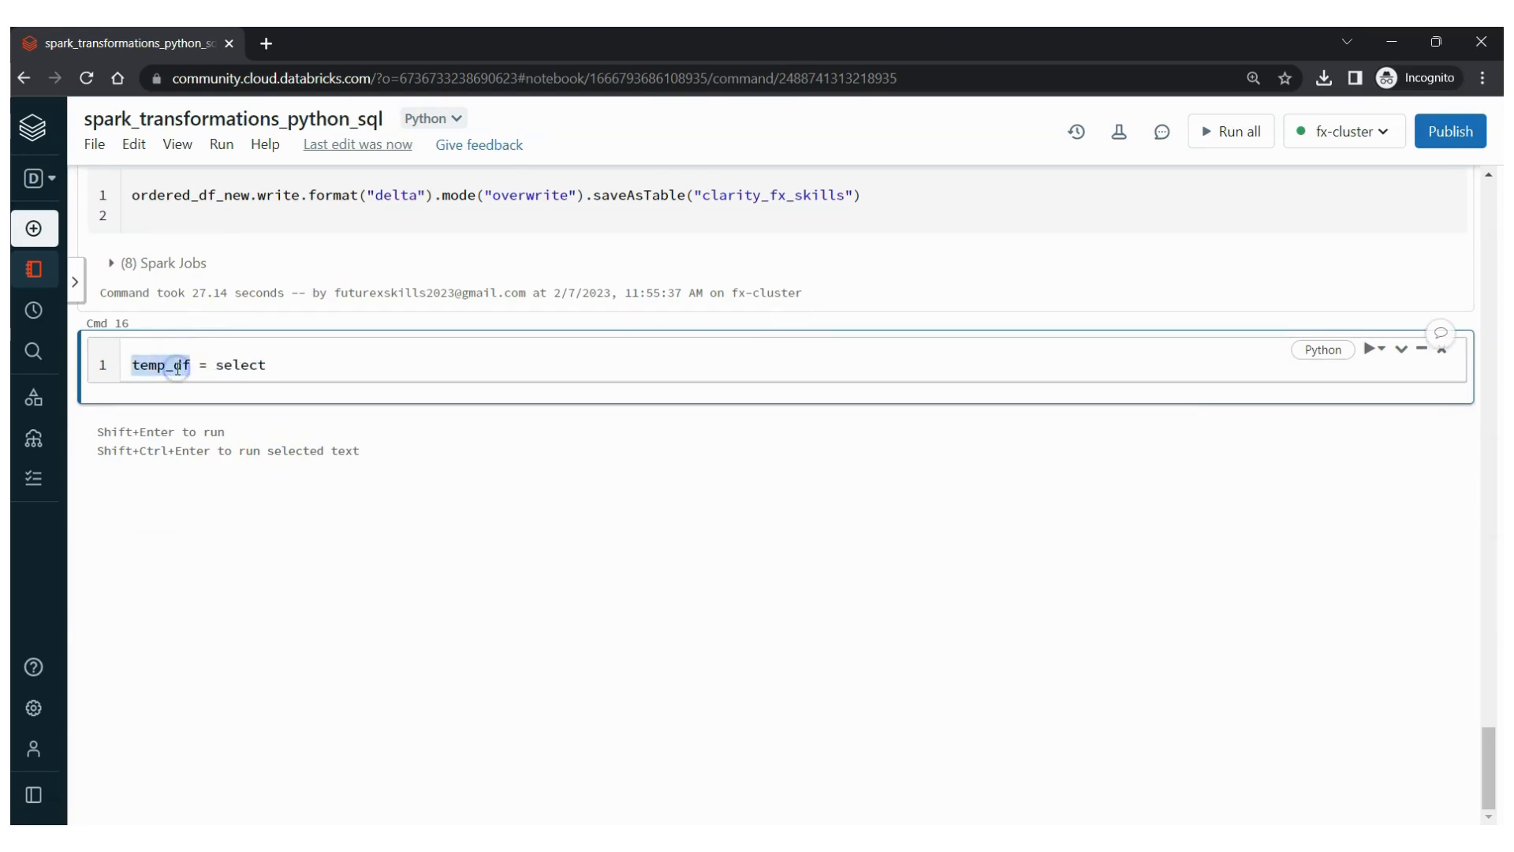
{"action": "type", "text": "df1"}
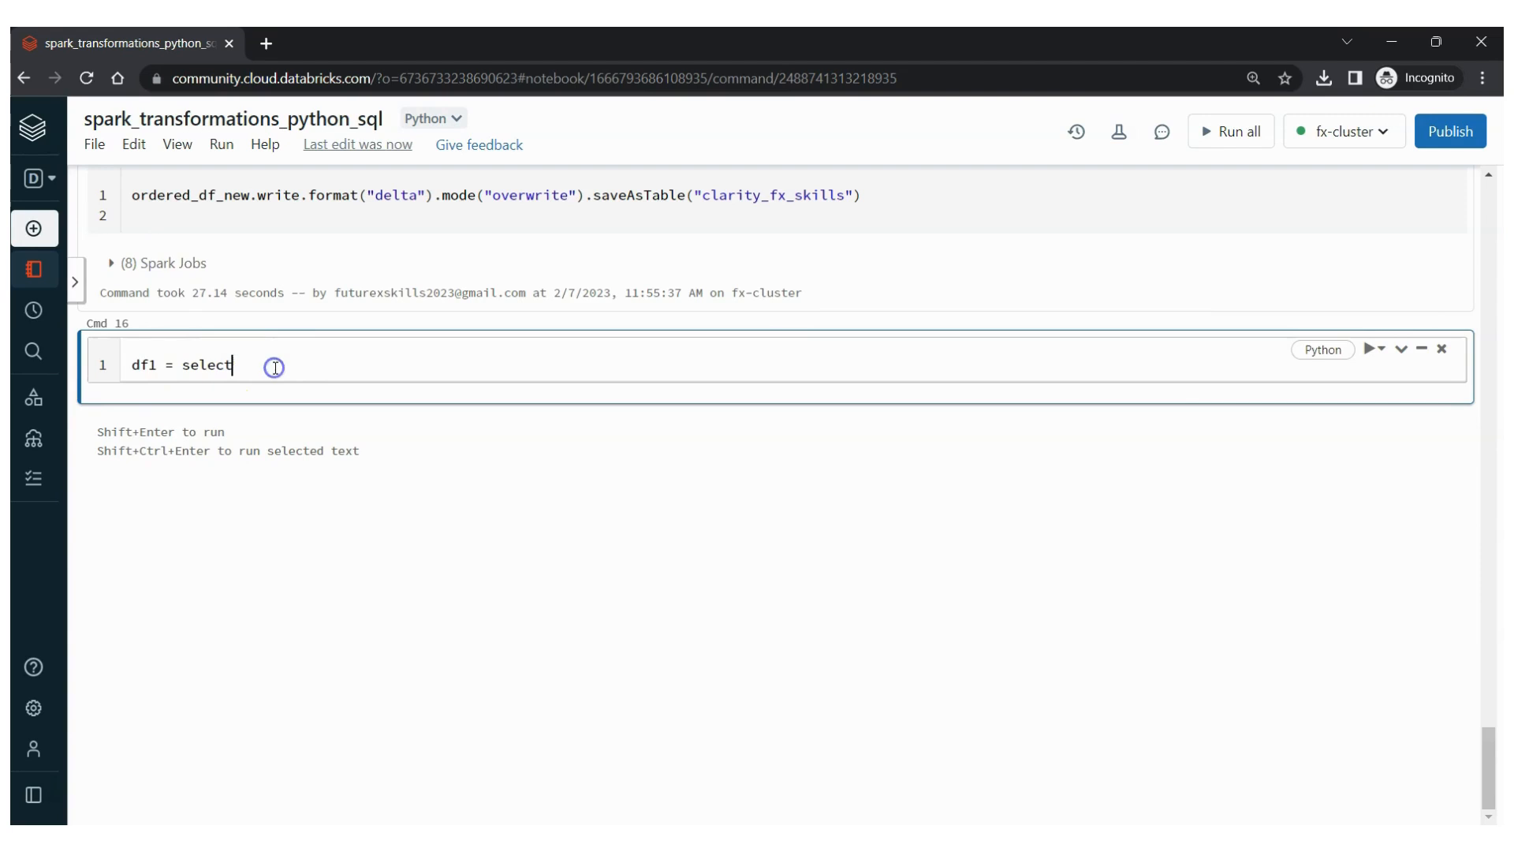
{"action": "key", "text": "Backspace"}
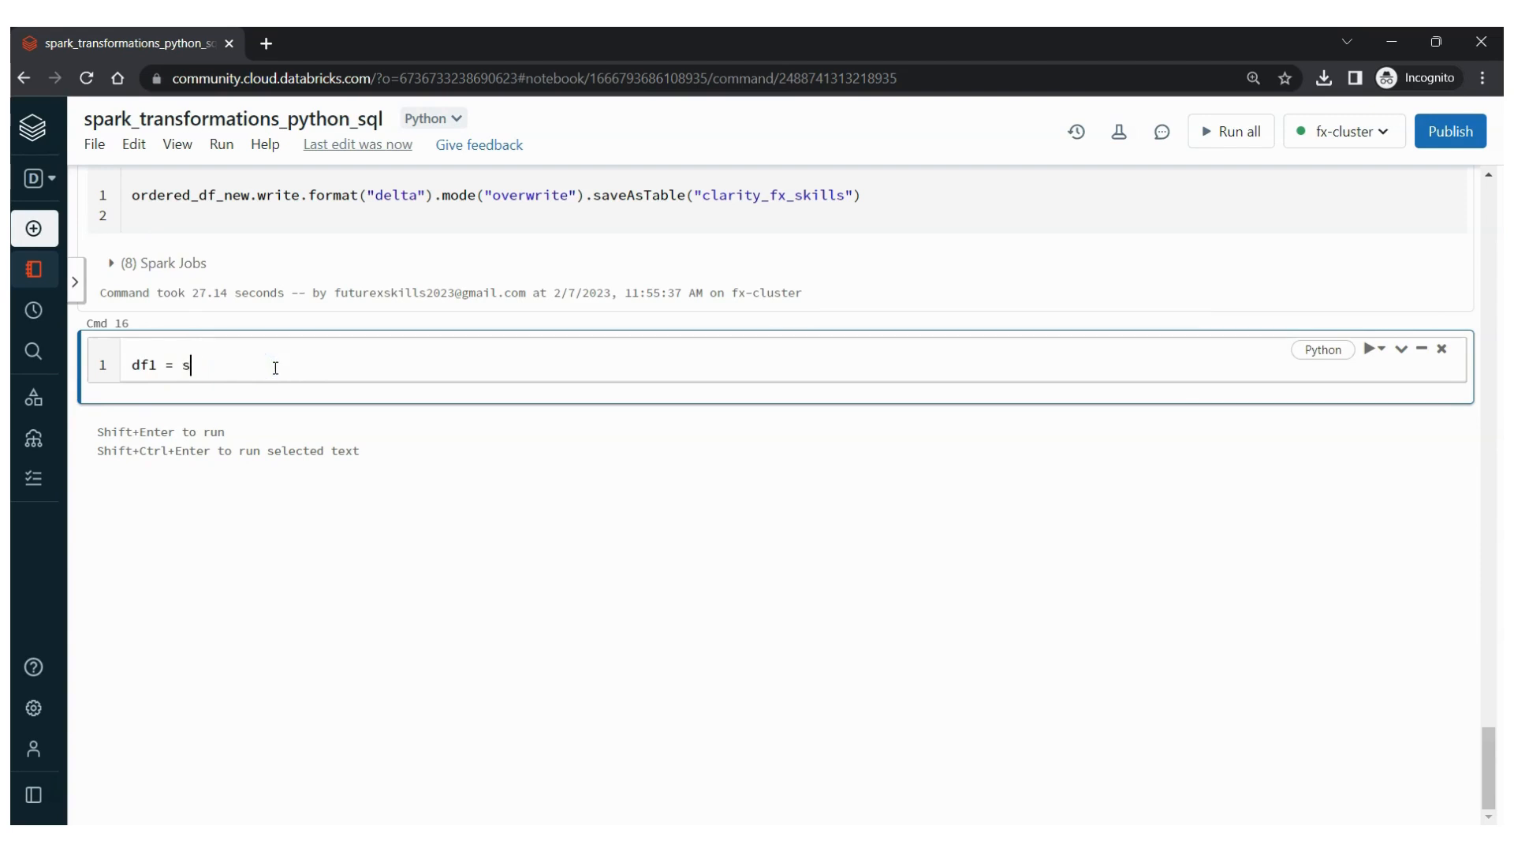
{"action": "type", "text": "park.sql"}
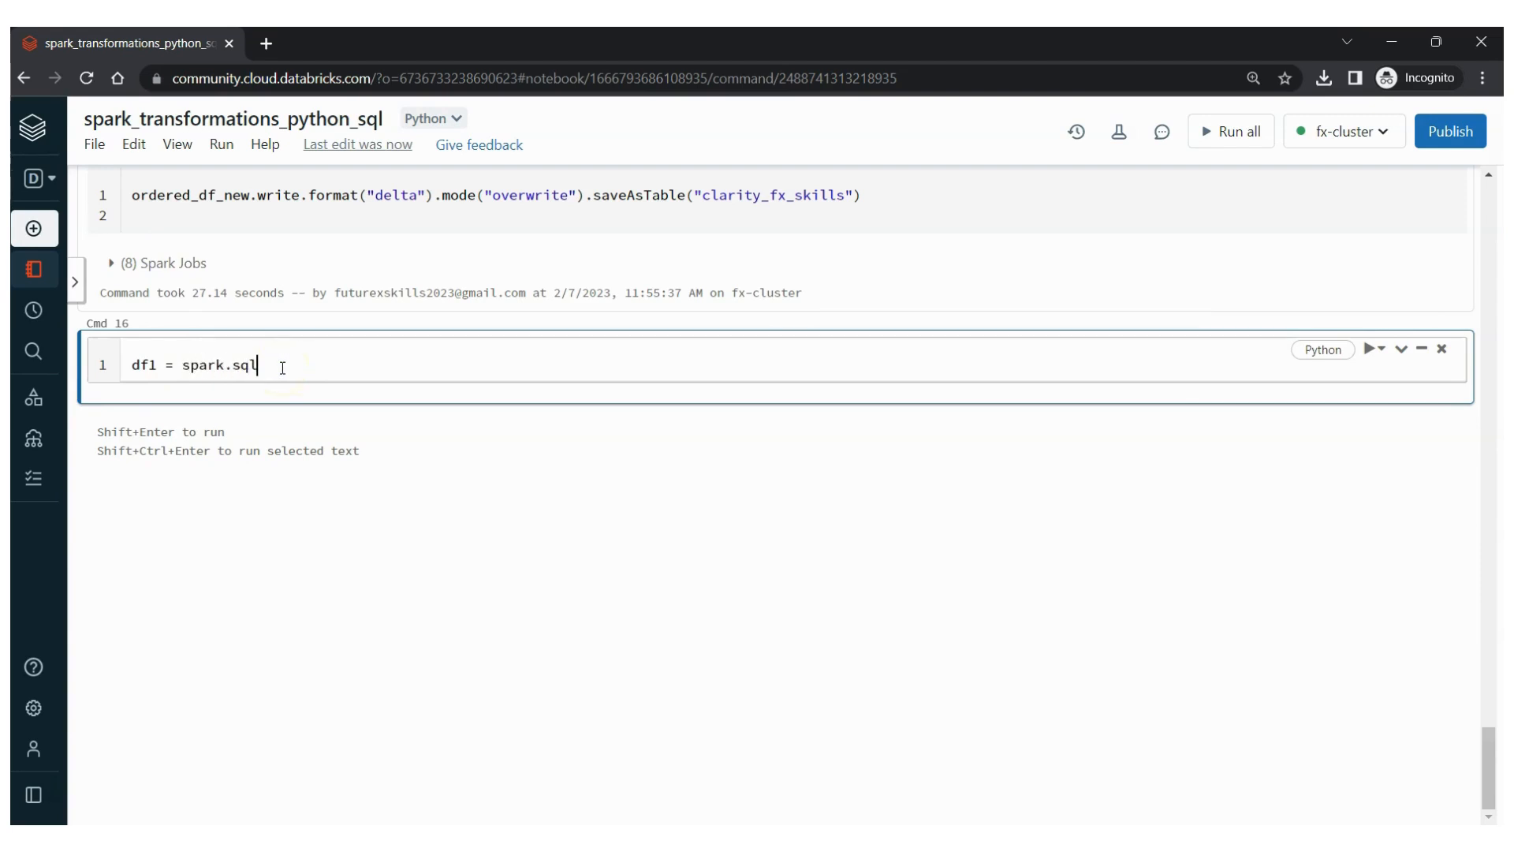
{"action": "type", "text": "(\"s\")"}
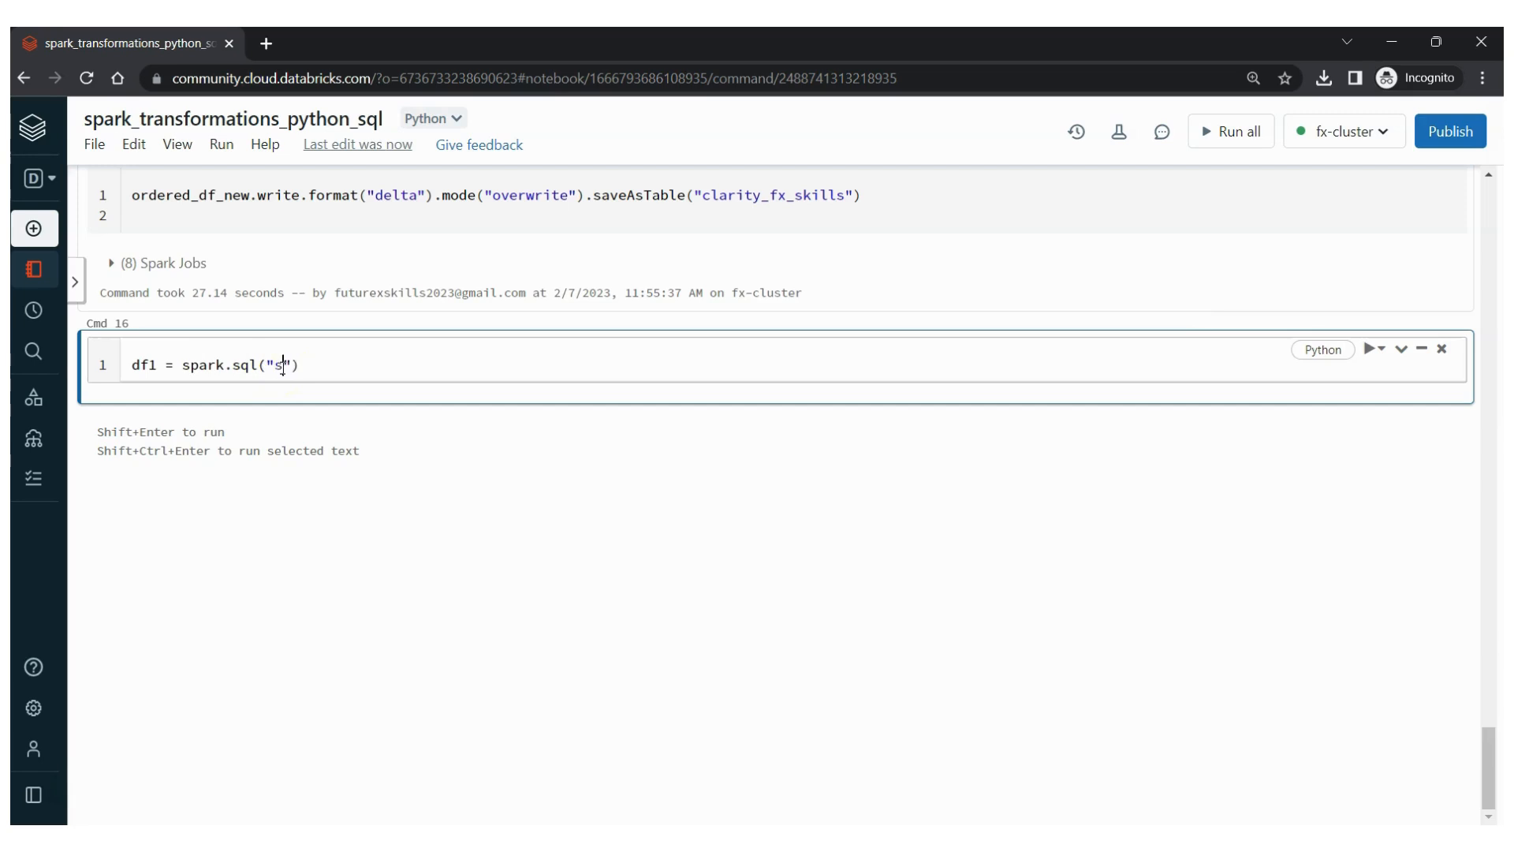
{"action": "type", "text": "elect"}
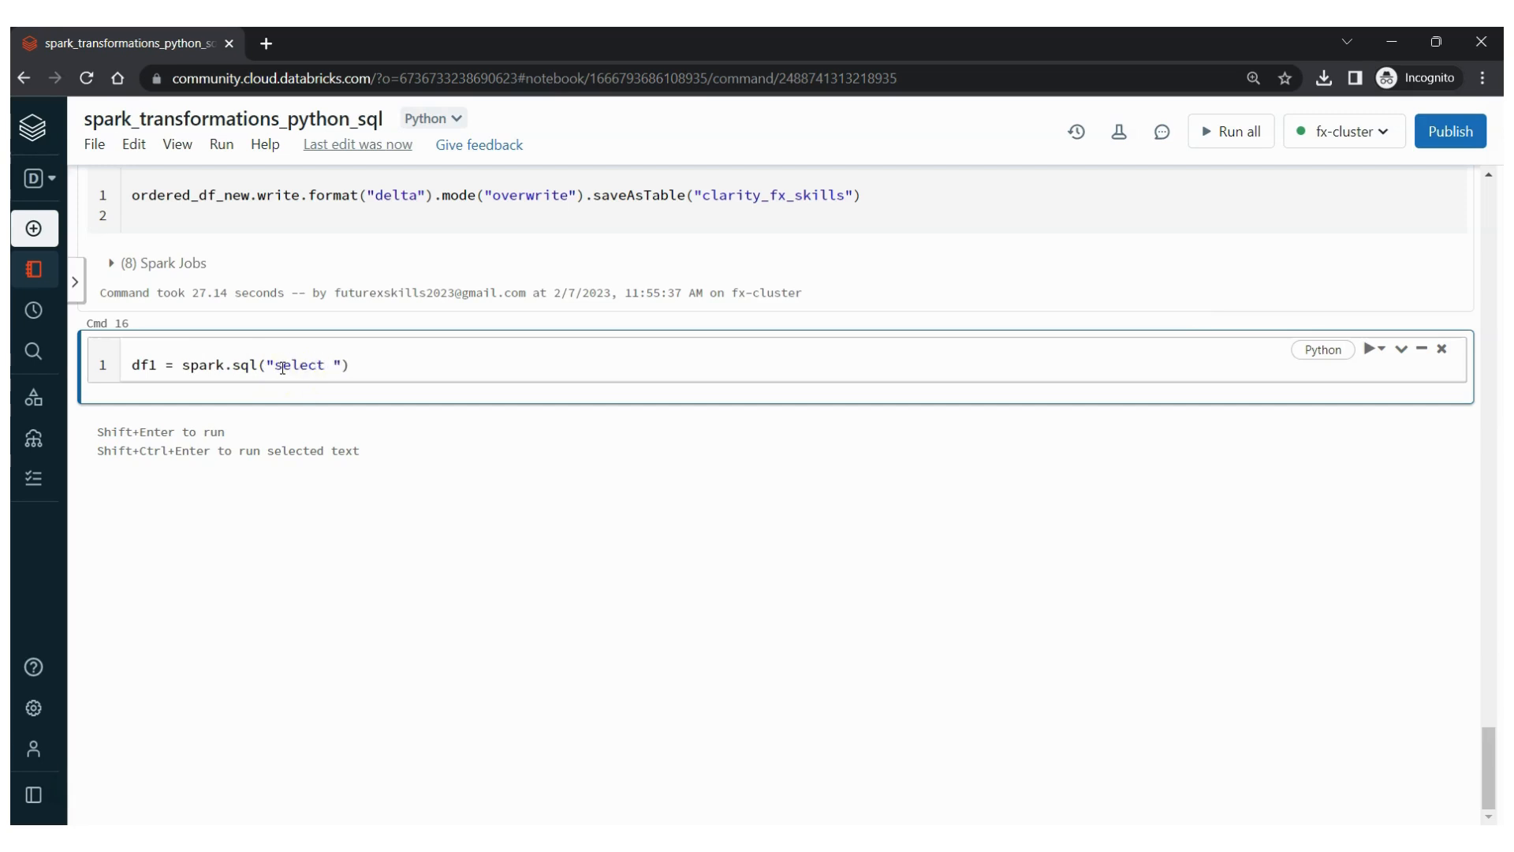
{"action": "type", "text": "*"}
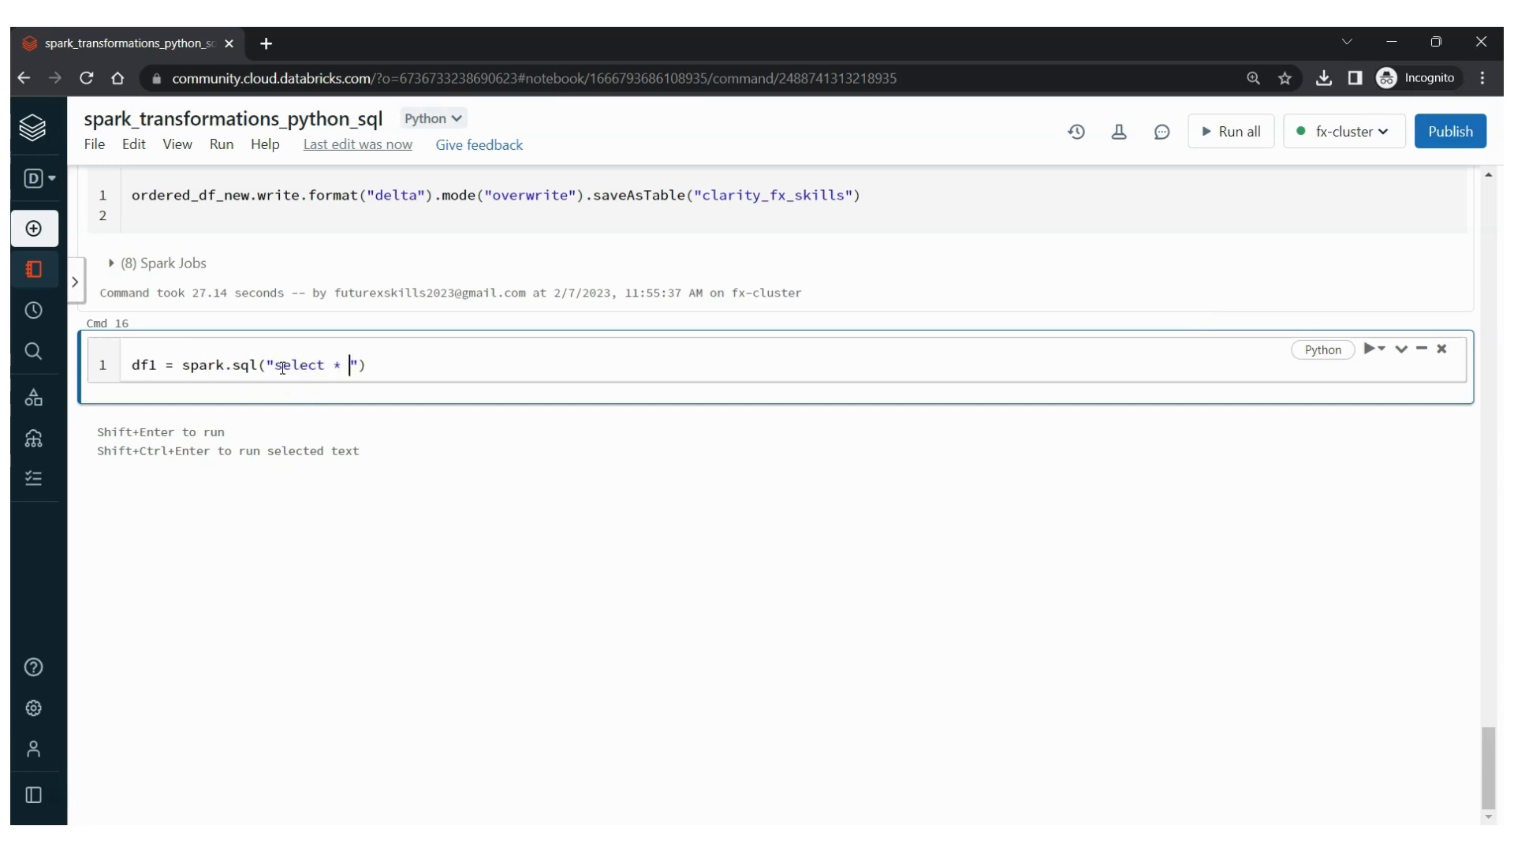
{"action": "type", "text": "from"}
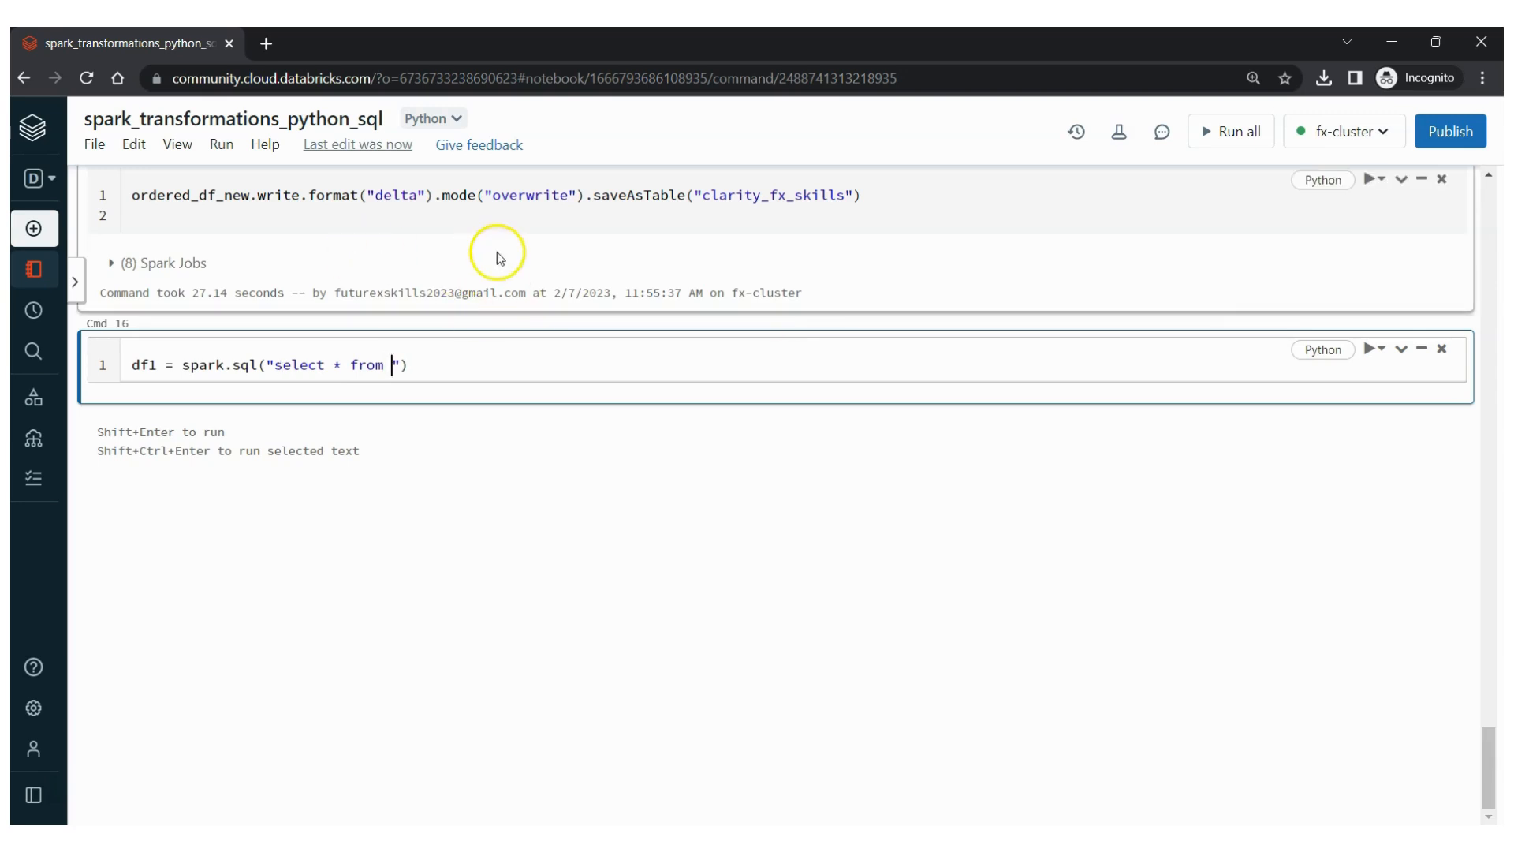
{"action": "type", "text": "d"}
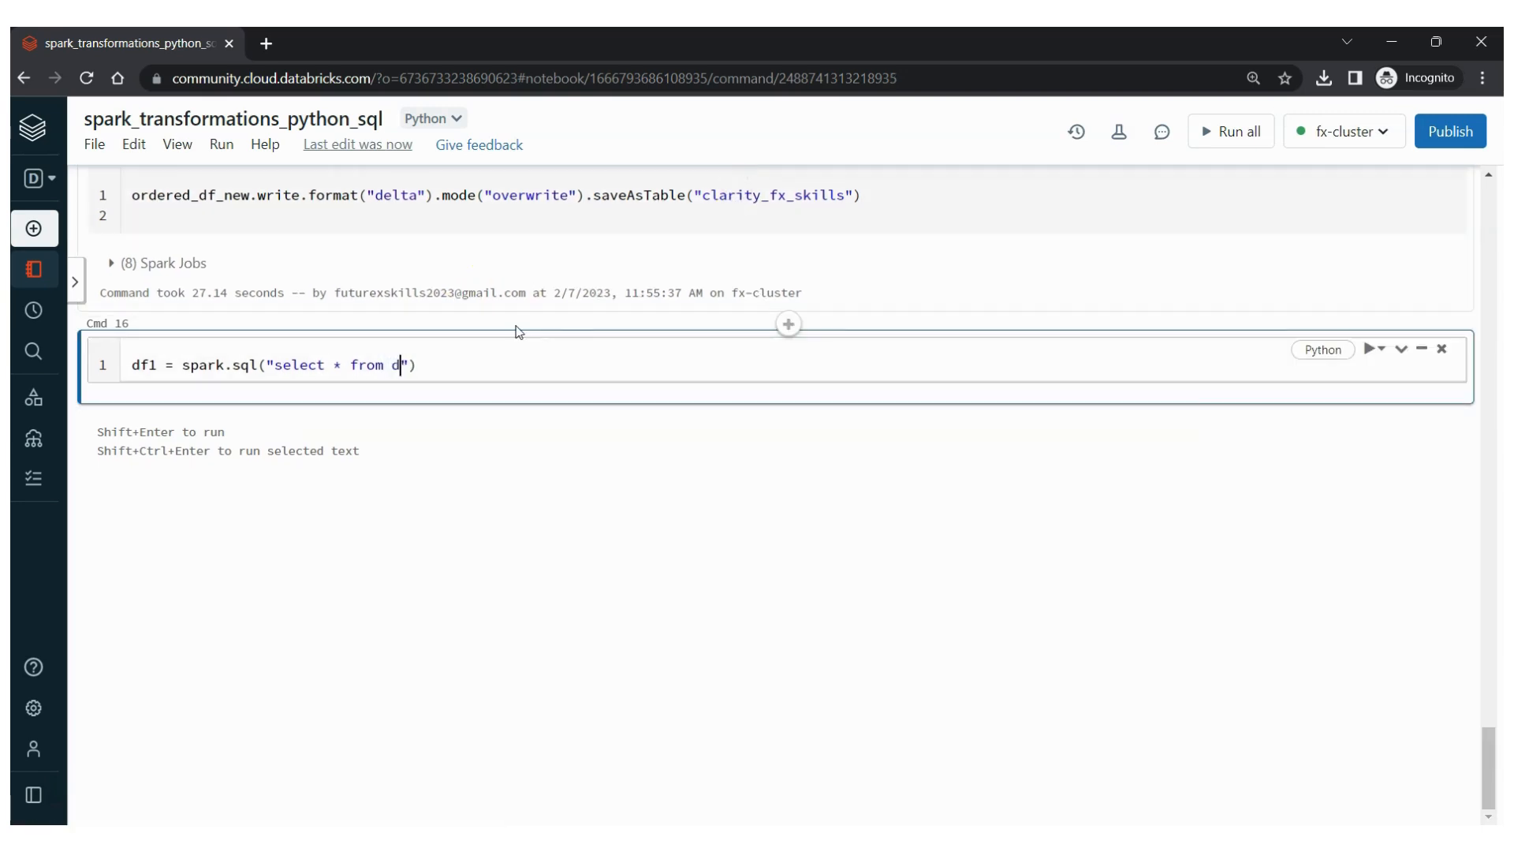
{"action": "type", "text": "efault.clarity_fx_skills"}
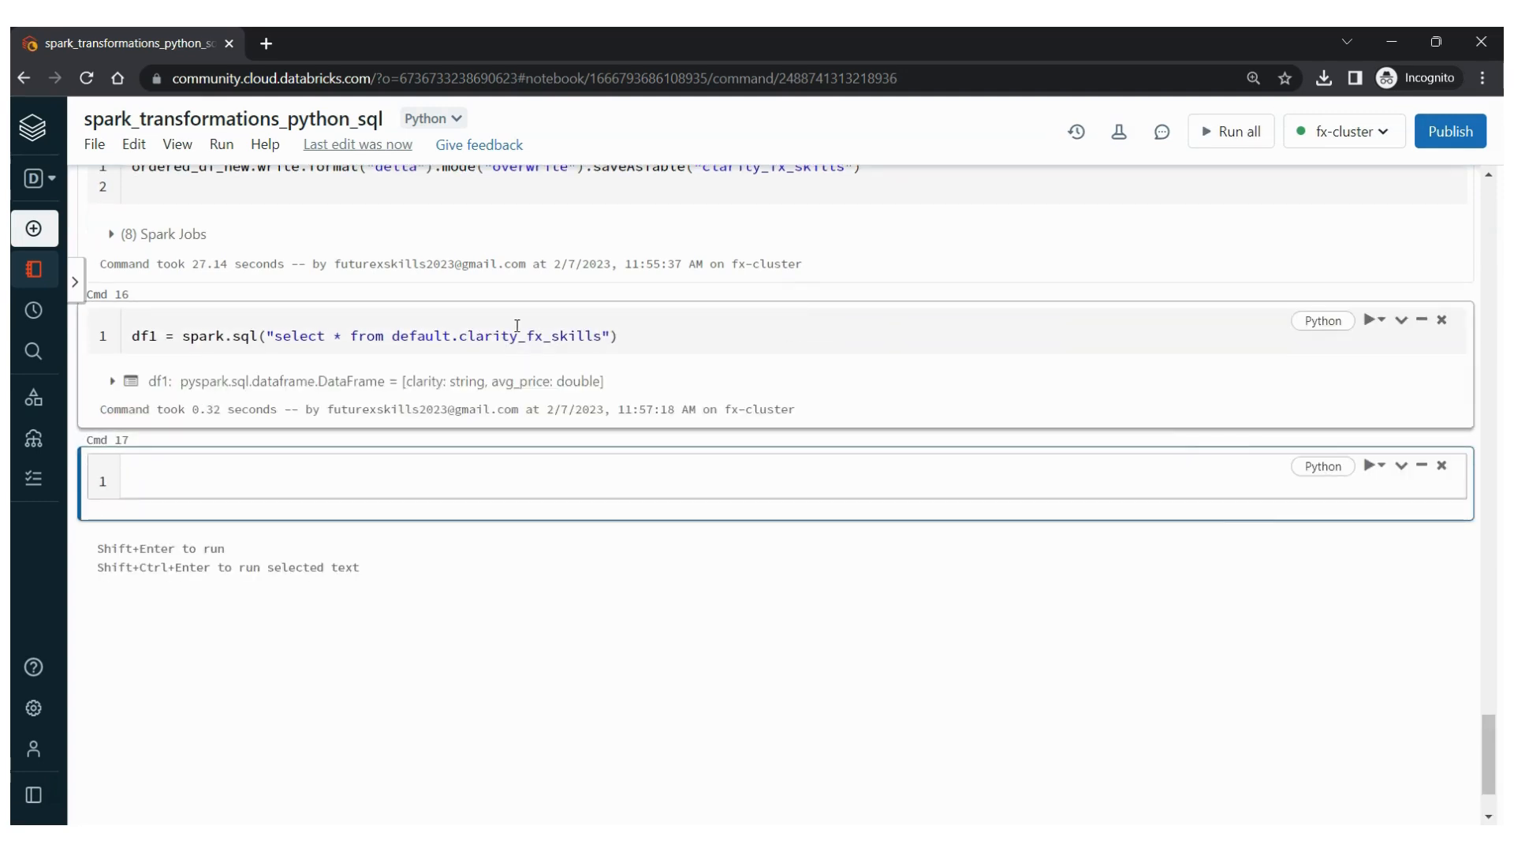
{"action": "type", "text": "df1.show("}
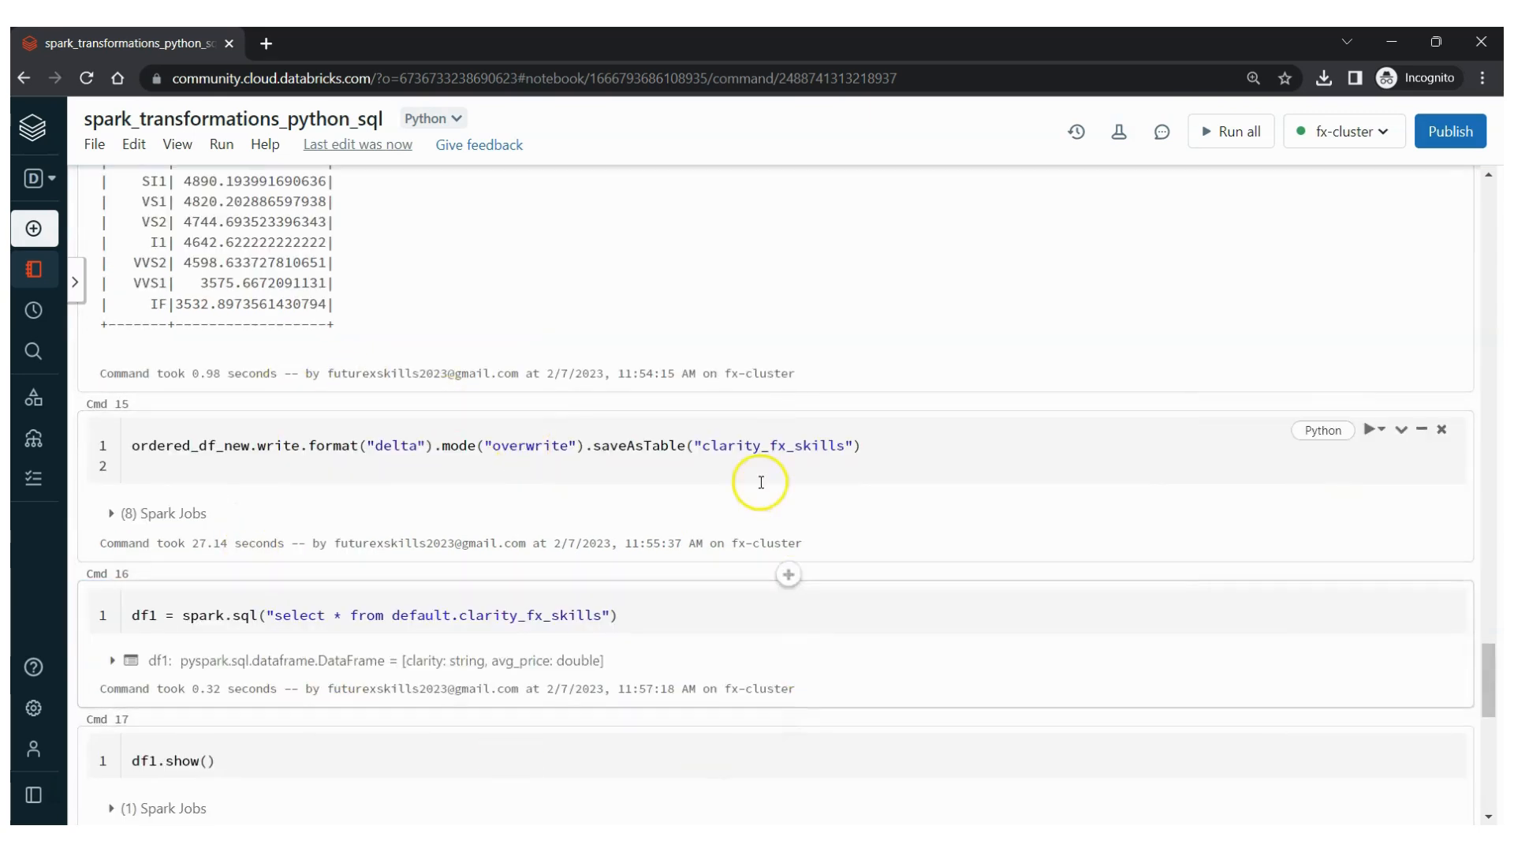
{"action": "mouse_move", "coordinate": [454, 567]}
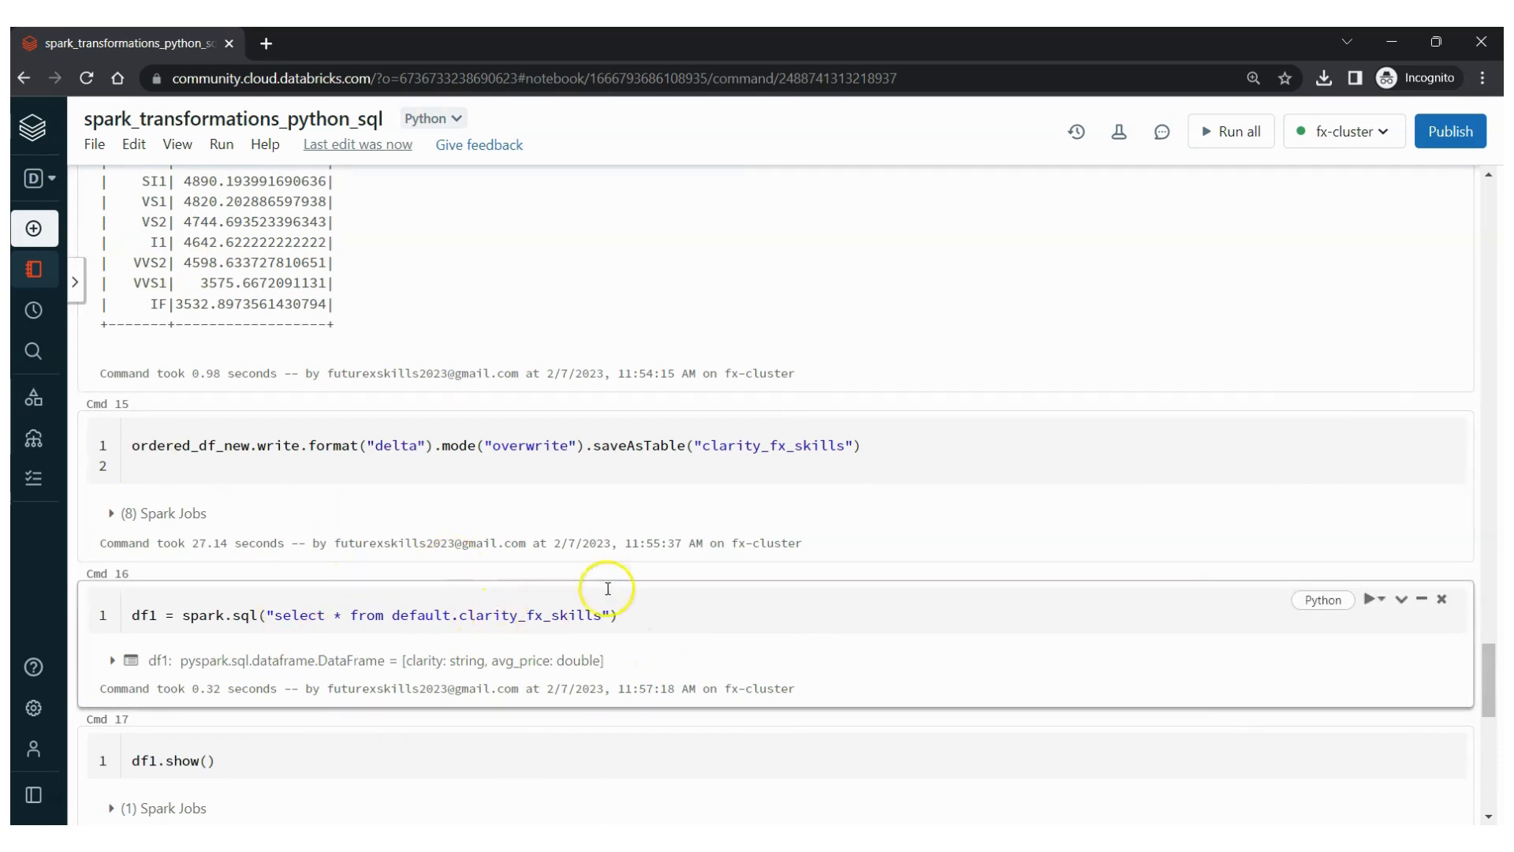
Add a %sql cell selecting everything from default.clarity_fx_skills
{"action": "scroll", "scroll_direction": "down", "scroll_amount": 3}
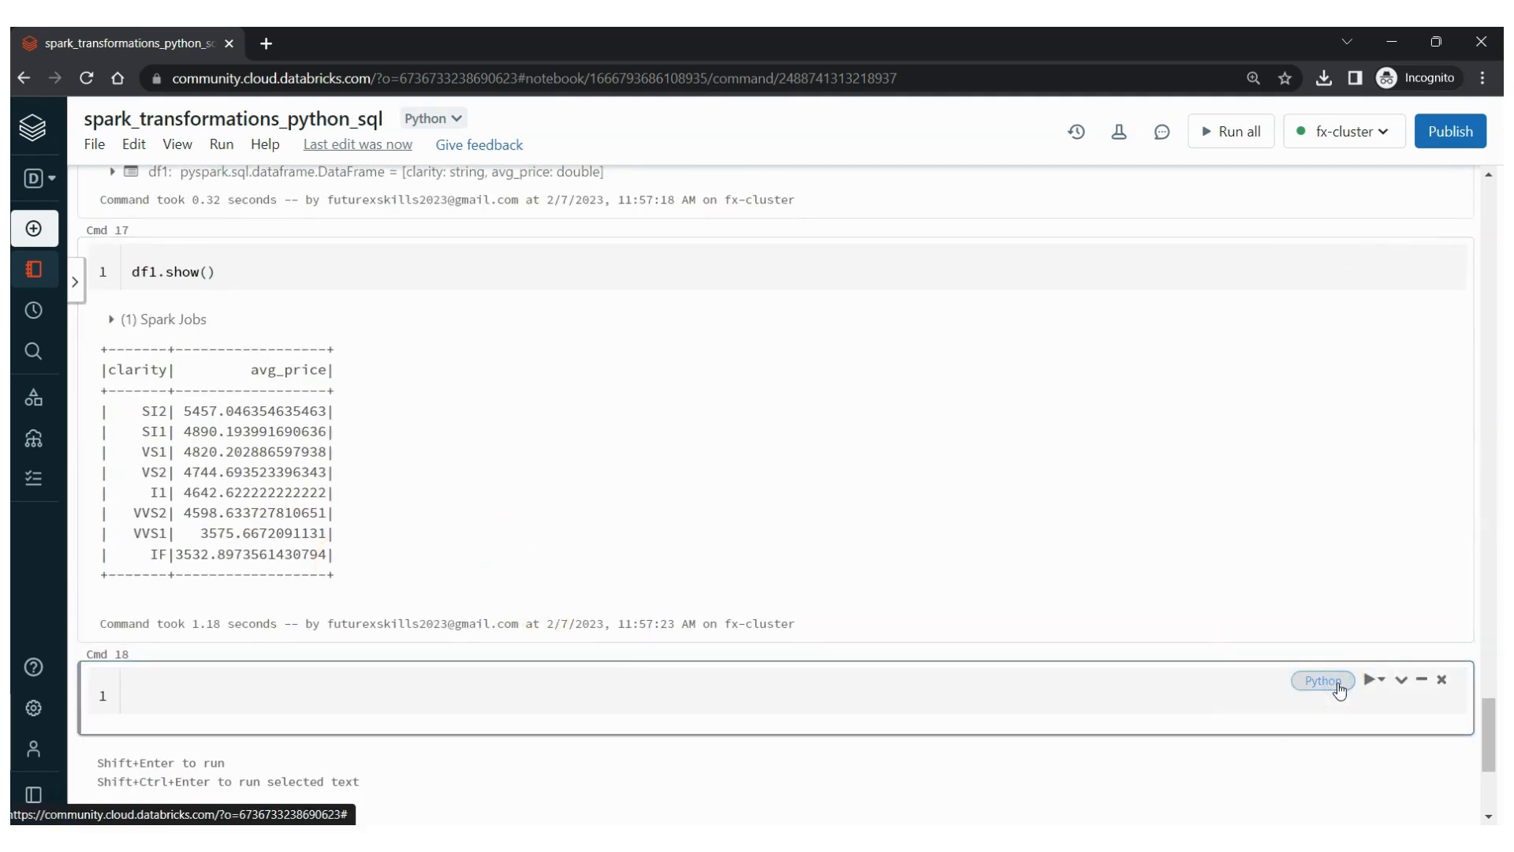
{"action": "type", "text": "%sql"}
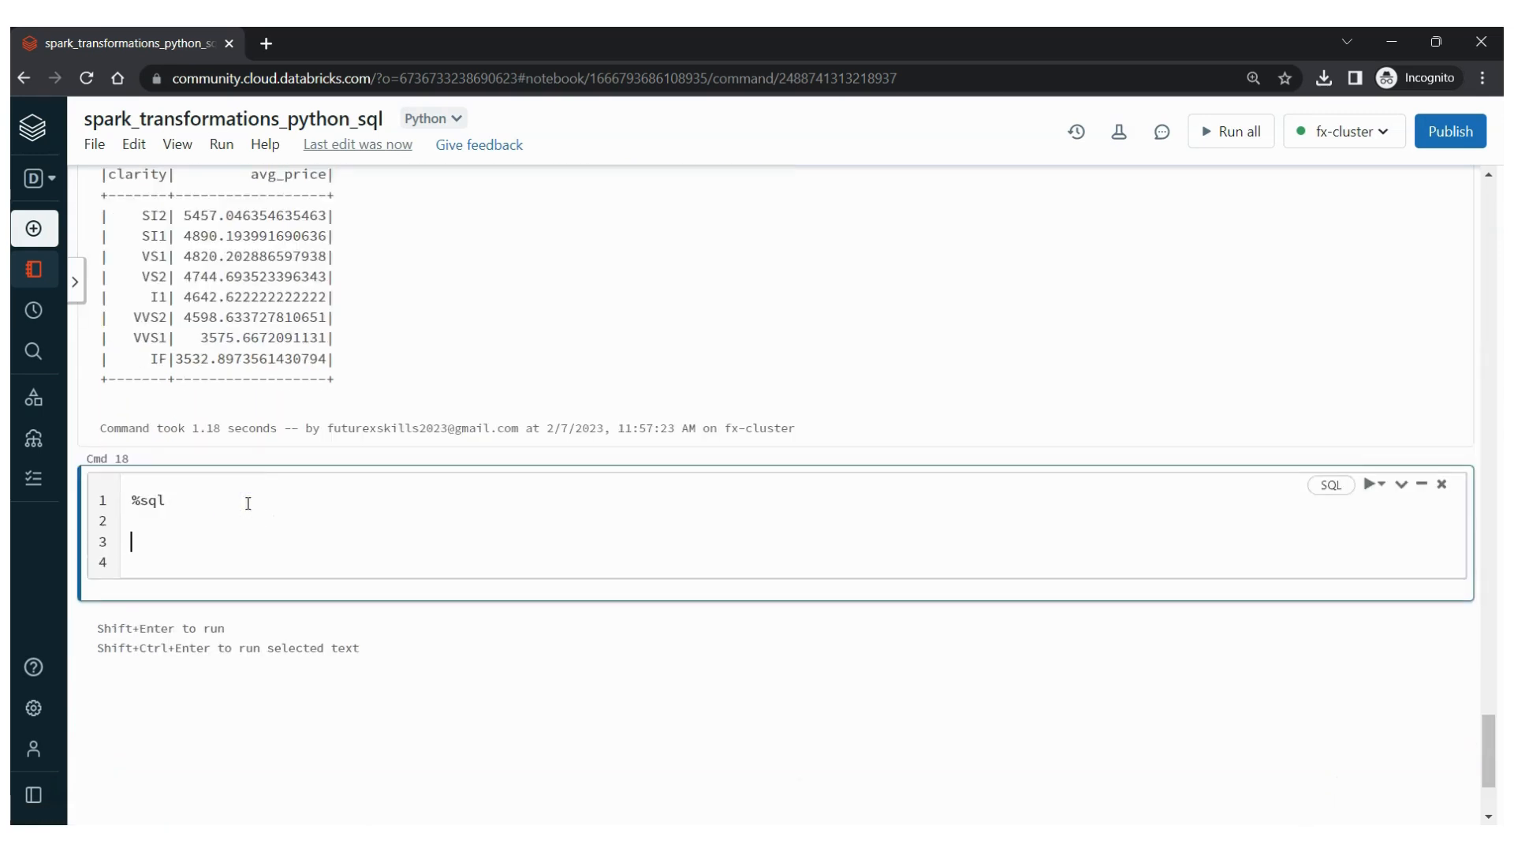
{"action": "type", "text": "s"}
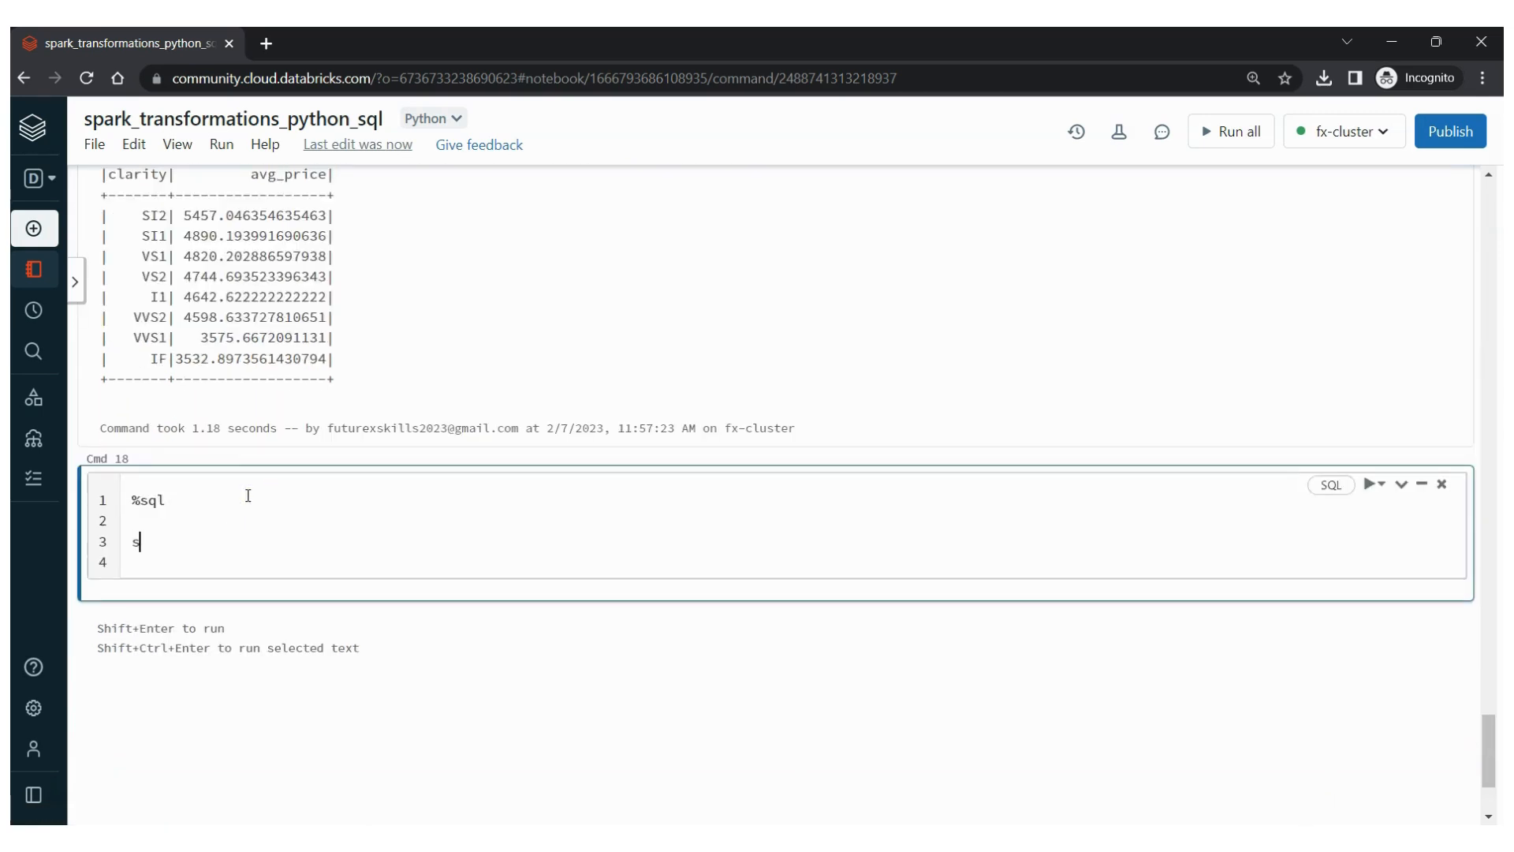
{"action": "type", "text": "elect * from"}
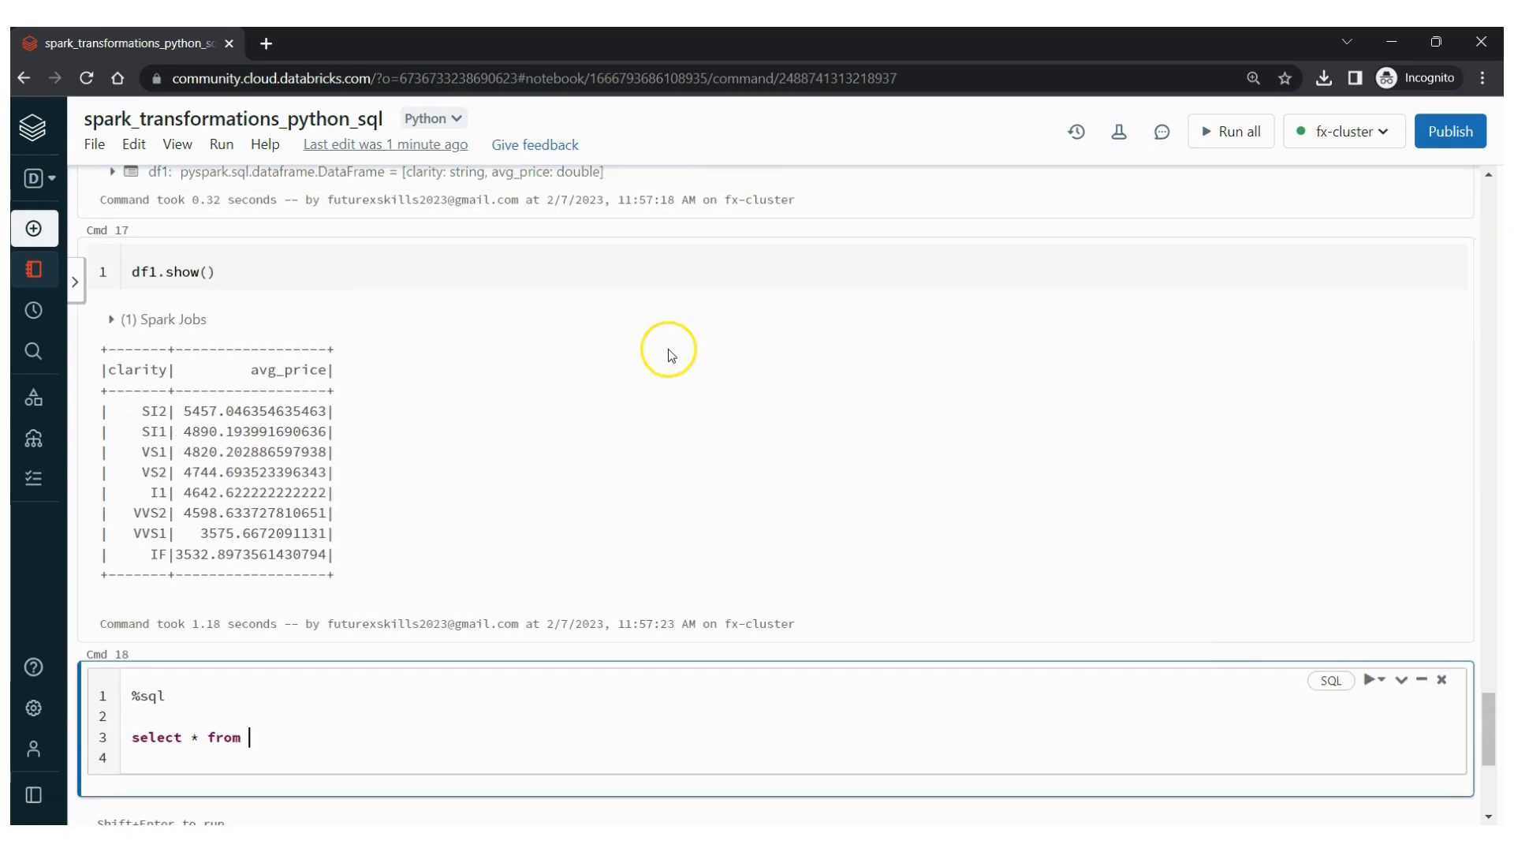
{"action": "type", "text": "default."}
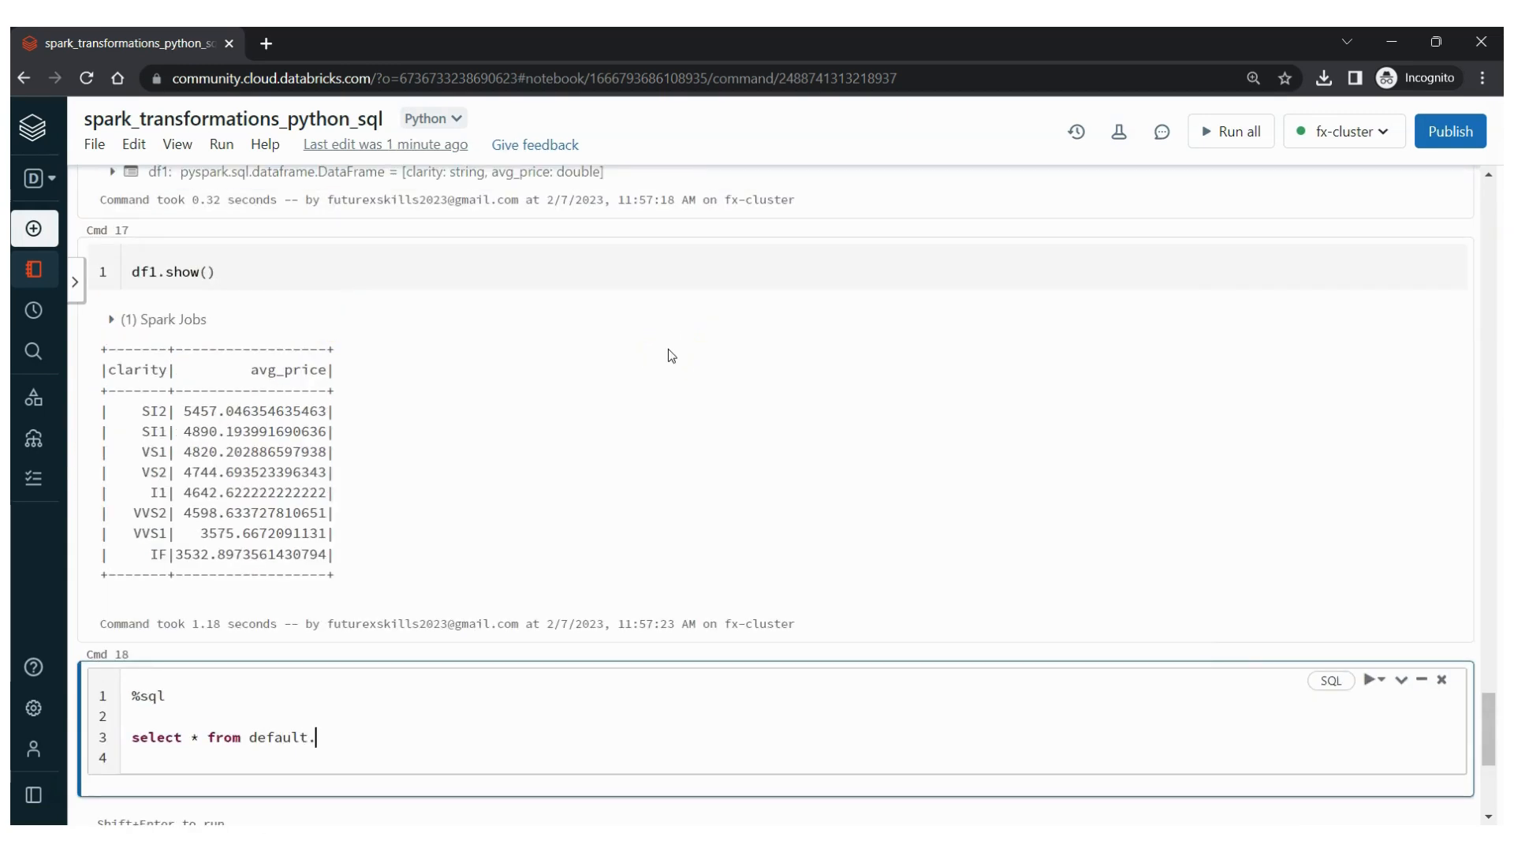
{"action": "type", "text": "clarity_fx_skills"}
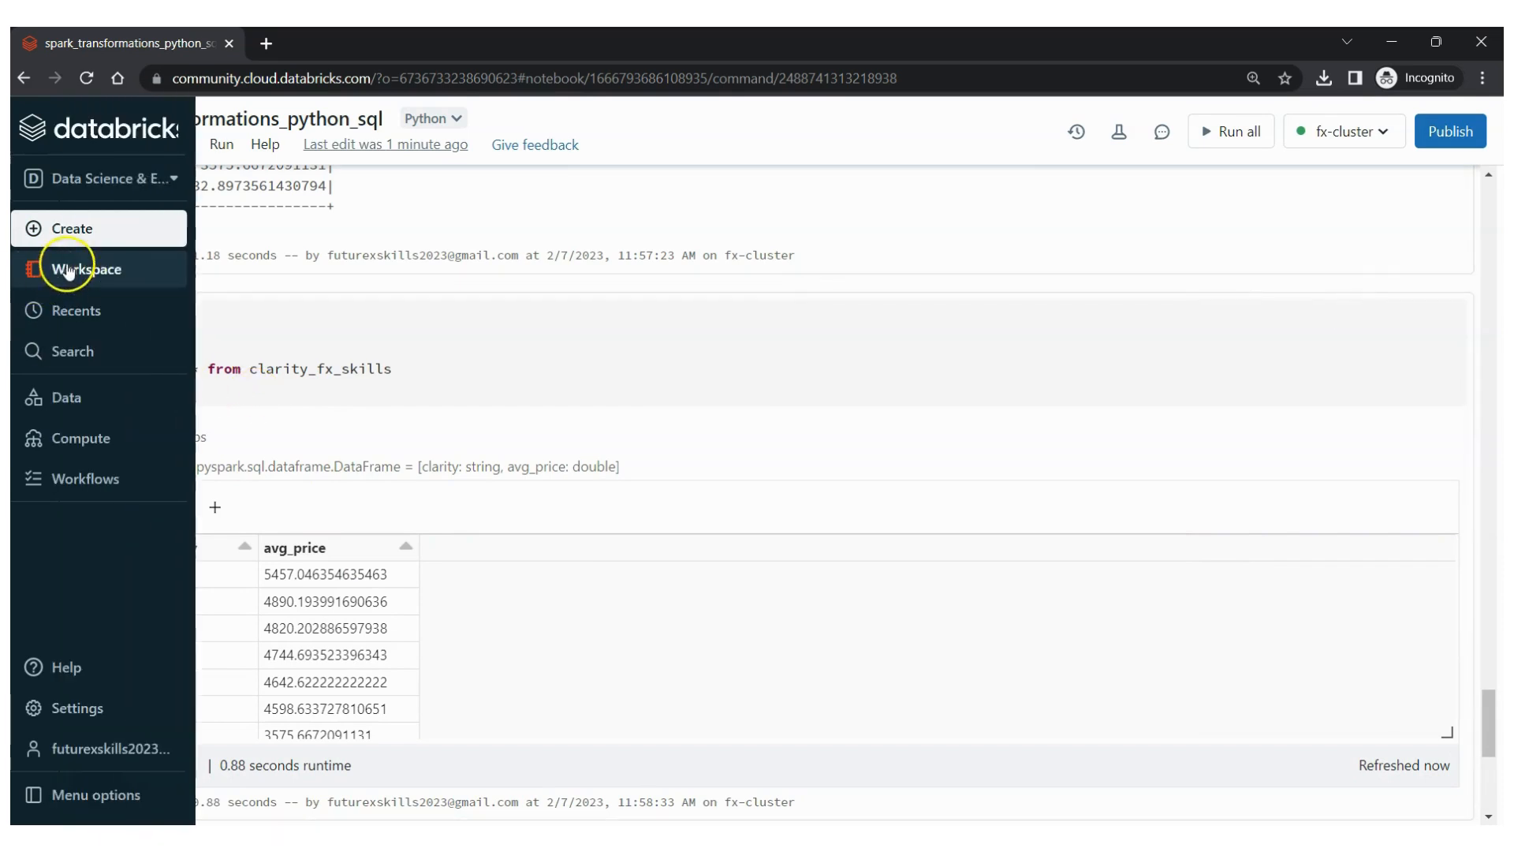
Create a new SQL notebook named fxskill_sql
{"action": "left_click", "coordinate": [71, 229]}
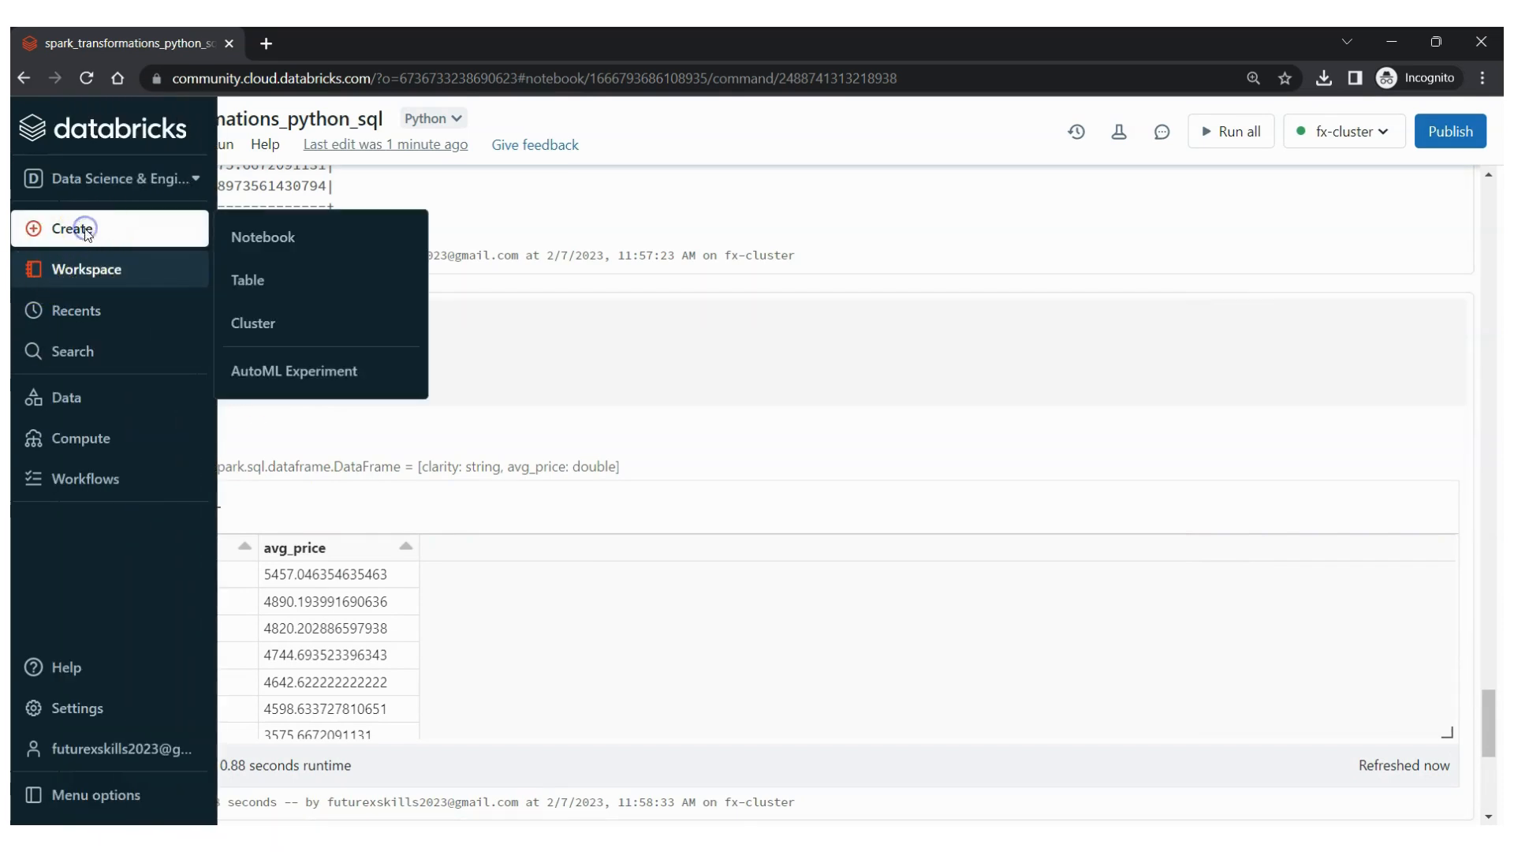
{"action": "left_click", "coordinate": [264, 237]}
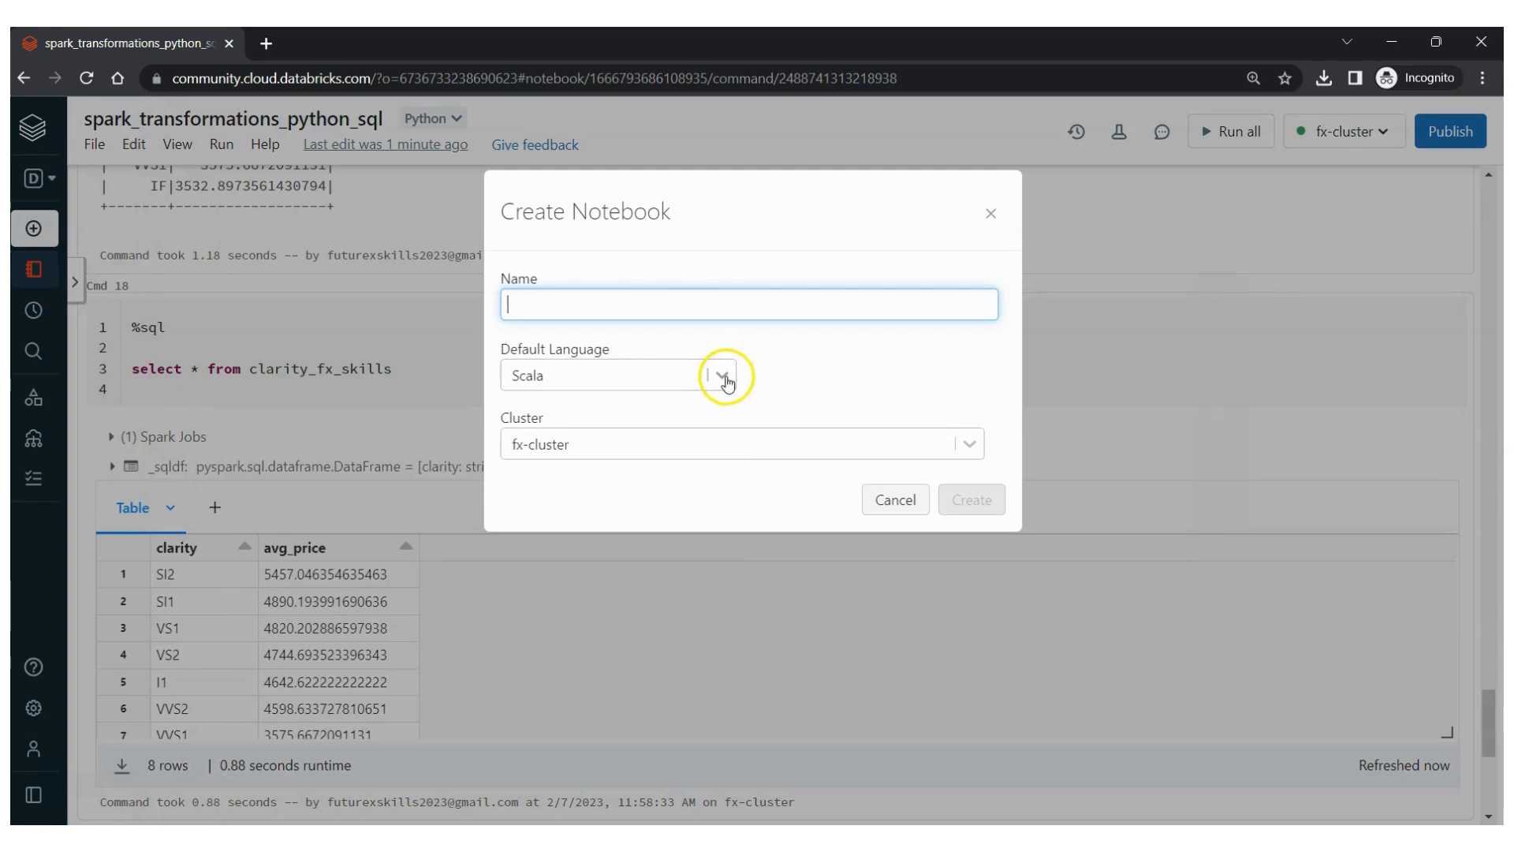
{"action": "left_click", "coordinate": [721, 376]}
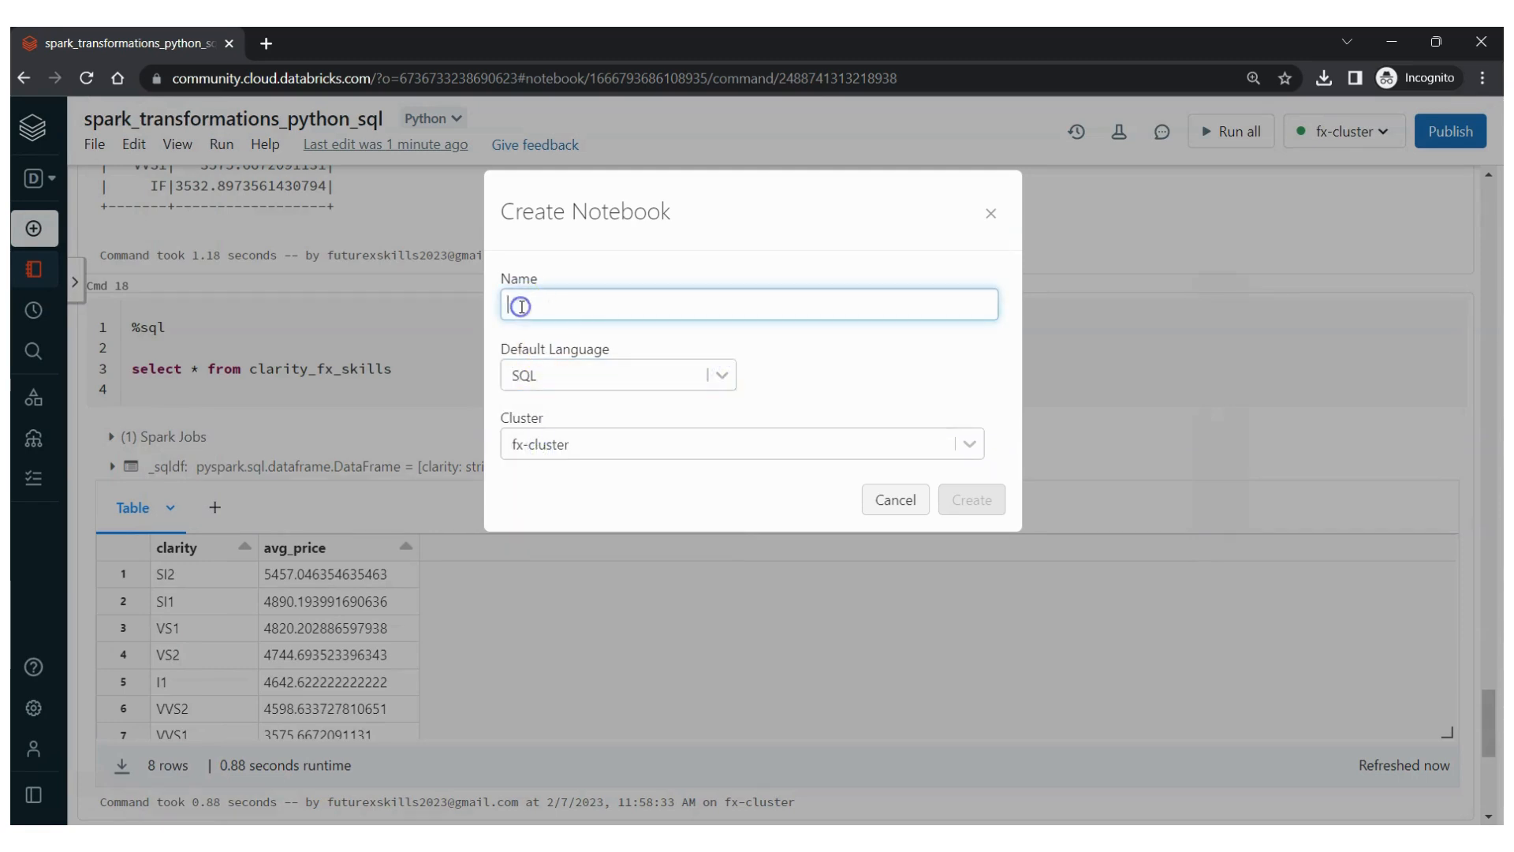
{"action": "type", "text": "1"}
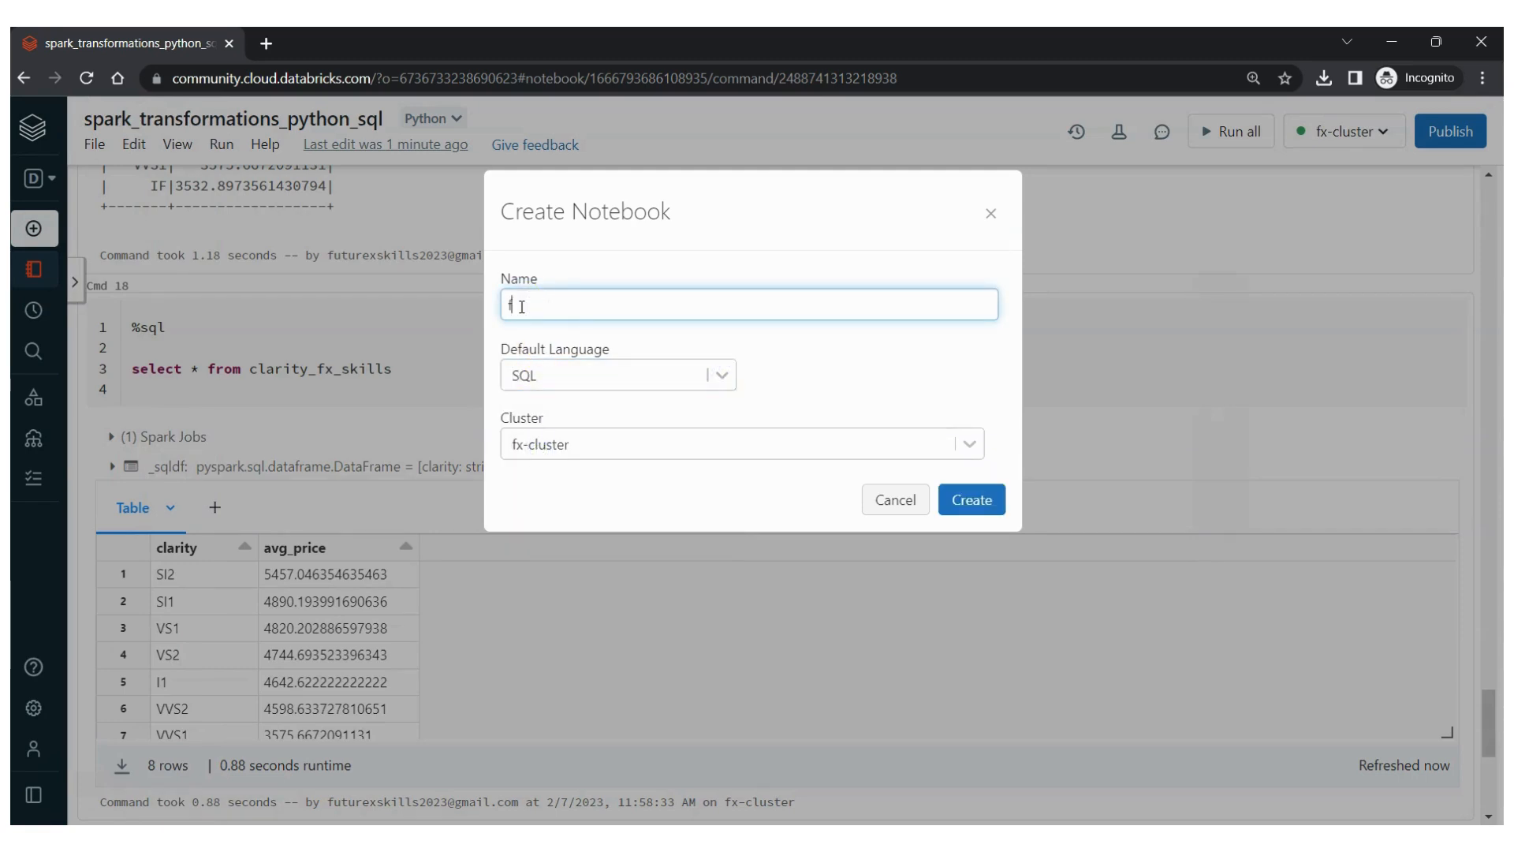
{"action": "type", "text": "fx_skill_sql"}
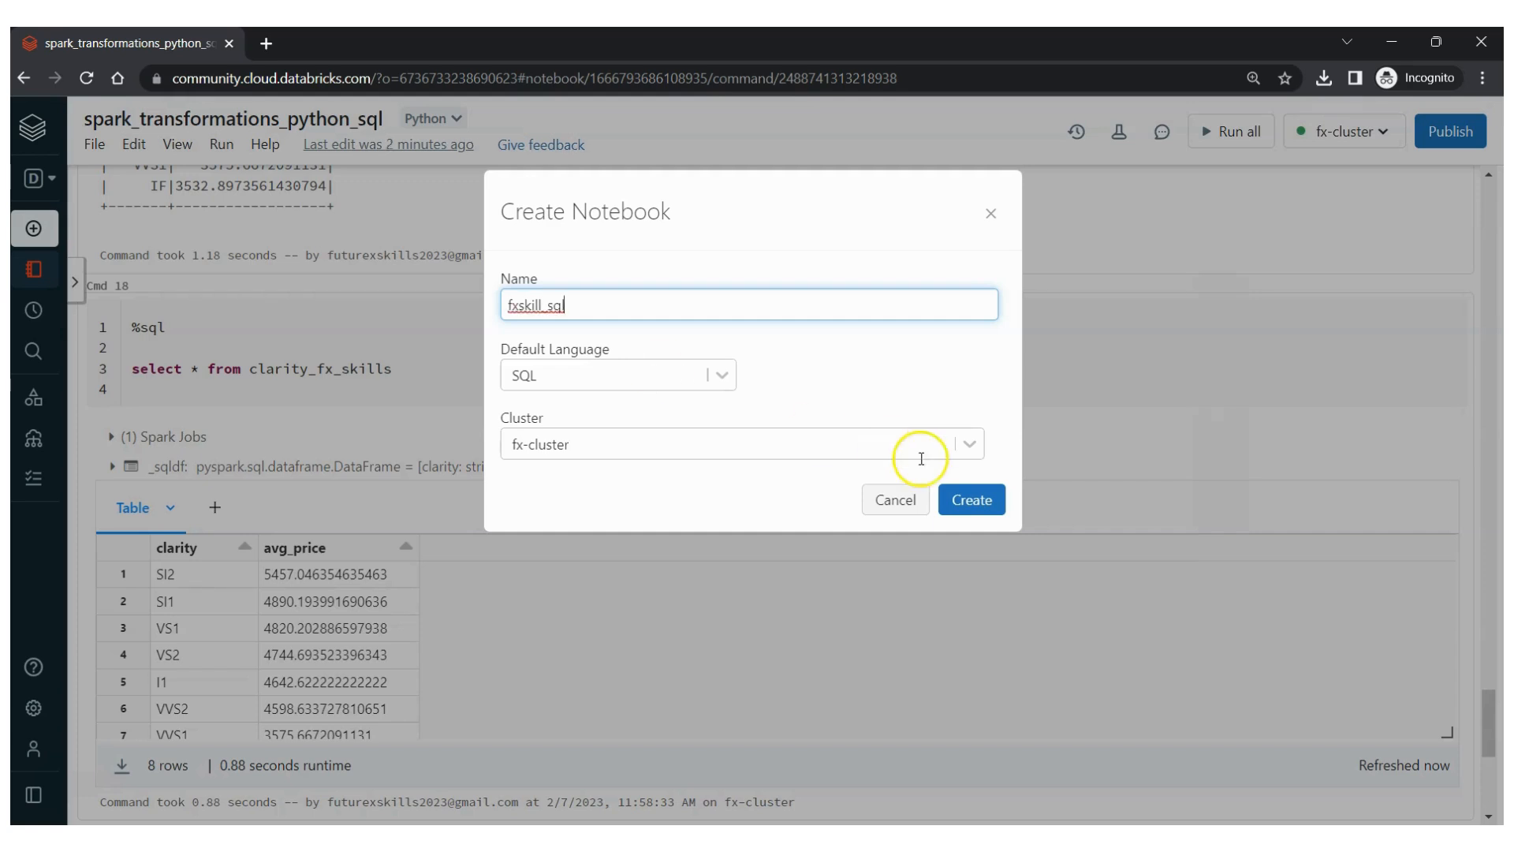
{"action": "left_click", "coordinate": [970, 500]}
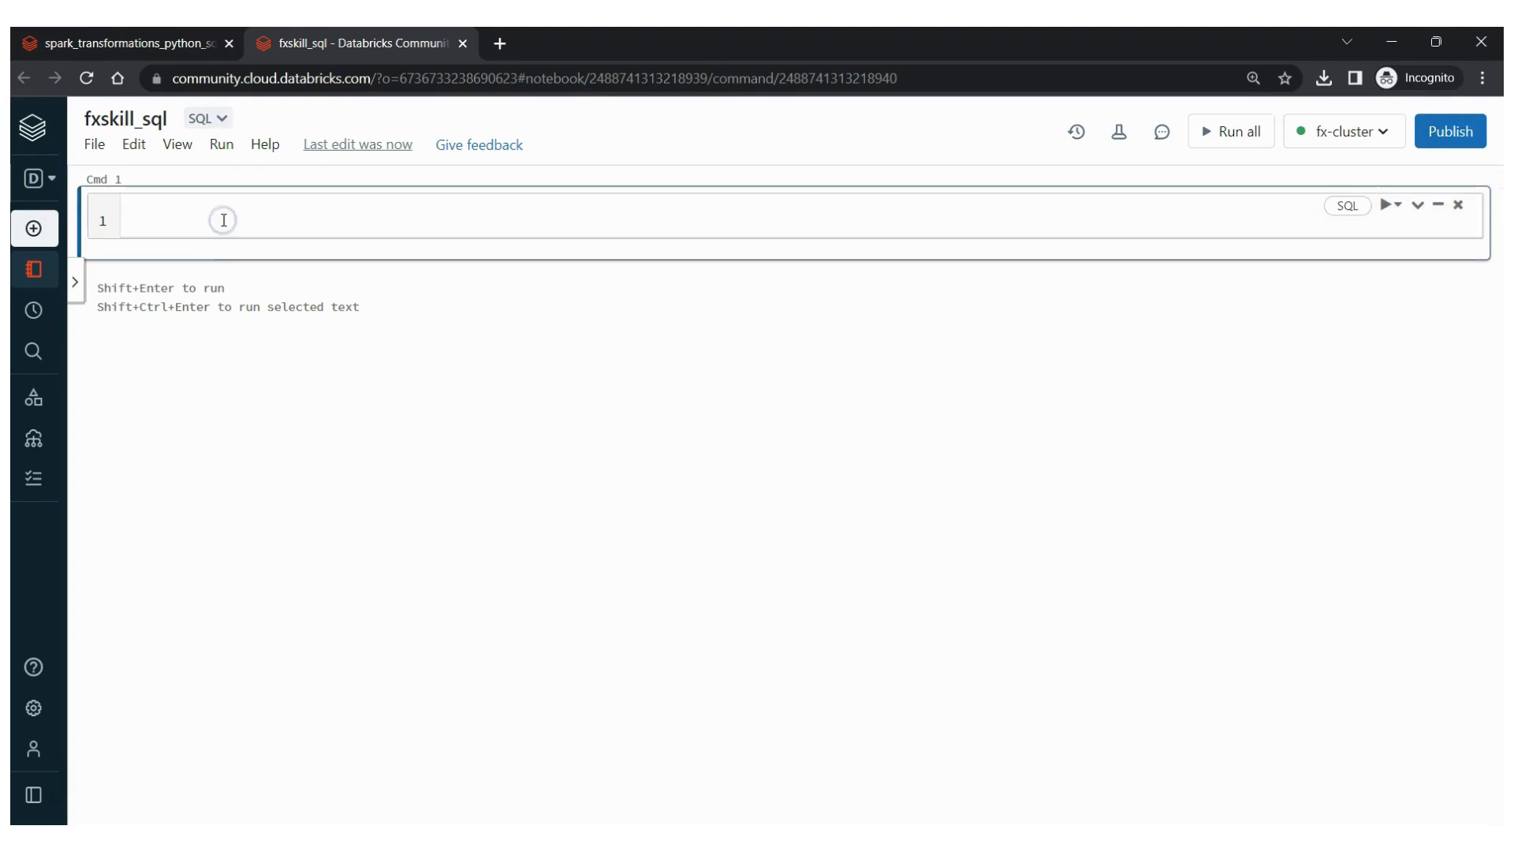
Query select * from clarity_fx_skills in the new notebook's first cell
{"action": "type", "text": "s"}
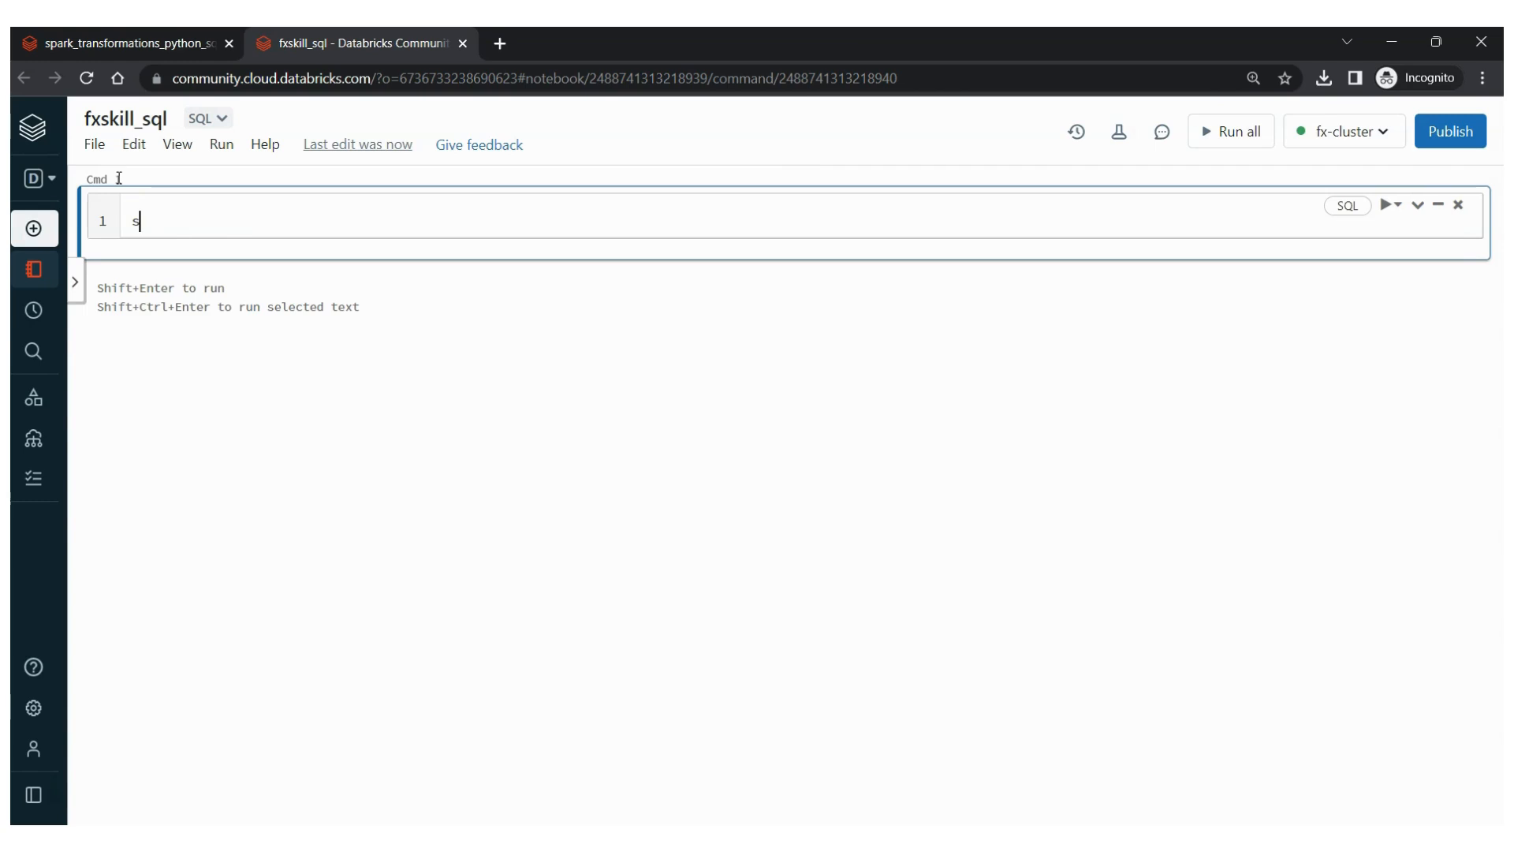
{"action": "type", "text": "elect *"}
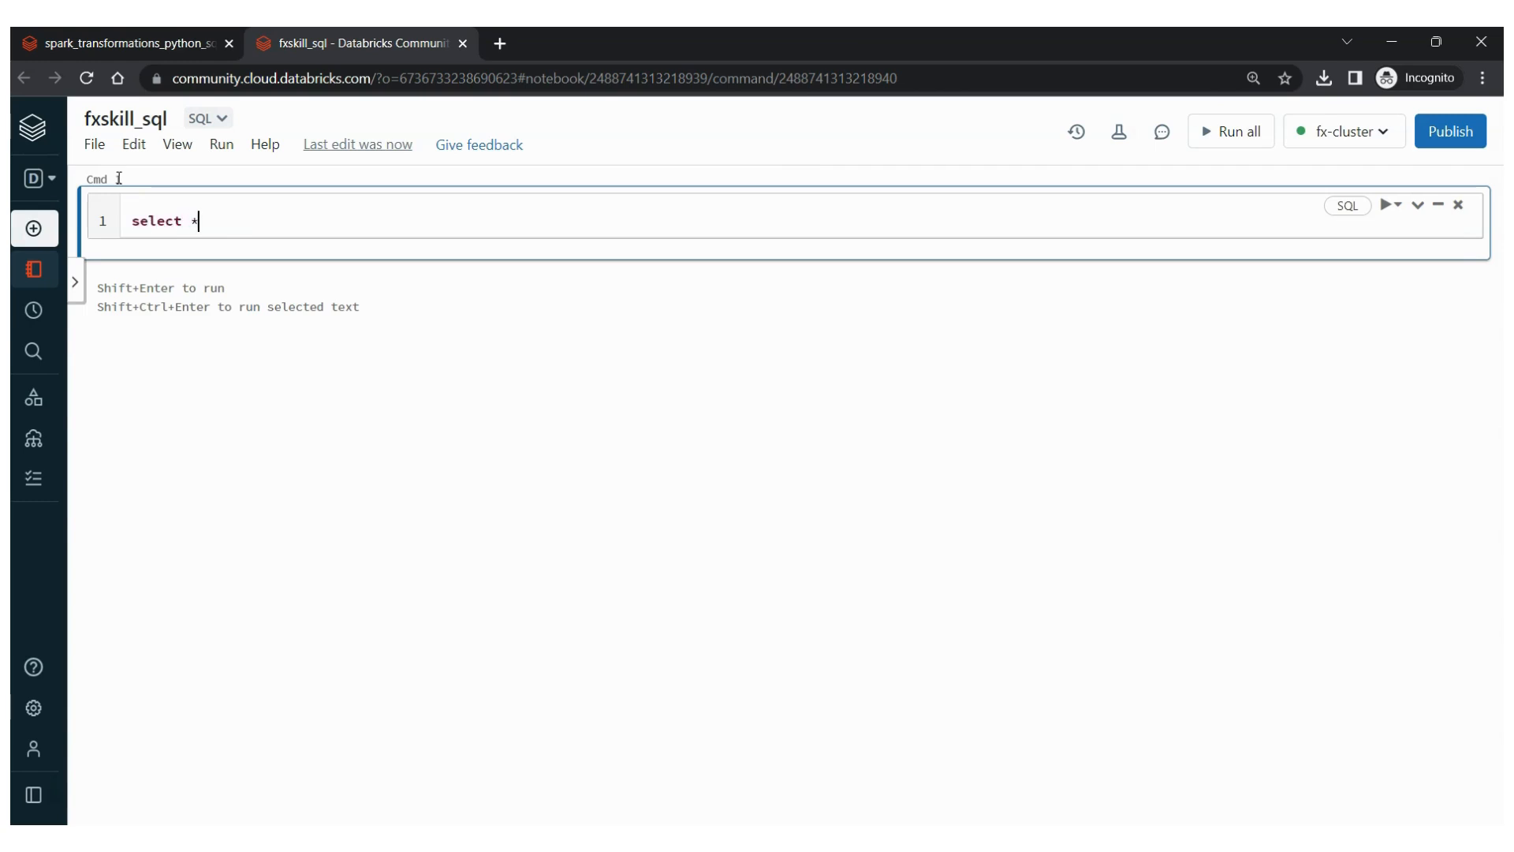
{"action": "type", "text": "from clarity_fx"}
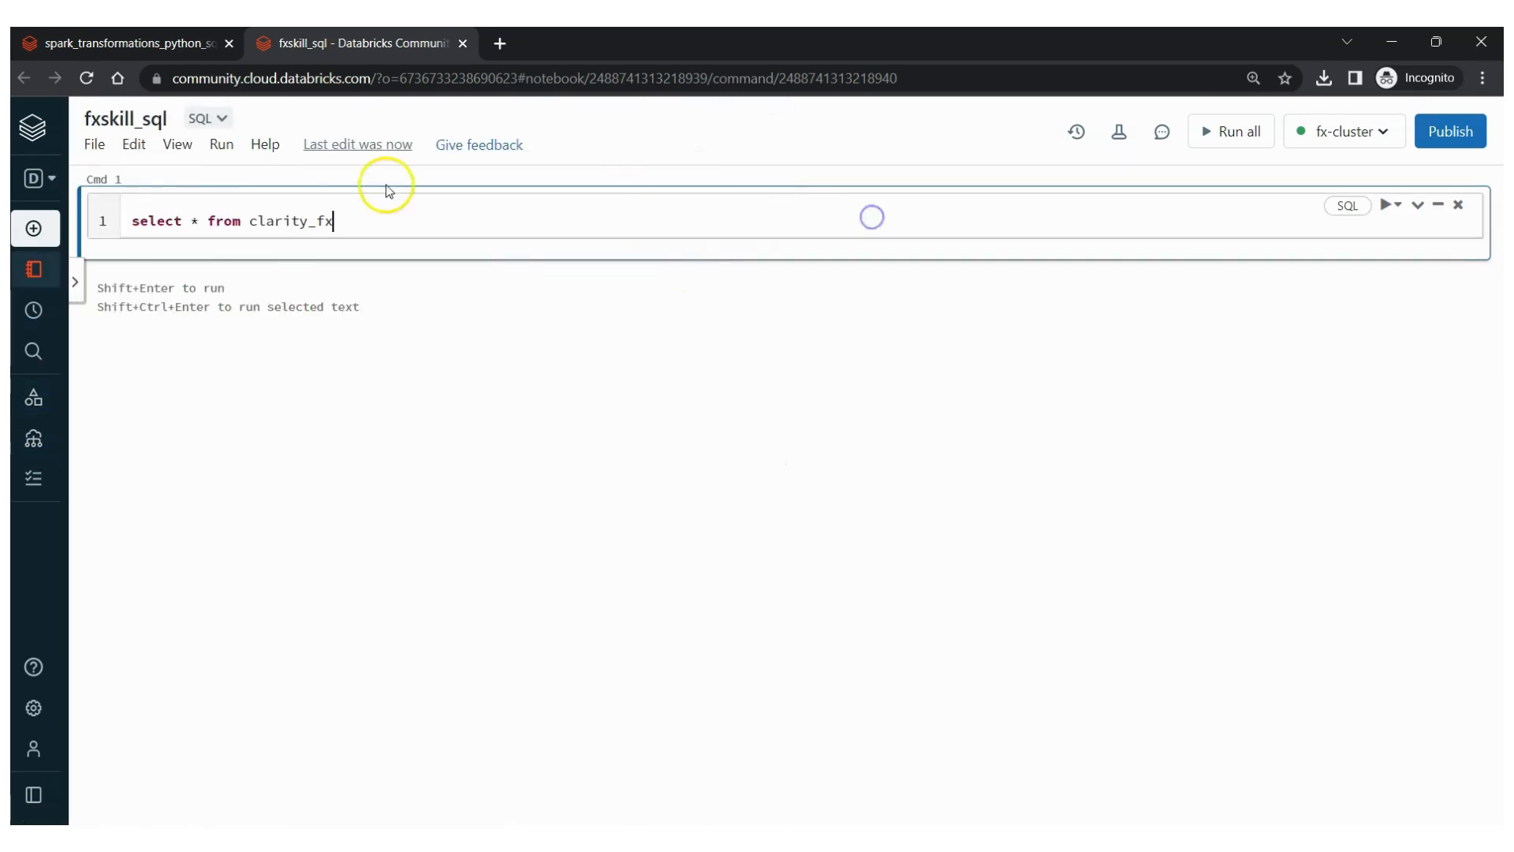
{"action": "type", "text": "_skj"}
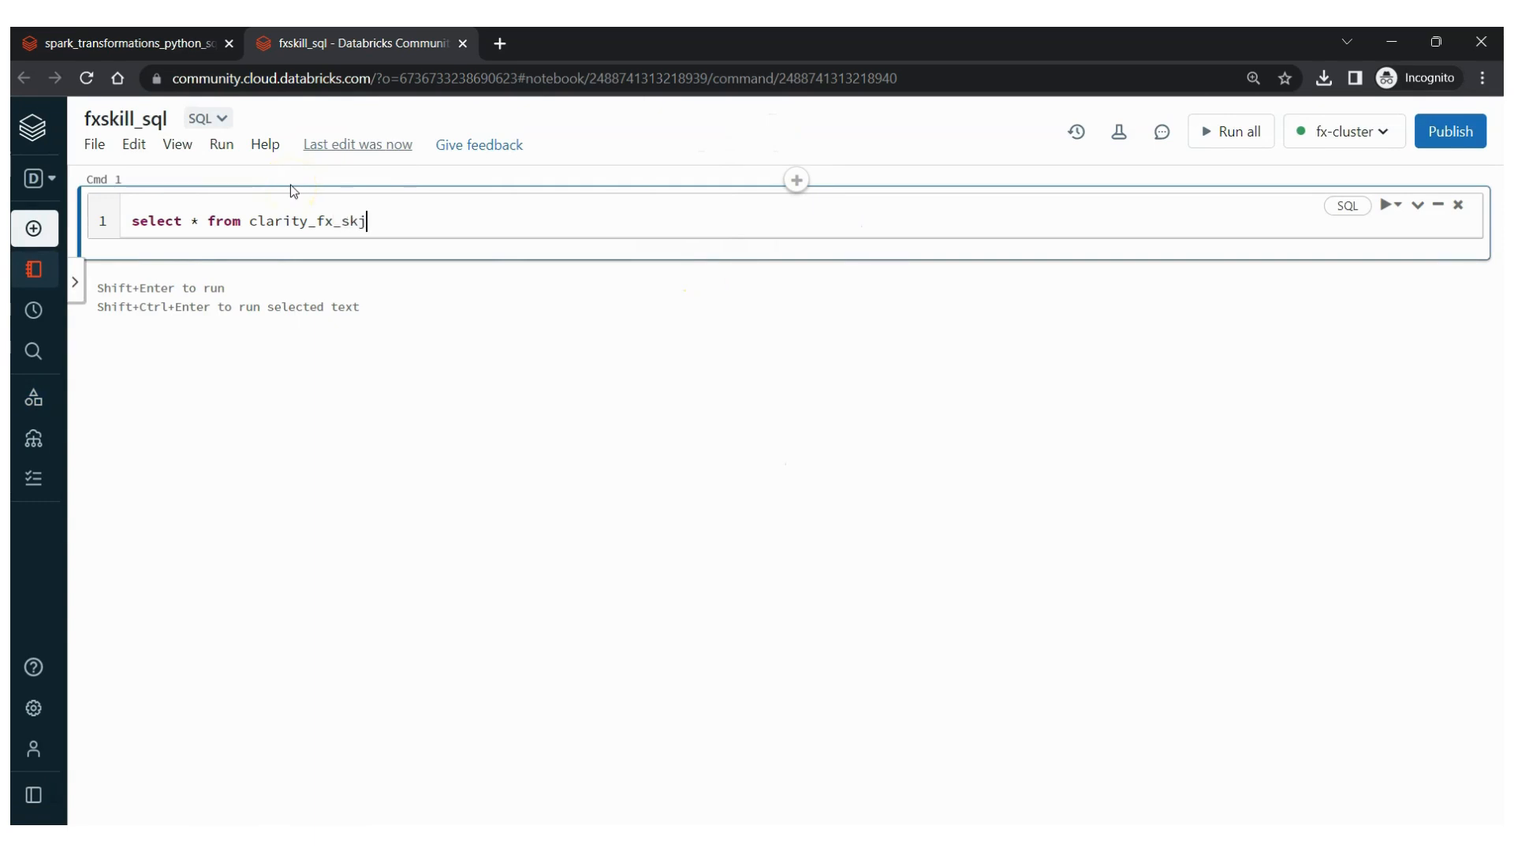
{"action": "type", "text": "illa"}
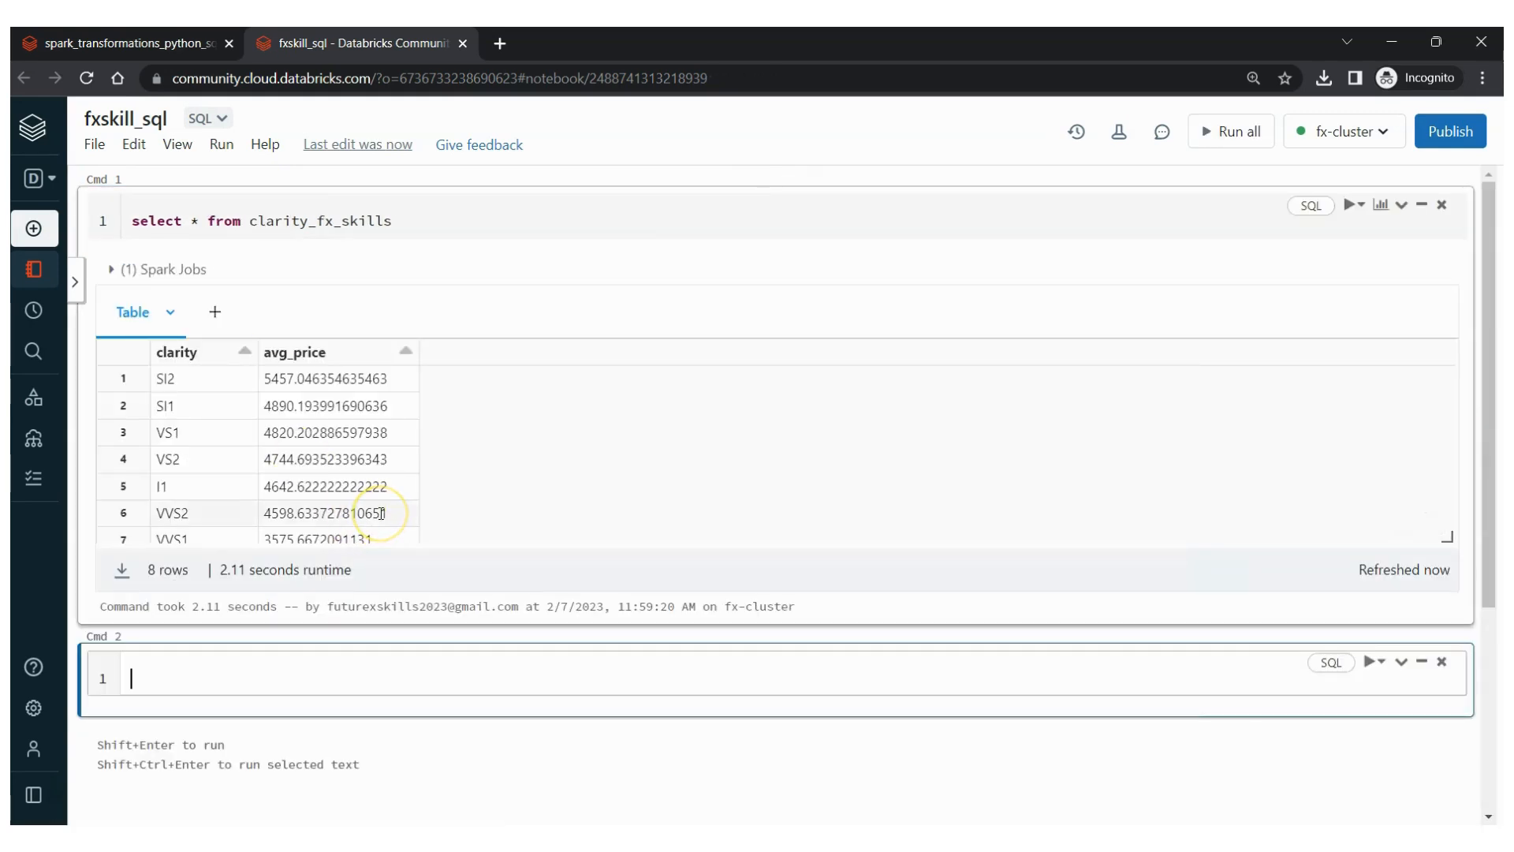
{"action": "mouse_move", "coordinate": [541, 429]}
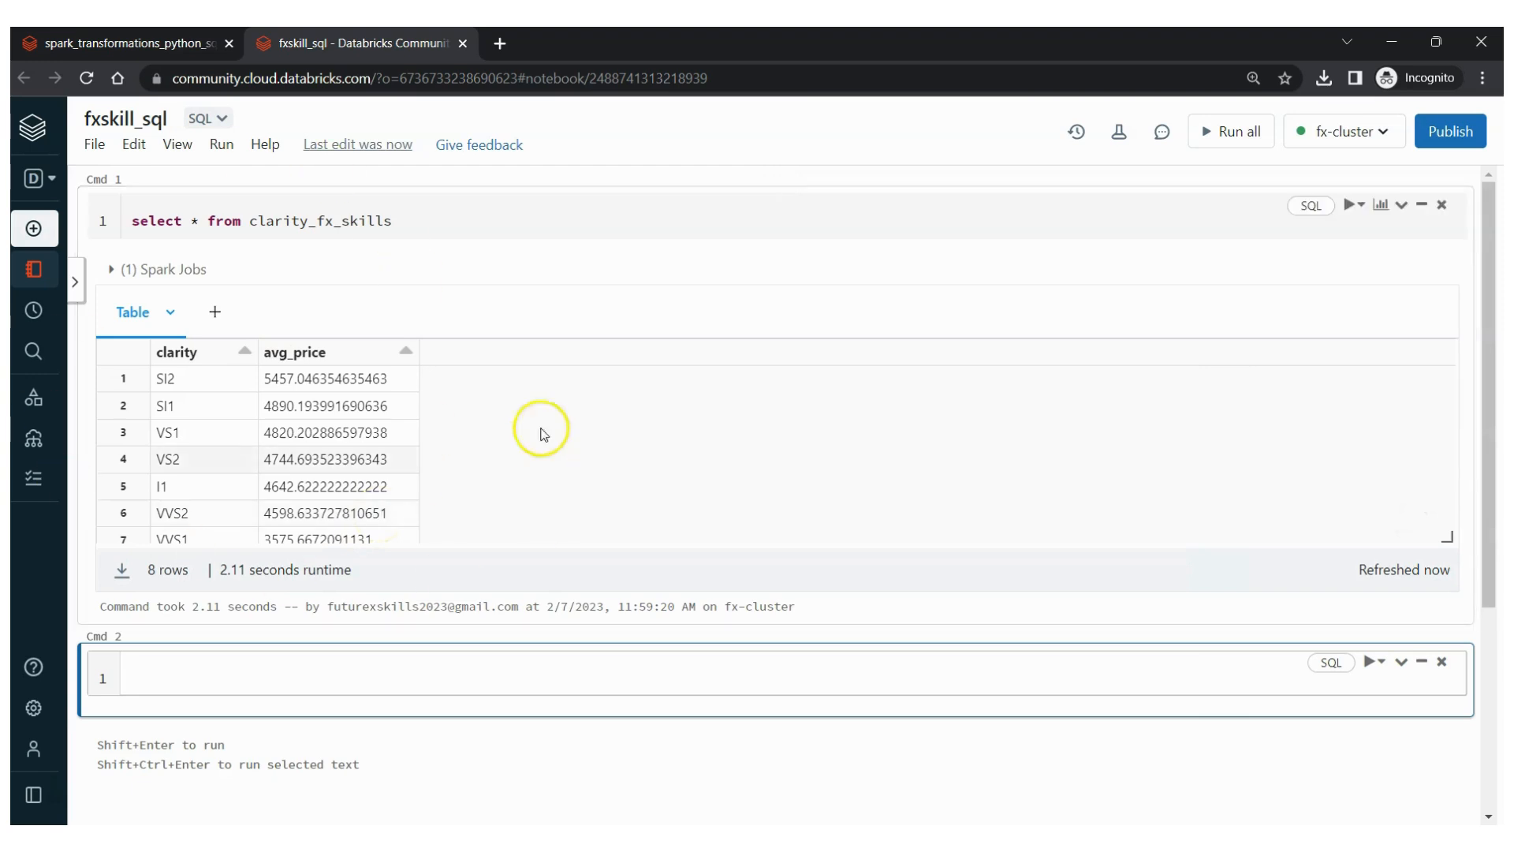
Back in spark_transformations_python_sql, write a %sql DESCRIBE HISTORY clarity_fx_skills cell
{"action": "left_click", "coordinate": [363, 43]}
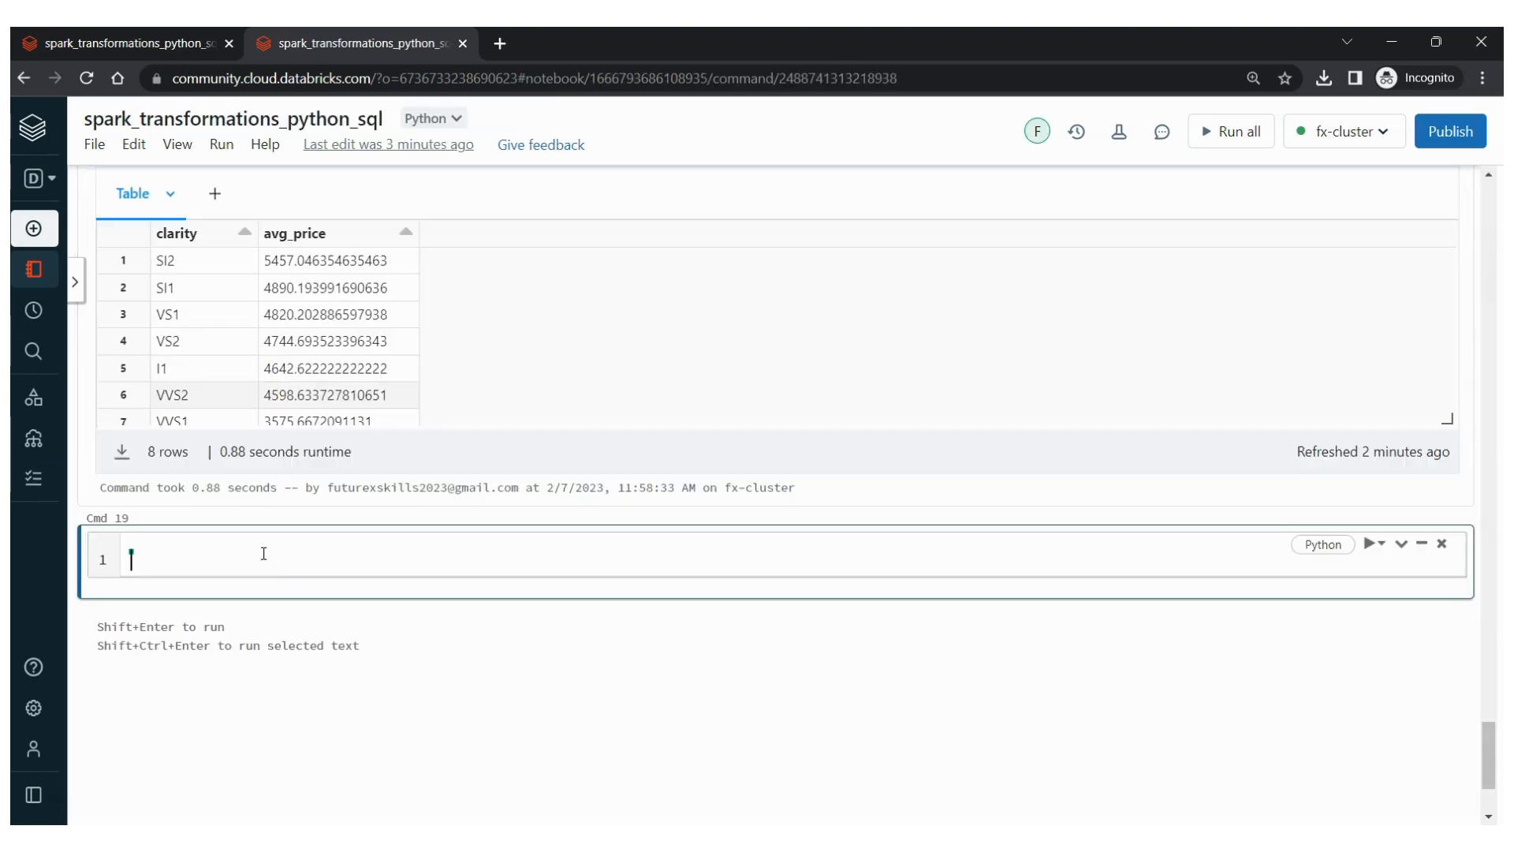
{"action": "type", "text": "%sql"}
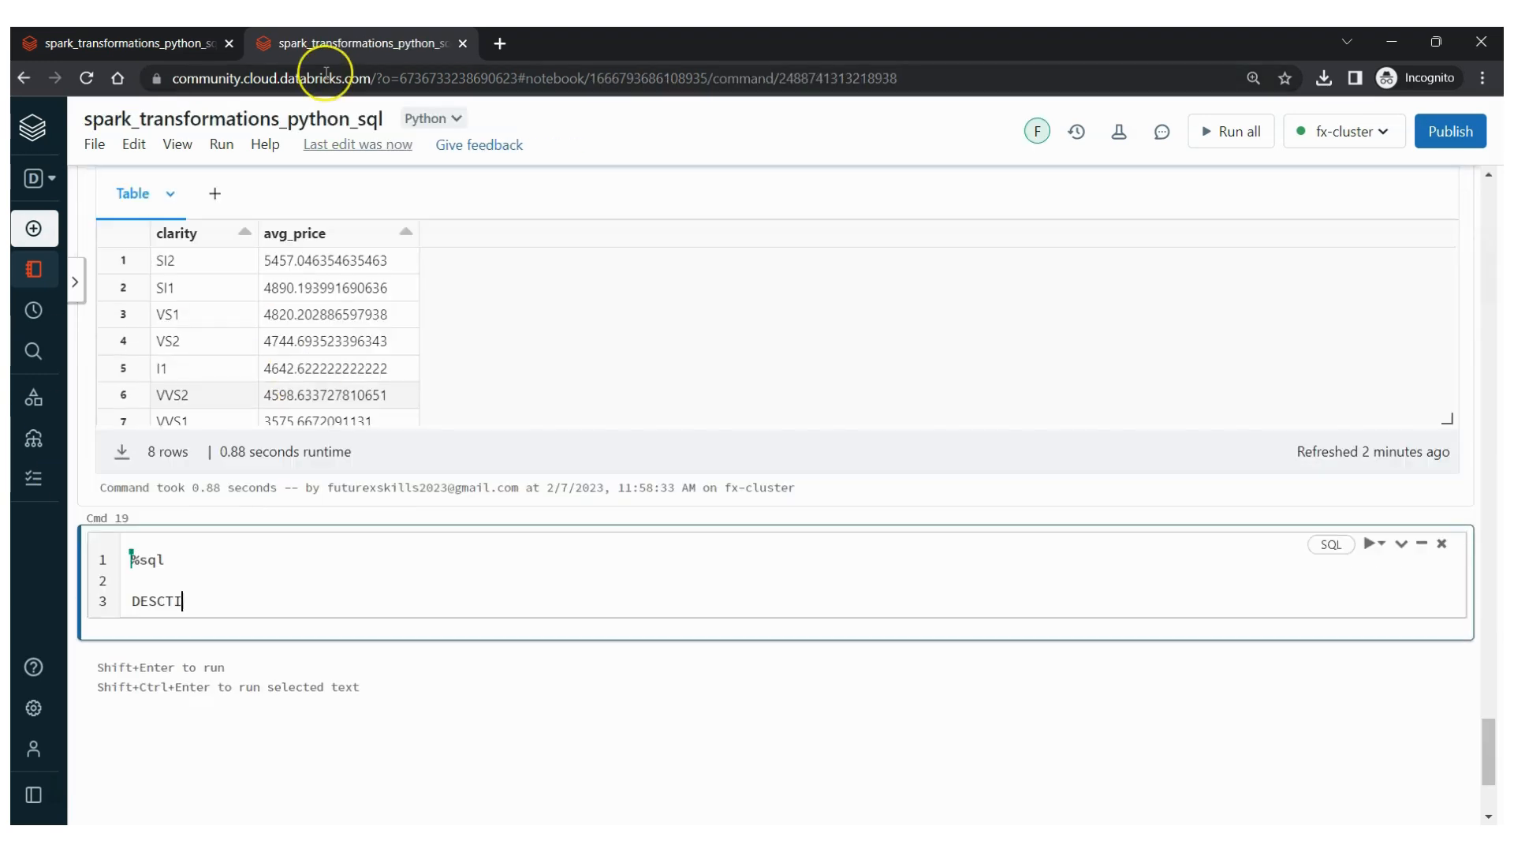
{"action": "type", "text": "IBE HIST"}
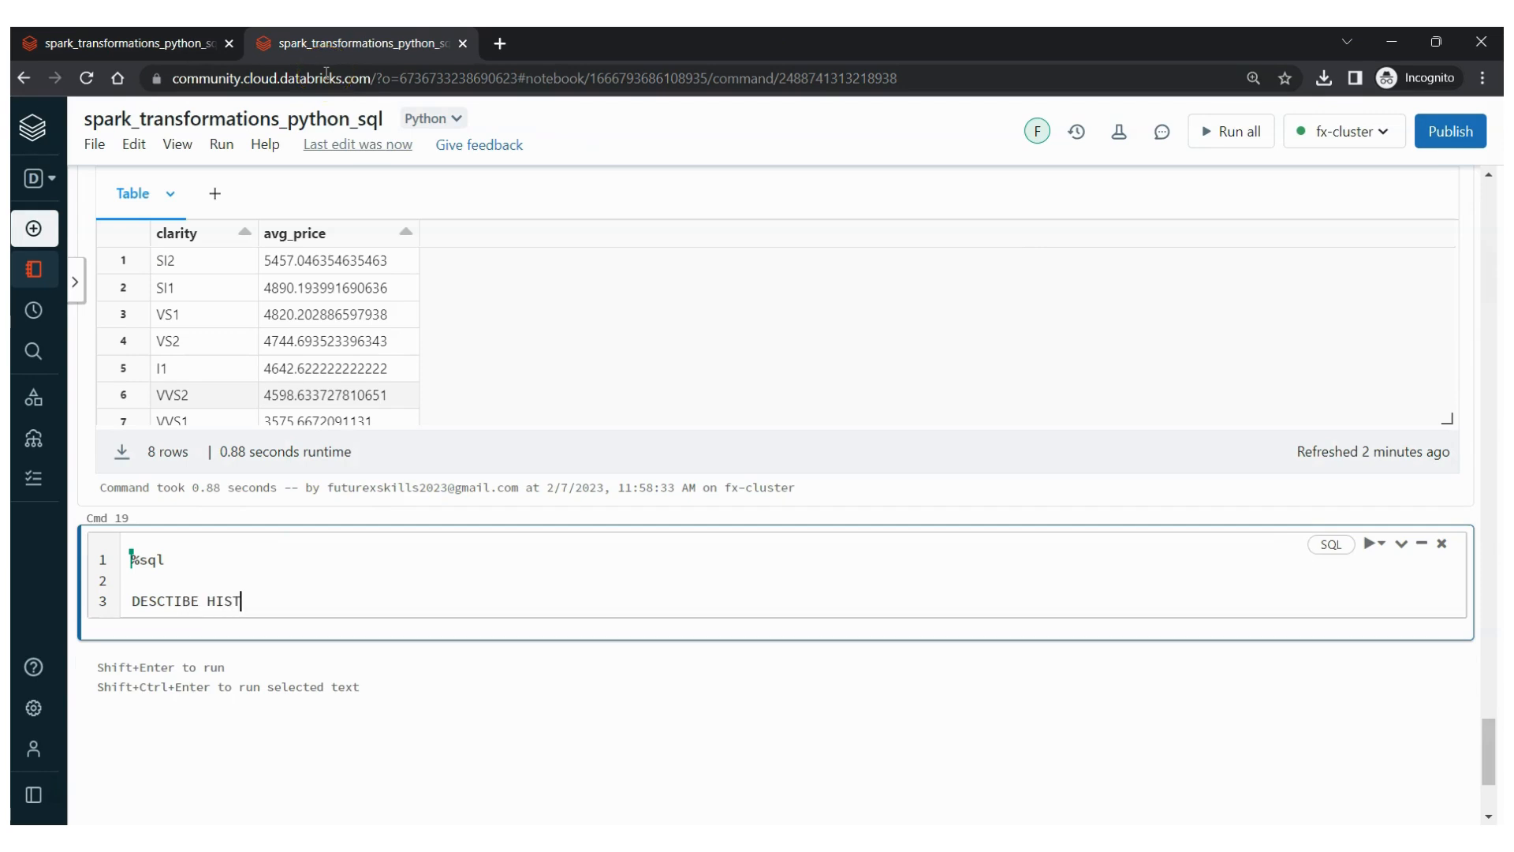
{"action": "type", "text": "ORY"}
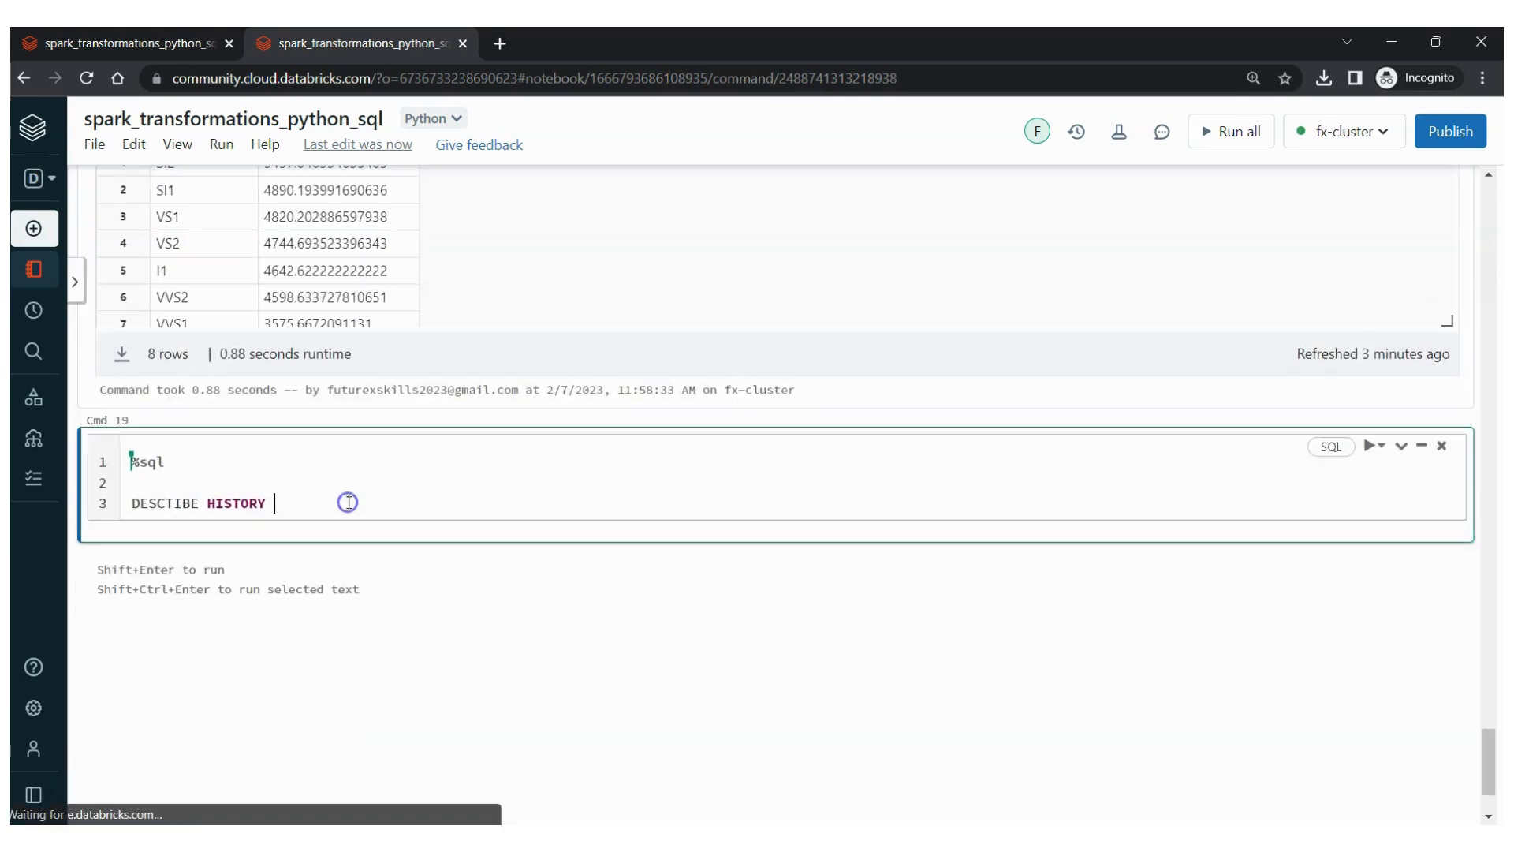
{"action": "type", "text": "clarity_fx_skills"}
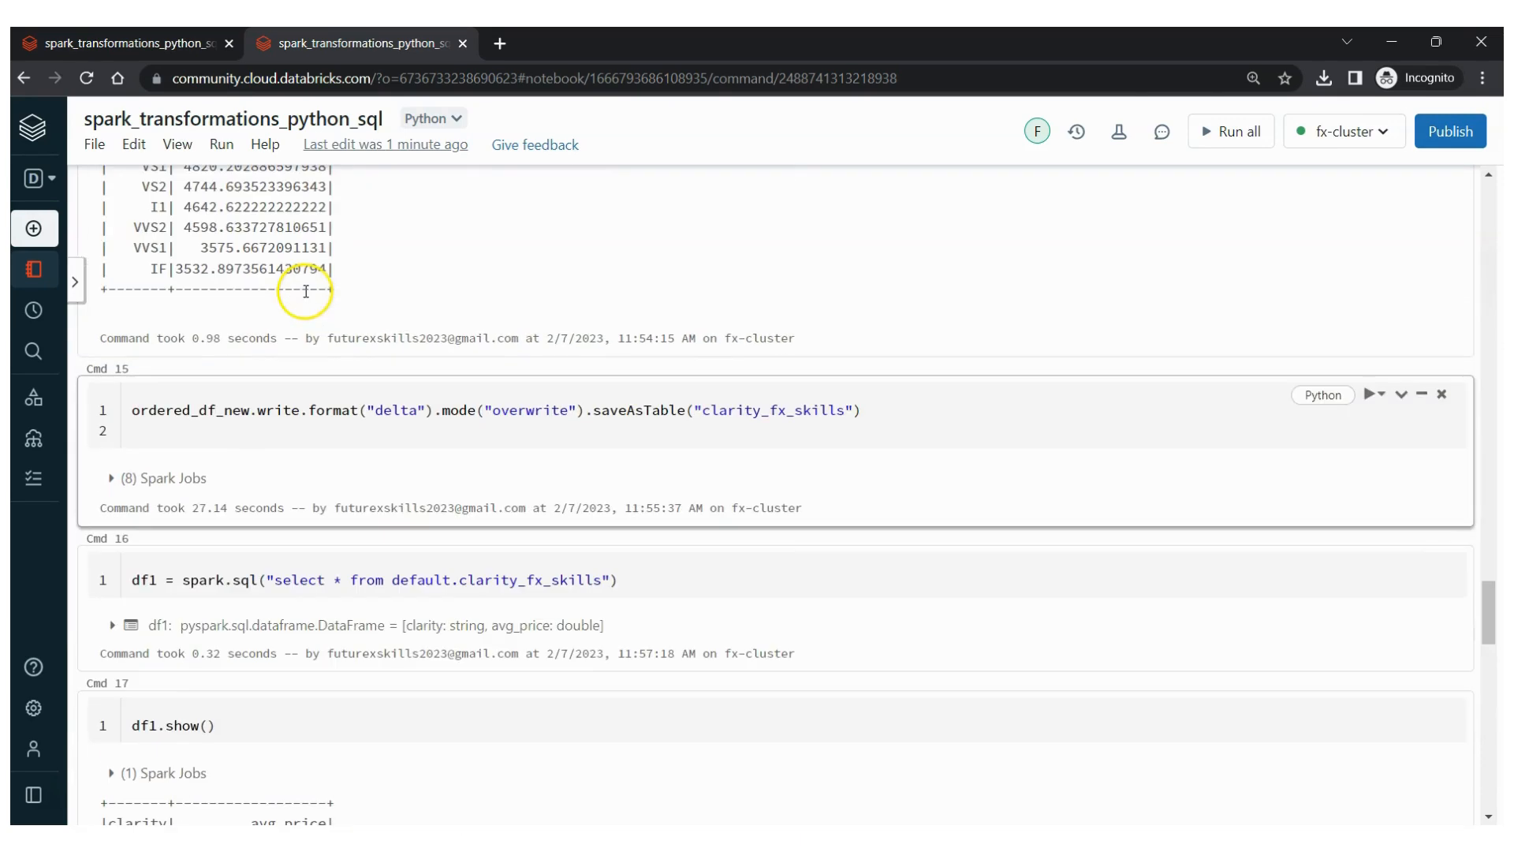
Append ordered_df_new to clarity_fx_skills with mode append, run it, and start a new %sql cell
{"action": "left_click", "coordinate": [300, 410]}
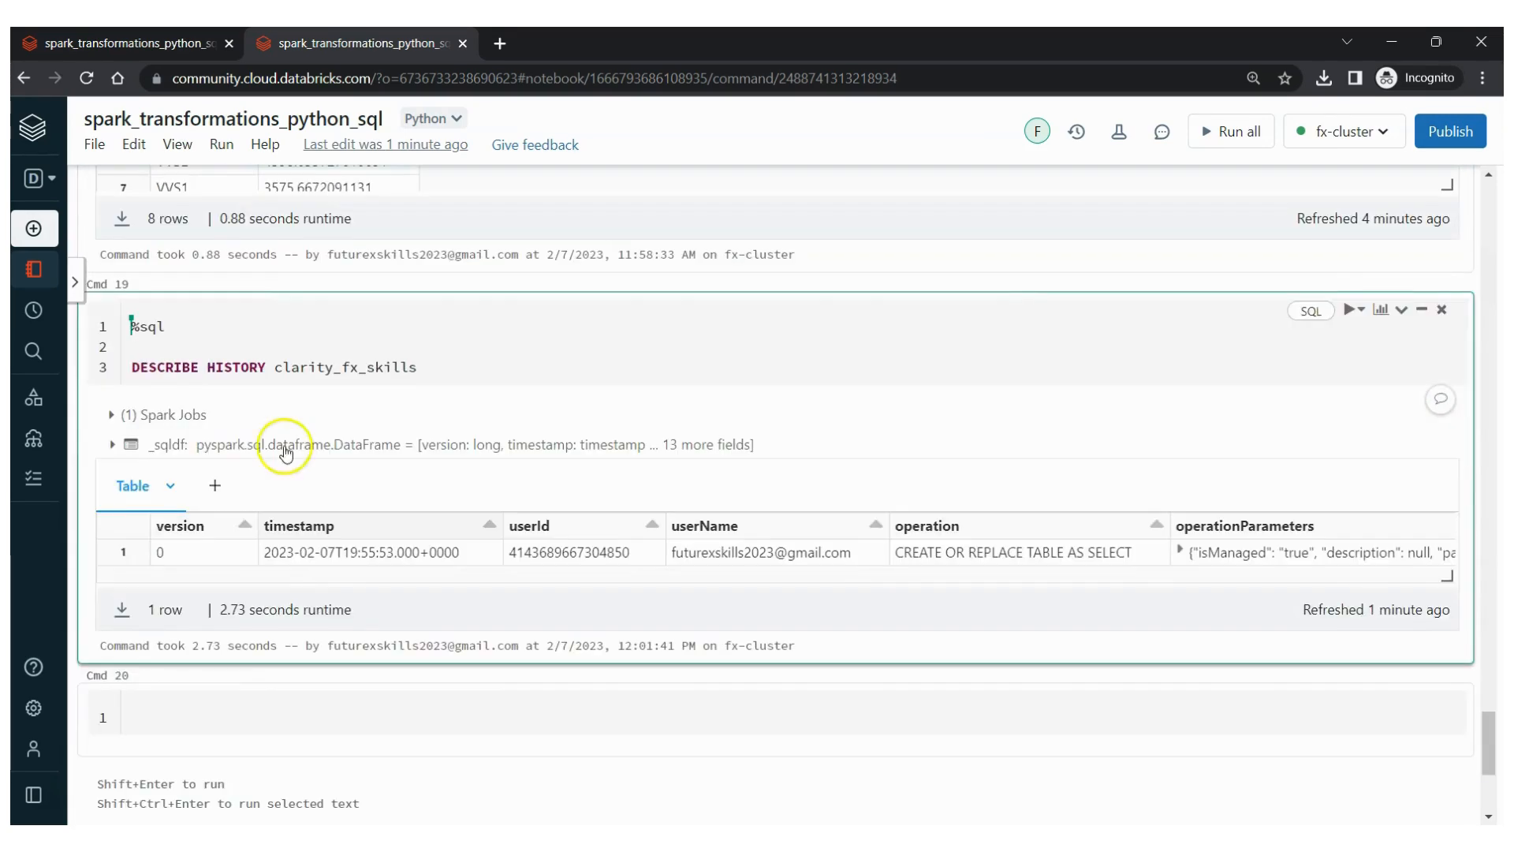
{"action": "type", "text": "ordered_df_new.write.format(\"delta\").mode(\"overwrite\").saveAsTable(\"clarity_fx_skills\")"}
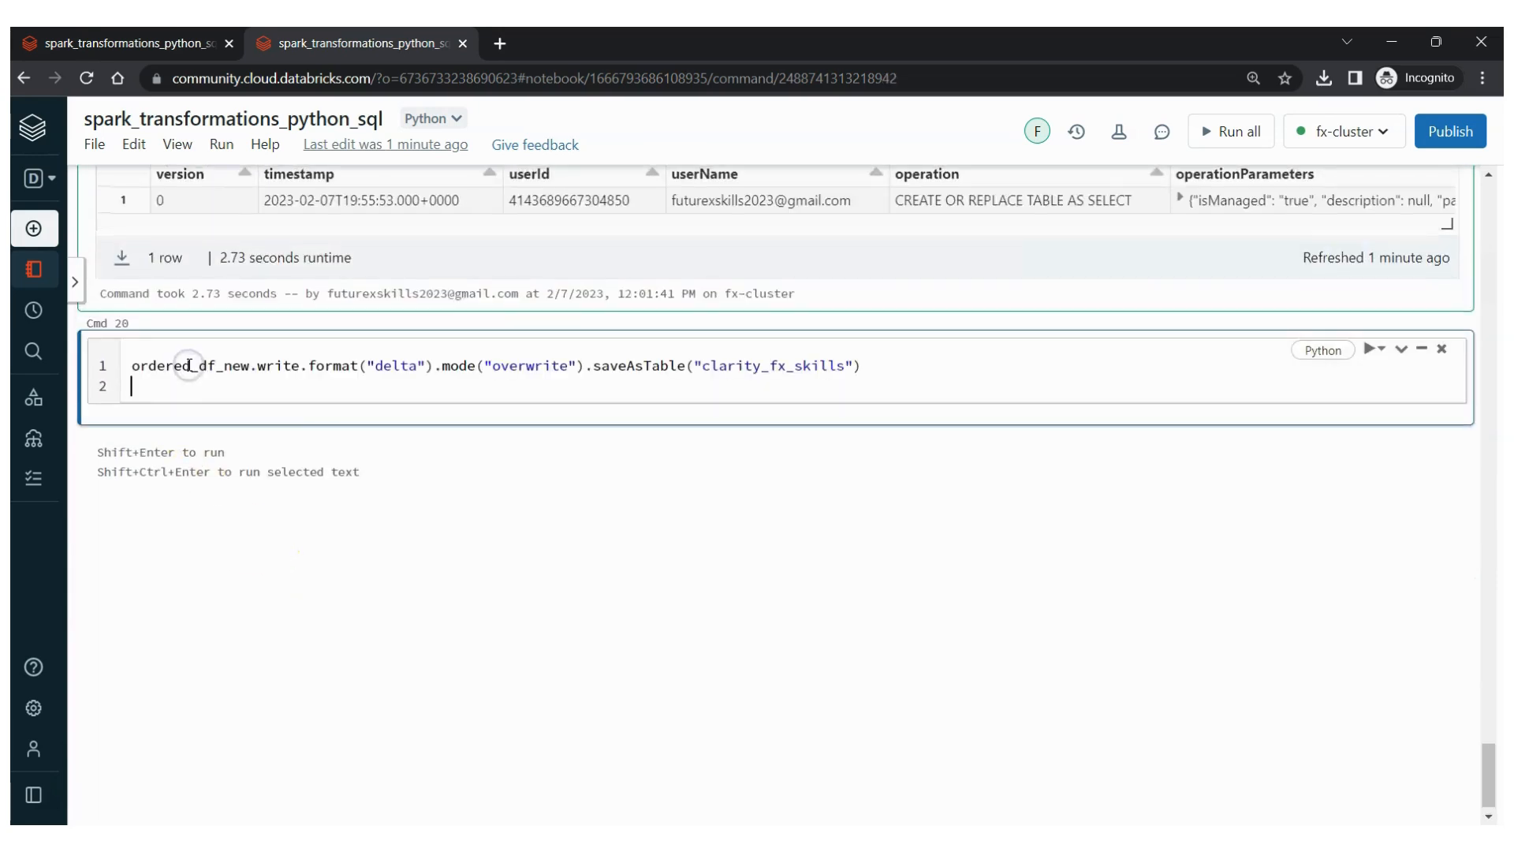
{"action": "double_click", "coordinate": [531, 364]}
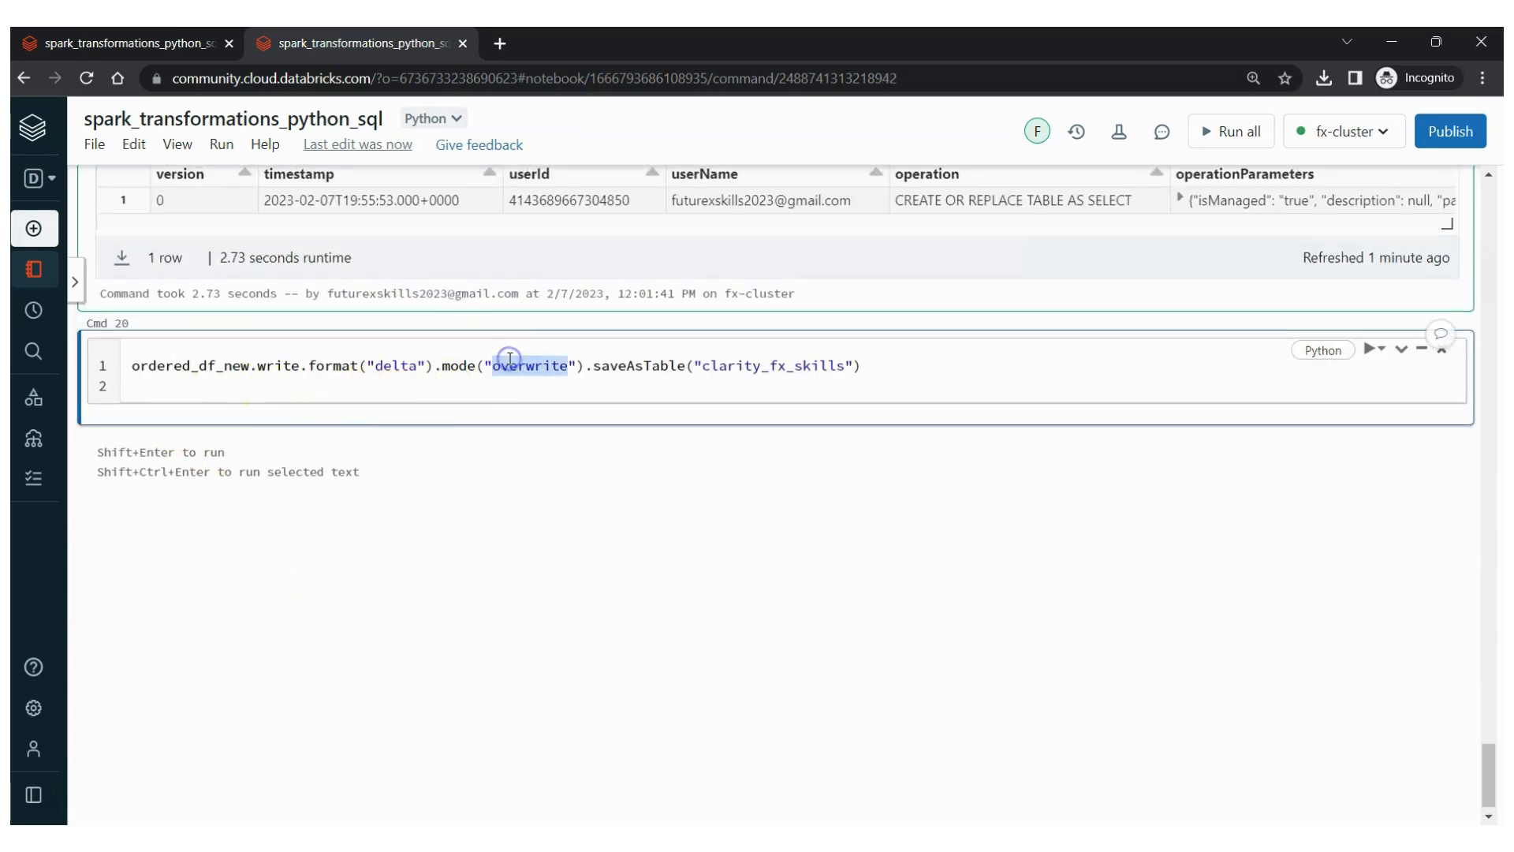
{"action": "type", "text": "append"}
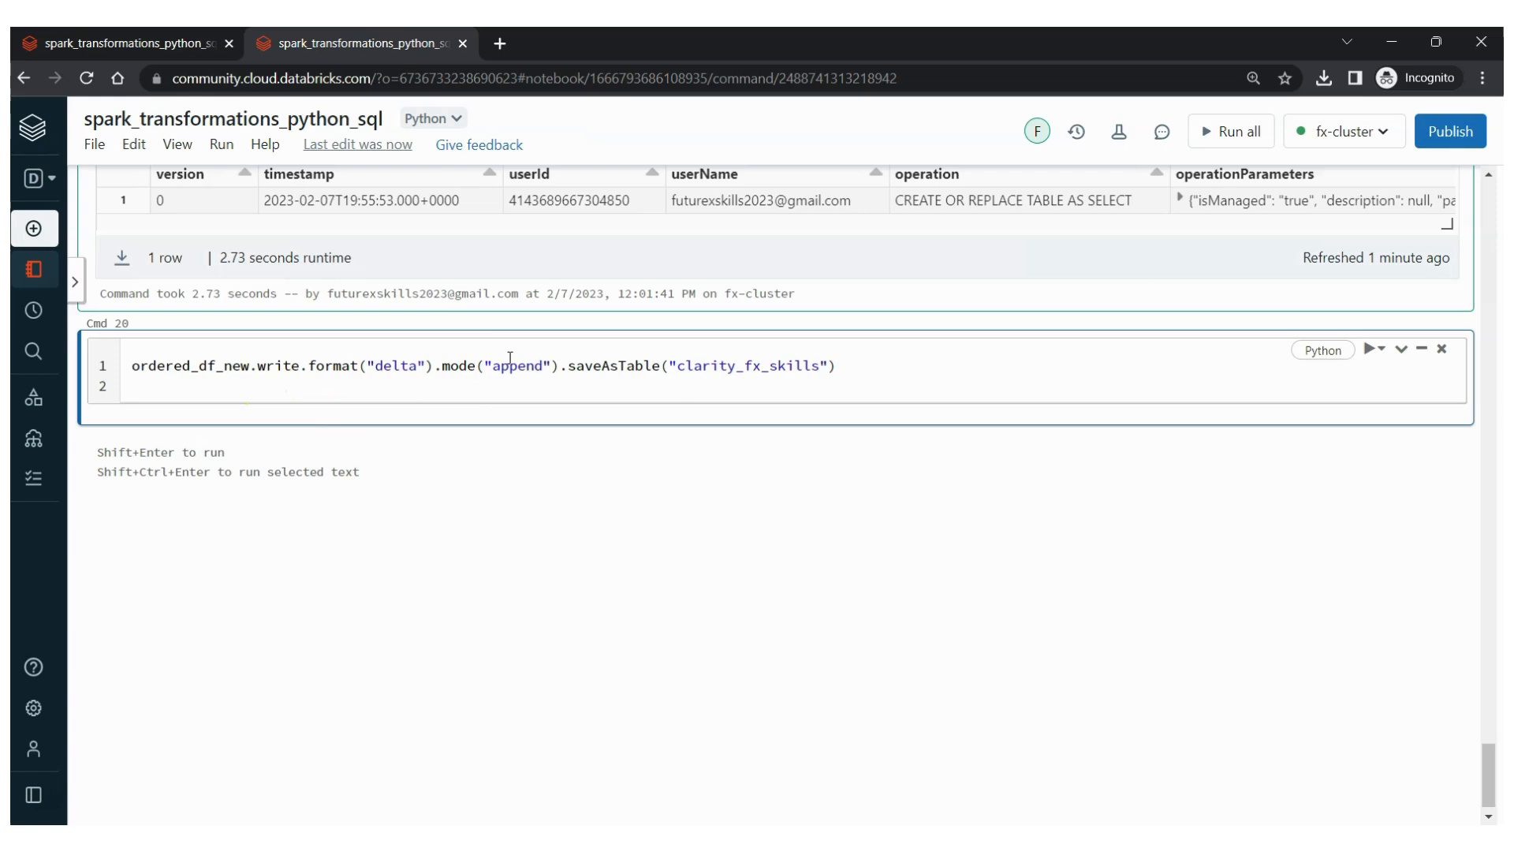
{"action": "key", "text": "shift+enter"}
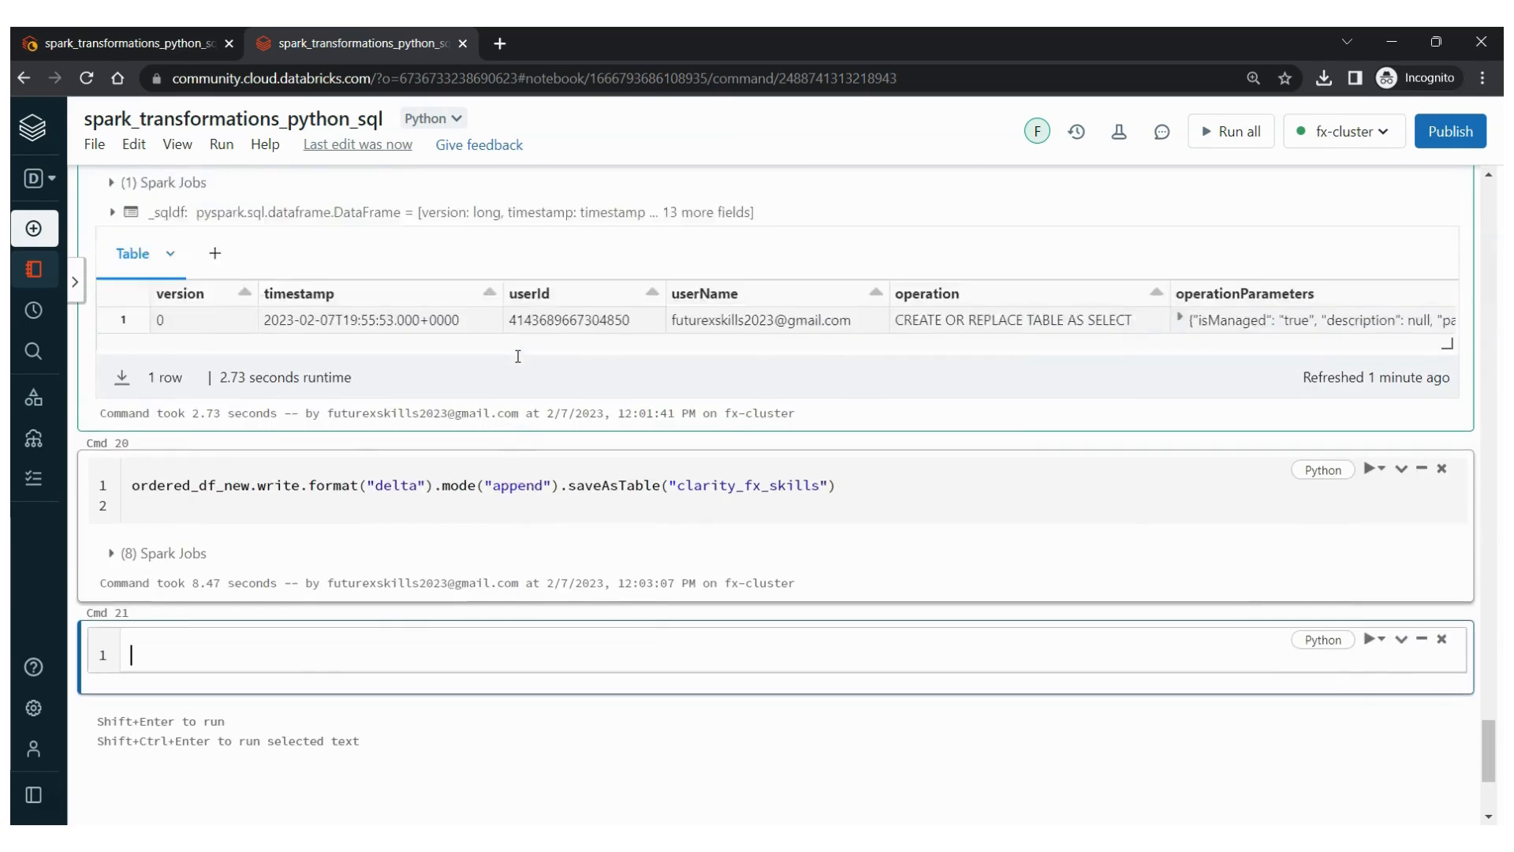
{"action": "scroll", "scroll_direction": "down", "scroll_amount": 3}
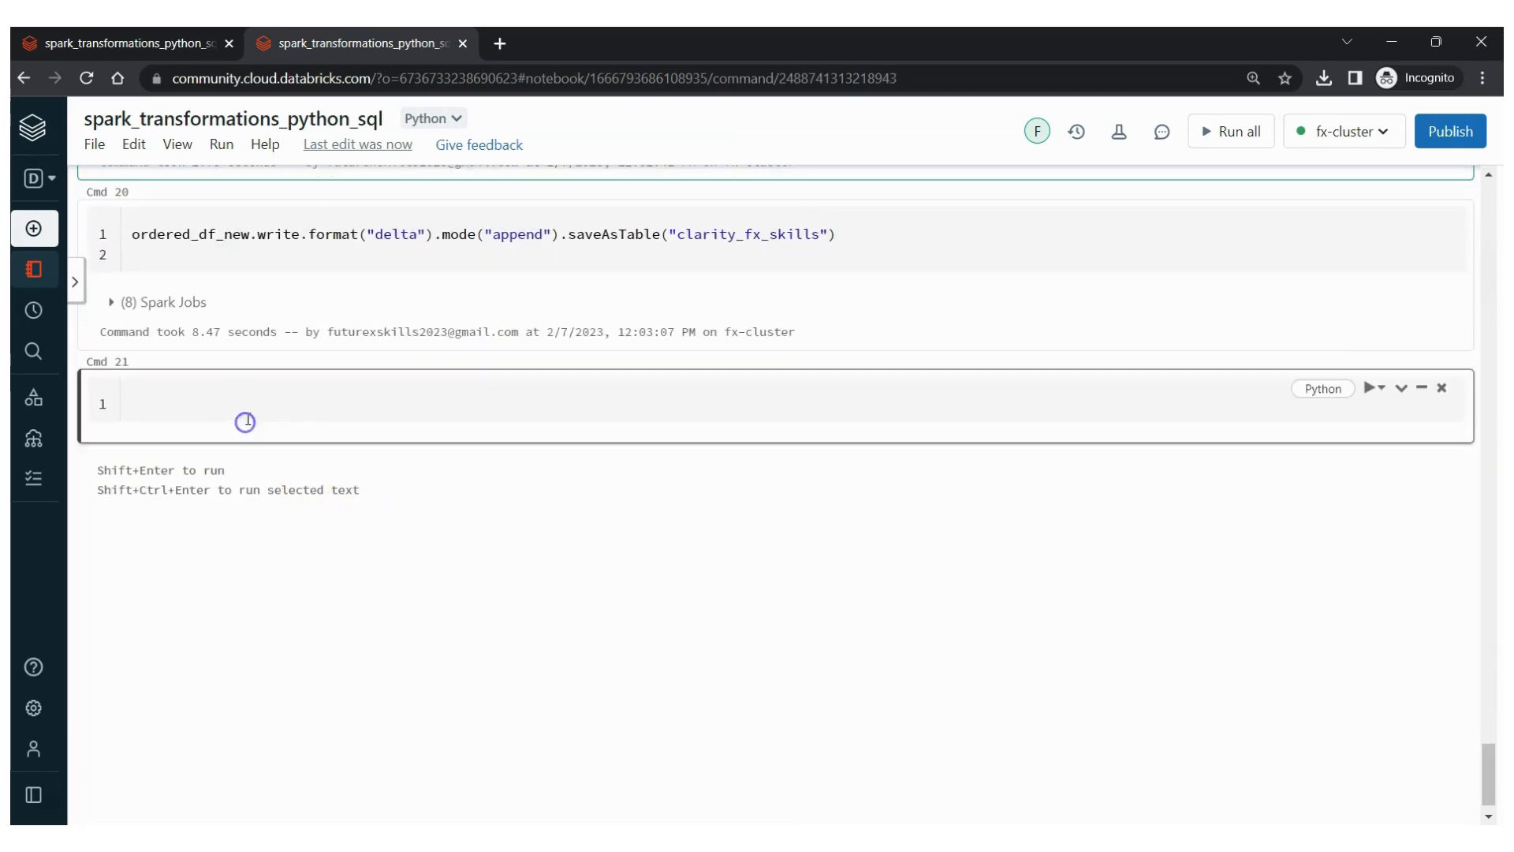
{"action": "type", "text": "%sql"}
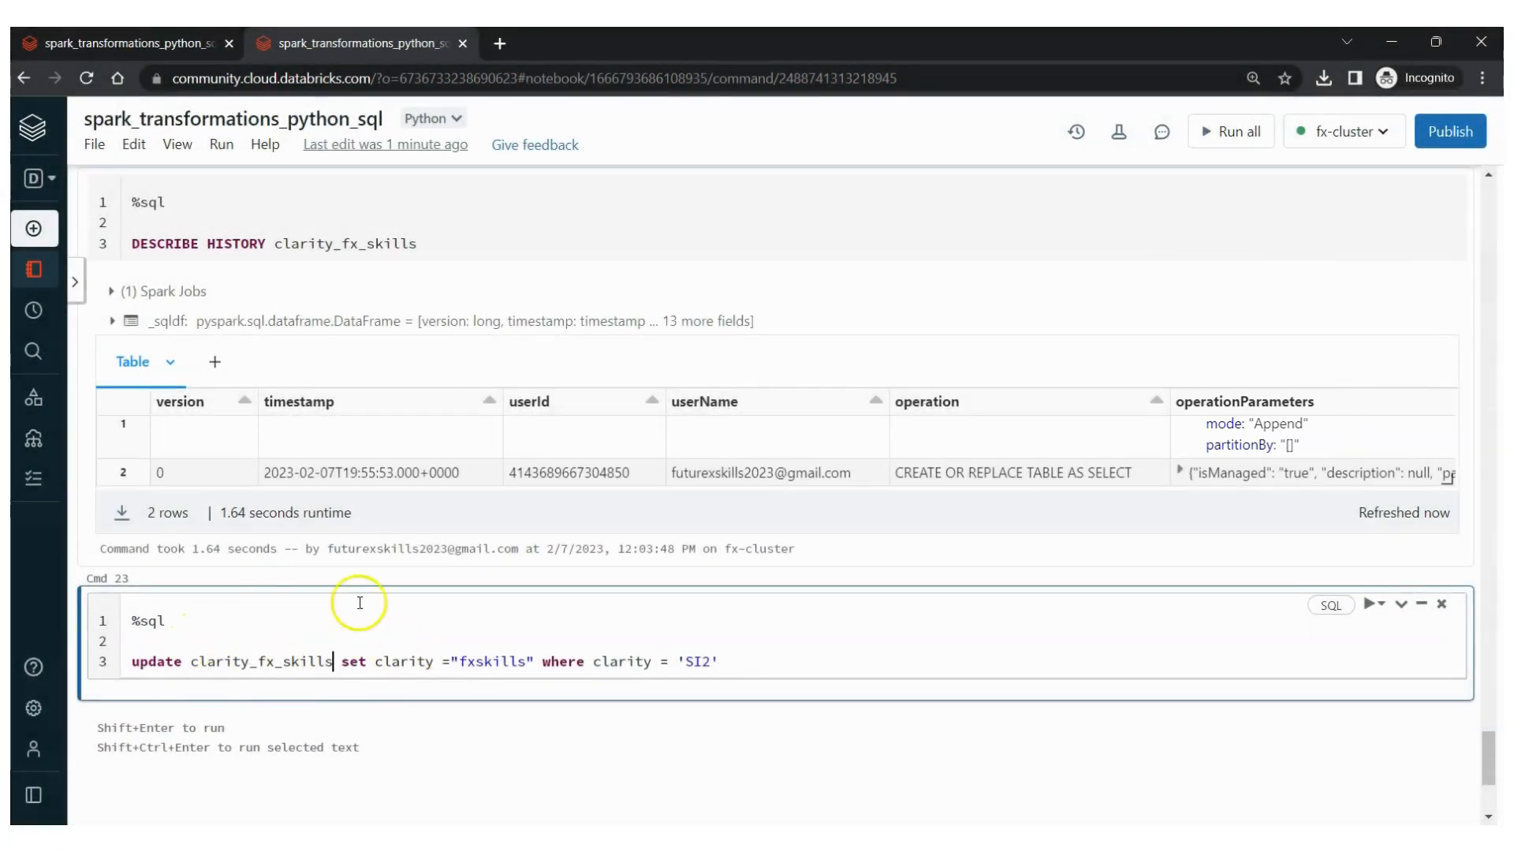
{"action": "mouse_move", "coordinate": [548, 659]}
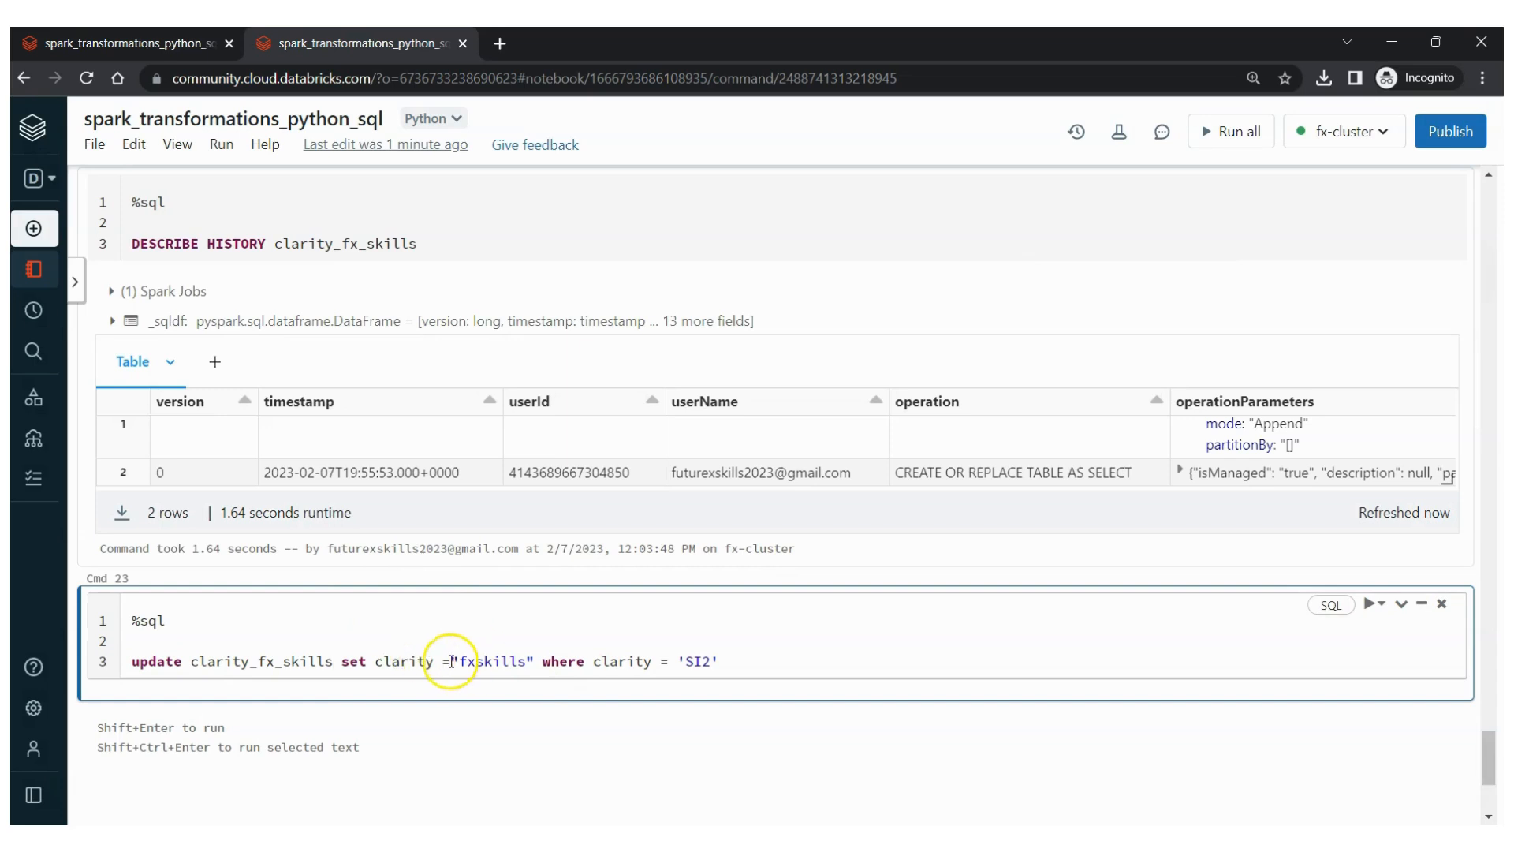
{"action": "mouse_move", "coordinate": [672, 661]}
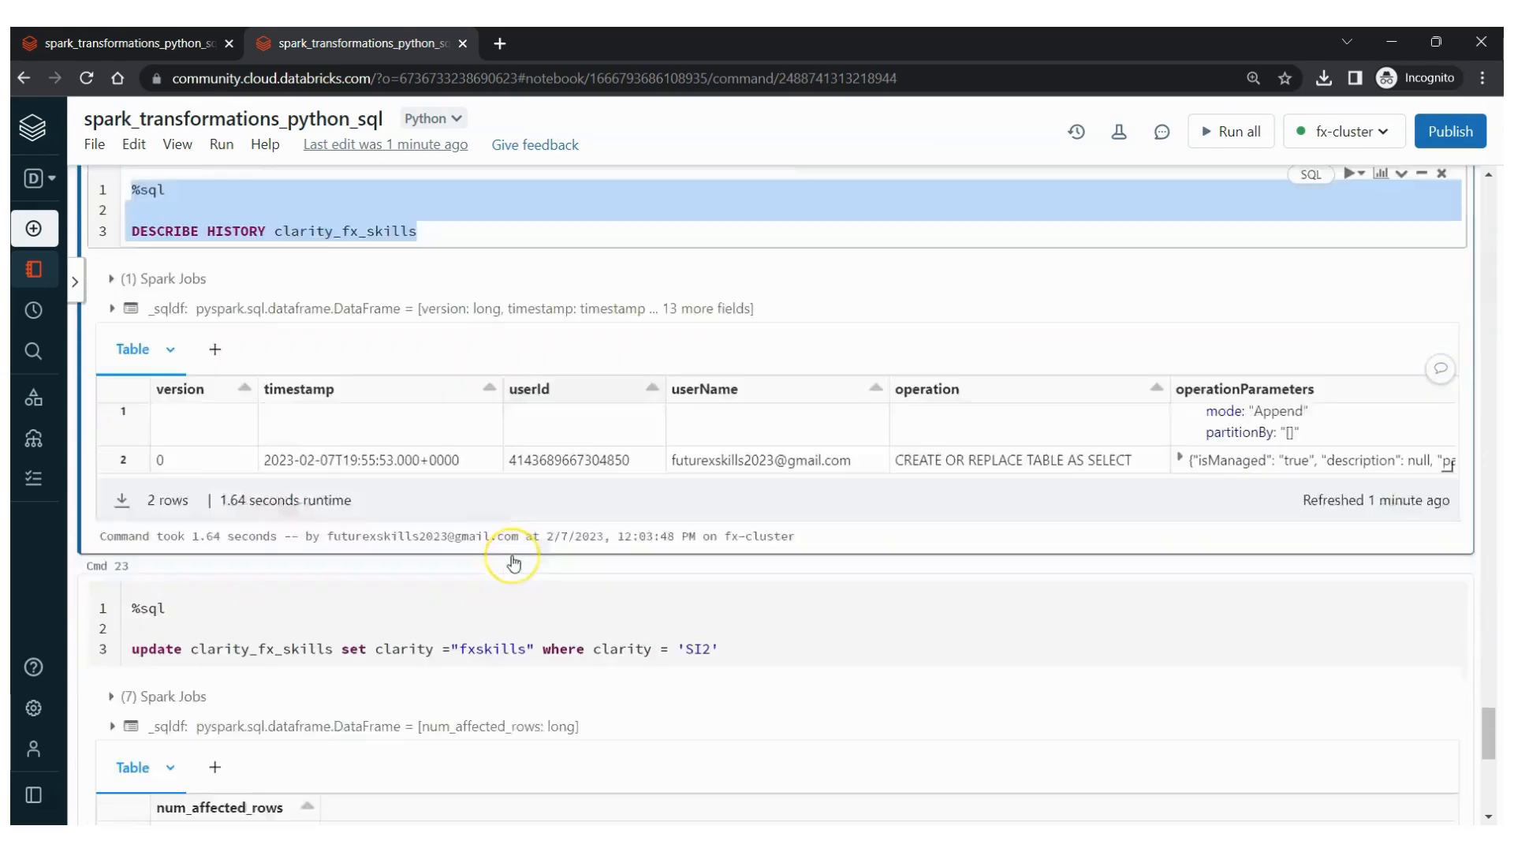
Review the clarity_fx_skills history listing versions 0, 1 and 2 after the update
{"action": "scroll", "scroll_direction": "down", "scroll_amount": 3}
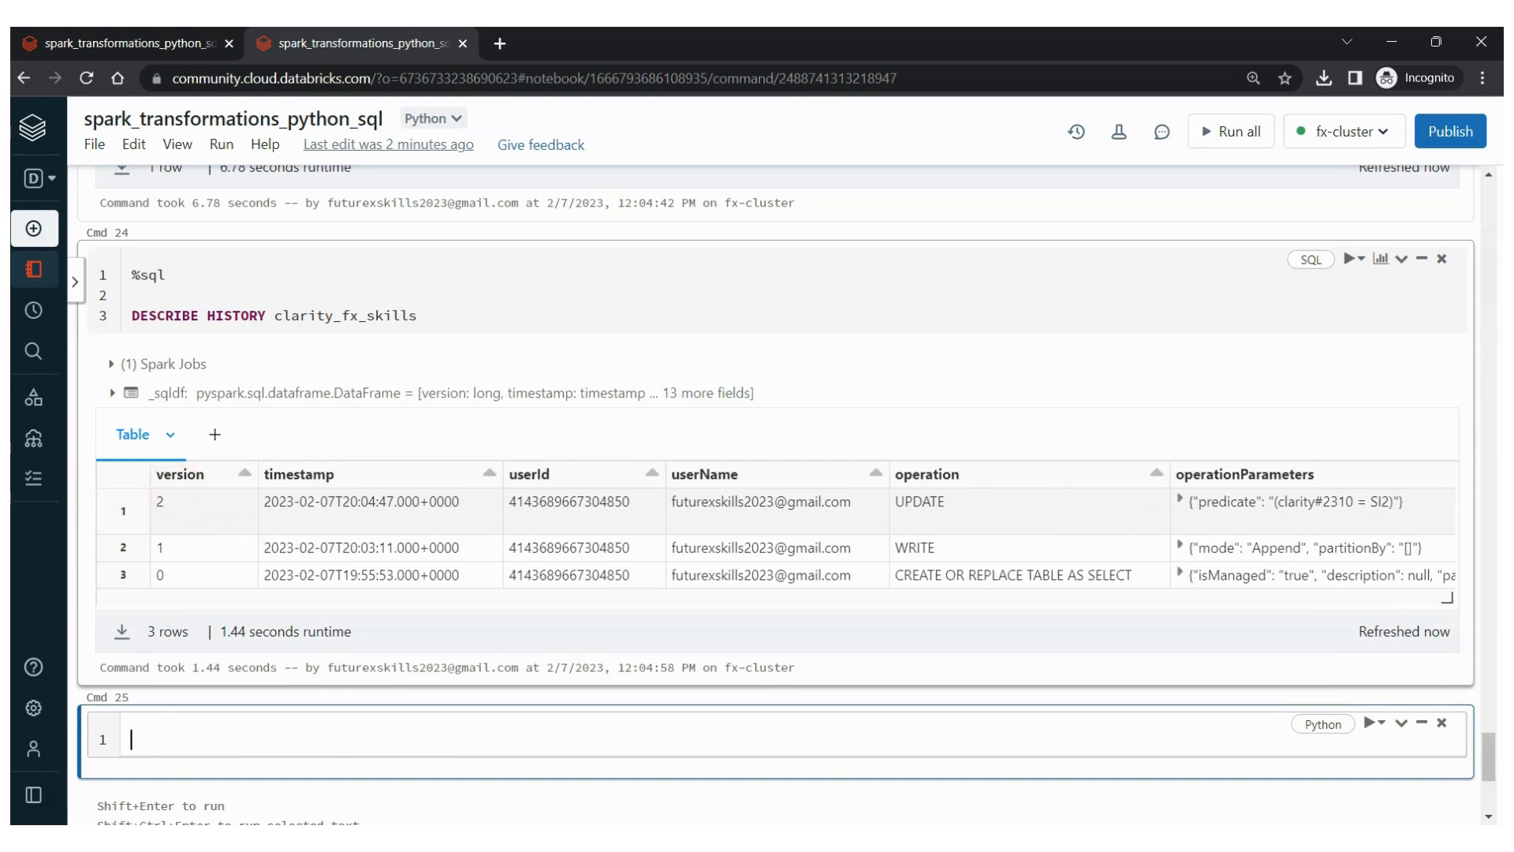
List /user/hive/warehouse with %fs ls and pick out the clarity_fx_skills folder path
{"action": "scroll", "scroll_direction": "down", "scroll_amount": 3}
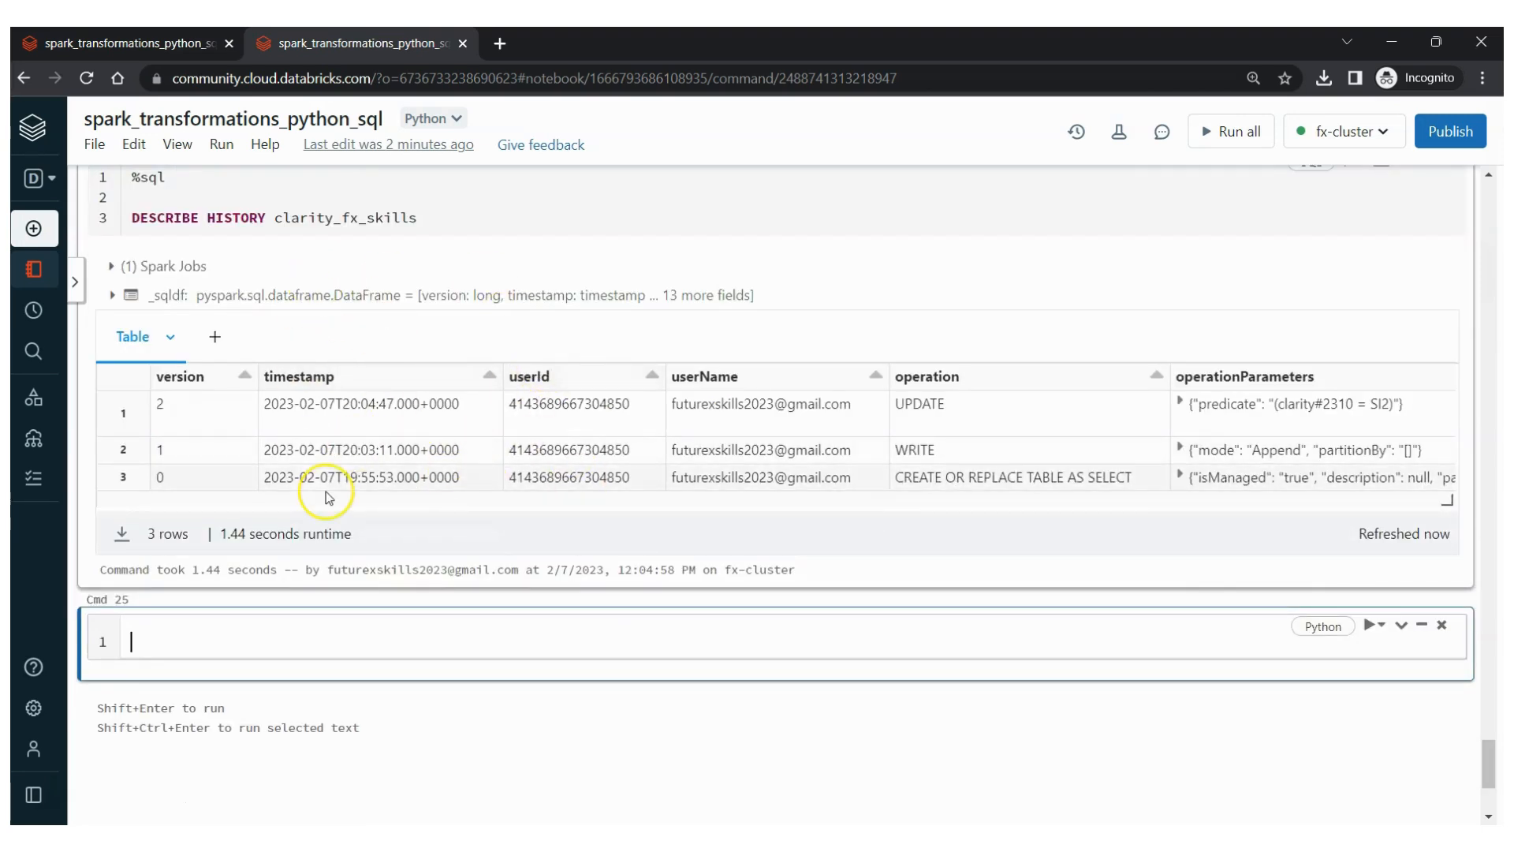
{"action": "type", "text": "%"}
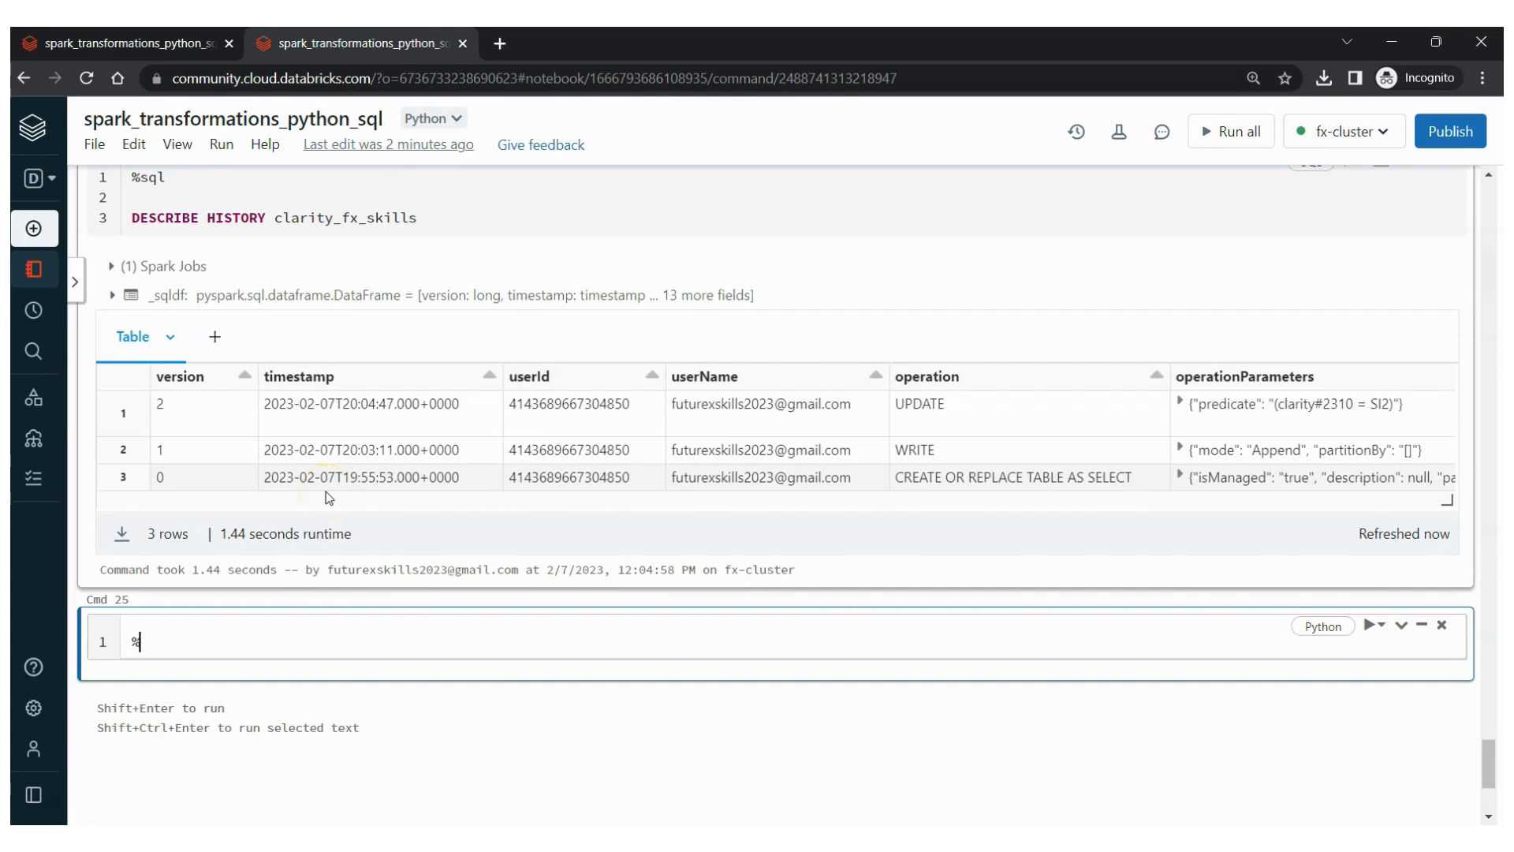
{"action": "type", "text": "fs"}
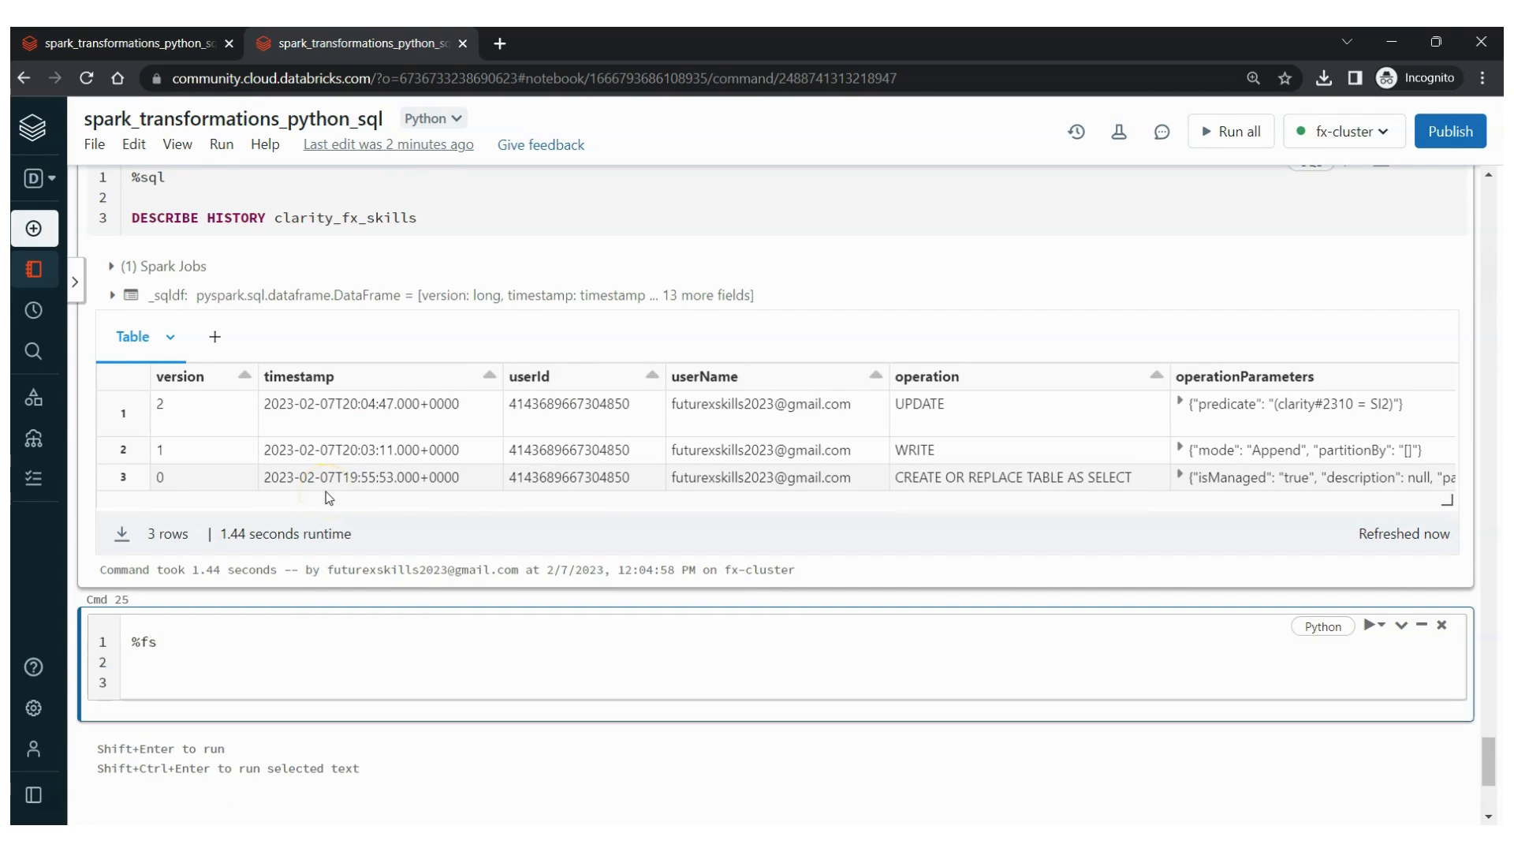
{"action": "type", "text": "ls /user/hive/warehouse"}
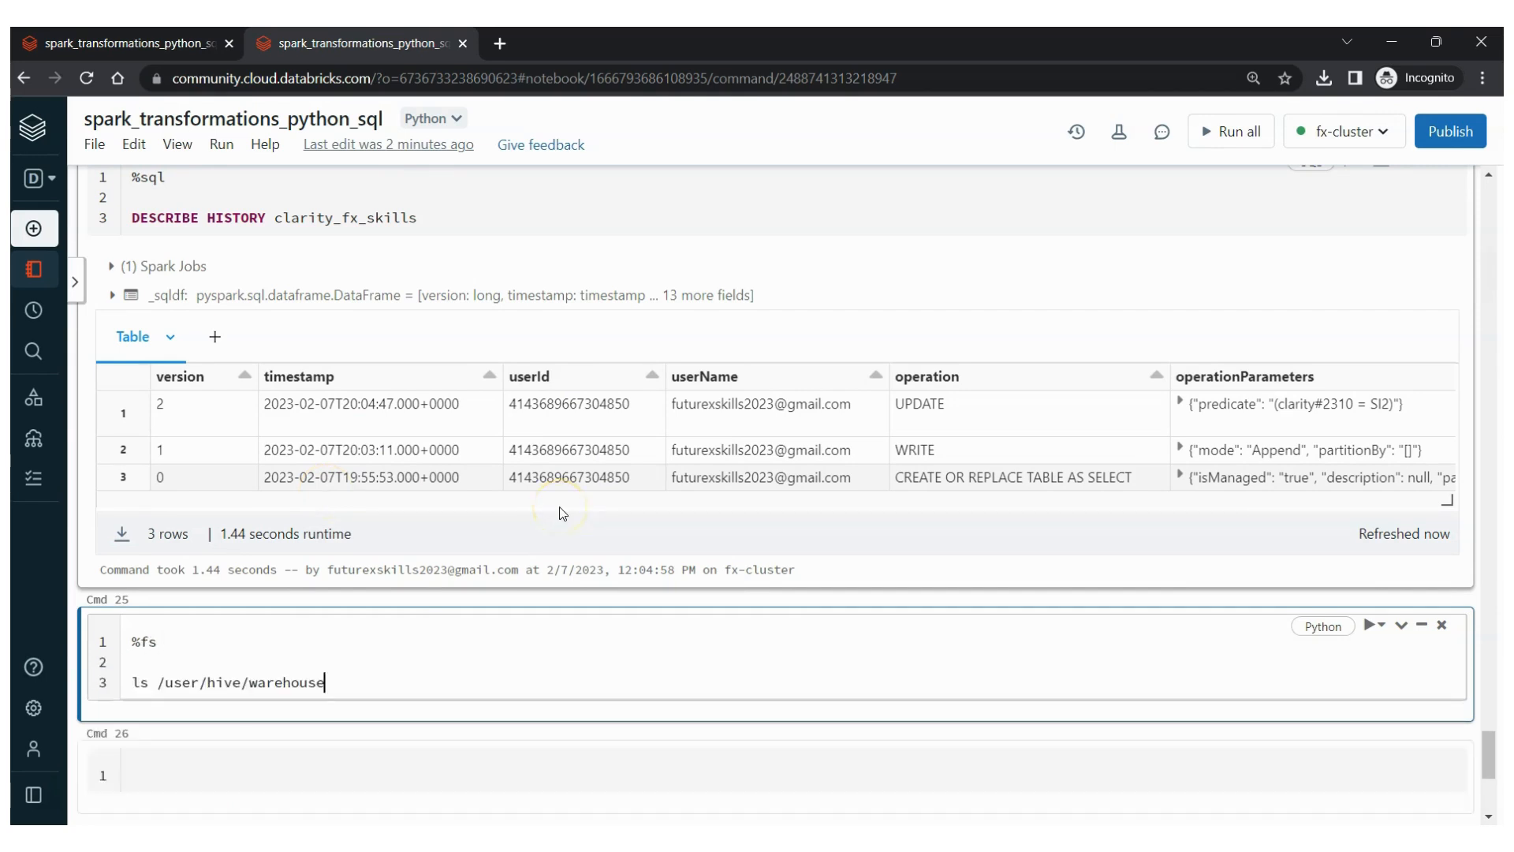
{"action": "left_click", "coordinate": [1374, 621]}
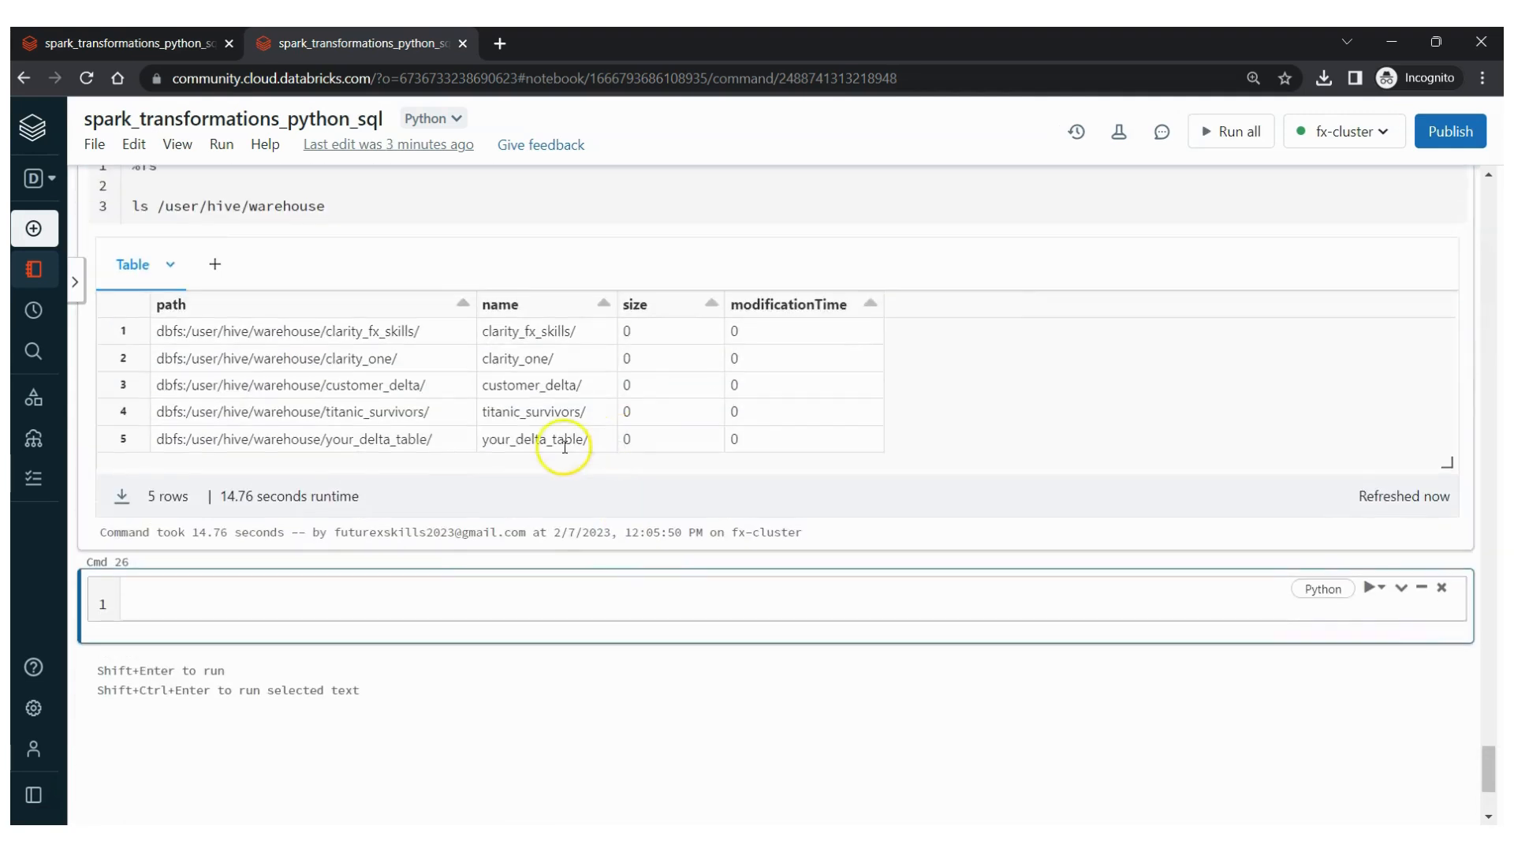
{"action": "double_click", "coordinate": [299, 329]}
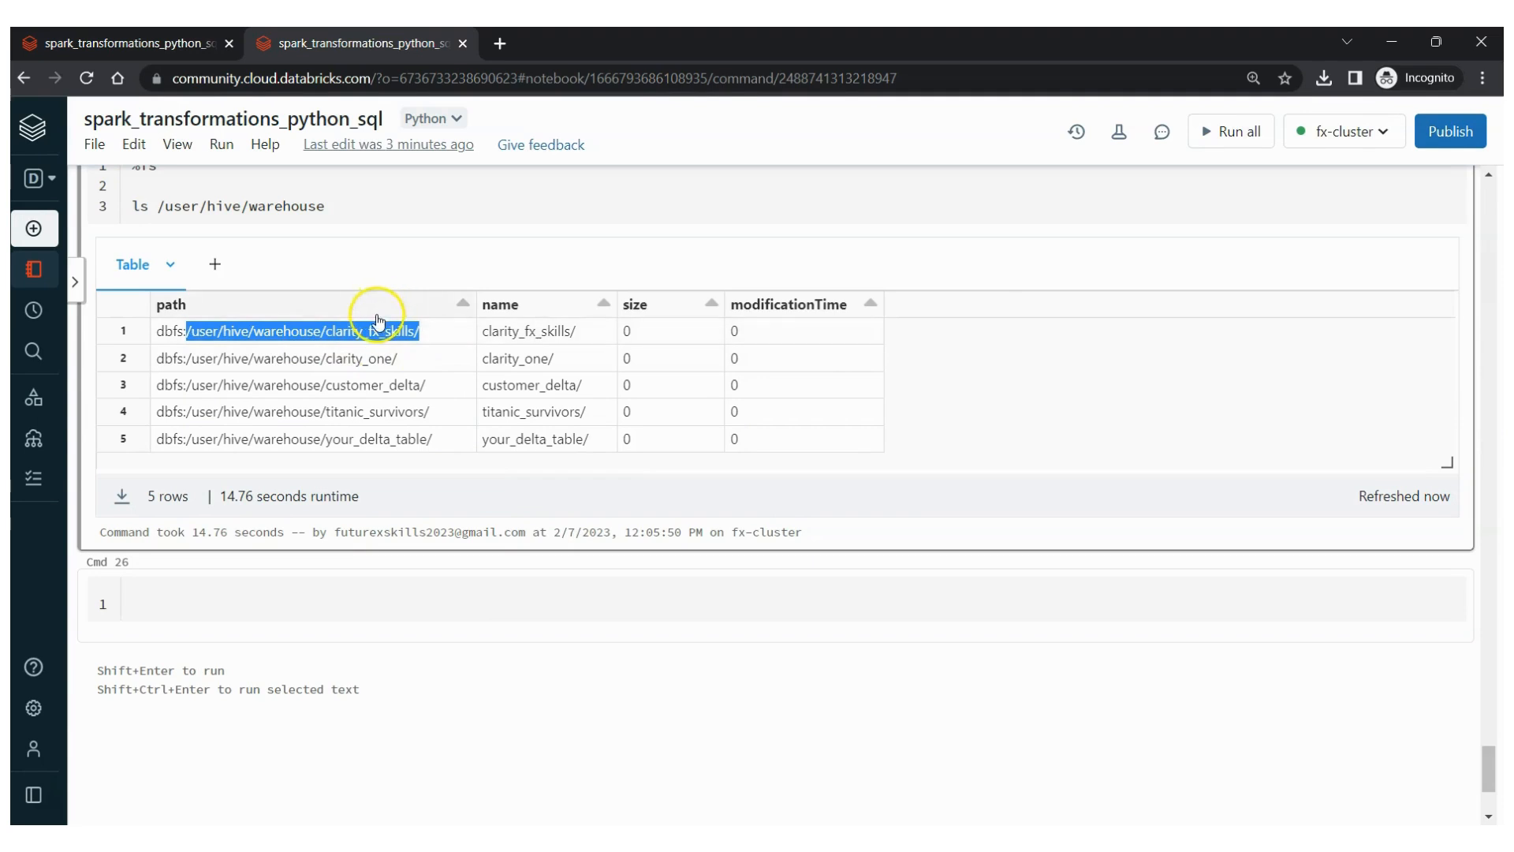
List /user/hive/warehouse/clarity_fx_skills, showing its _delta_log and parquet part files
{"action": "left_click", "coordinate": [145, 205]}
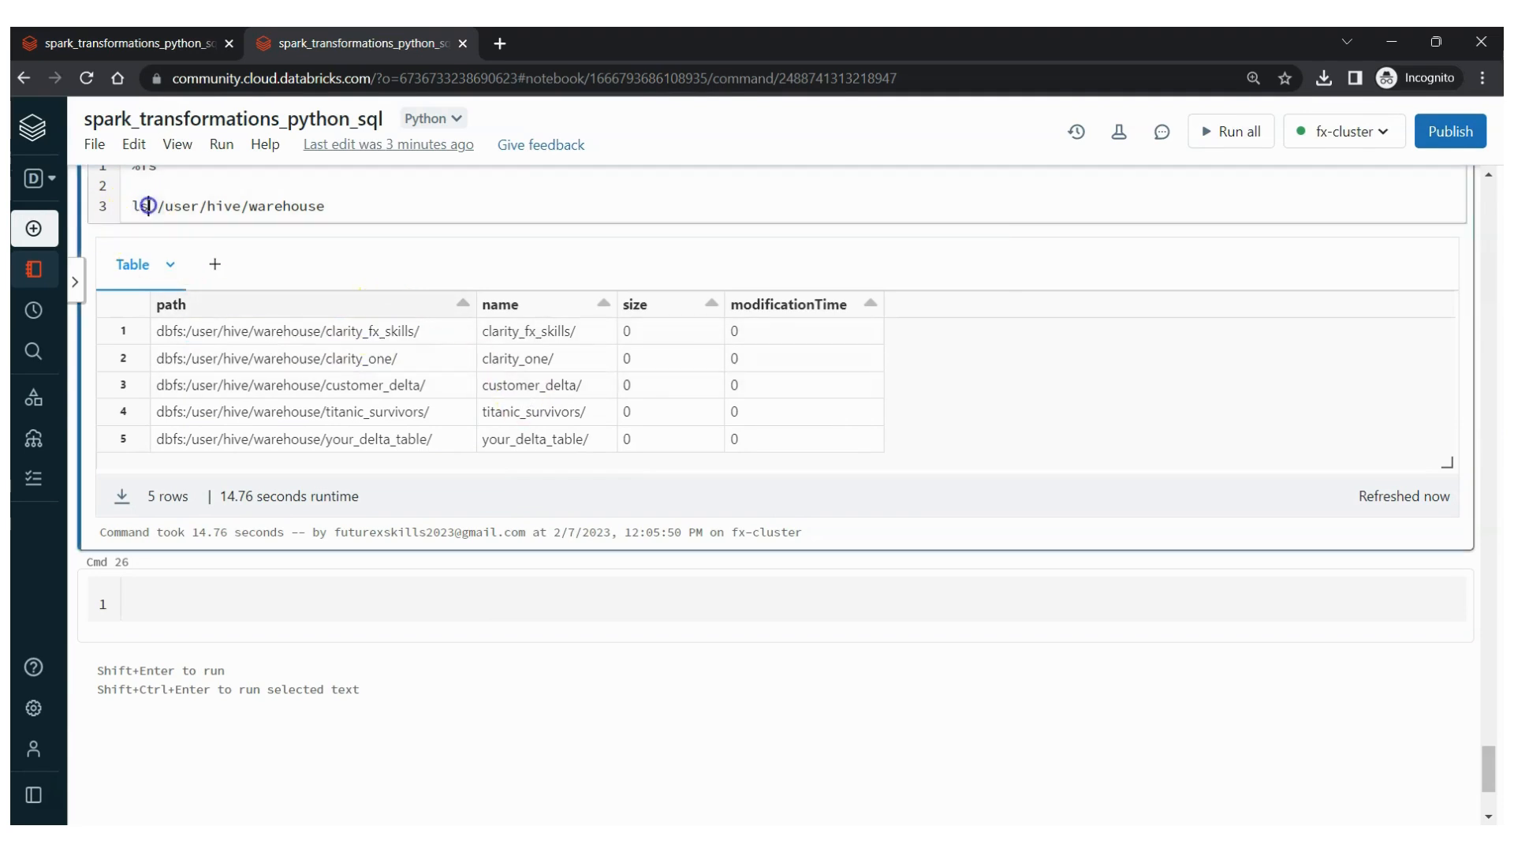
{"action": "type", "text": "ls /user/hive/warehouse"}
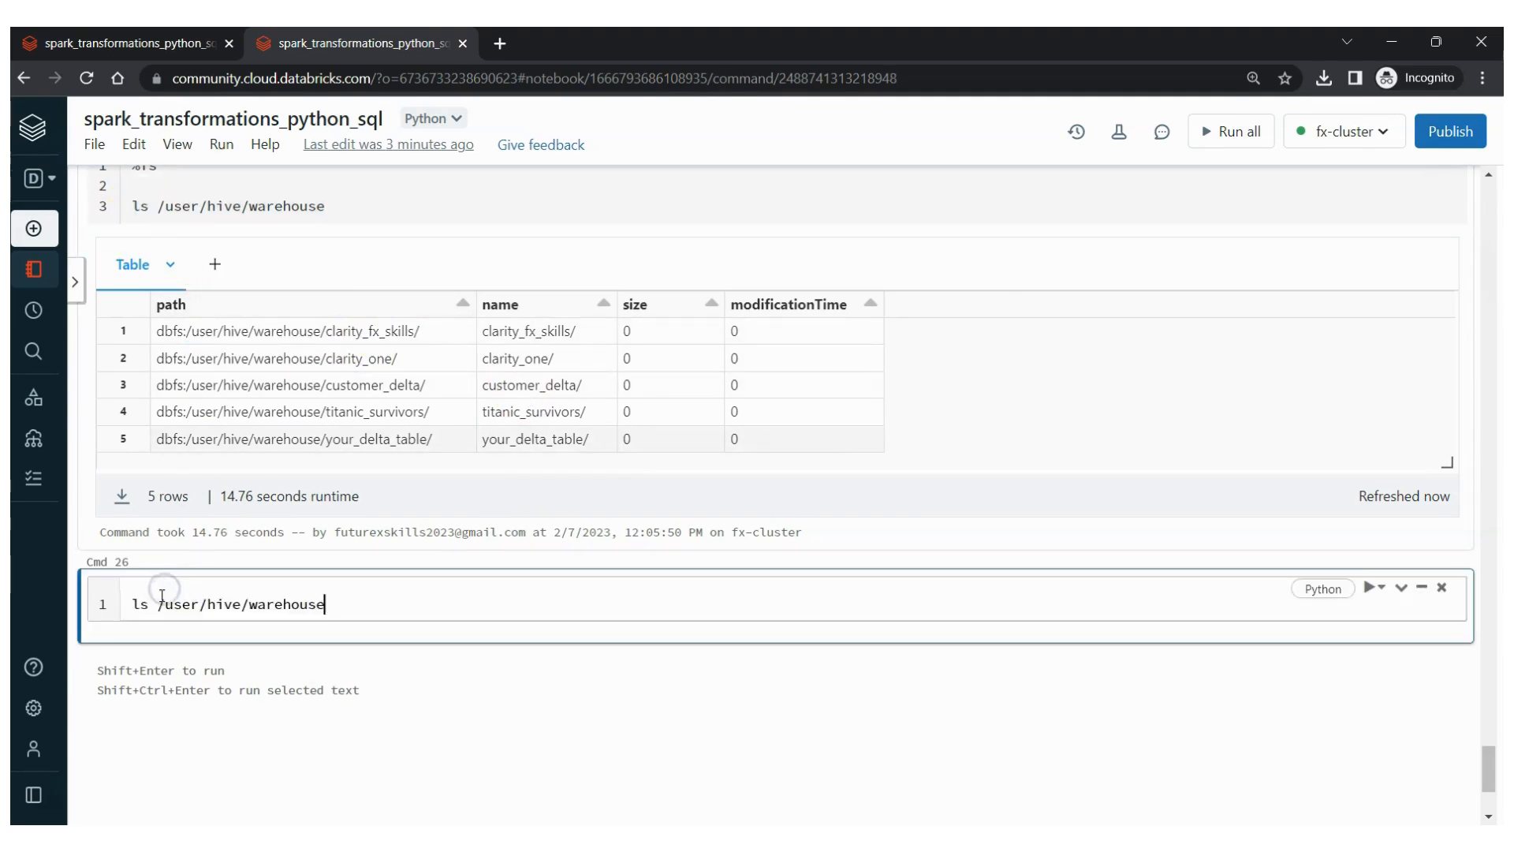
{"action": "double_click", "coordinate": [371, 330]}
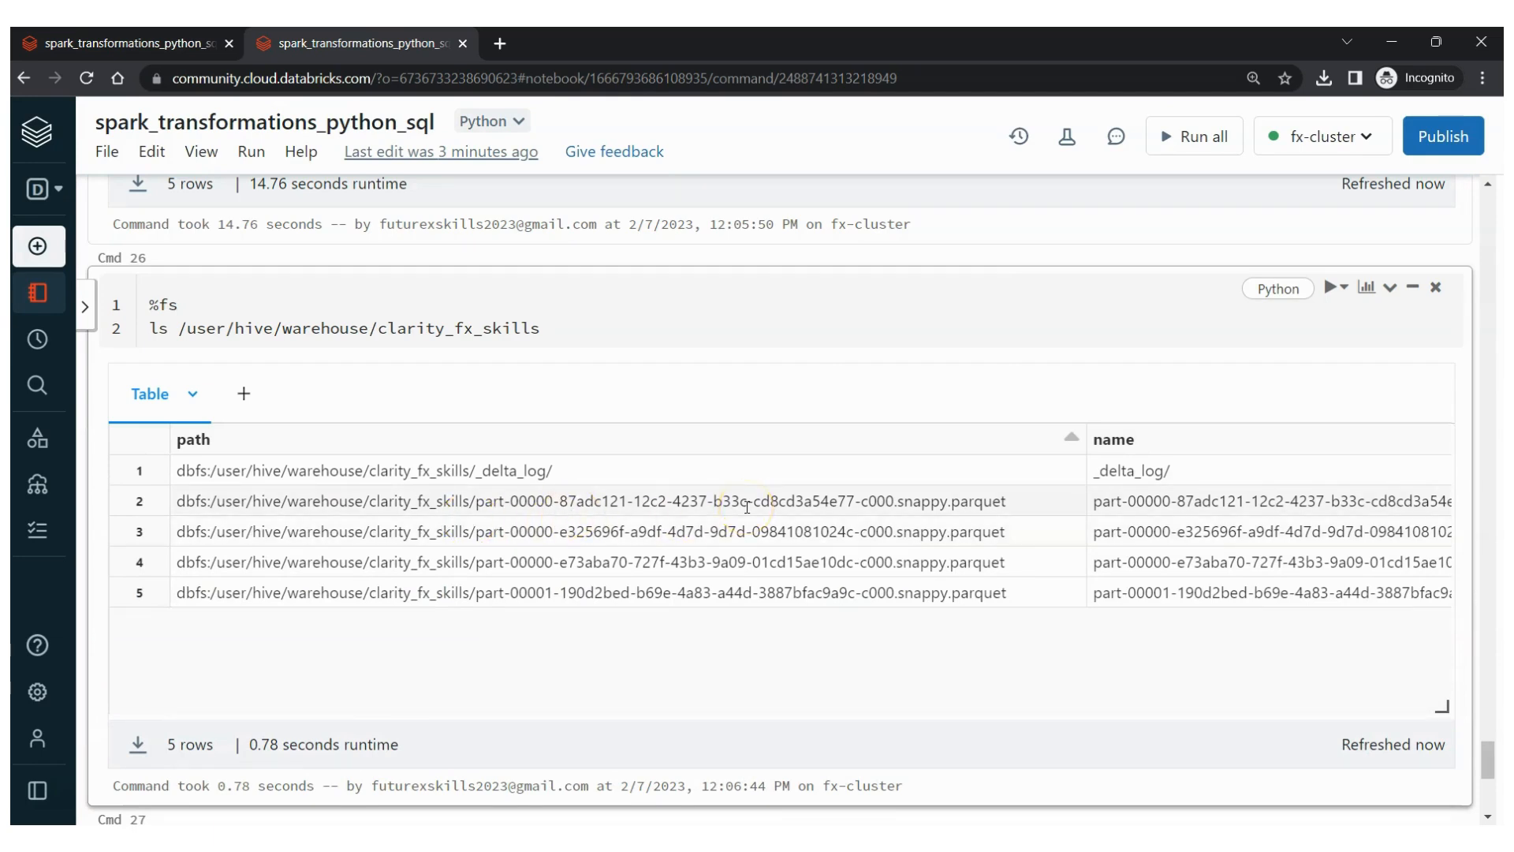
{"action": "mouse_move", "coordinate": [762, 675]}
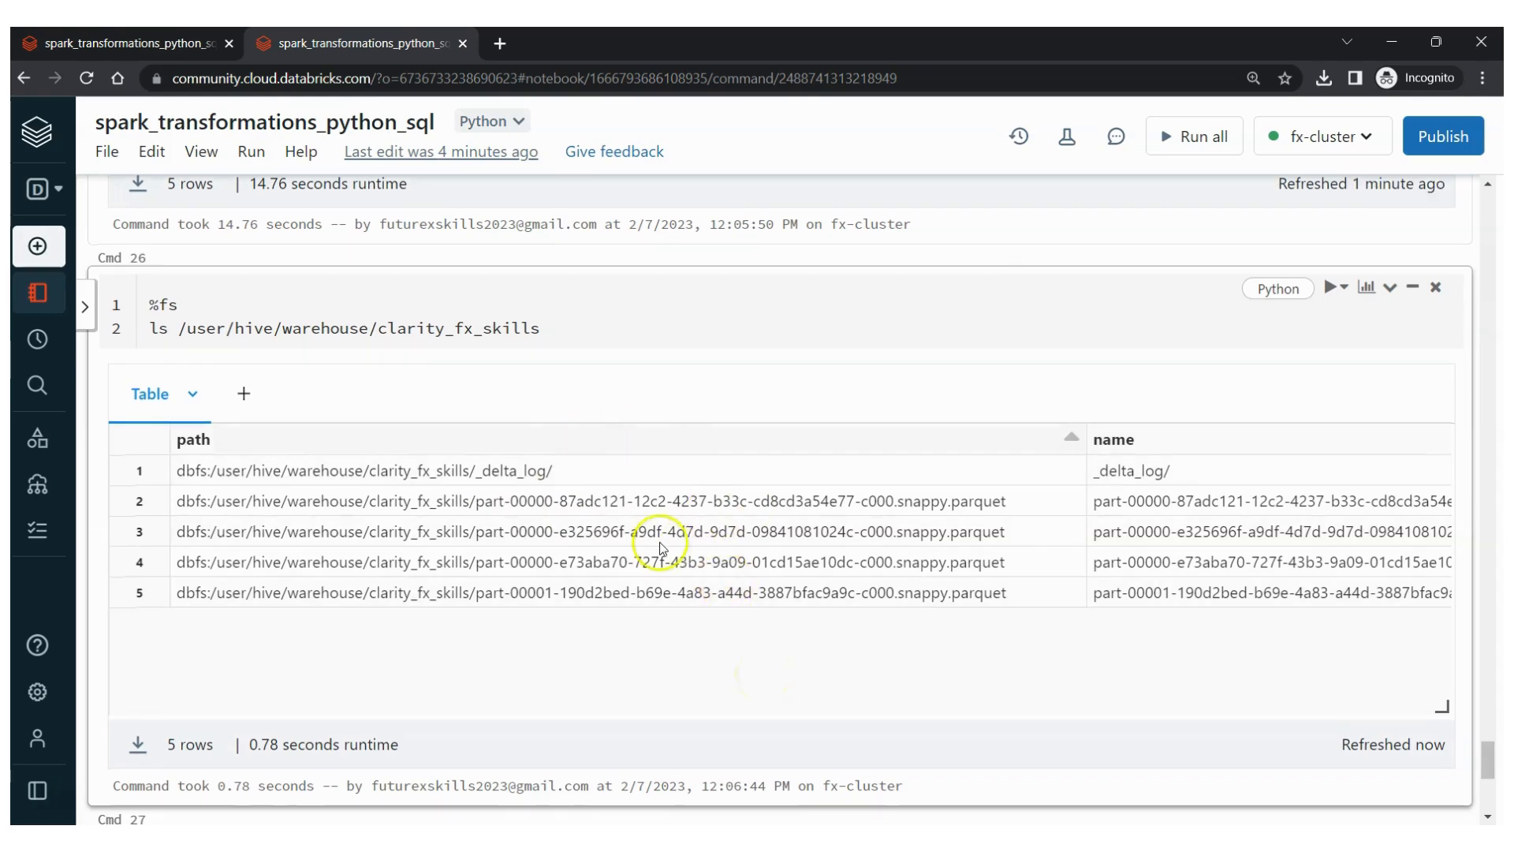
{"action": "scroll", "scroll_direction": "up", "scroll_amount": 3}
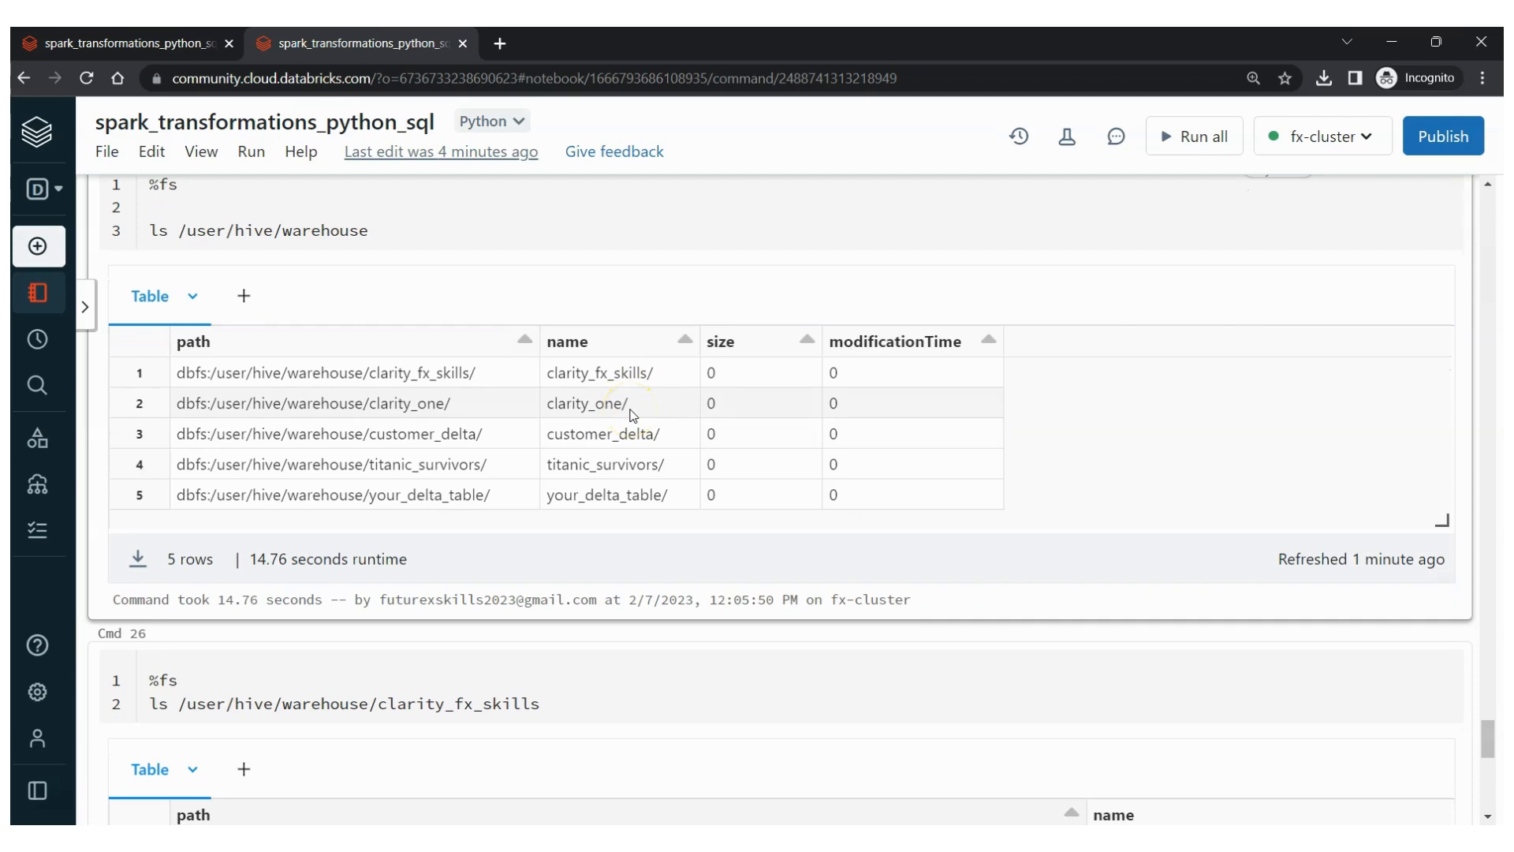
{"action": "scroll", "scroll_direction": "down", "scroll_amount": 3}
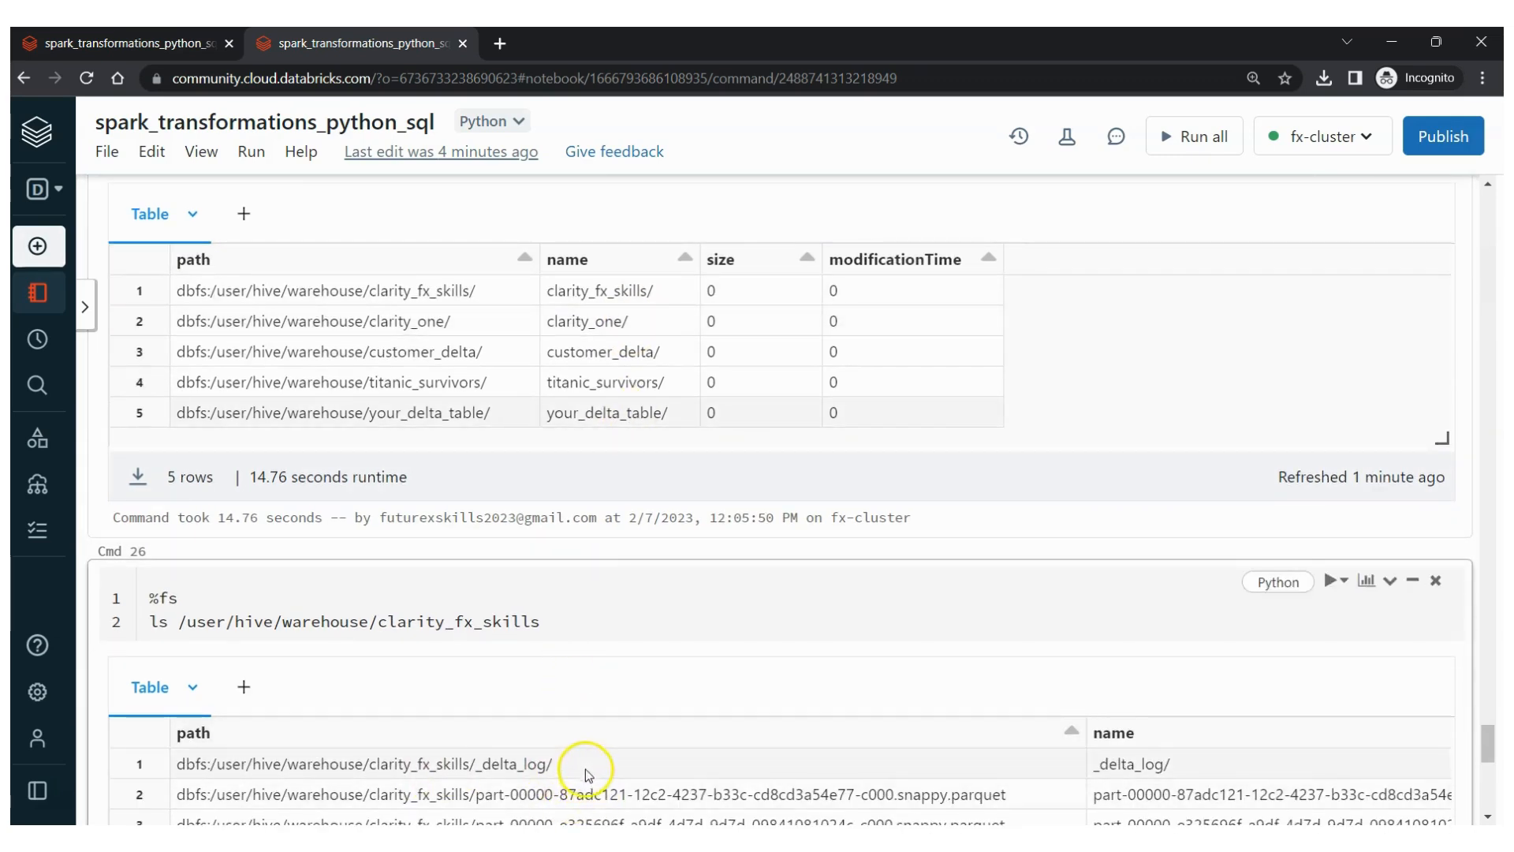
{"action": "double_click", "coordinate": [386, 763]}
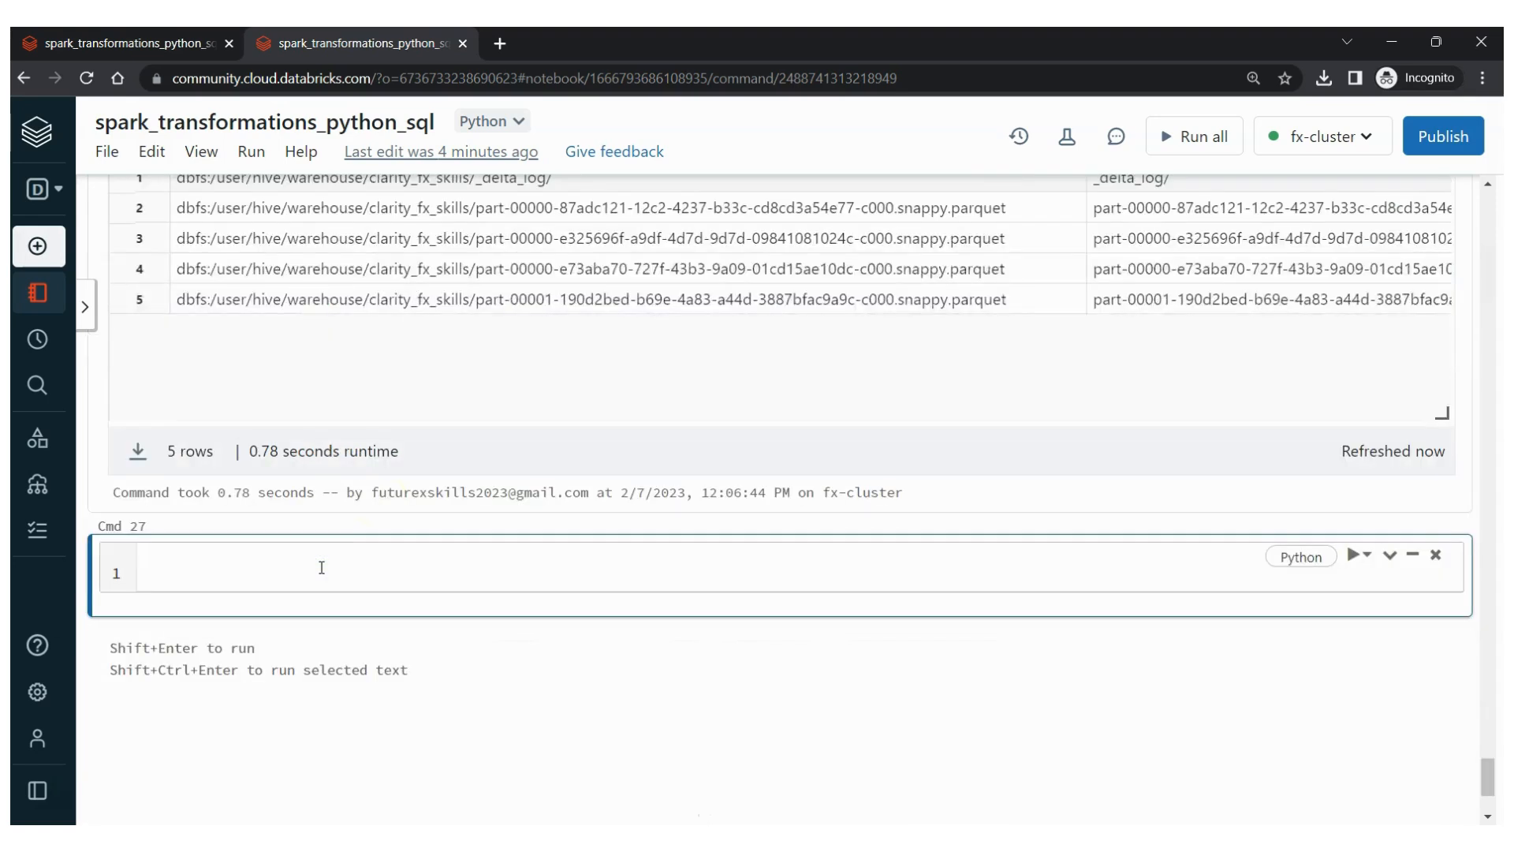
{"action": "type", "text": "%sql"}
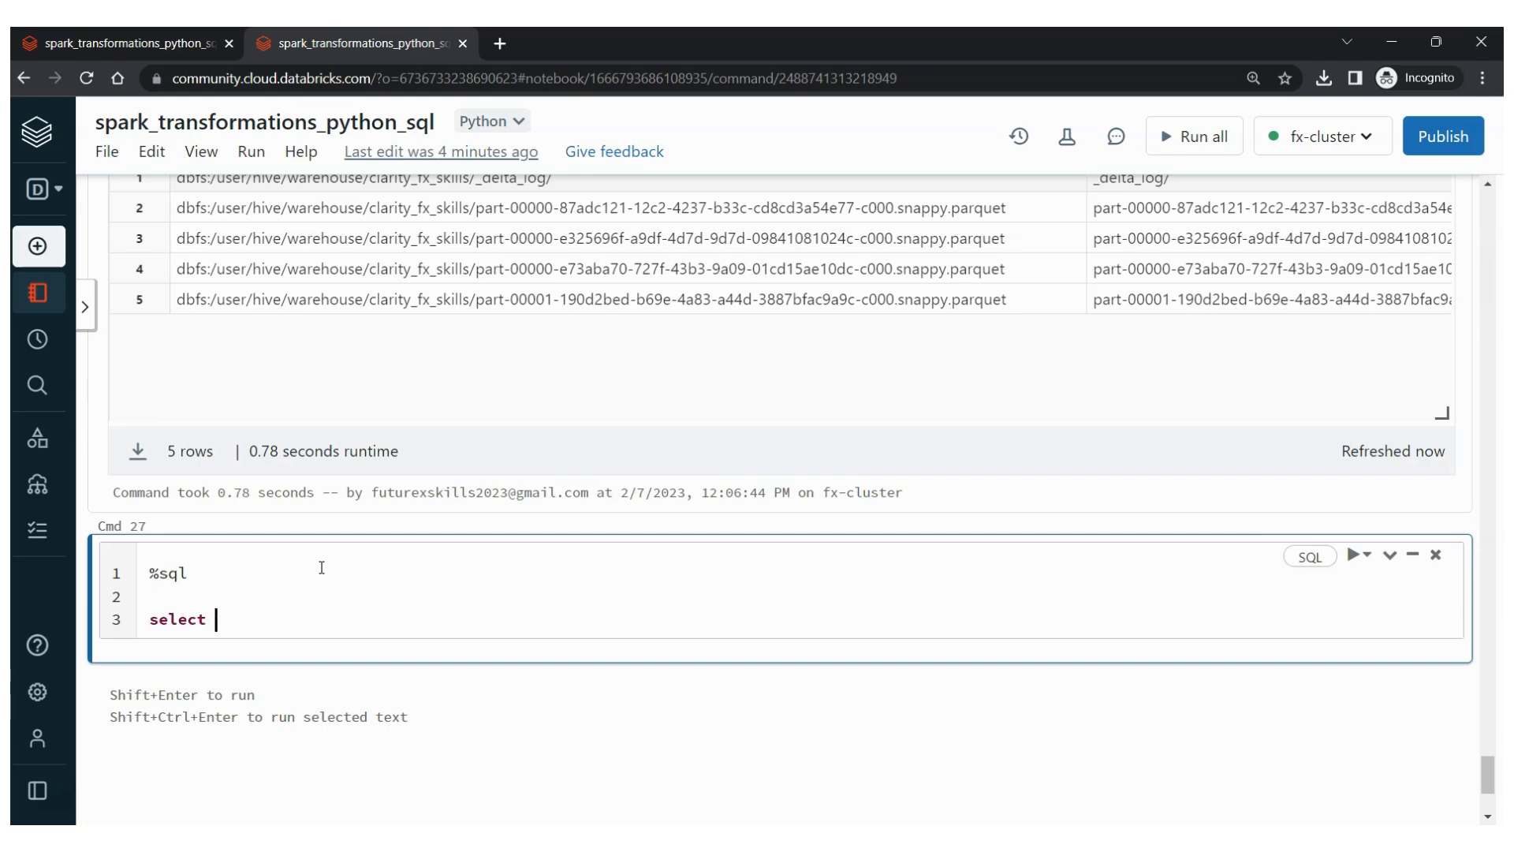
{"action": "type", "text": "* from clarity_fx_skills"}
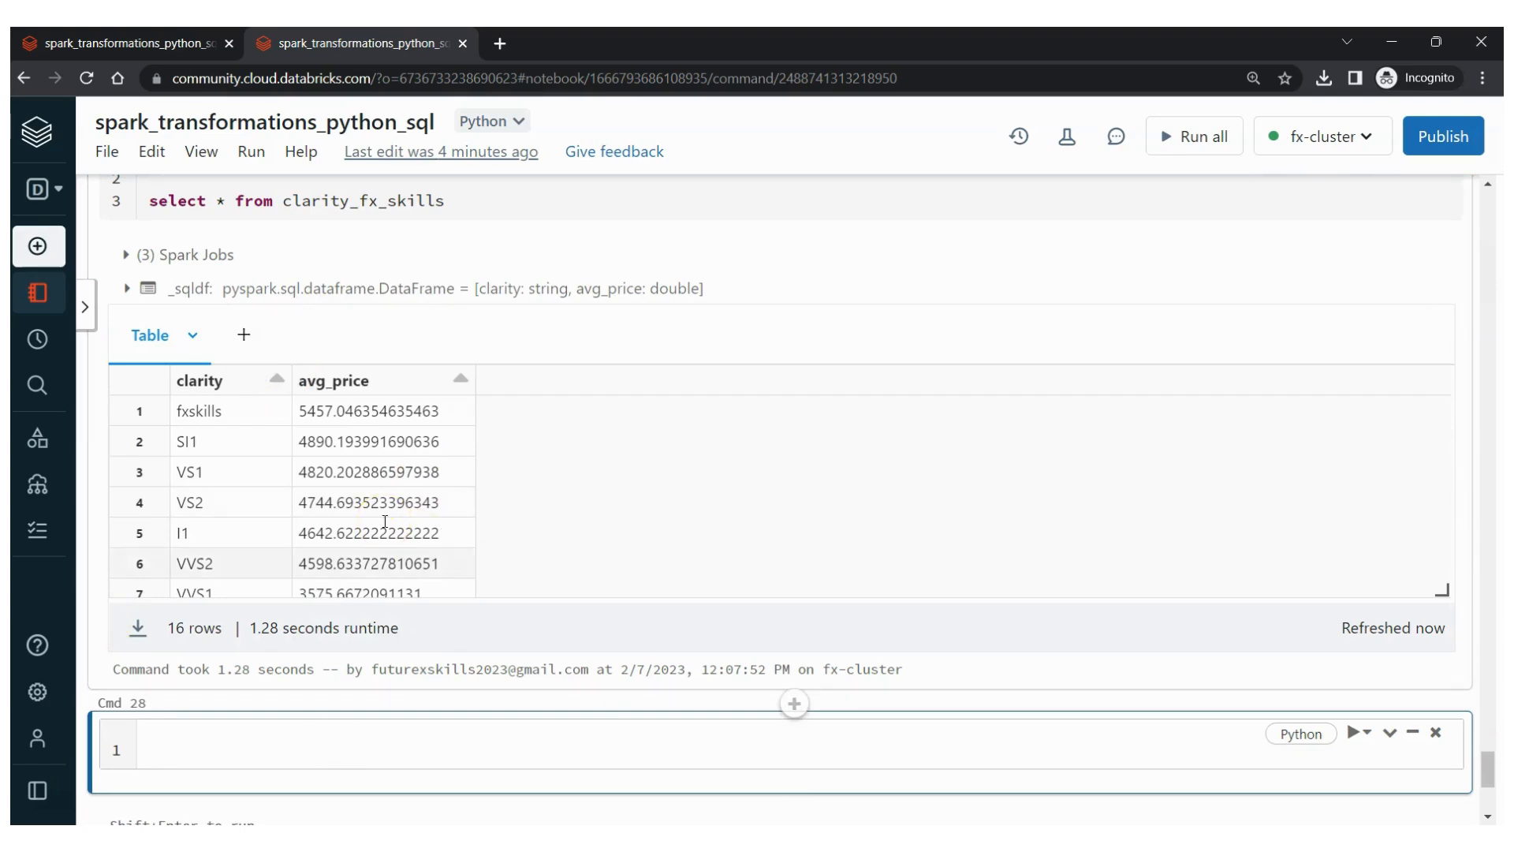
{"action": "scroll", "scroll_direction": "up", "scroll_amount": 3}
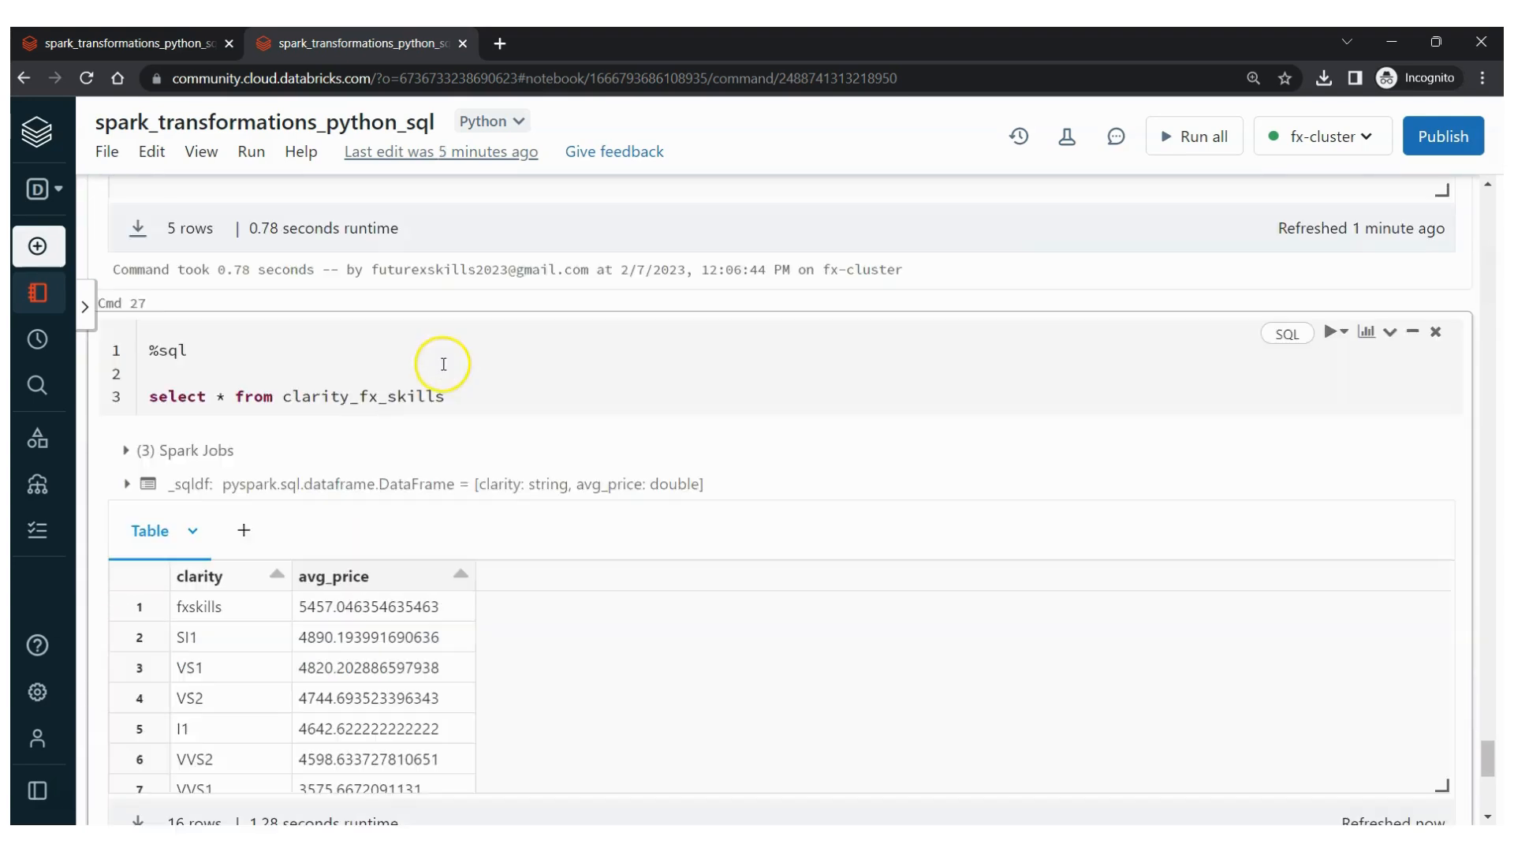
{"action": "mouse_move", "coordinate": [197, 606]}
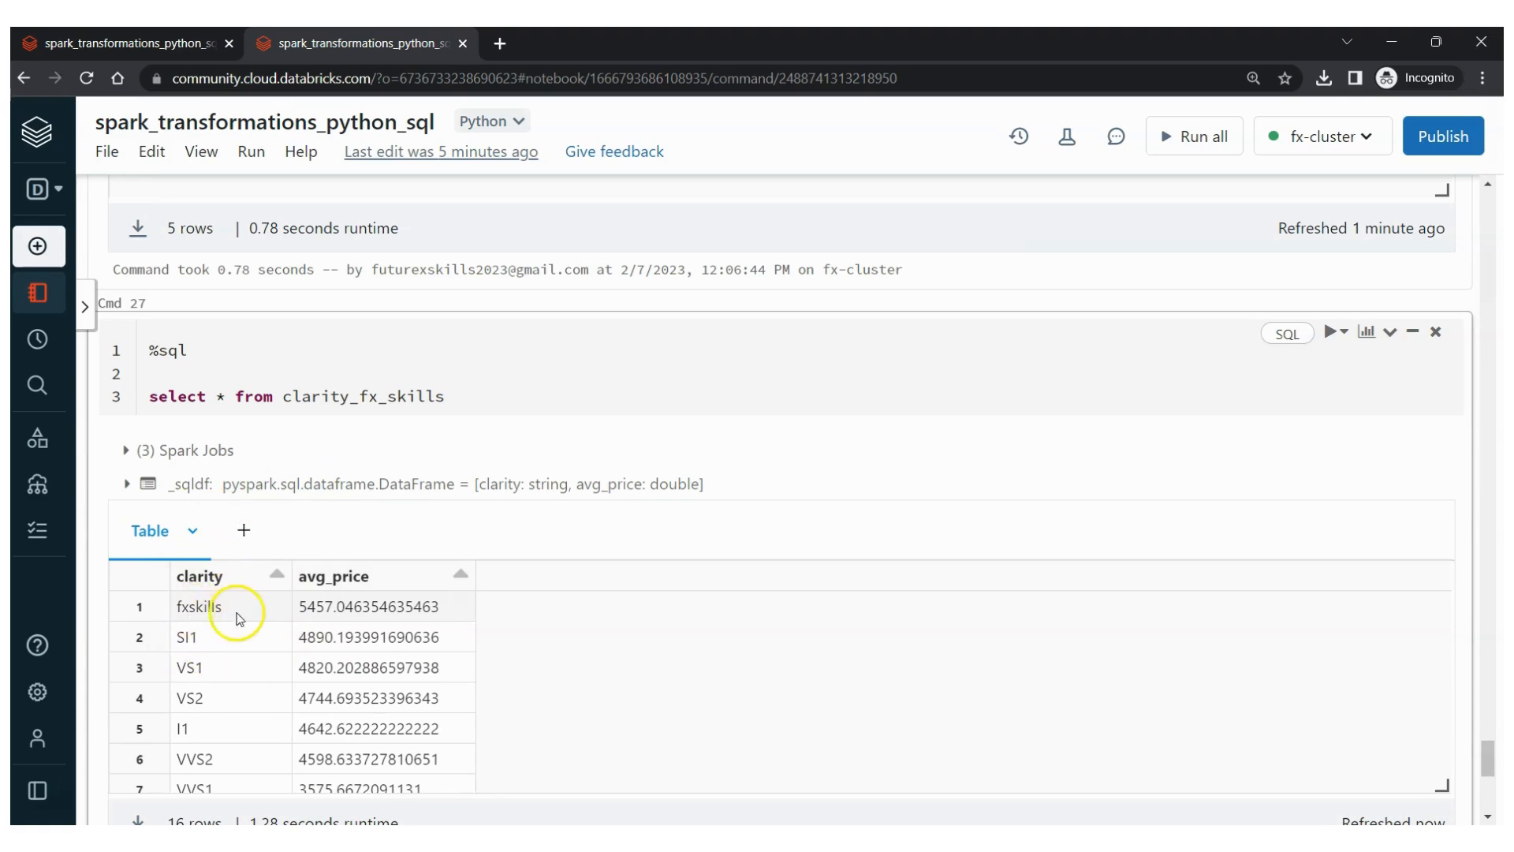
{"action": "mouse_move", "coordinate": [243, 531]}
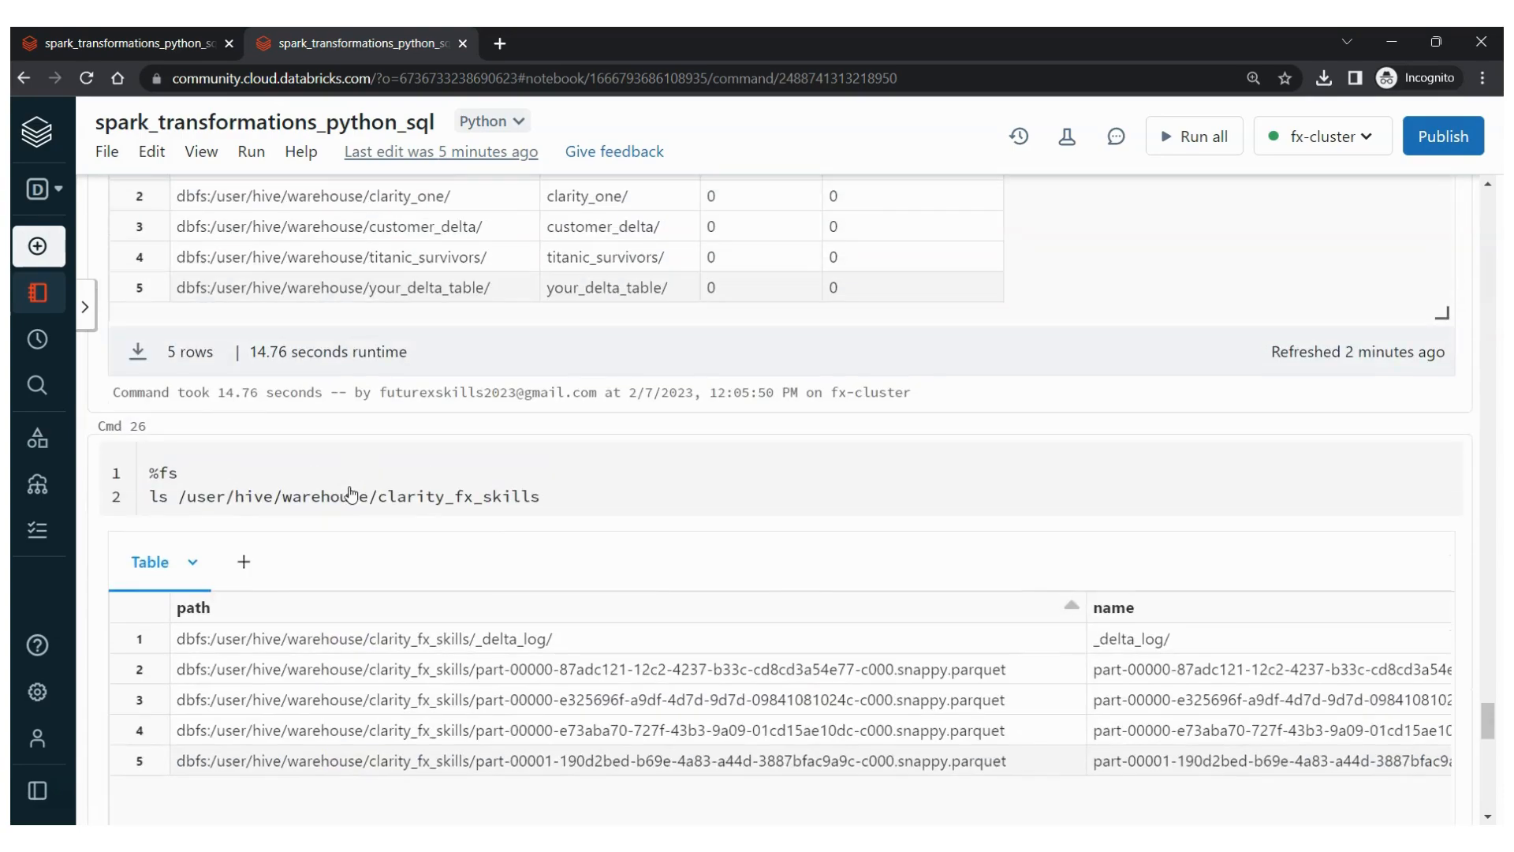
{"action": "scroll", "scroll_direction": "up", "scroll_amount": 3}
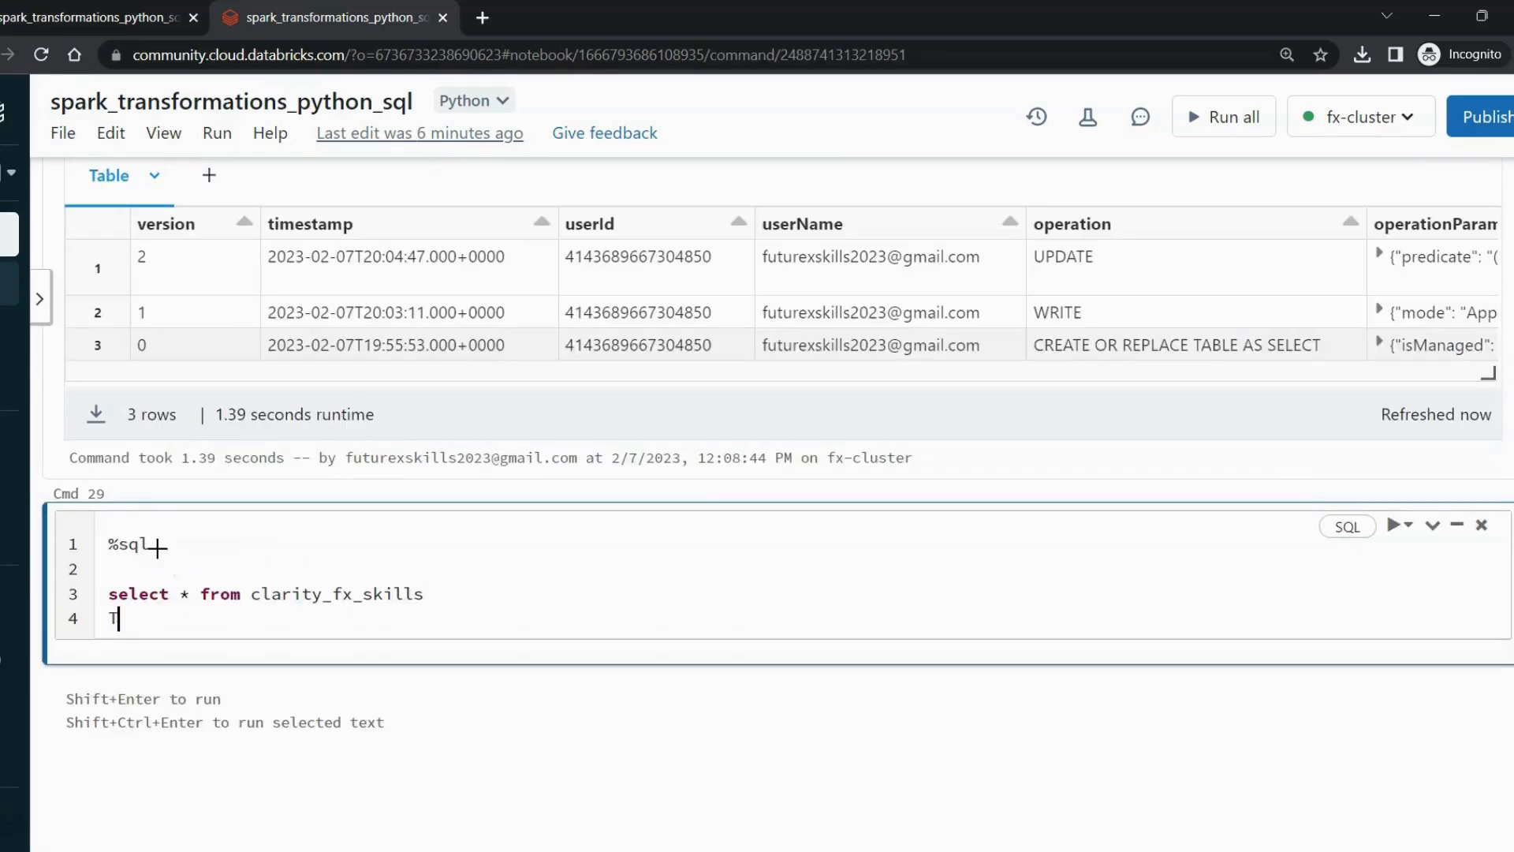
Query clarity_fx_skills TIMESTAMP AS OF '2023-02-07T20:03:11.000+0000' and run it
{"action": "type", "text": "IMESTAMP AS OF"}
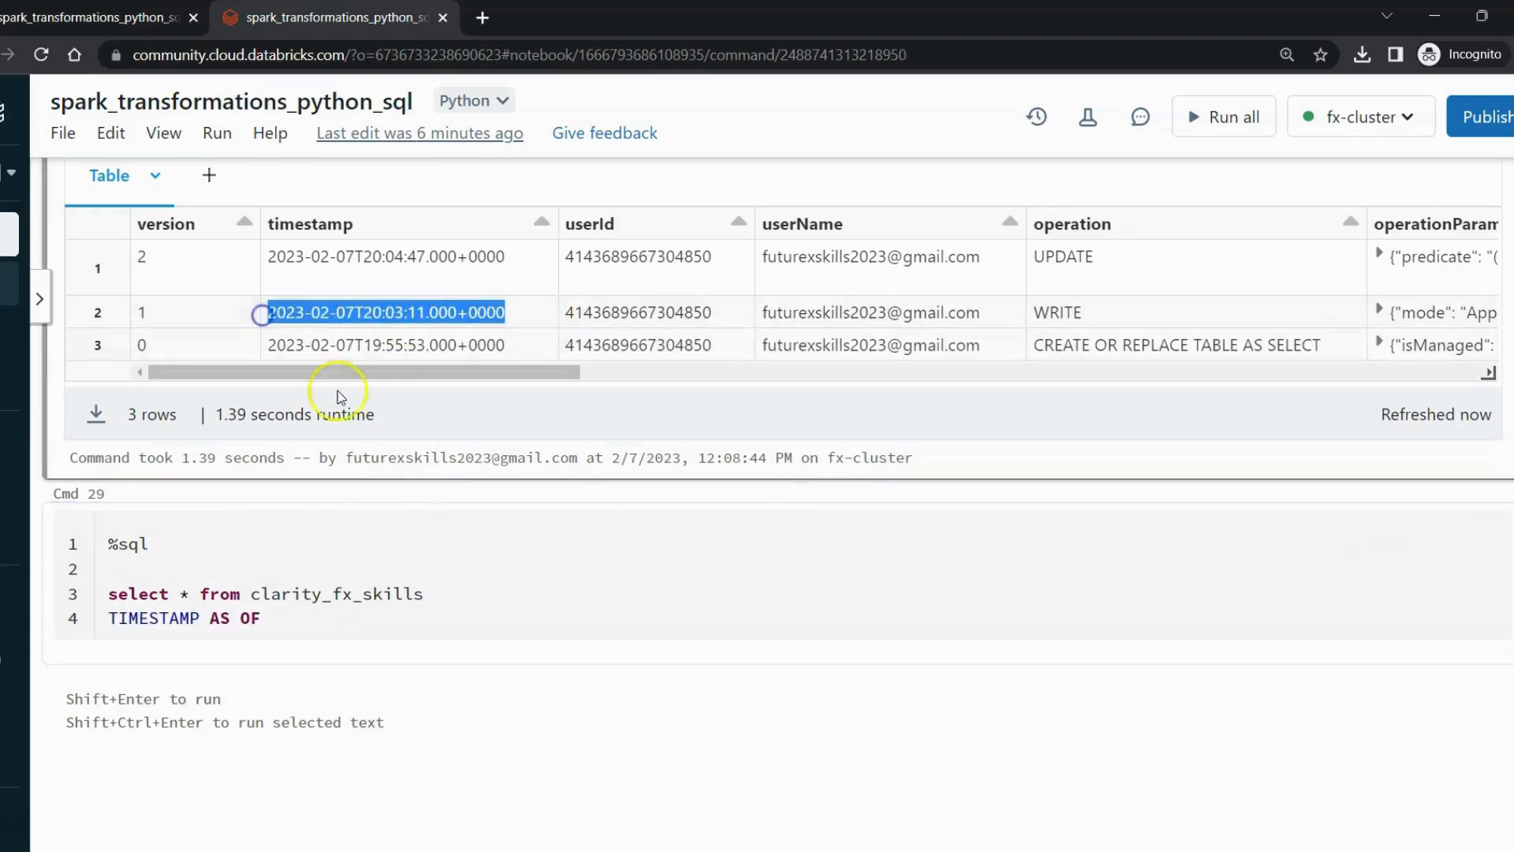
{"action": "type", "text": "'2023-02-07T20:03:11.000+0000'"}
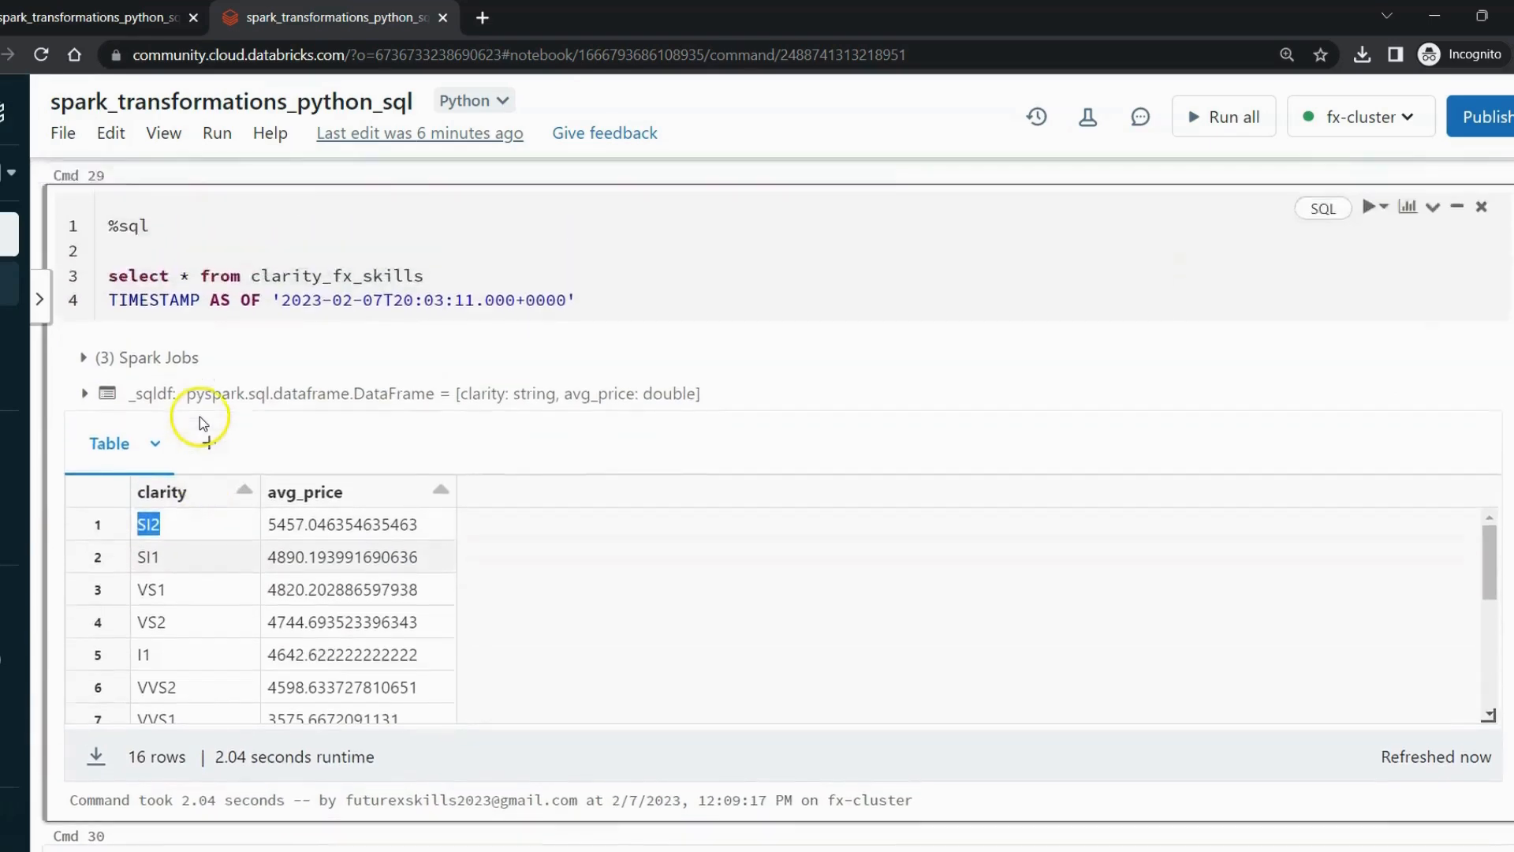
{"action": "scroll", "scroll_direction": "down", "scroll_amount": 3}
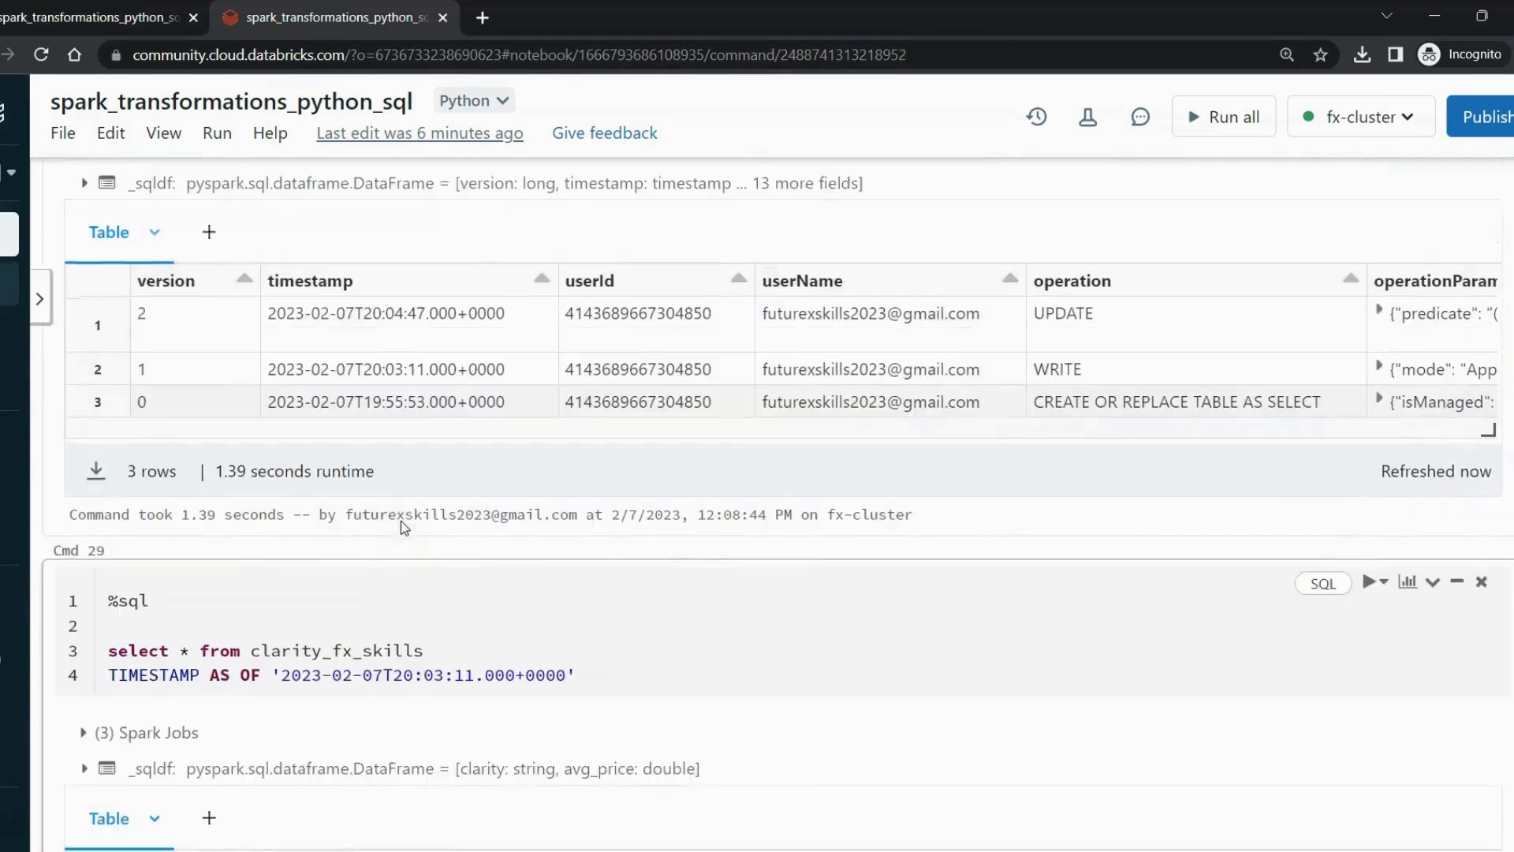
{"action": "left_click", "coordinate": [385, 419]}
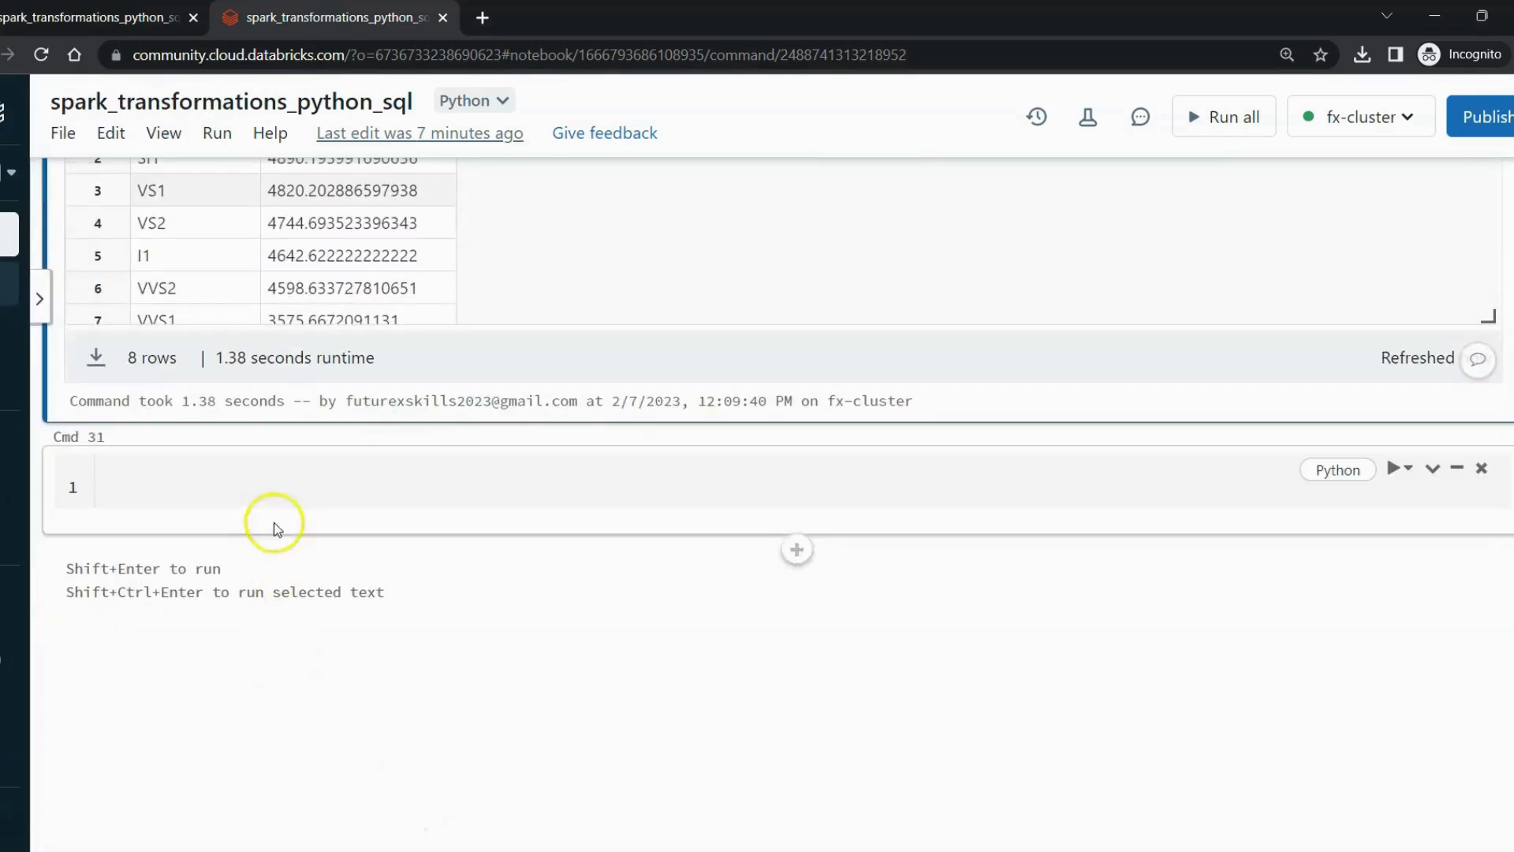
Query clarity_fx_skills@v1, returning 16 rows with the SI2 value
{"action": "type", "text": "%sql"}
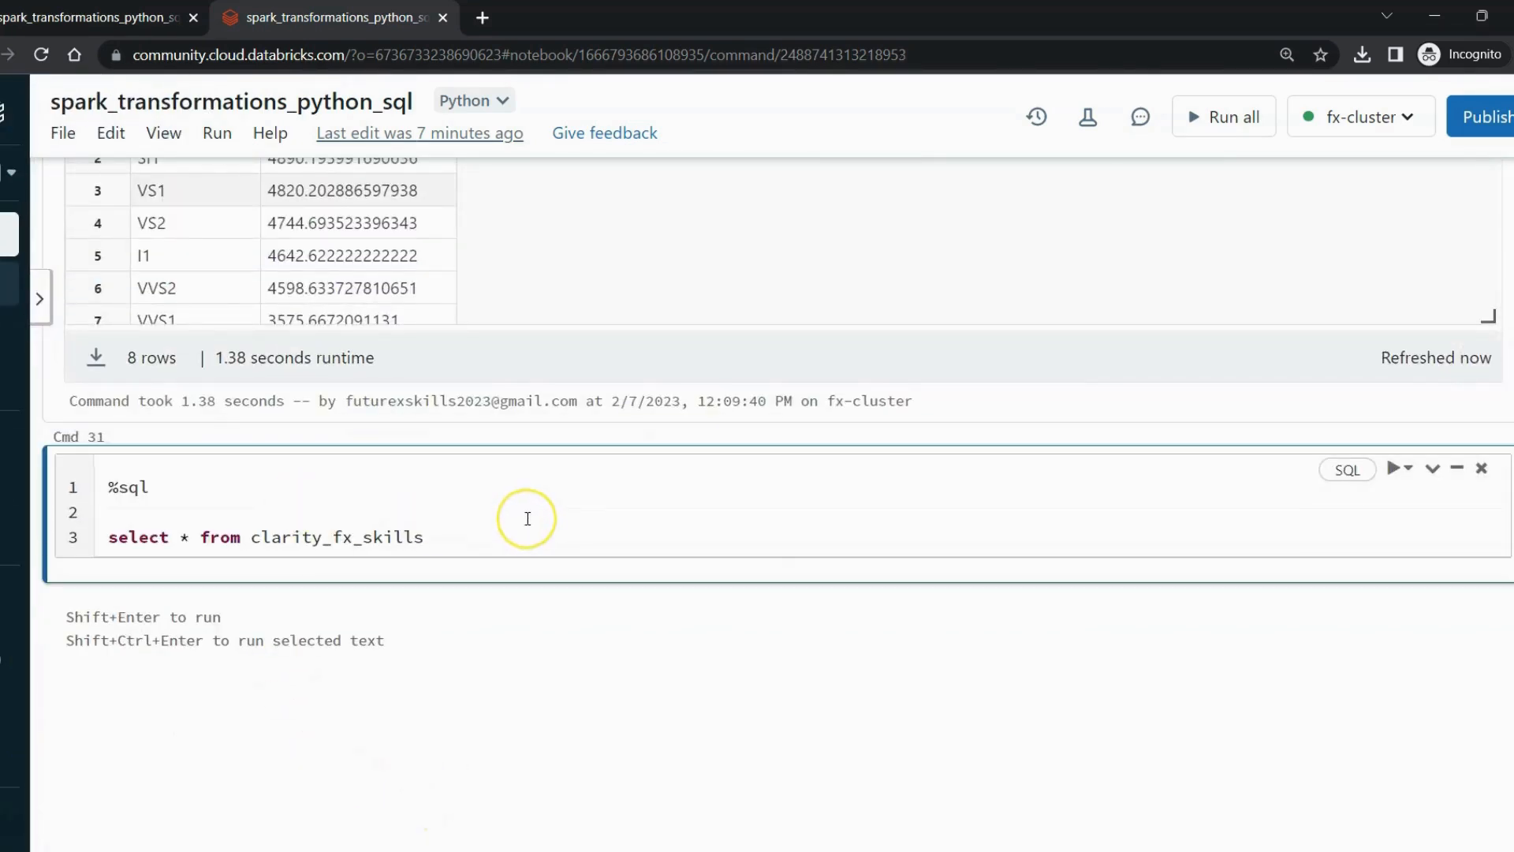
{"action": "type", "text": "@"}
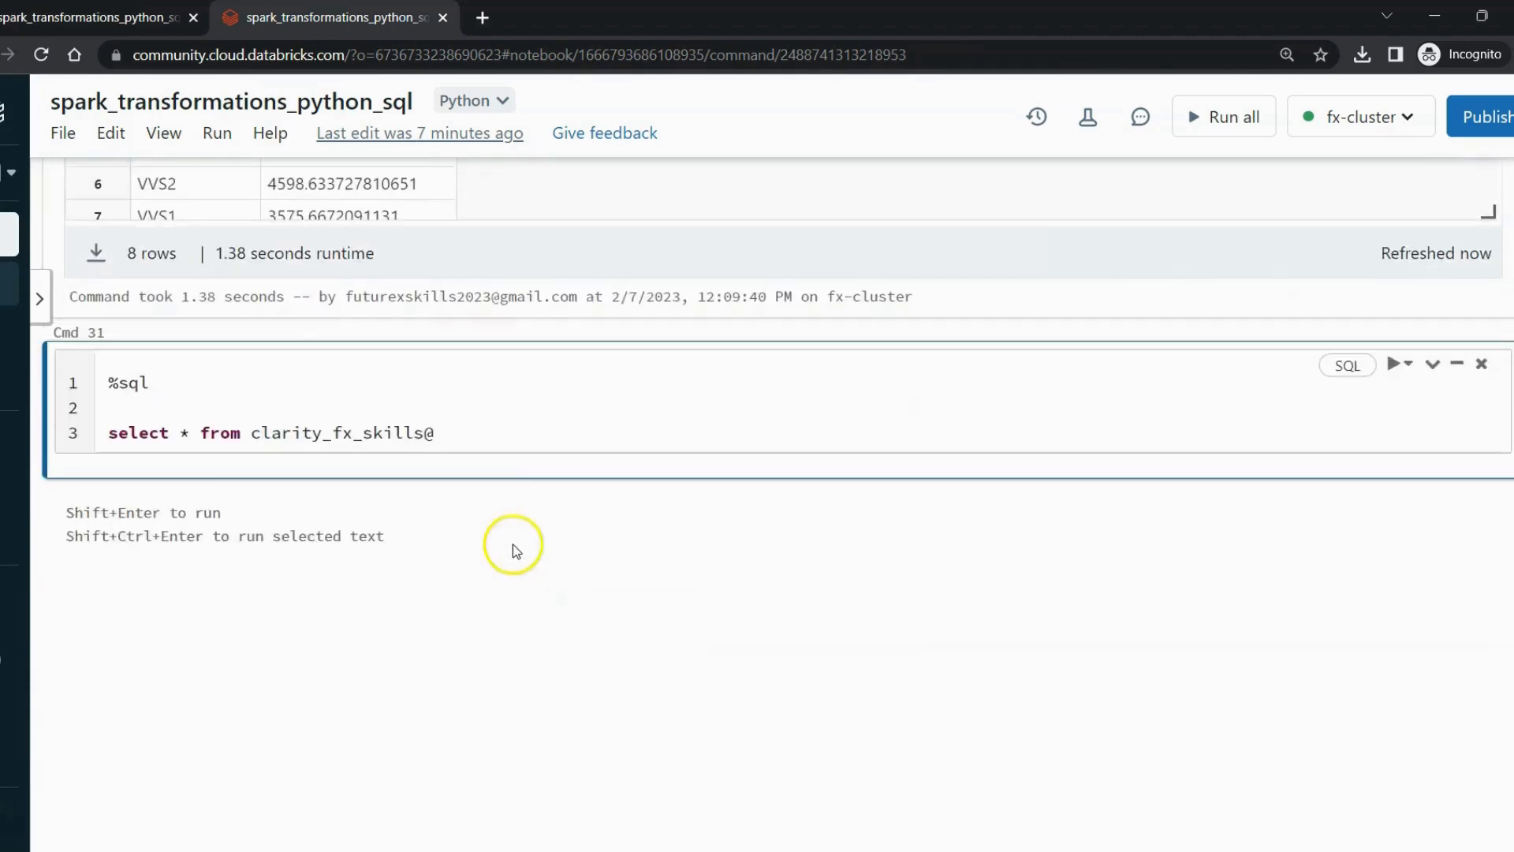
{"action": "type", "text": "v1"}
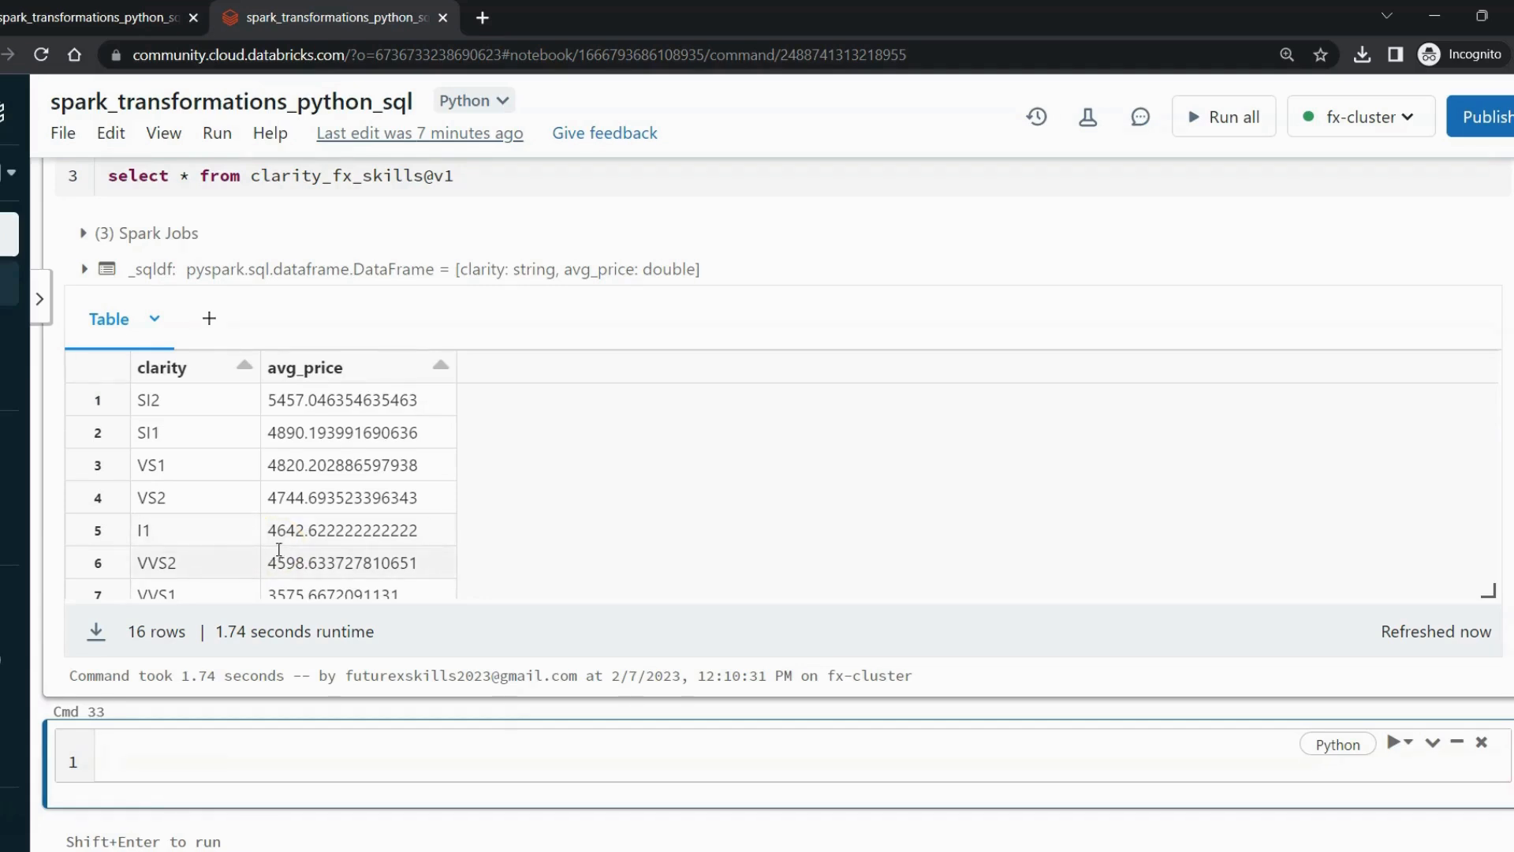
Query clarity_fx_skills@v2 in a new cell, returning 16 rows with fxskills
{"action": "type", "text": "%sql"}
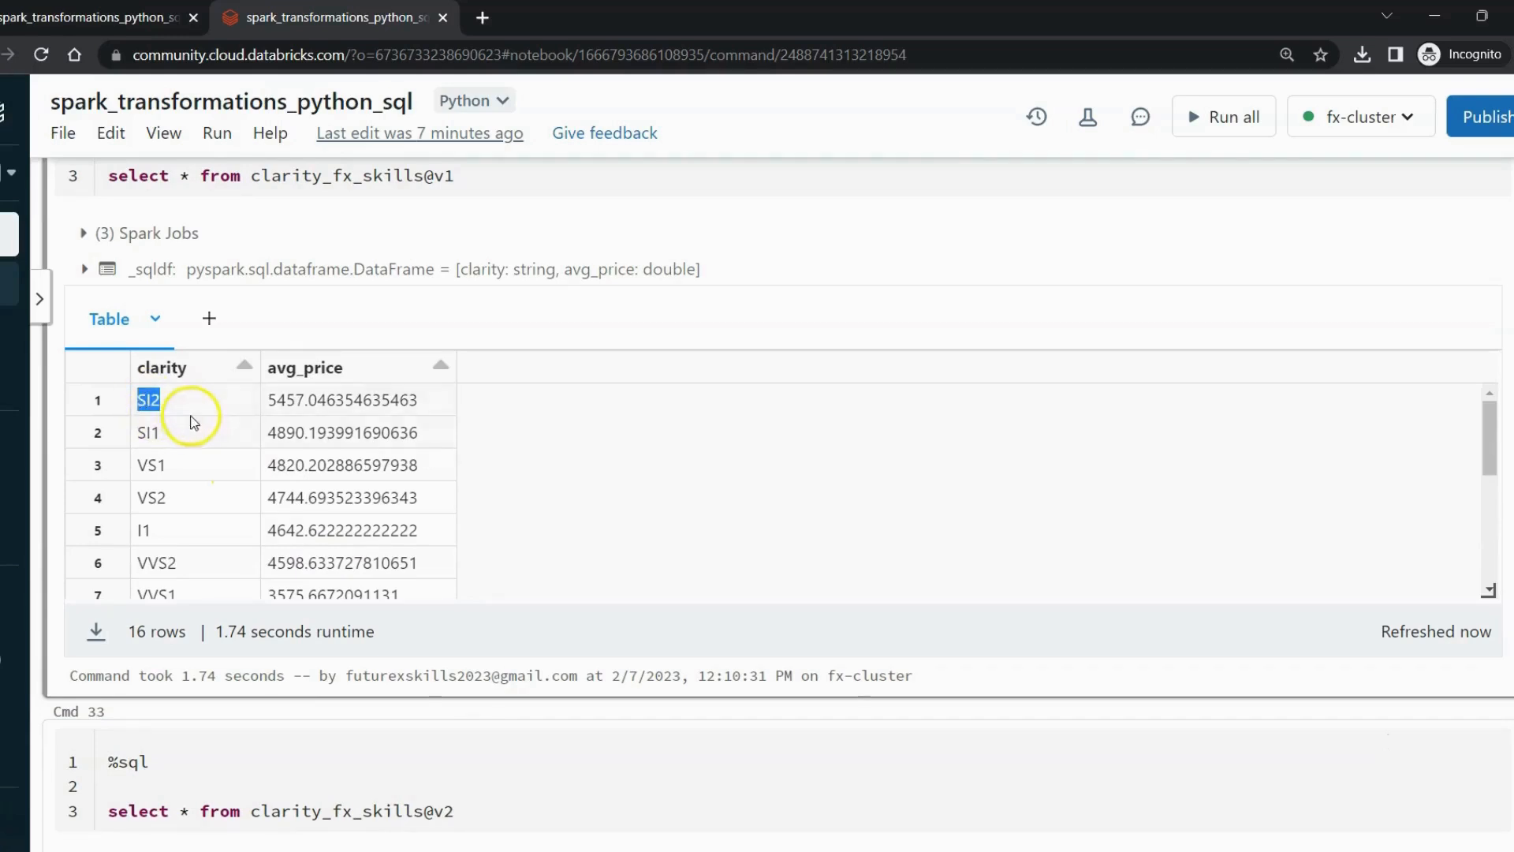
{"action": "left_click", "coordinate": [479, 706]}
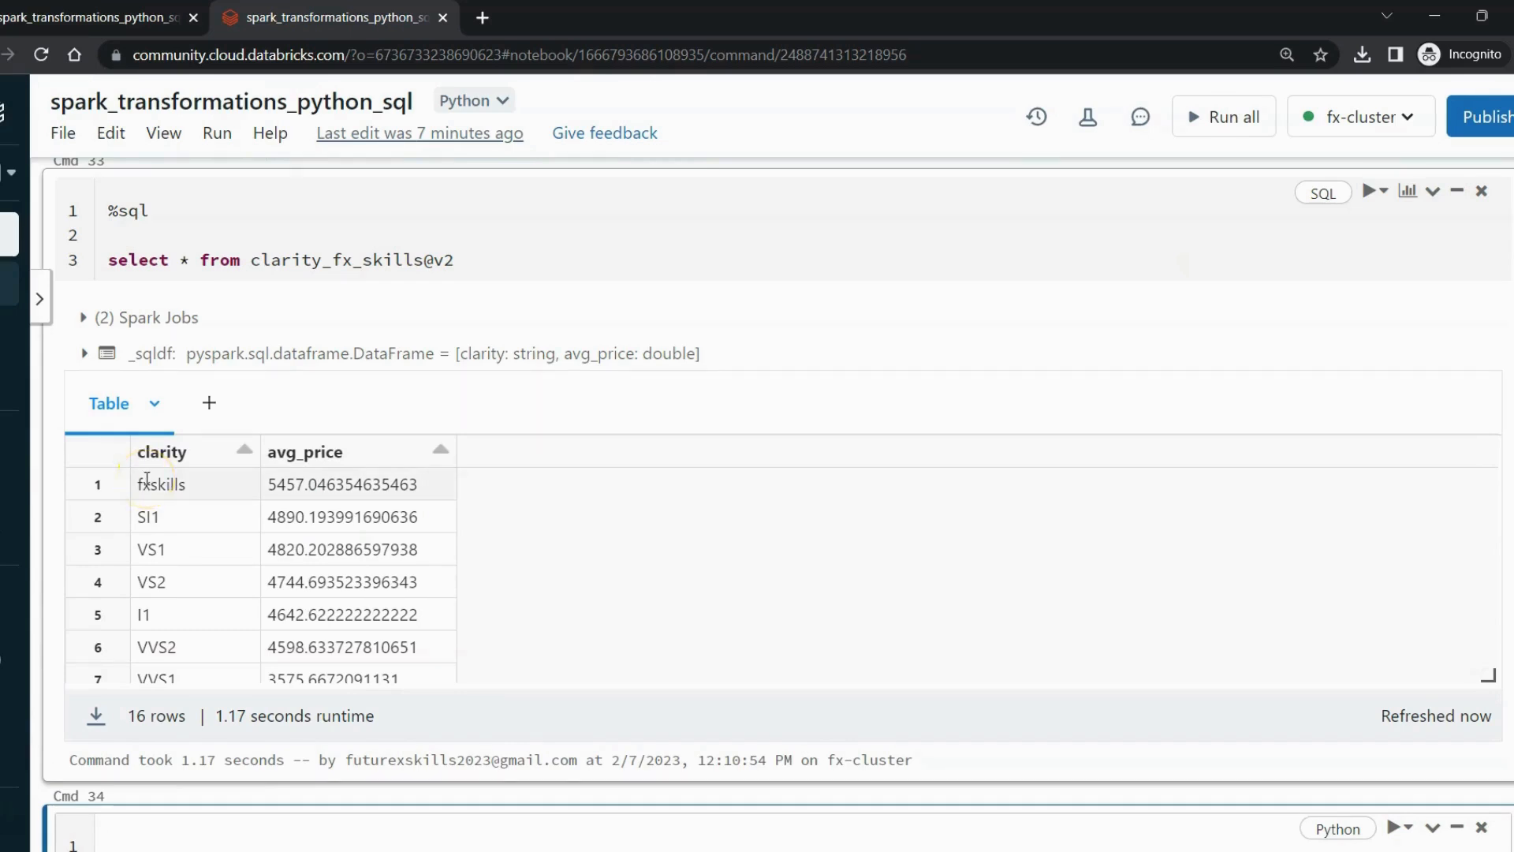
{"action": "double_click", "coordinate": [161, 484]}
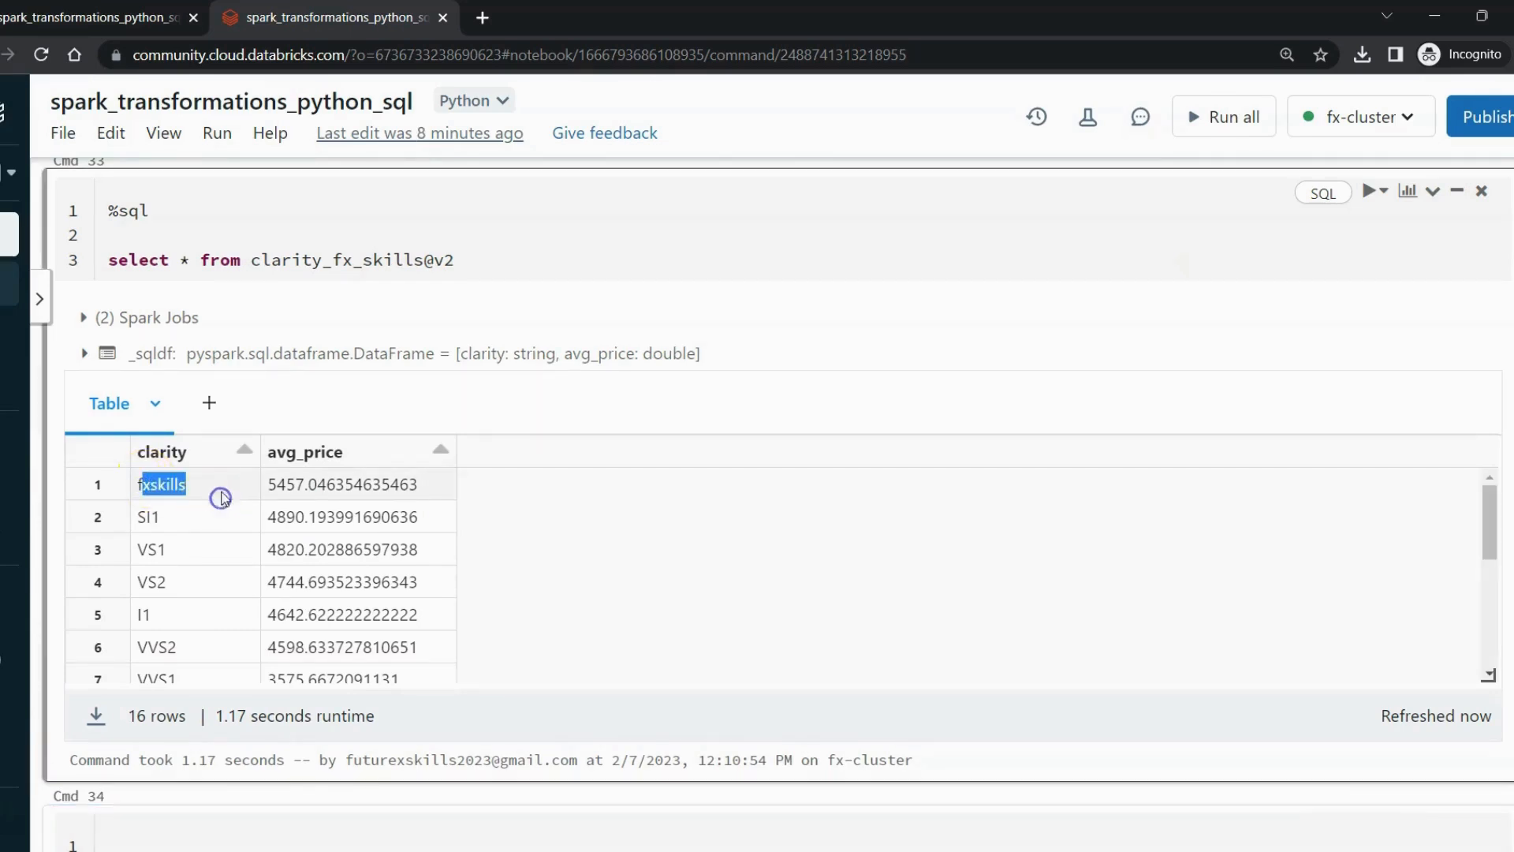
{"action": "mouse_move", "coordinate": [434, 632]}
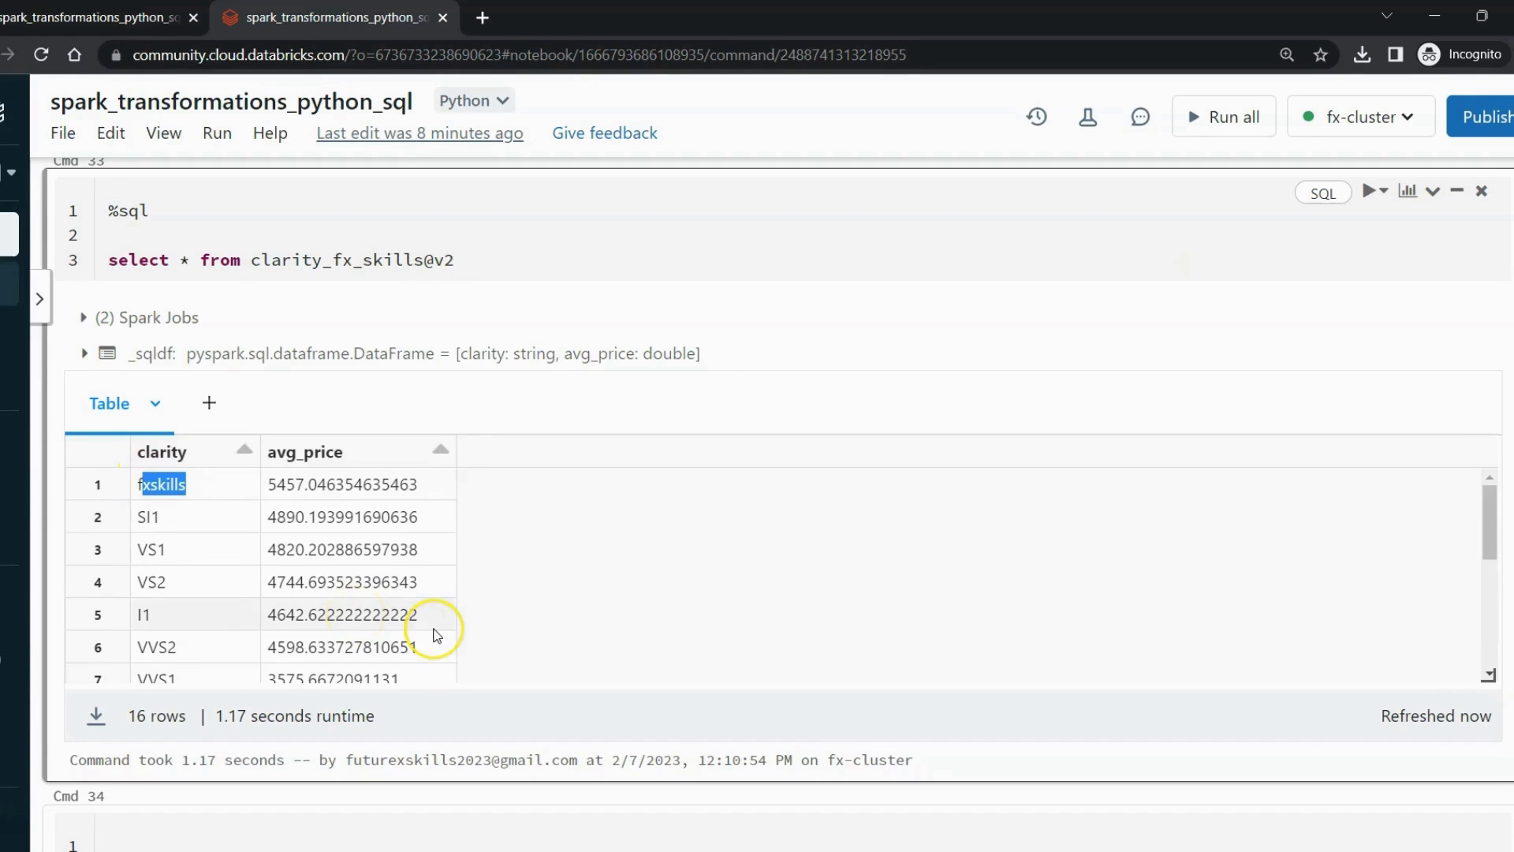
{"action": "mouse_move", "coordinate": [407, 299]}
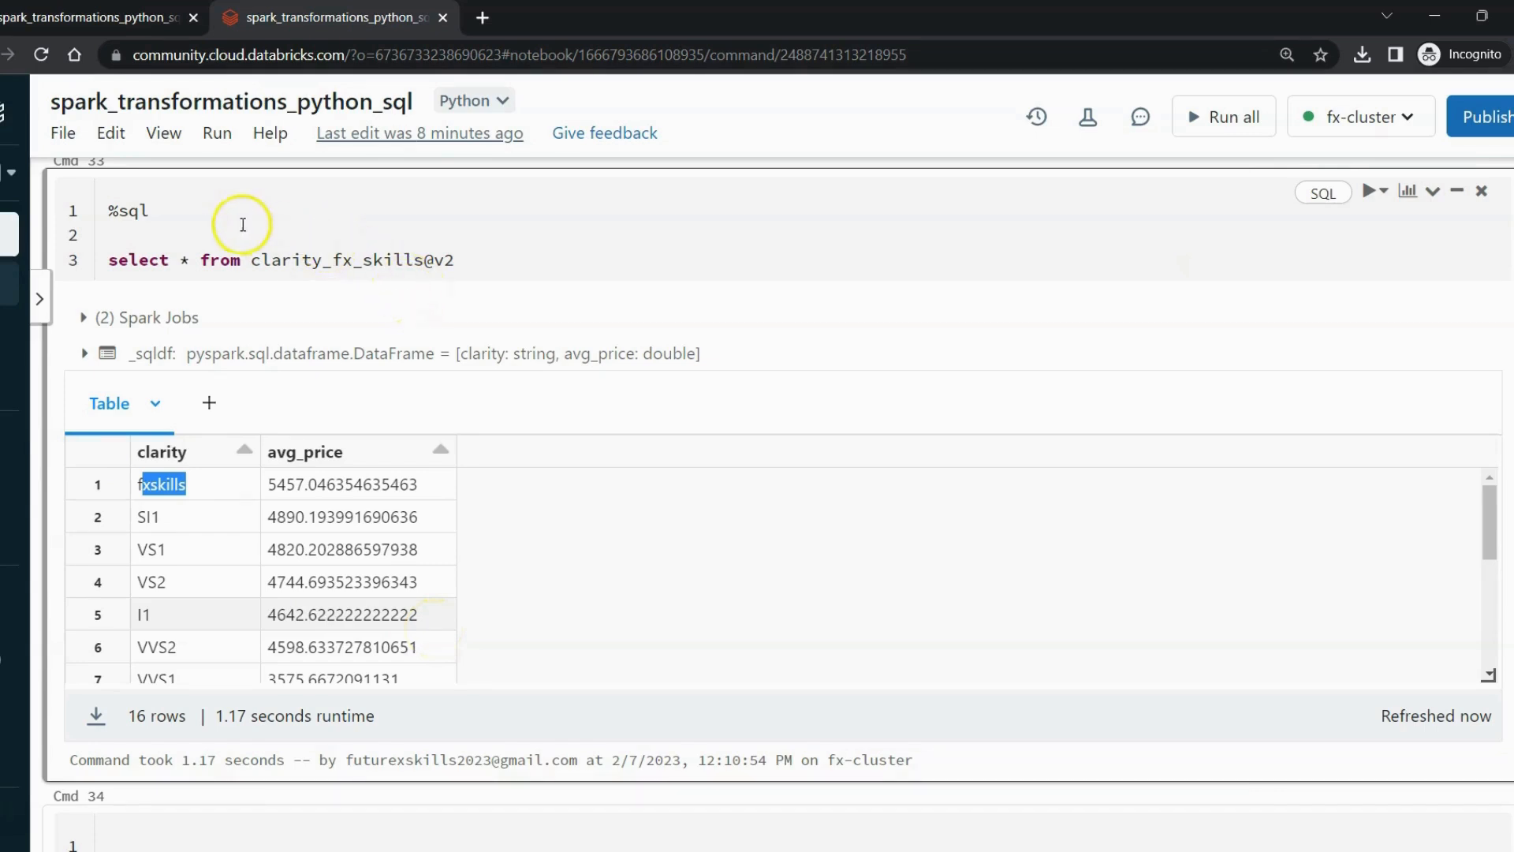
{"action": "scroll", "scroll_direction": "down", "scroll_amount": 3}
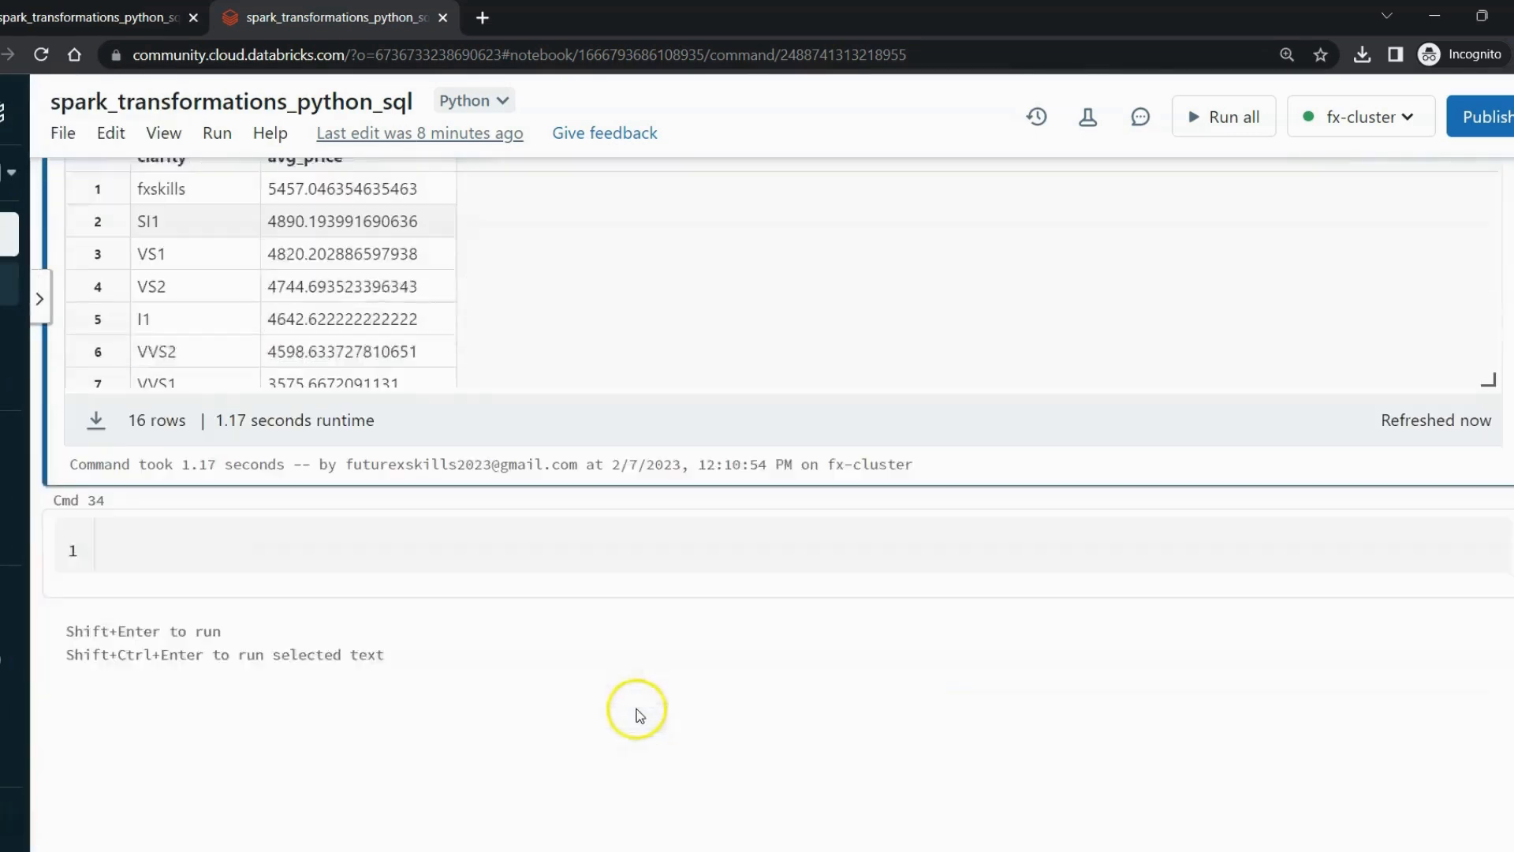
Run RESTORE clarity_fx_skills TO VERSION AS OF 1, reporting 2 files removed and 2 restored
{"action": "type", "text": "%sql"}
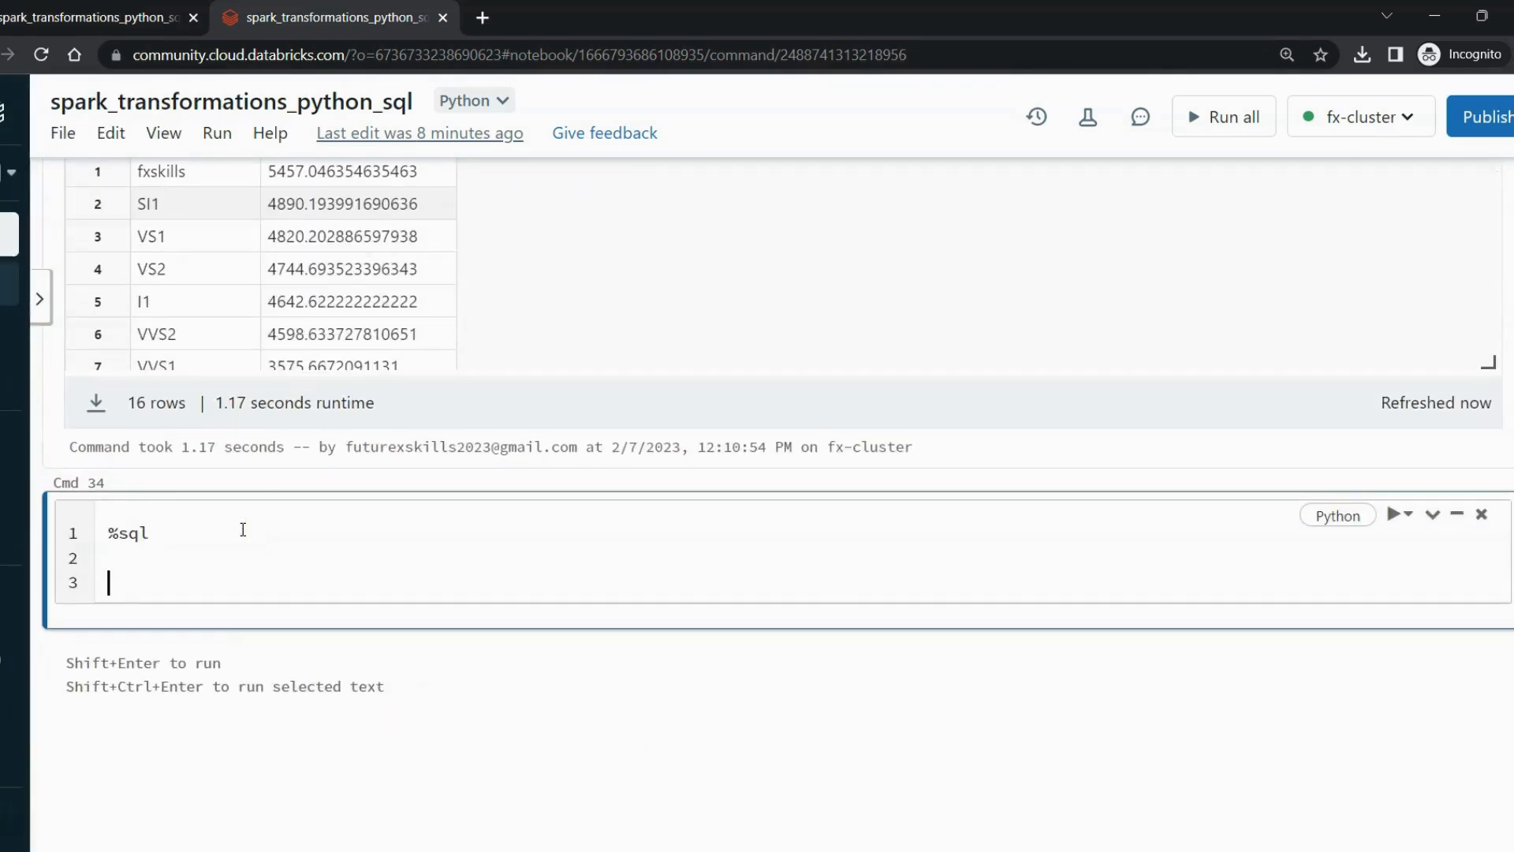
{"action": "type", "text": "RESTORE"}
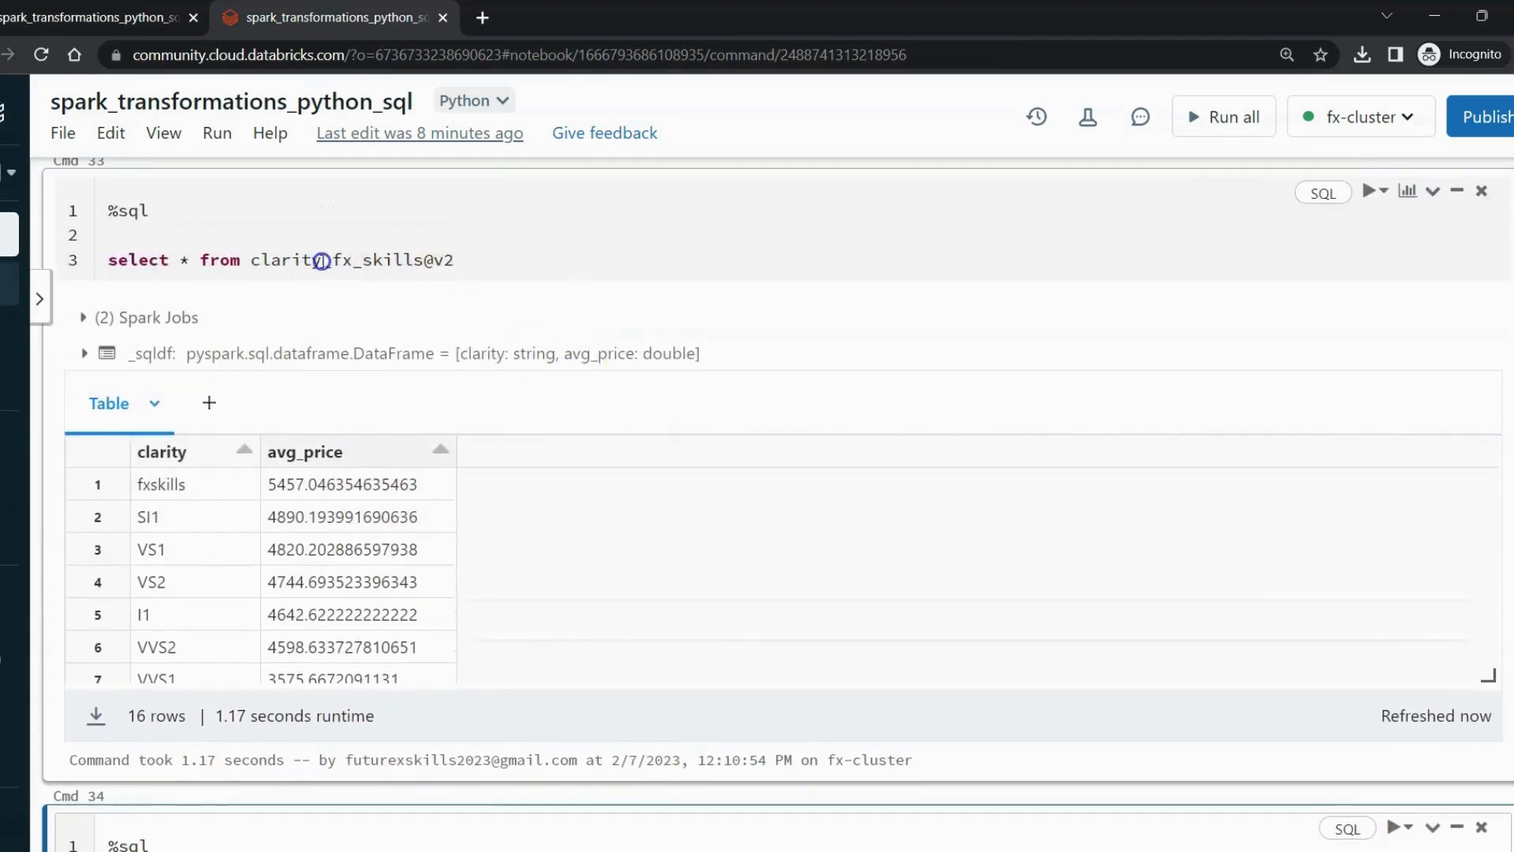
{"action": "type", "text": "RESTORE"}
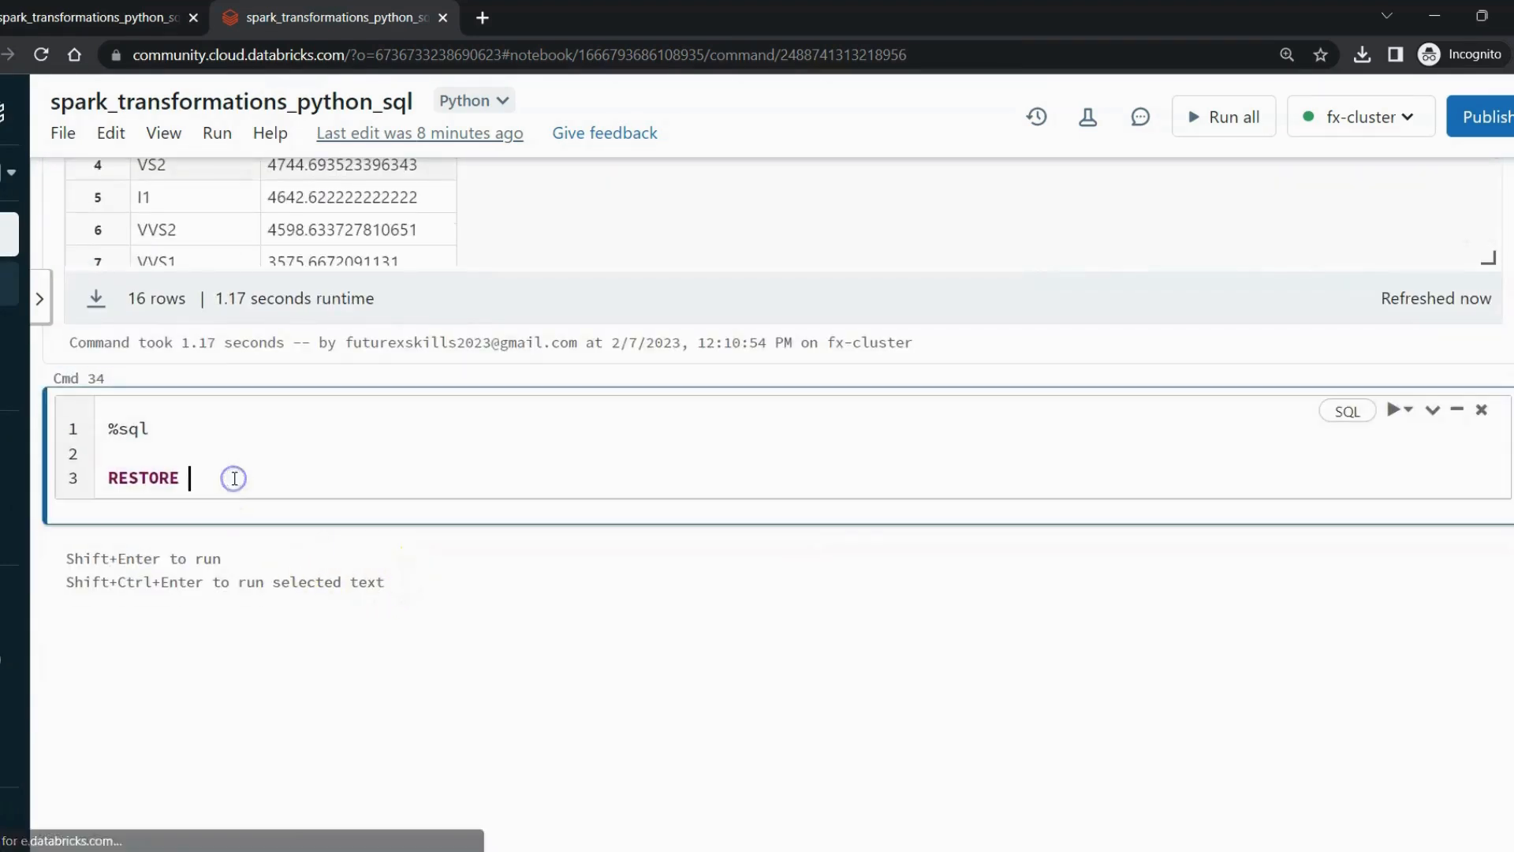
{"action": "type", "text": "clarity_fx_skills t"}
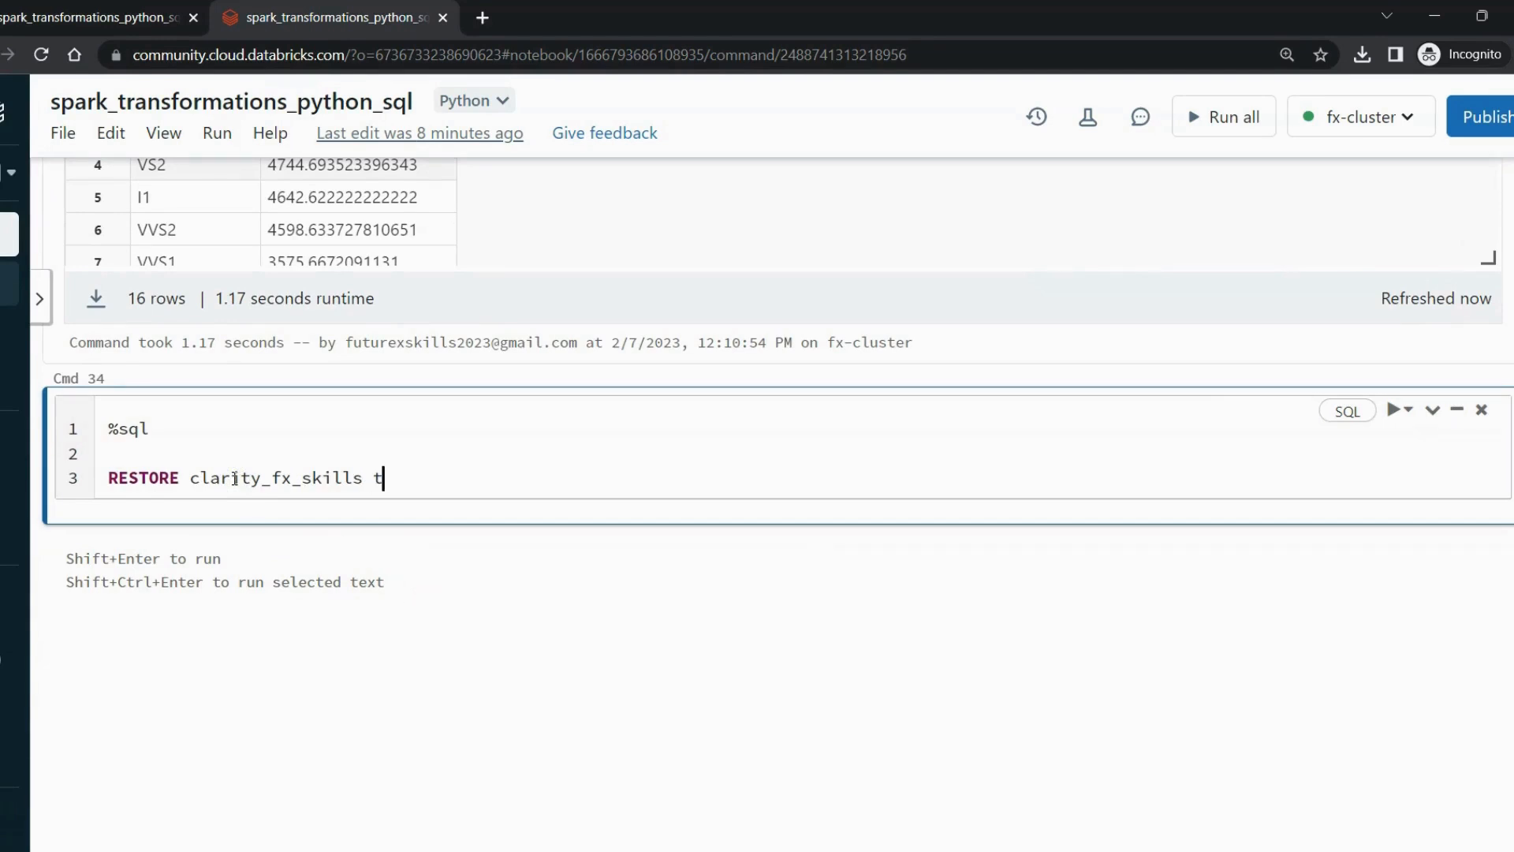
{"action": "type", "text": "O"}
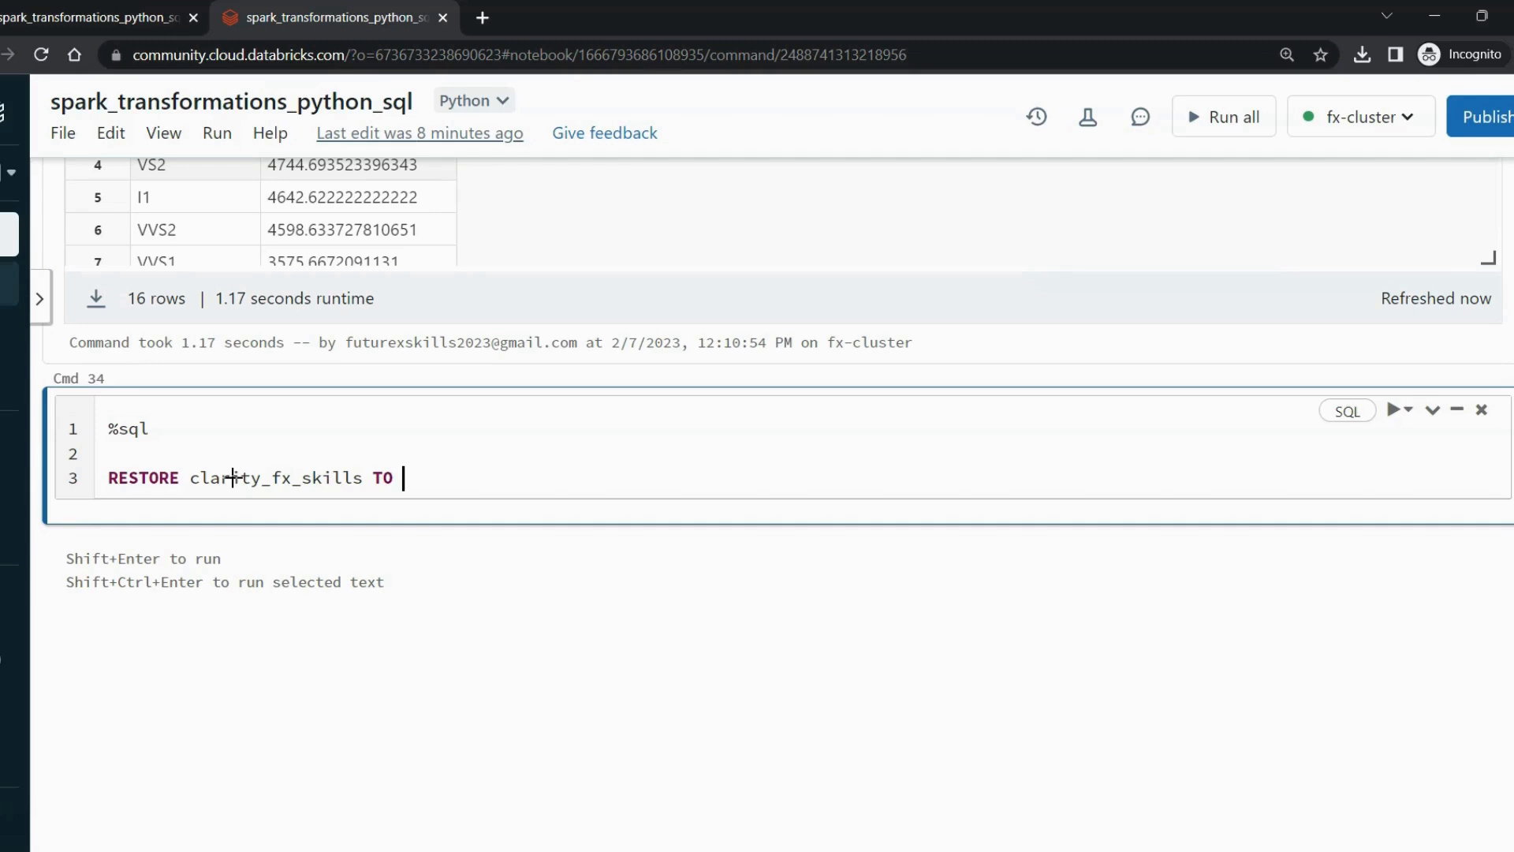
{"action": "type", "text": "VERSION"}
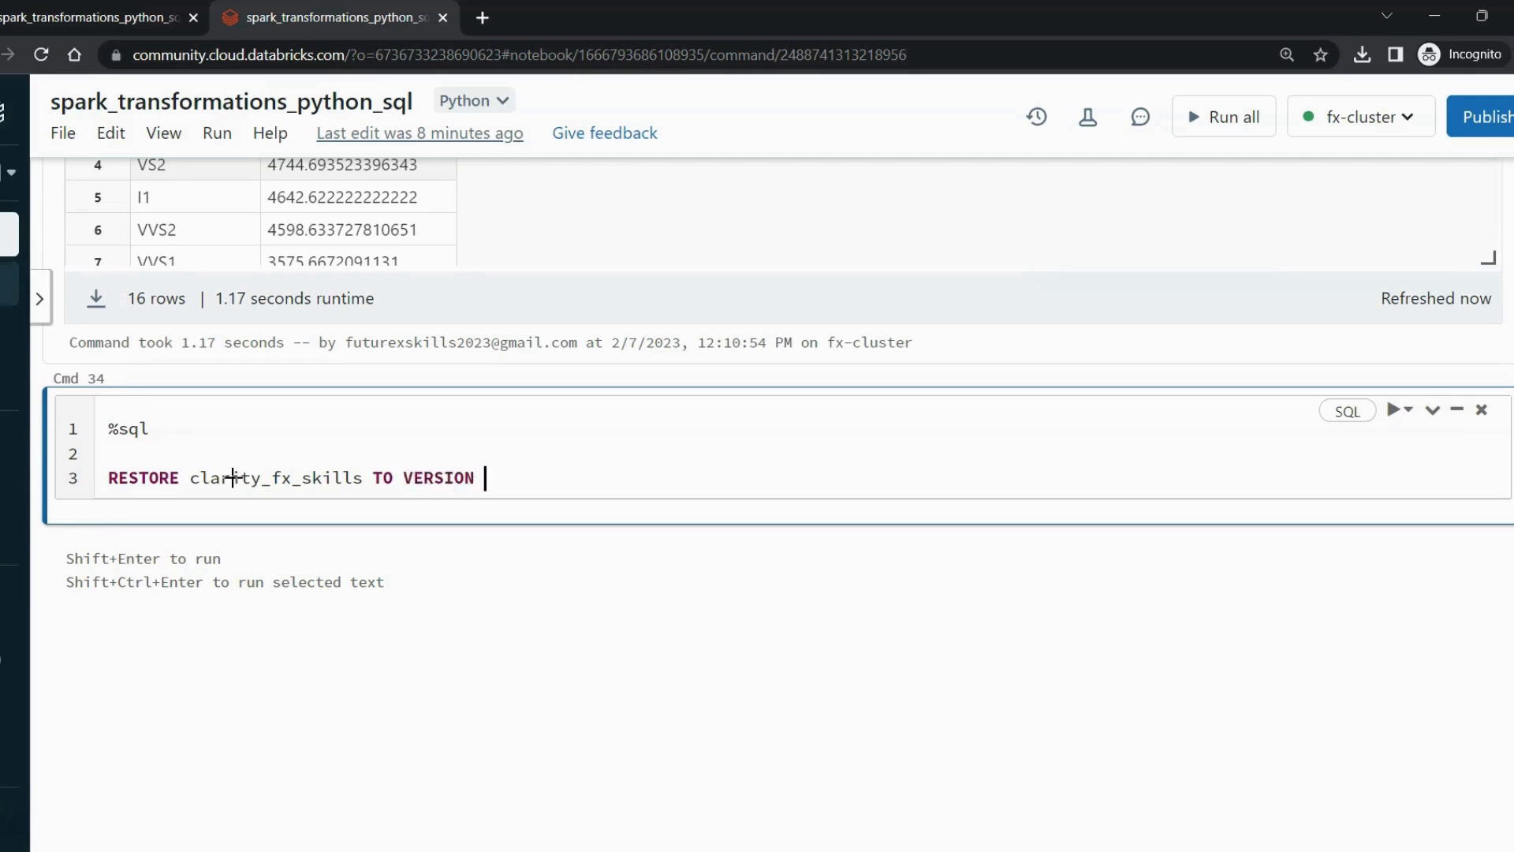
{"action": "type", "text": "AS OF 1"}
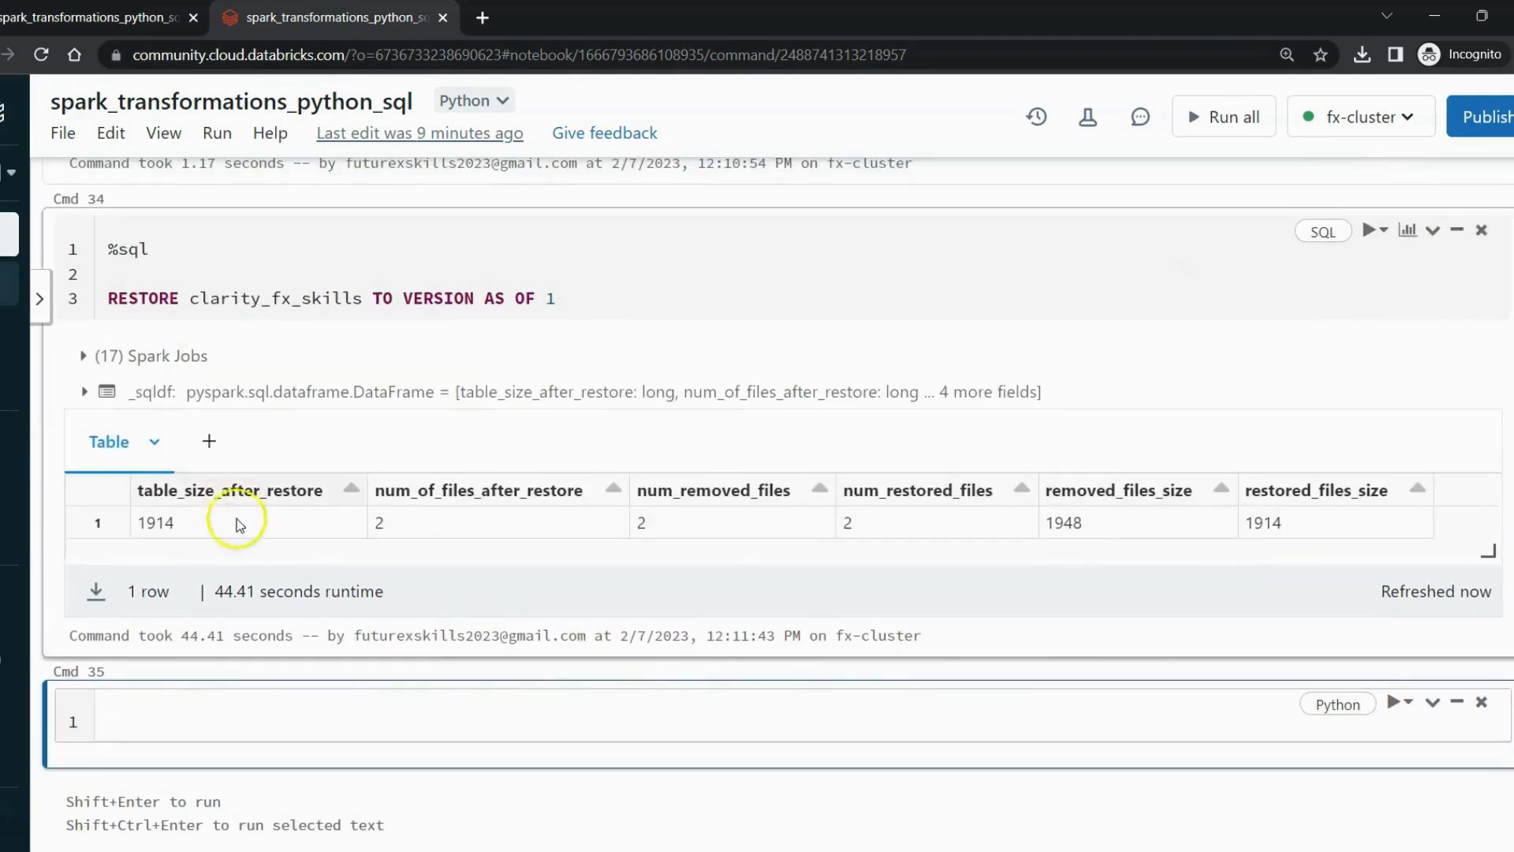
{"action": "scroll", "scroll_direction": "up", "scroll_amount": 3}
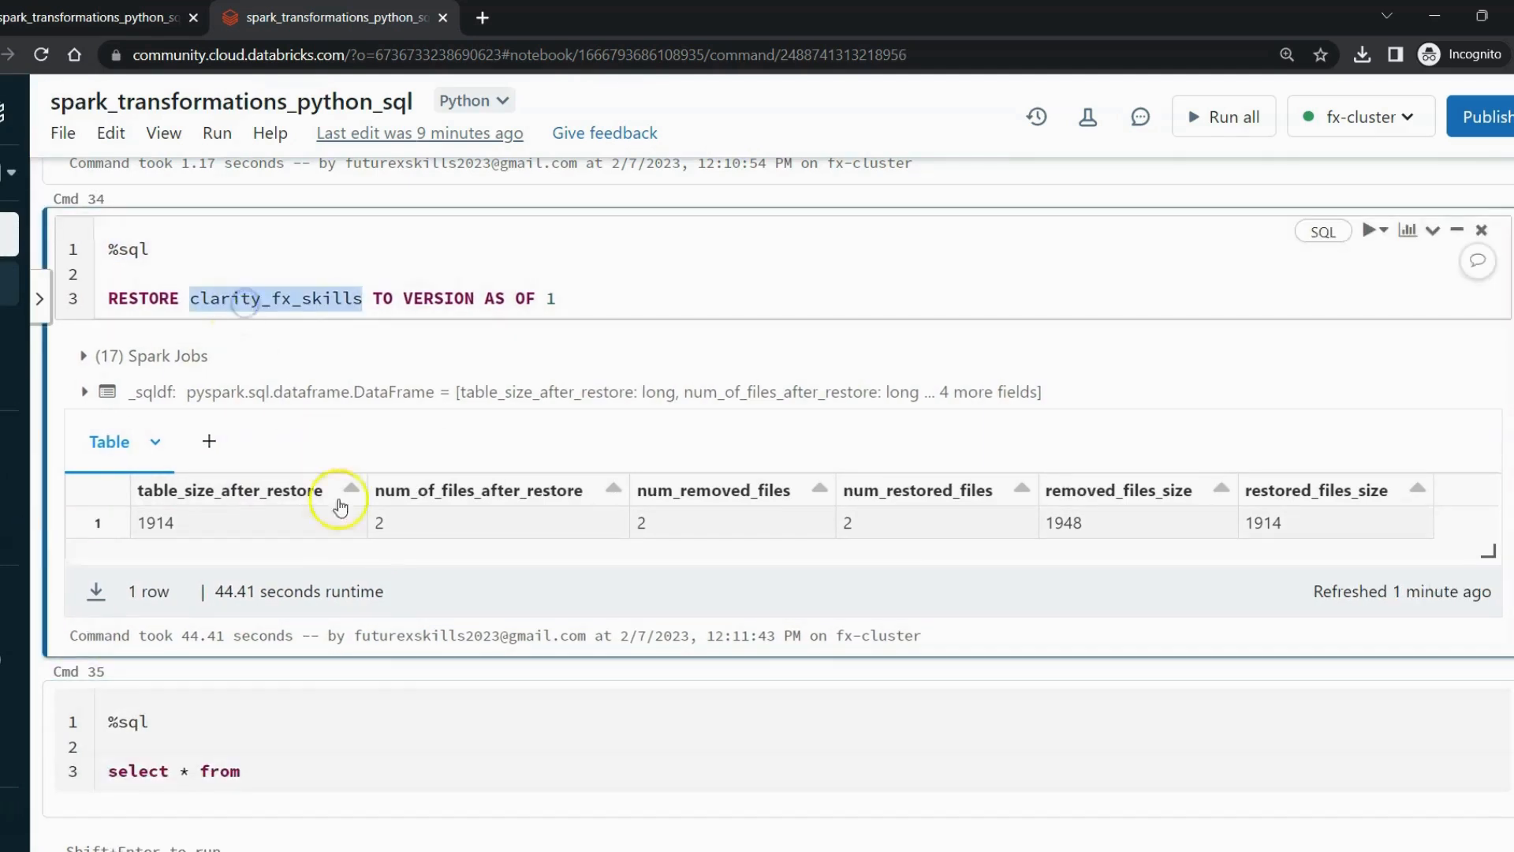
Select from the restored clarity_fx_skills, returning 16 rows with SI2 again
{"action": "type", "text": "clarity_fx_skills"}
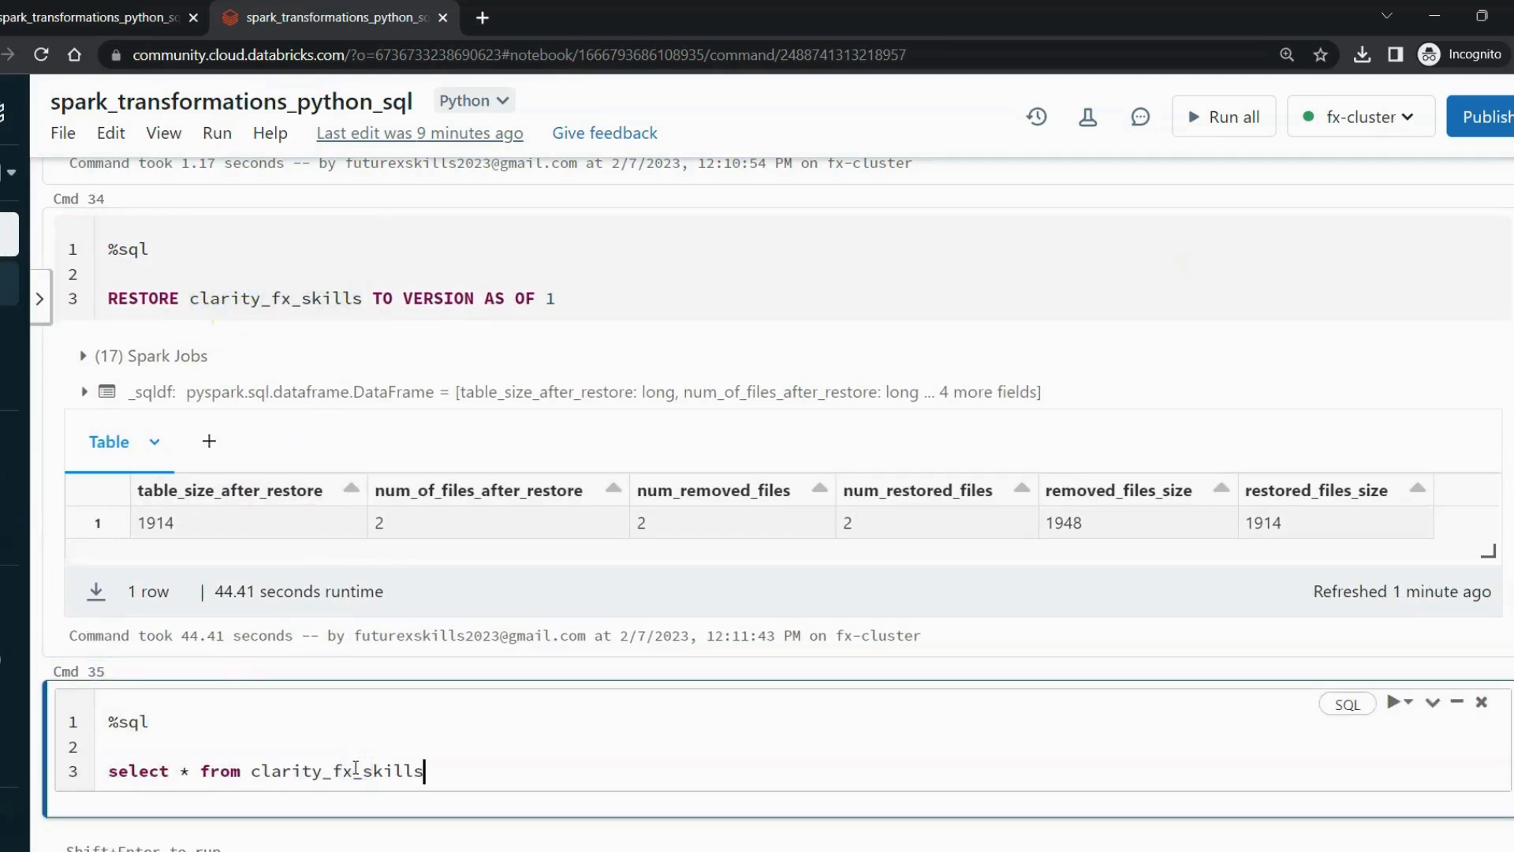
{"action": "key", "text": "shift+enter"}
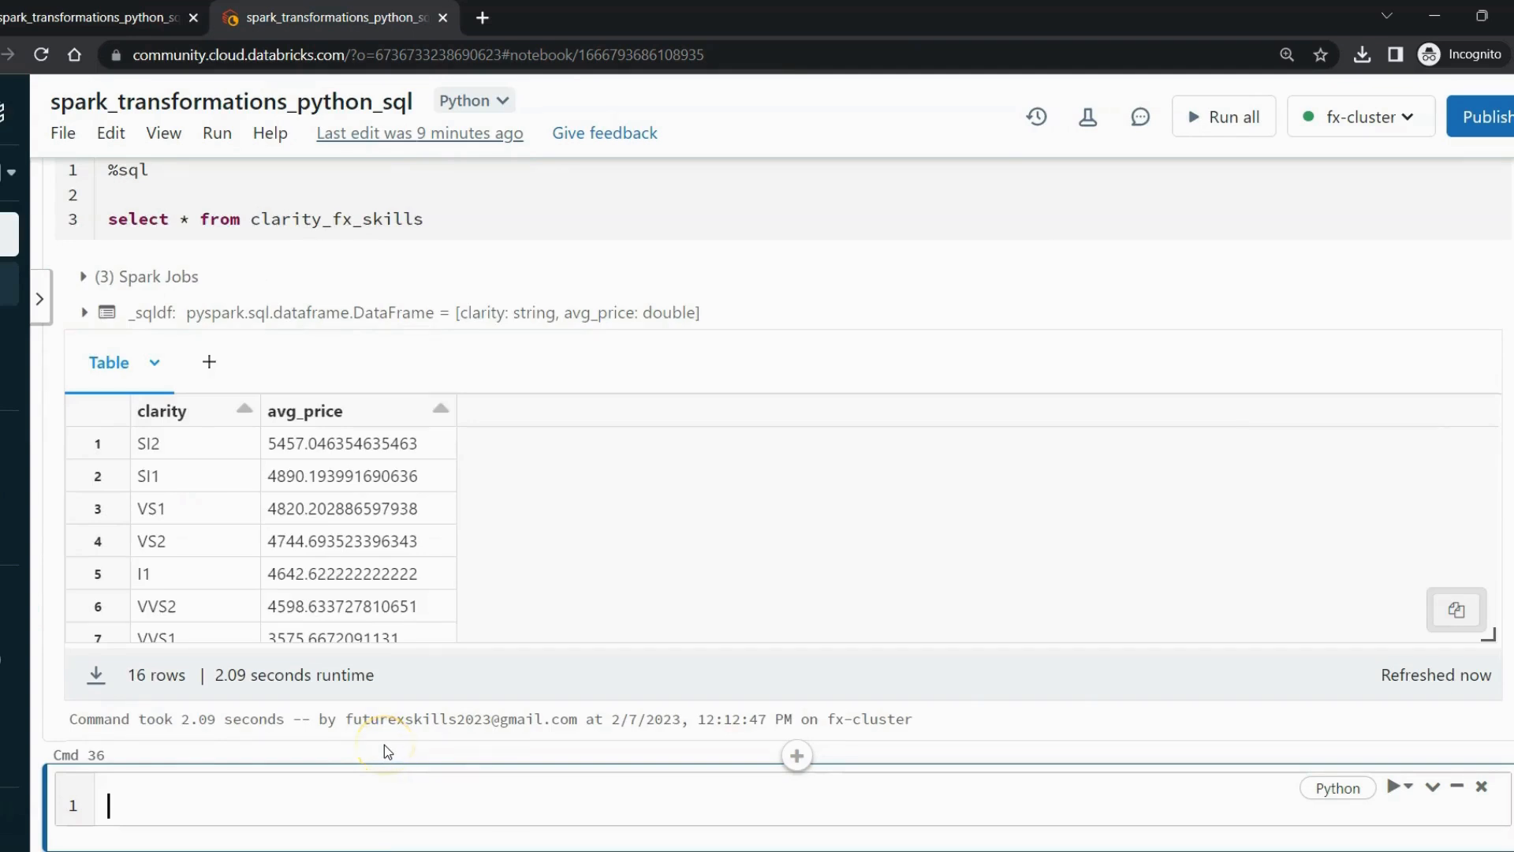
{"action": "double_click", "coordinate": [149, 444]}
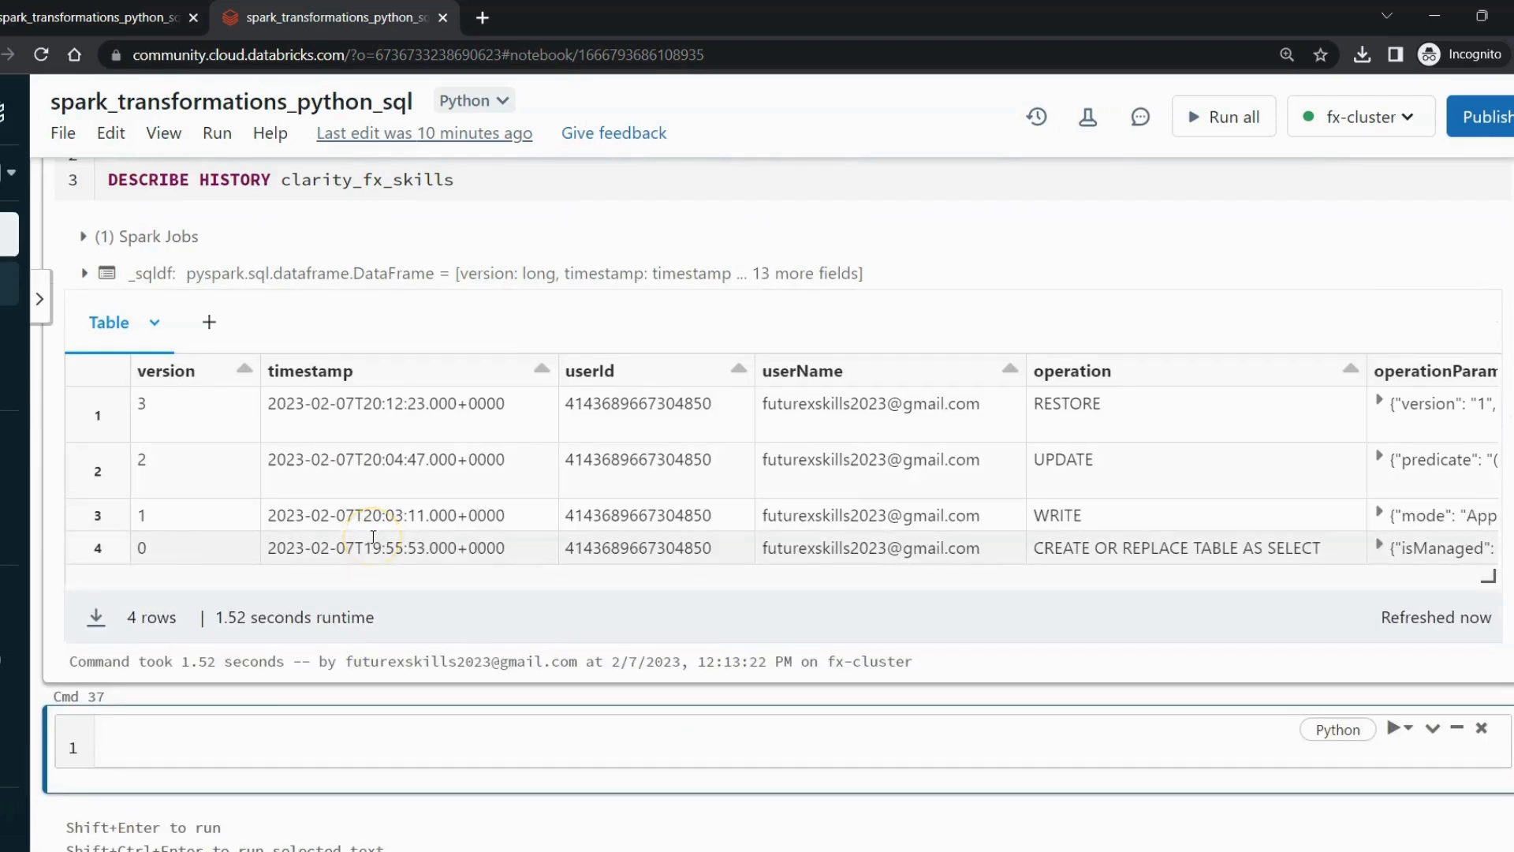
{"action": "mouse_move", "coordinate": [1052, 445]}
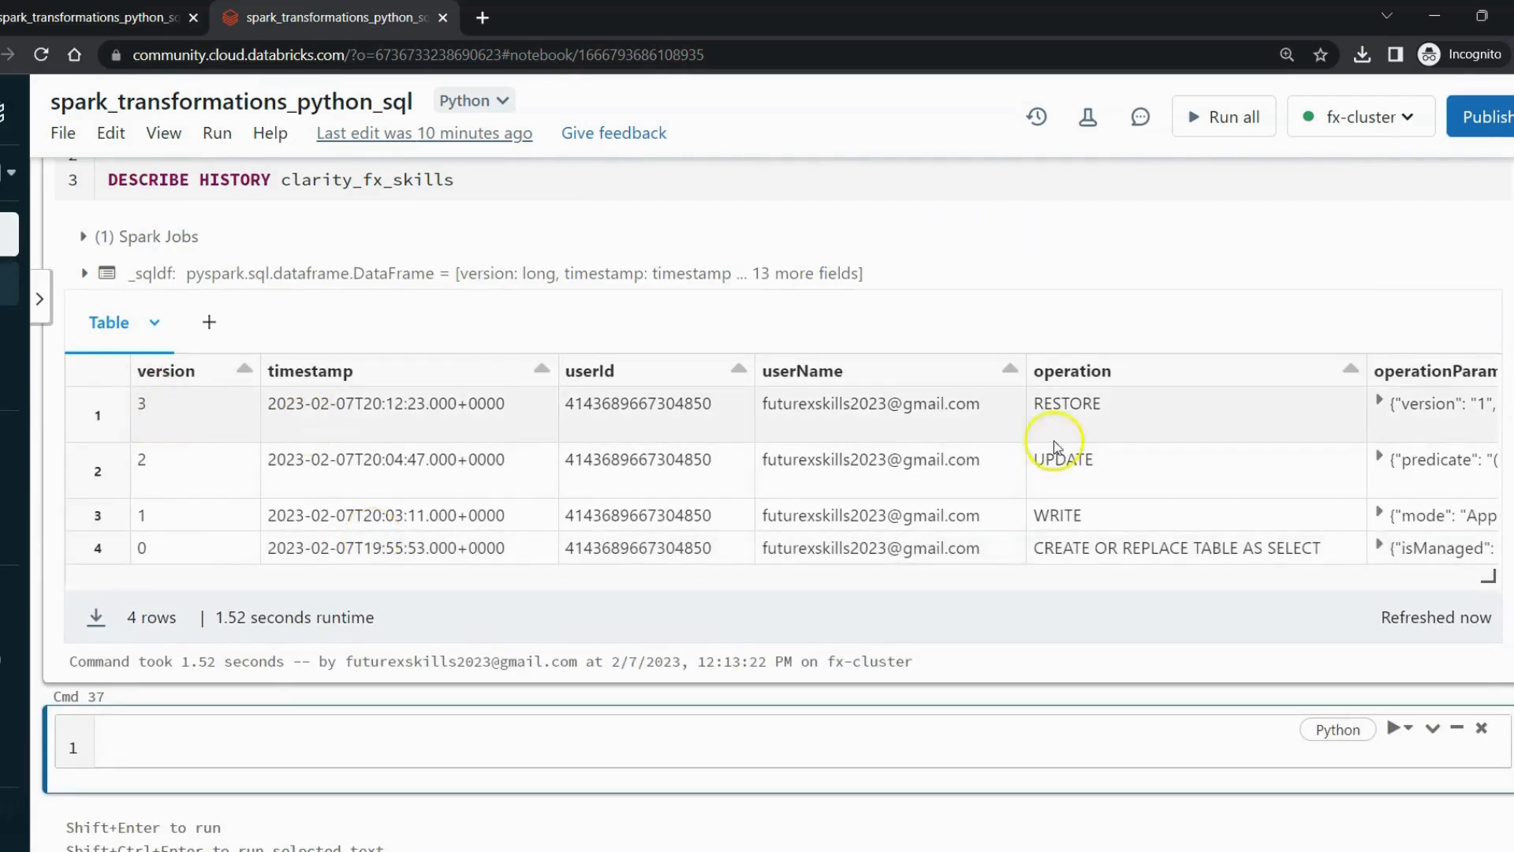